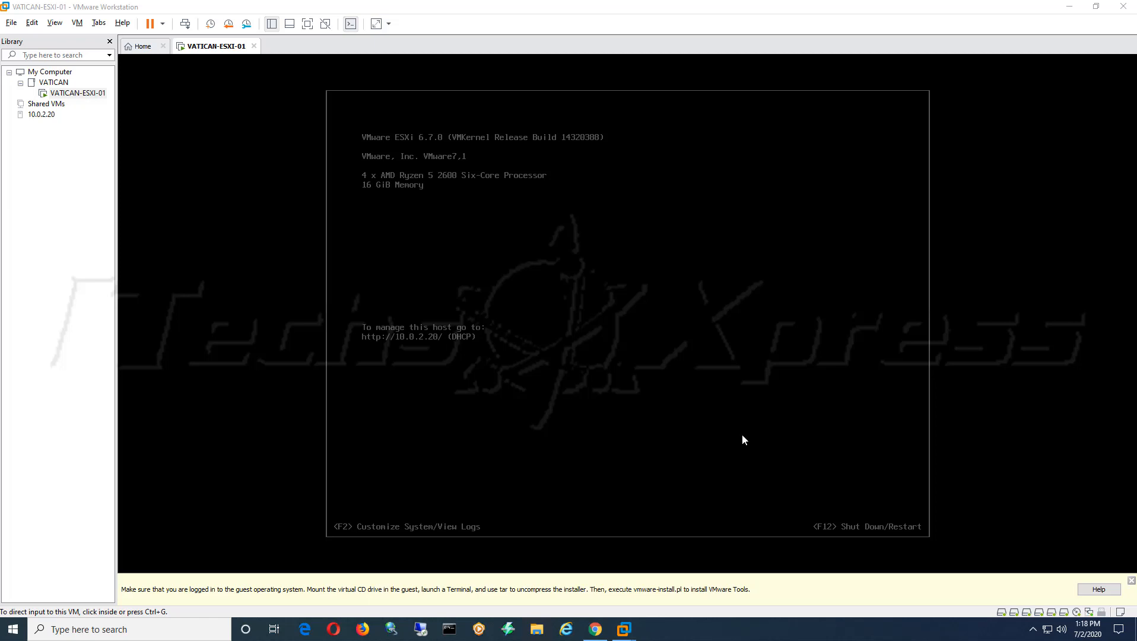
mouse_move(641, 496)
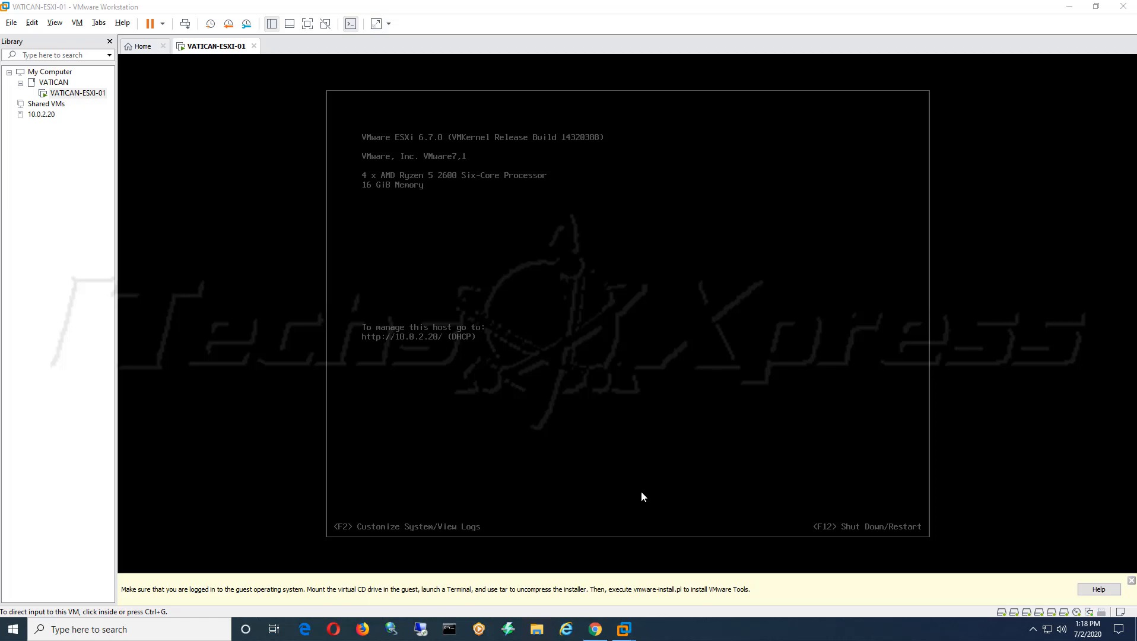
mouse_move(385, 504)
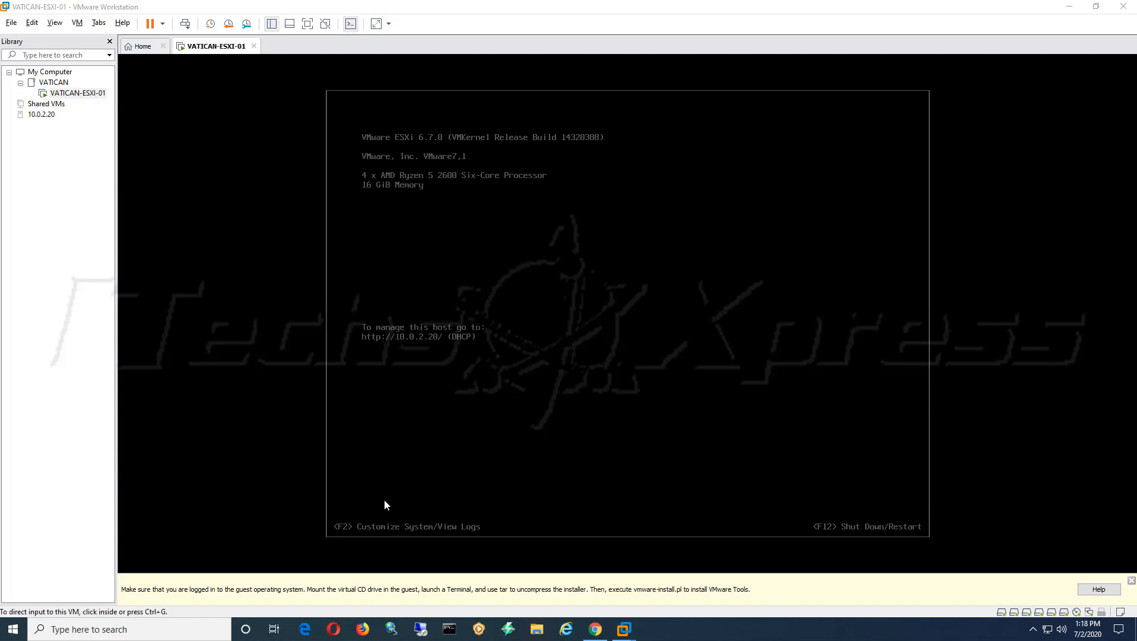
mouse_move(303, 546)
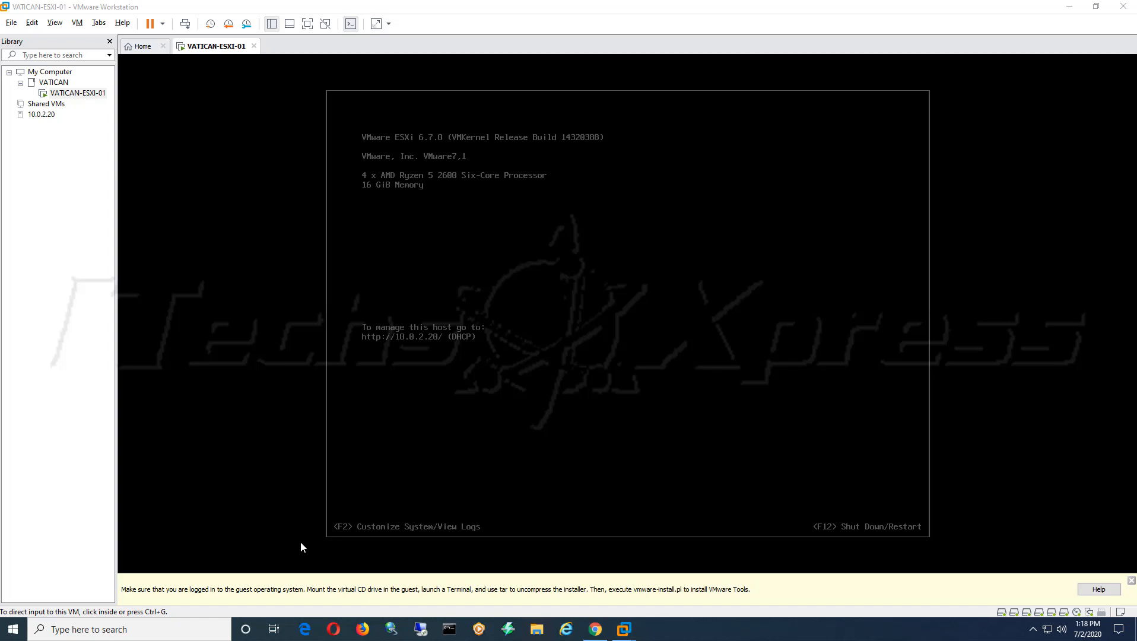
mouse_move(313, 588)
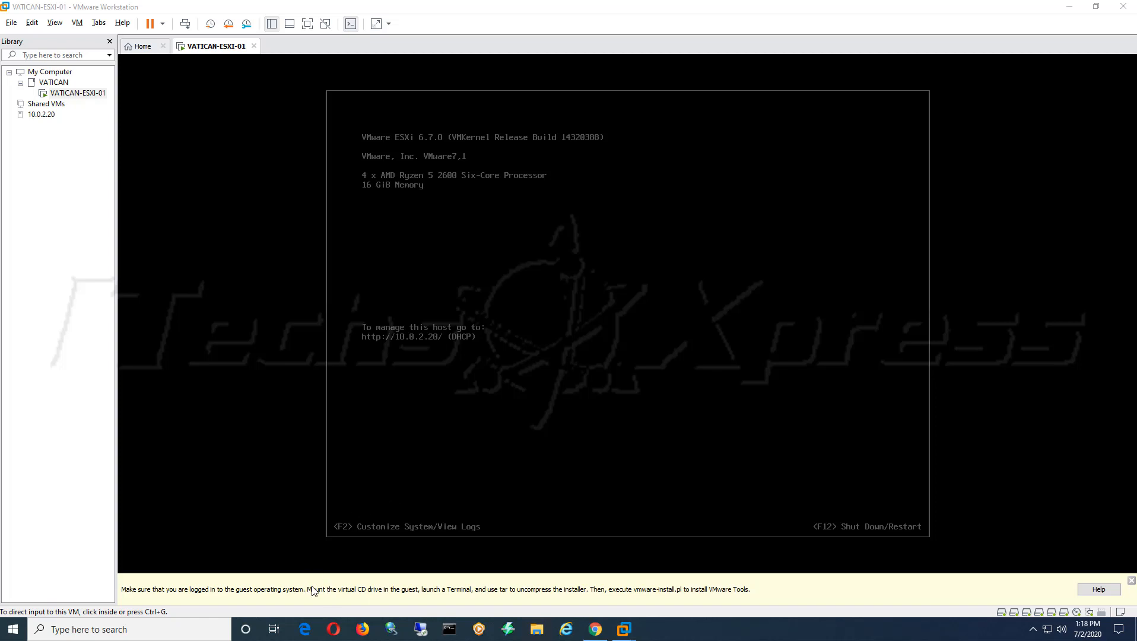
mouse_move(328, 589)
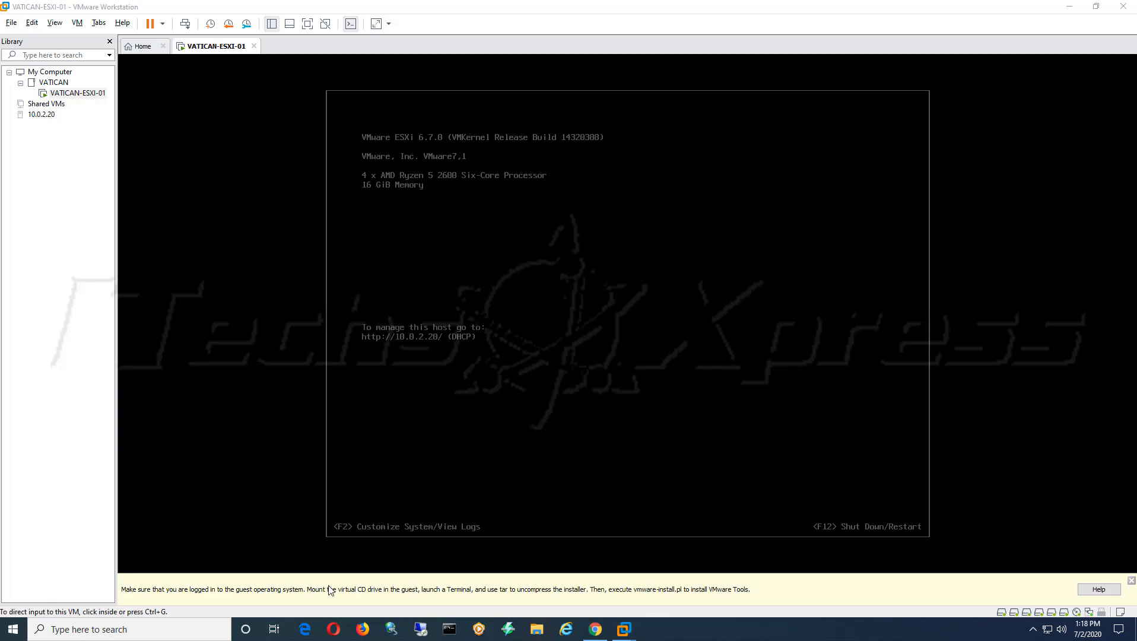
mouse_move(493, 593)
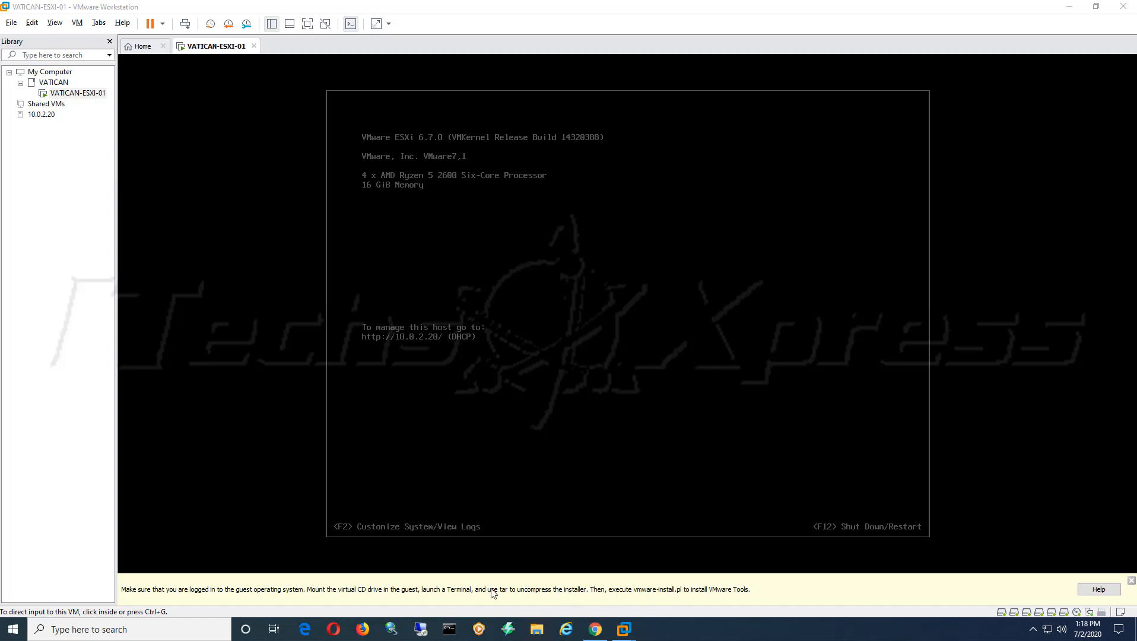
mouse_move(758, 608)
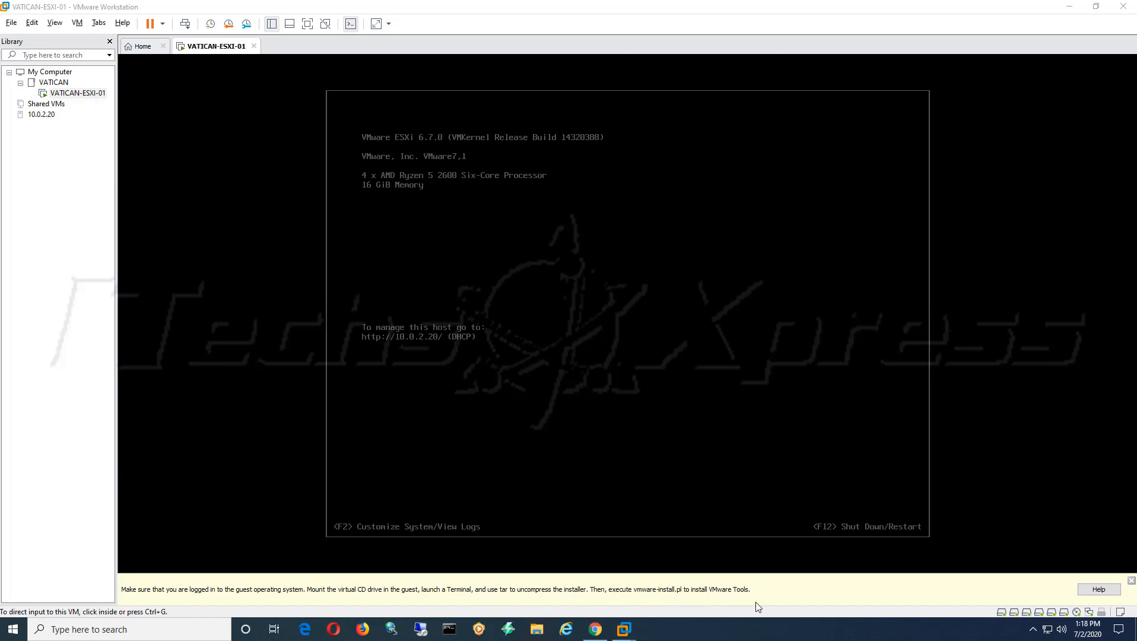
mouse_move(726, 600)
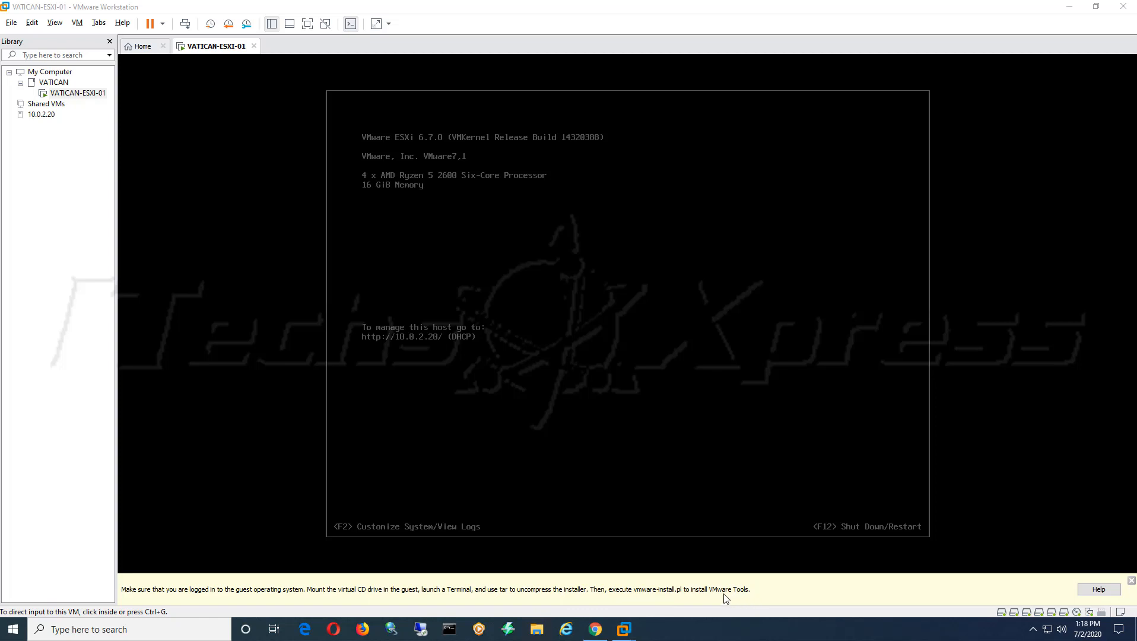
mouse_move(654, 403)
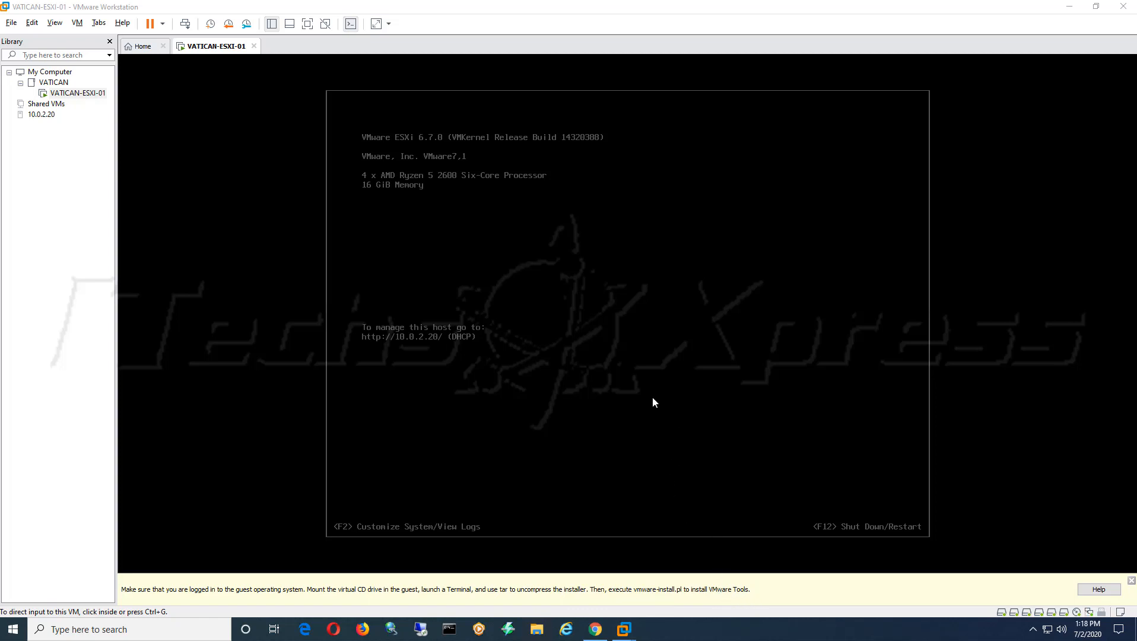
mouse_move(466, 327)
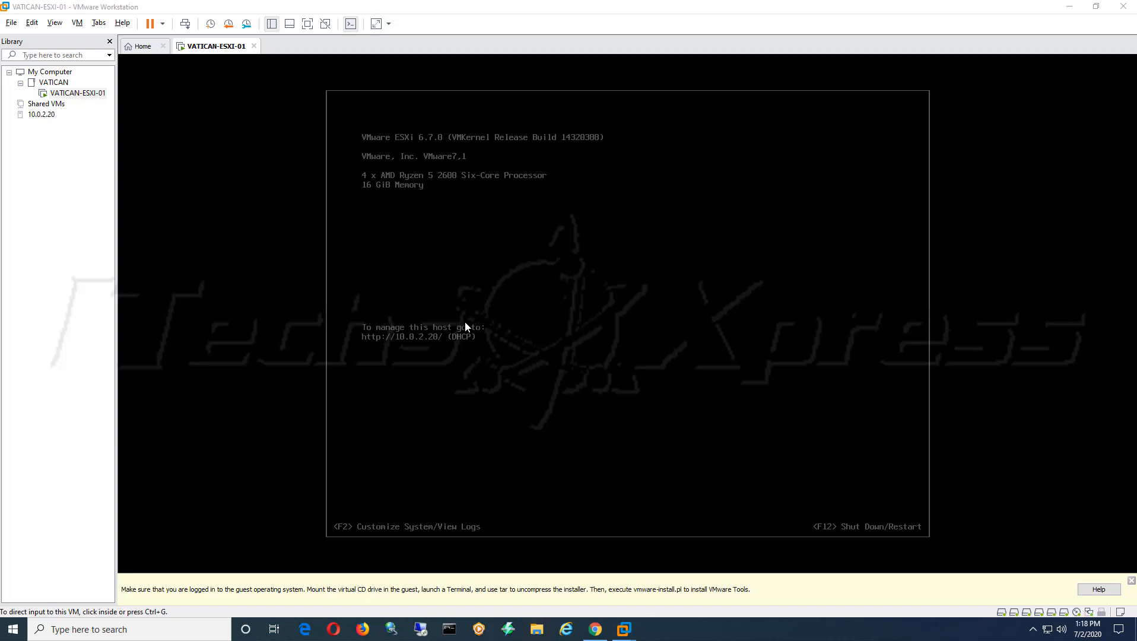
mouse_move(389, 178)
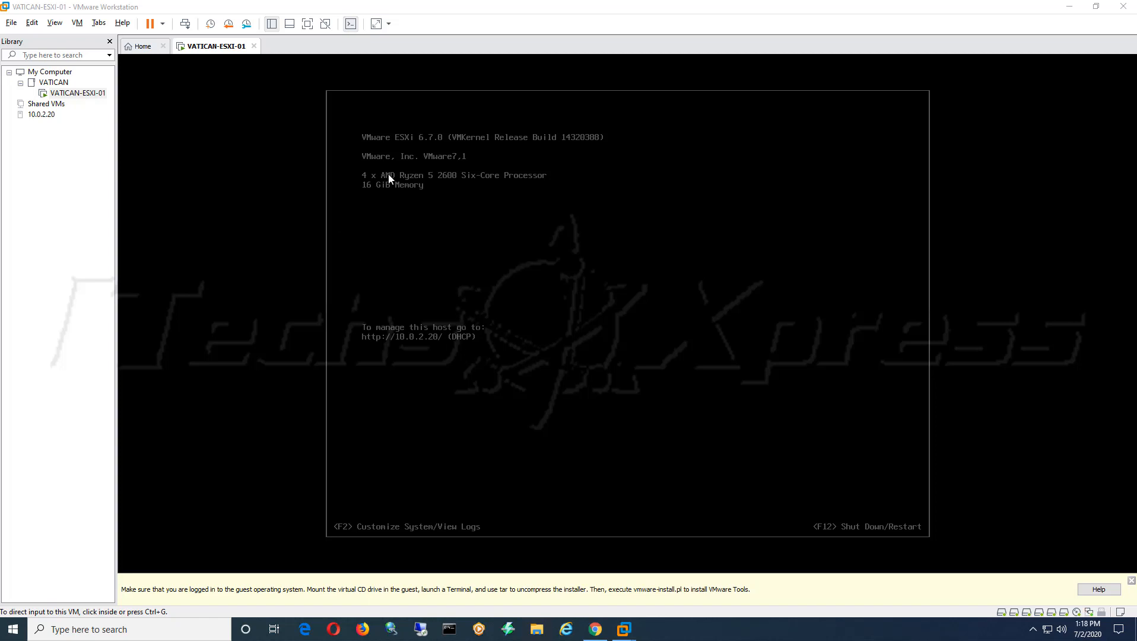
mouse_move(386, 292)
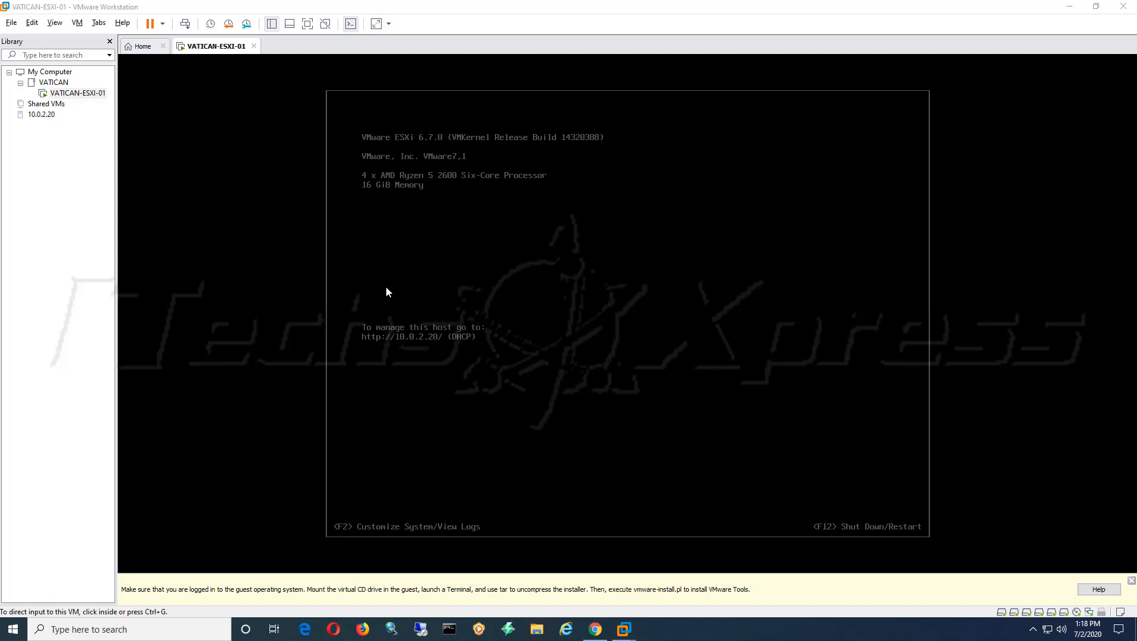
mouse_move(455, 362)
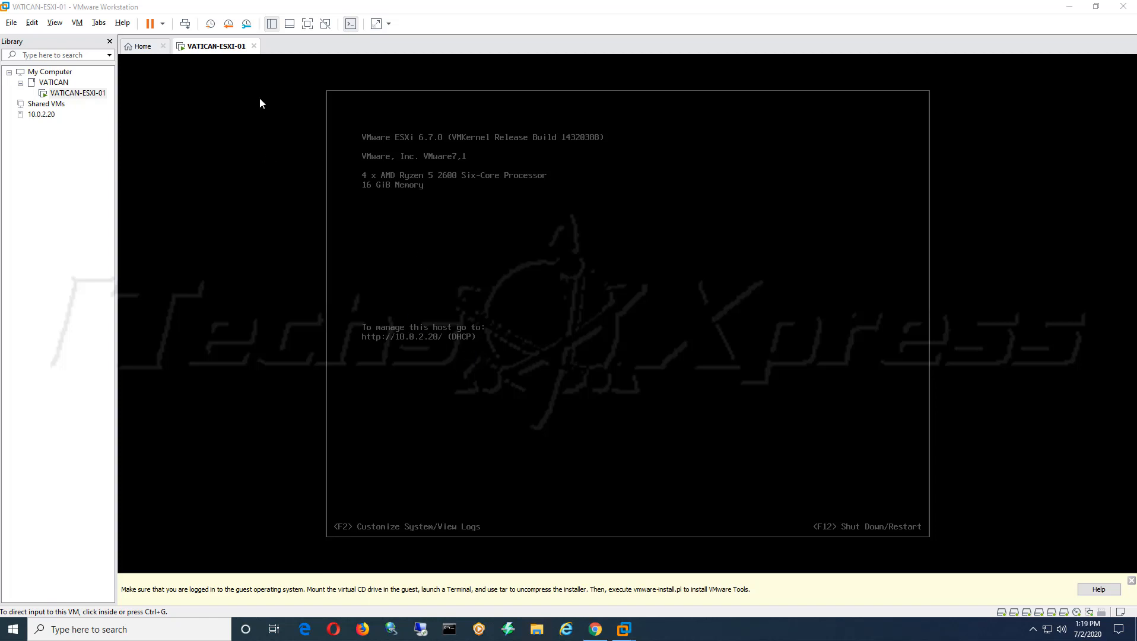
mouse_move(158, 48)
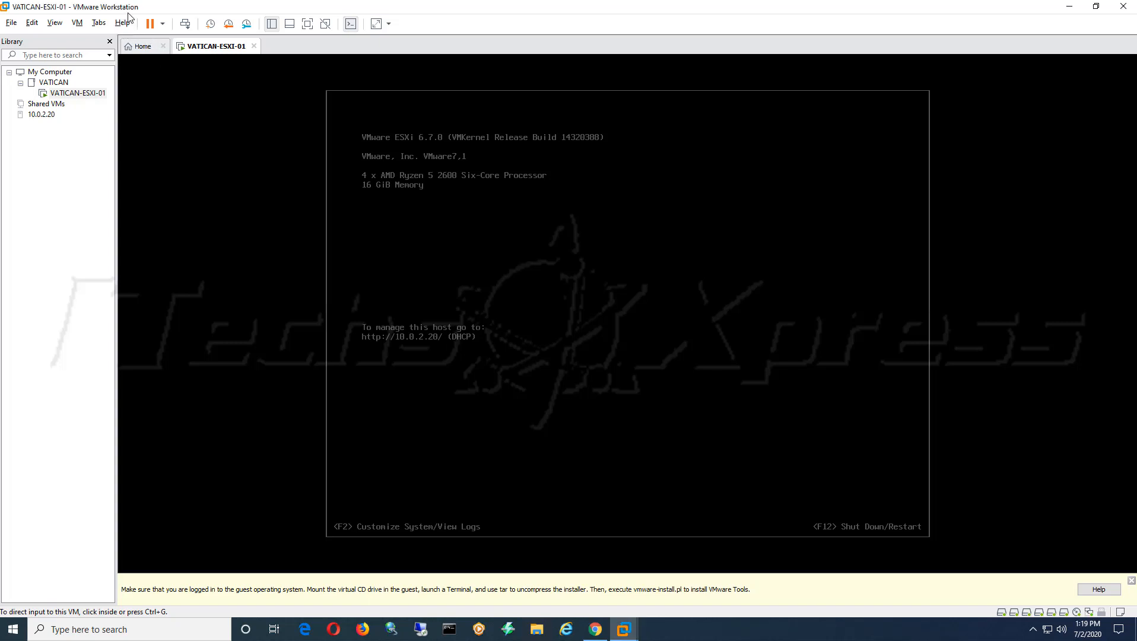
mouse_move(142, 108)
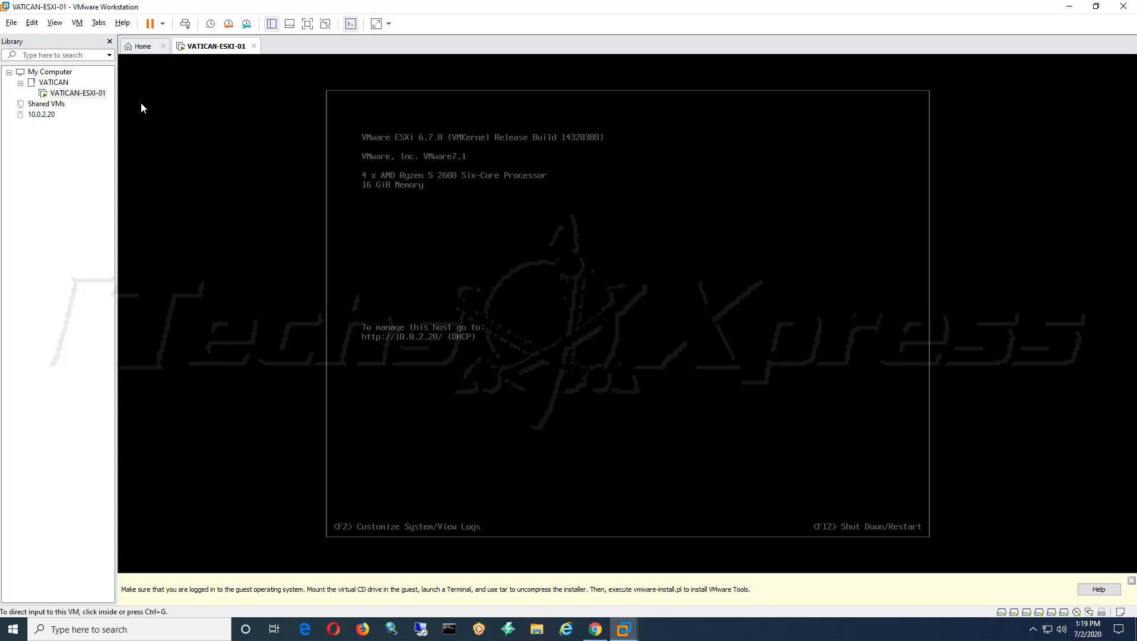
mouse_move(72, 93)
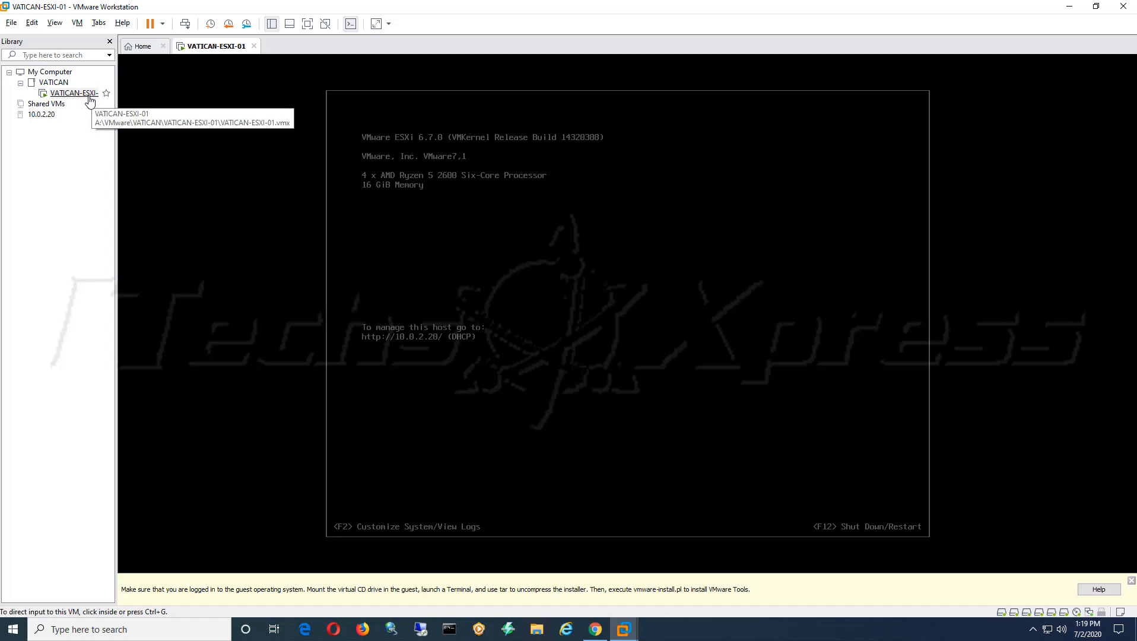
mouse_move(122, 94)
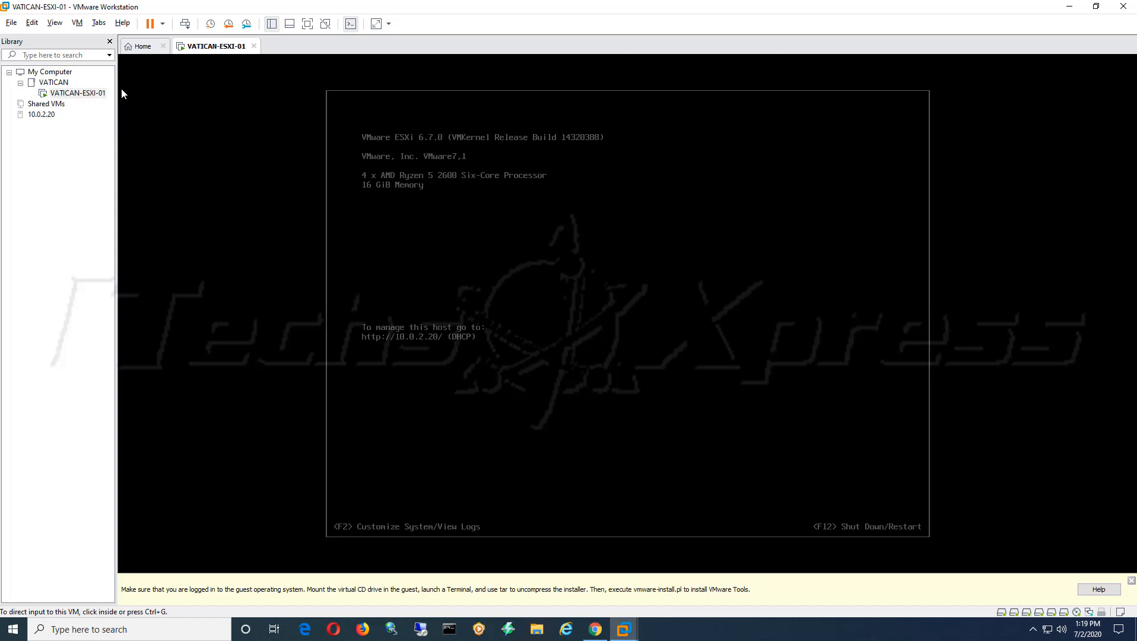
mouse_move(72, 92)
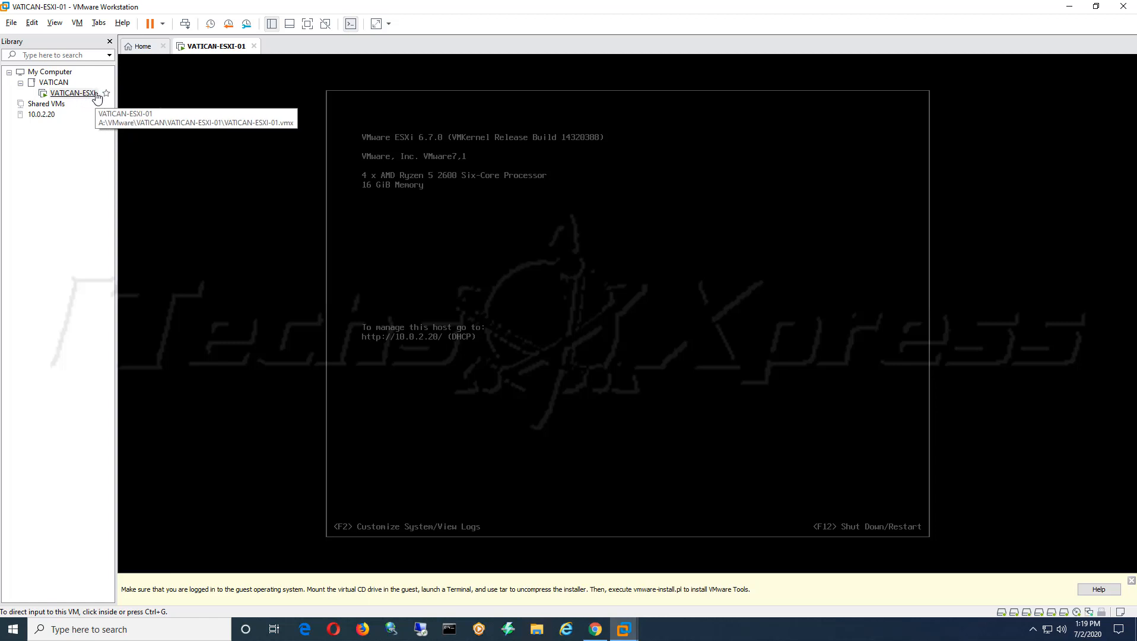
mouse_move(244, 139)
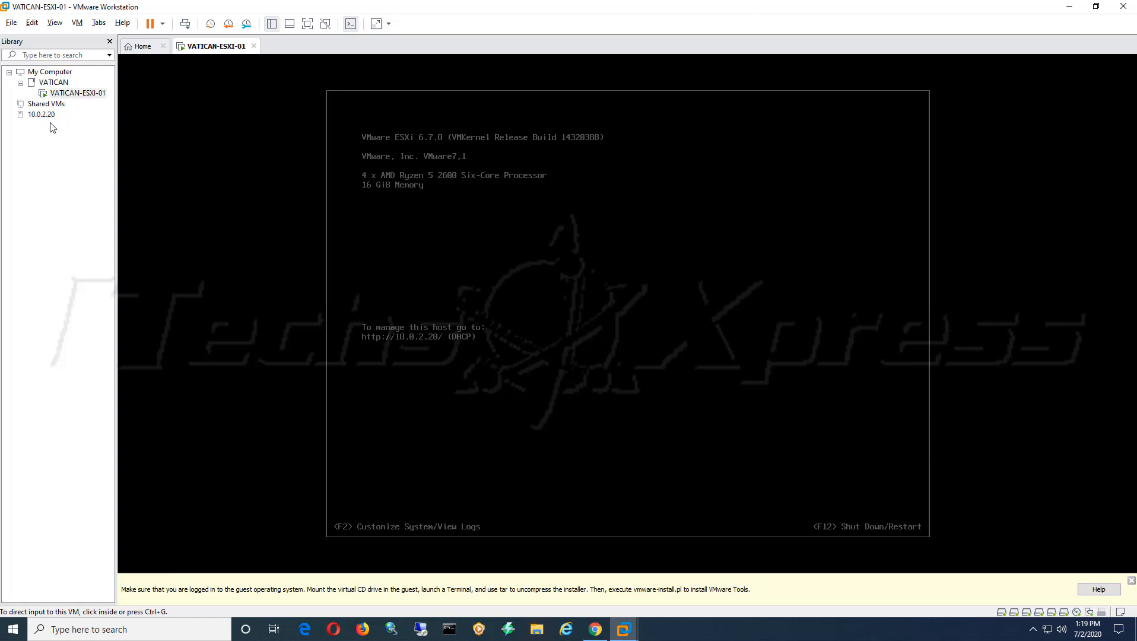
mouse_move(209, 191)
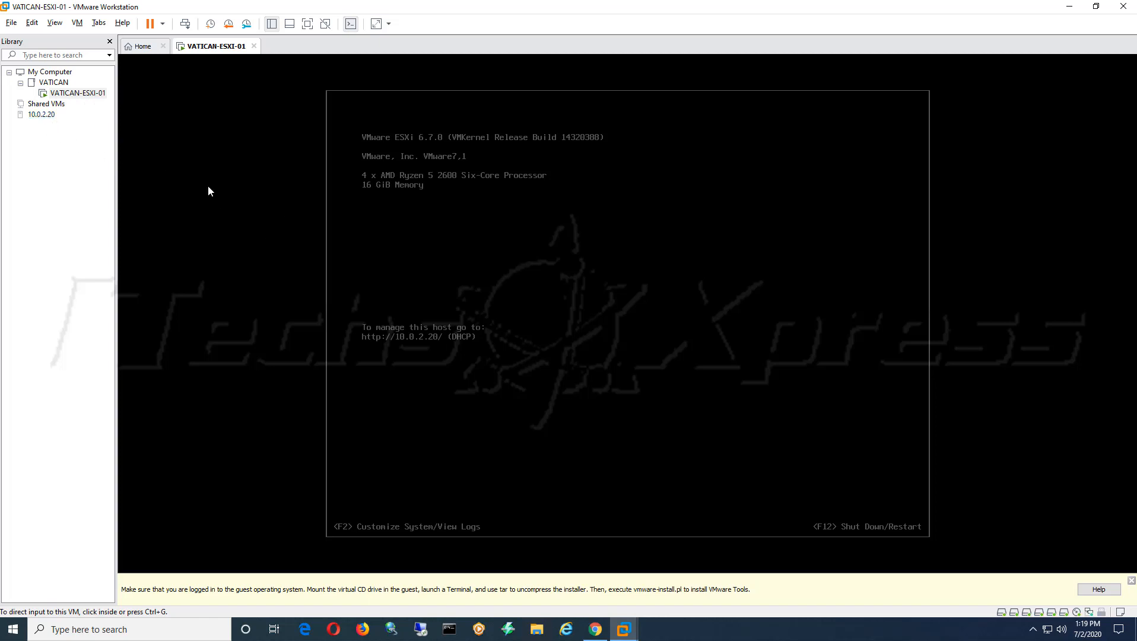
mouse_move(55, 125)
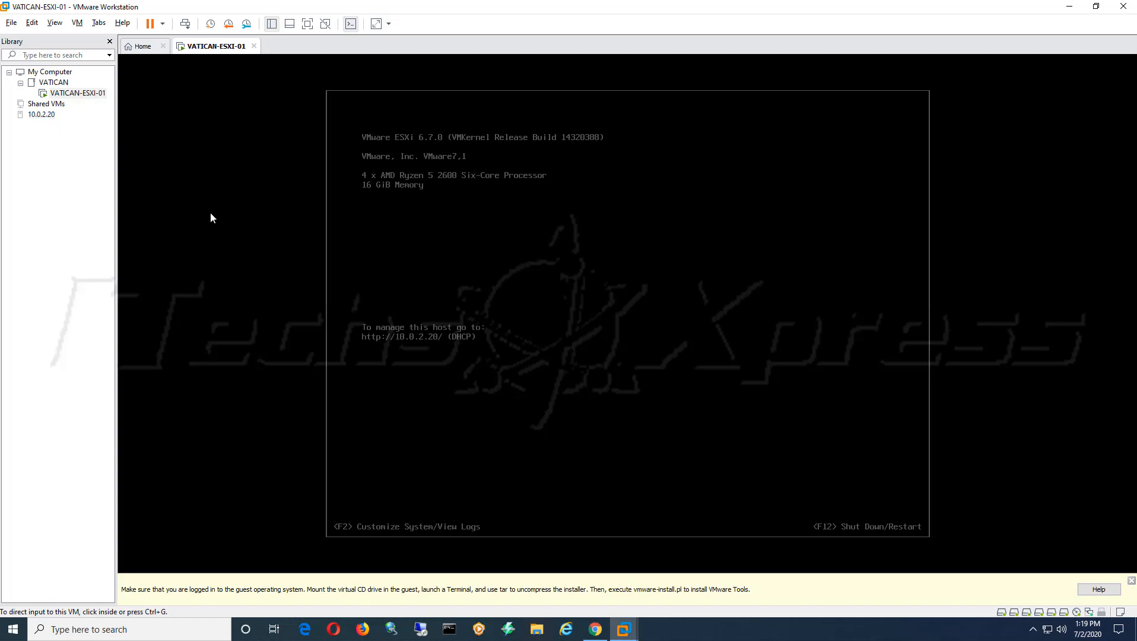
mouse_move(452, 390)
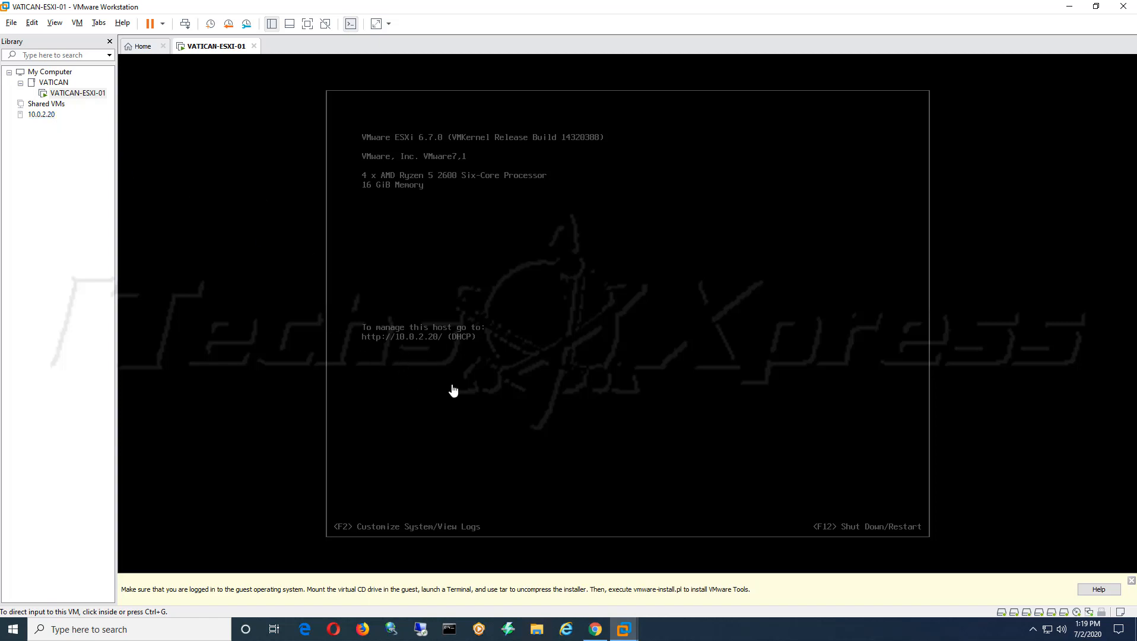
mouse_move(356, 309)
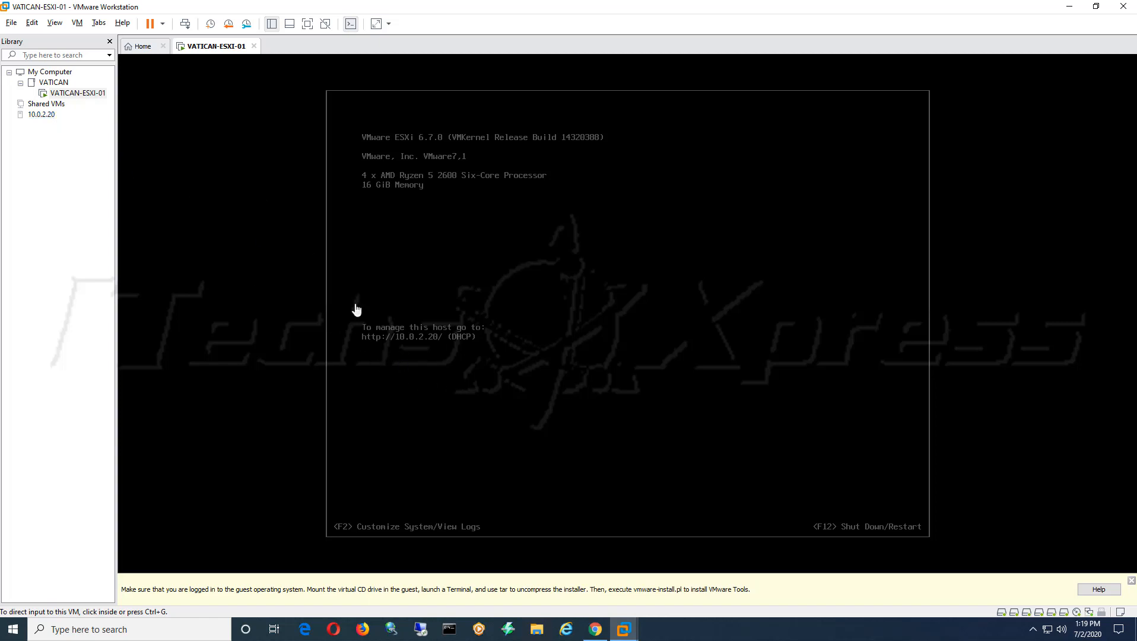
mouse_move(405, 391)
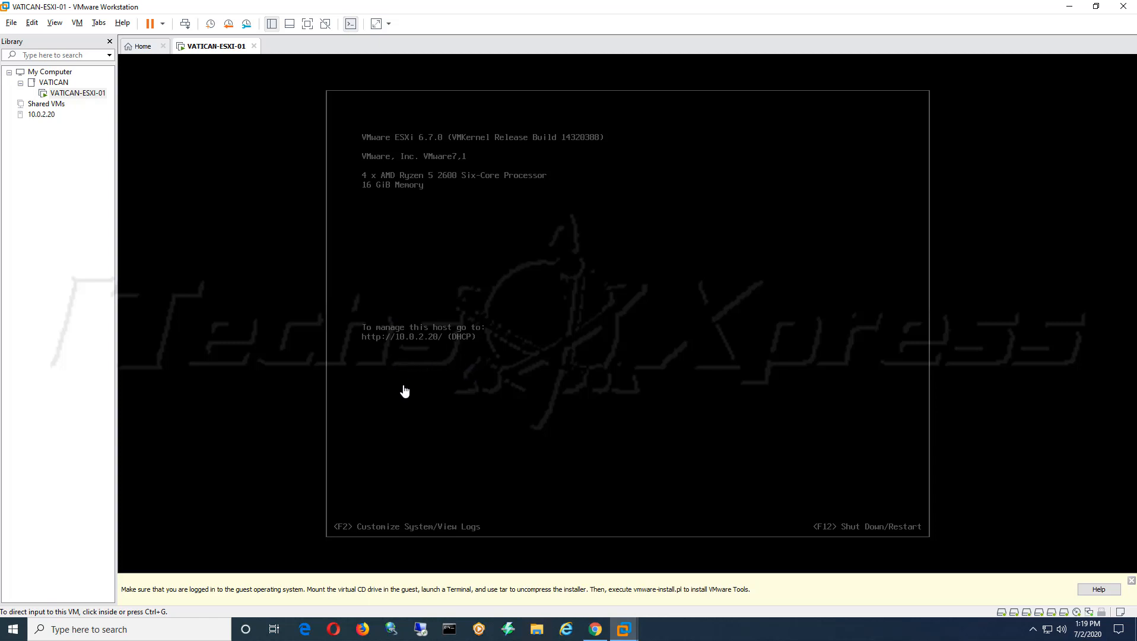
mouse_move(75, 93)
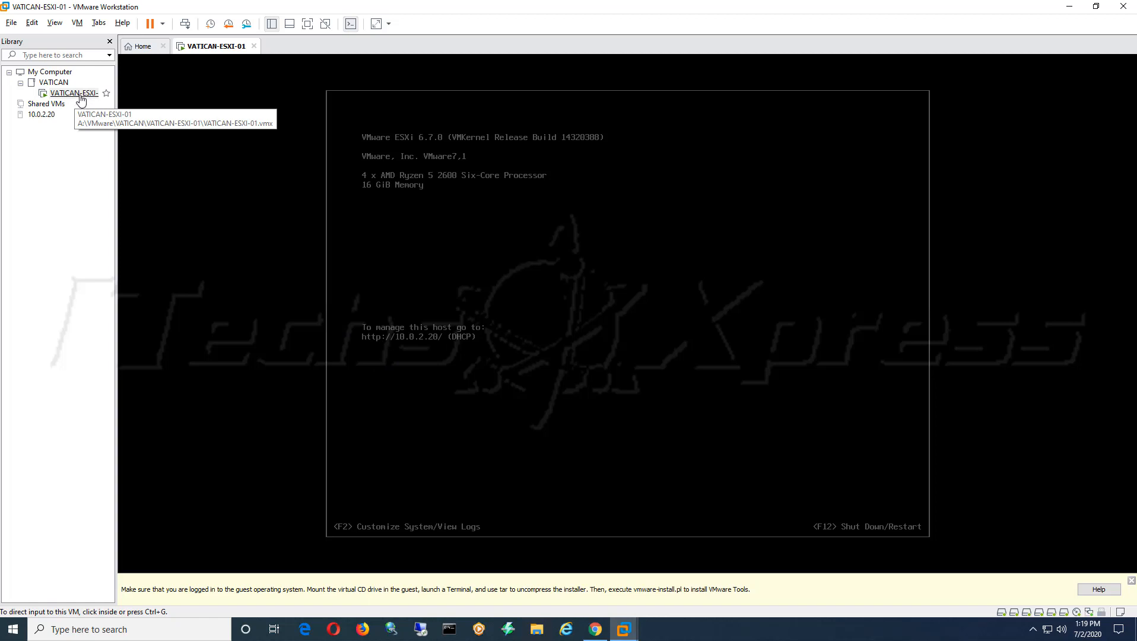
mouse_move(184, 62)
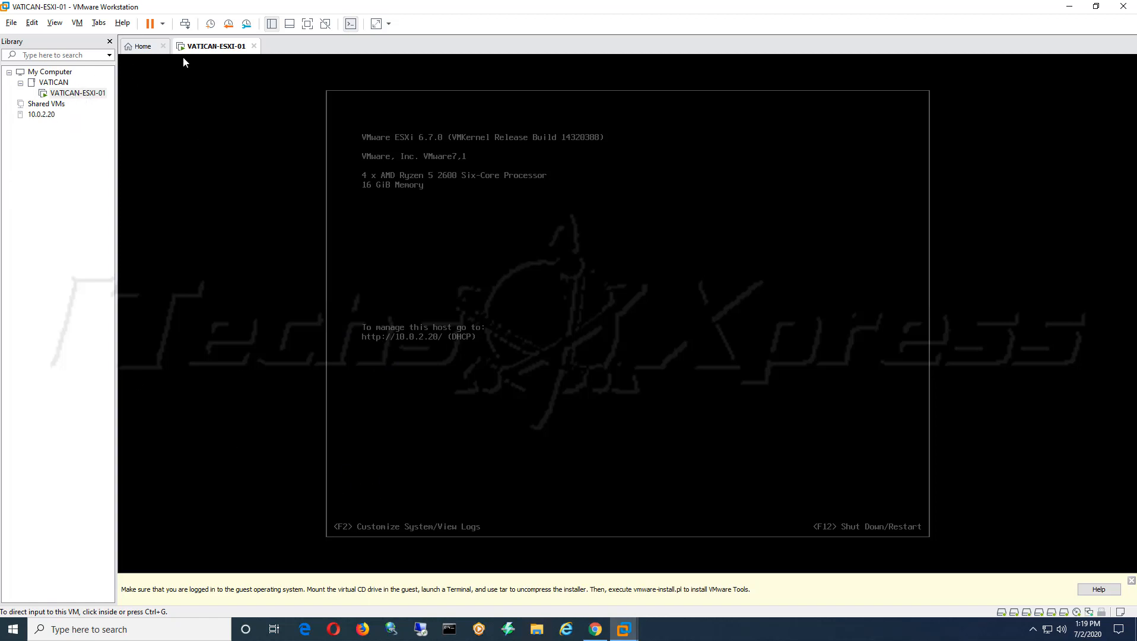
- Open the VATICAN-ESXI-01 tab's context menu to update VMware Tools
right_click(215, 46)
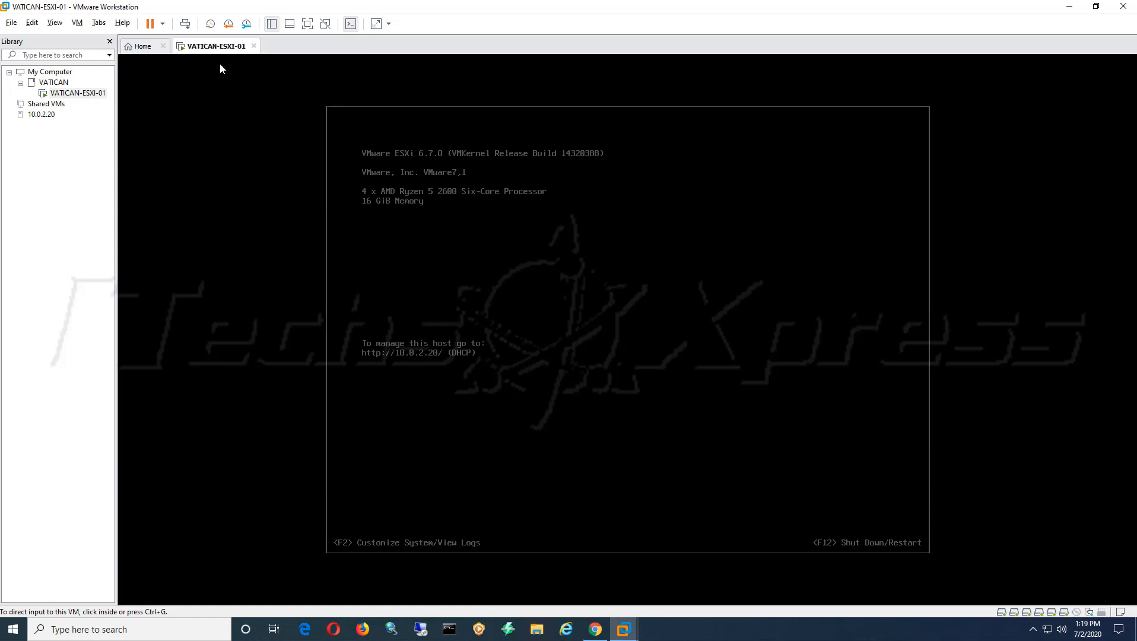
right_click(214, 46)
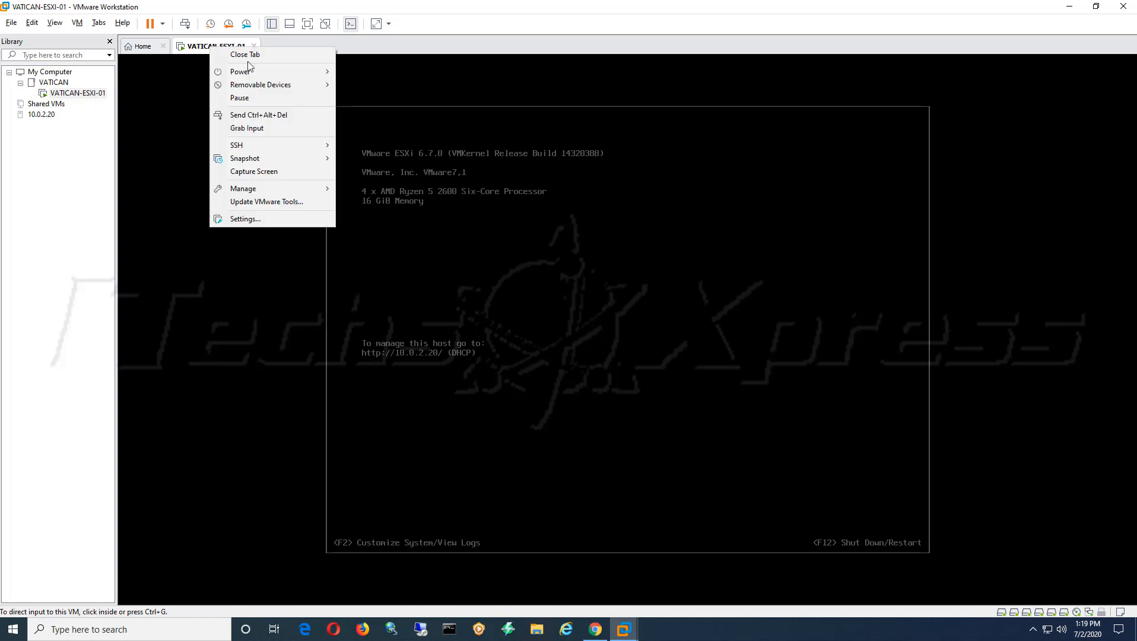
mouse_move(267, 202)
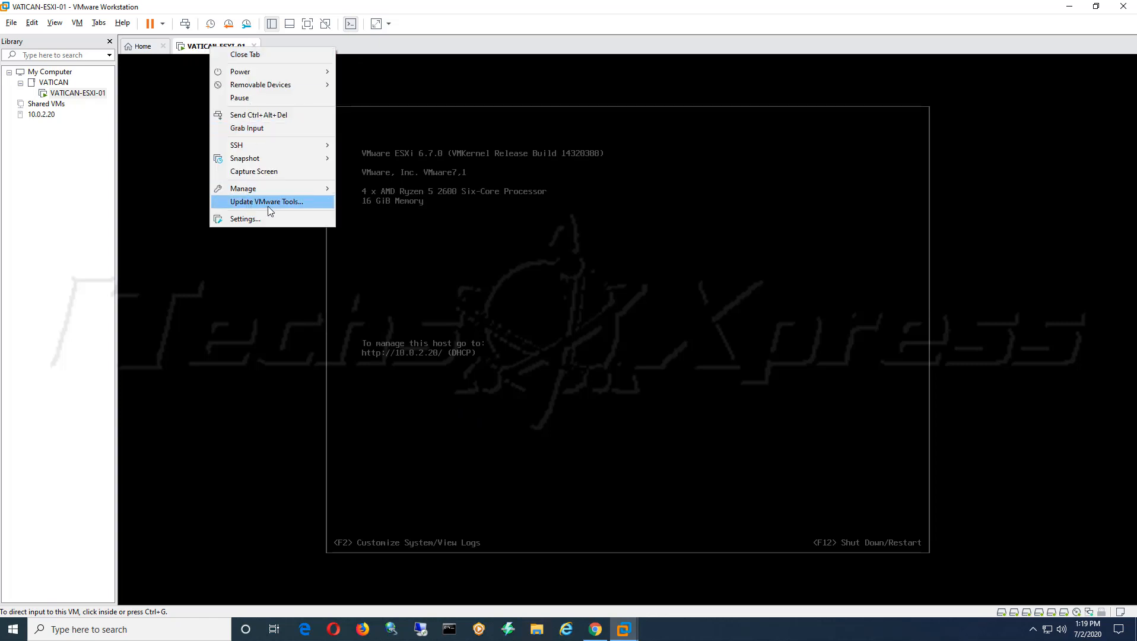
mouse_move(280, 209)
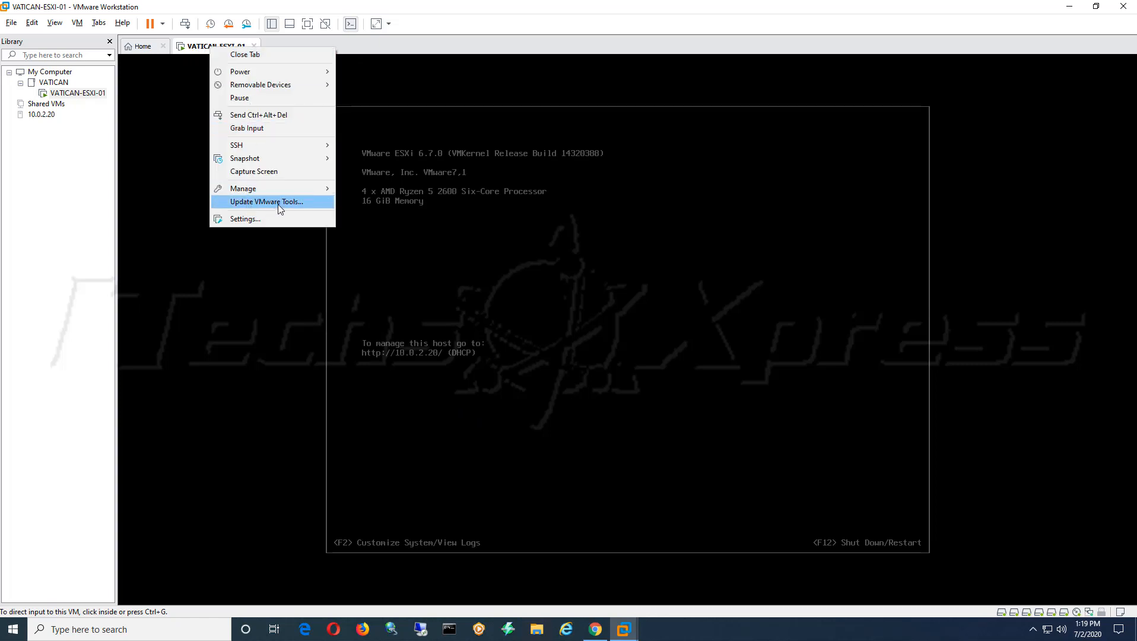
mouse_move(285, 209)
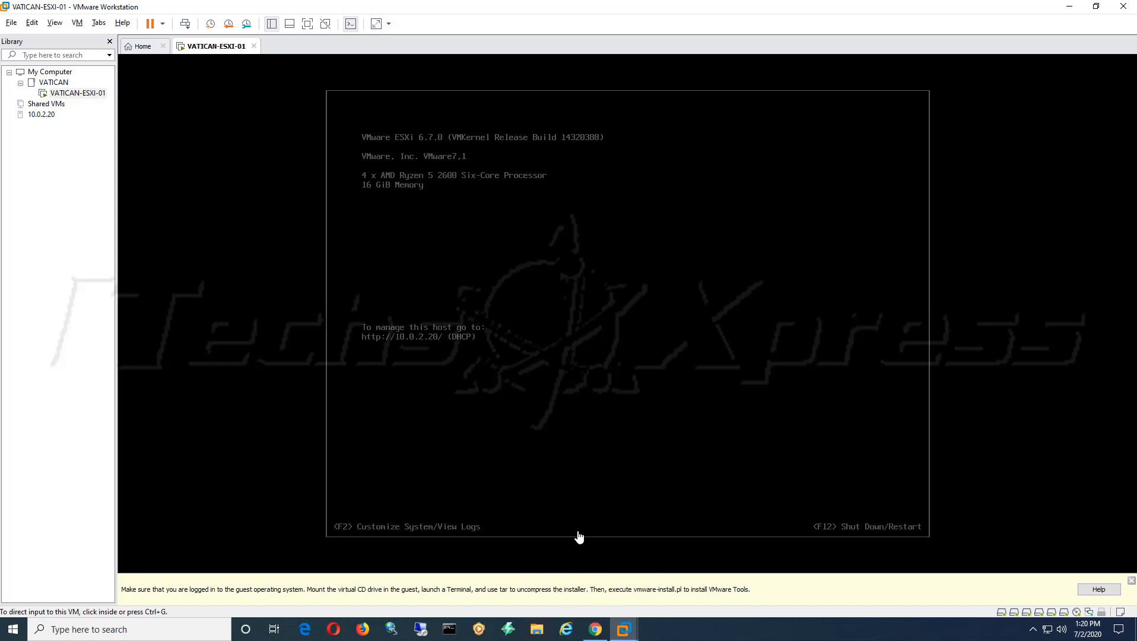
mouse_move(591, 268)
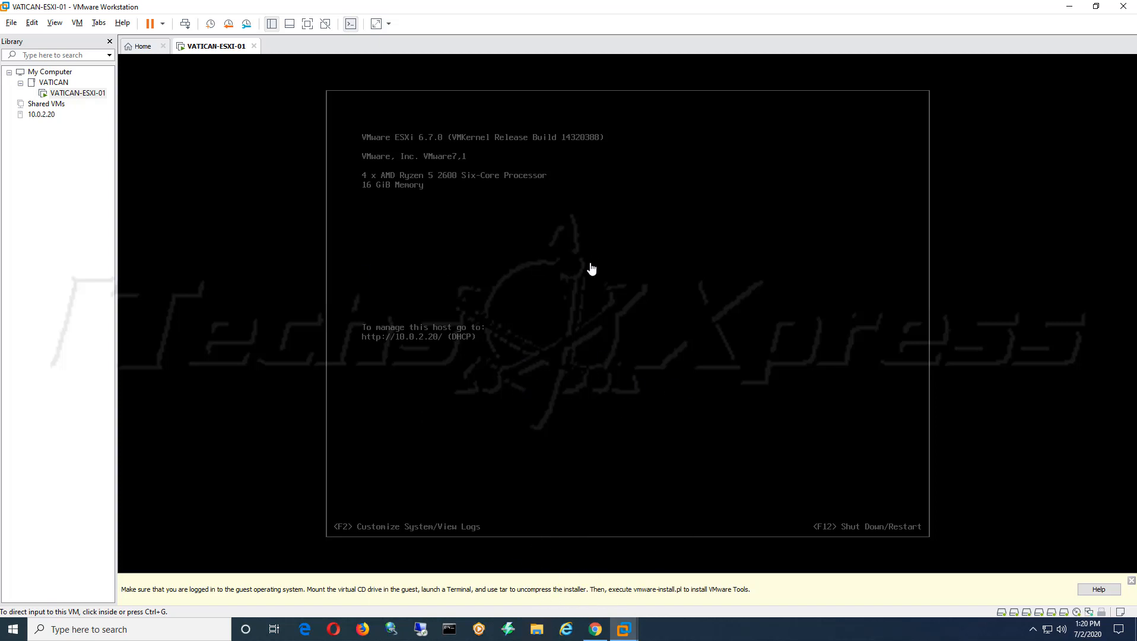
mouse_move(463, 323)
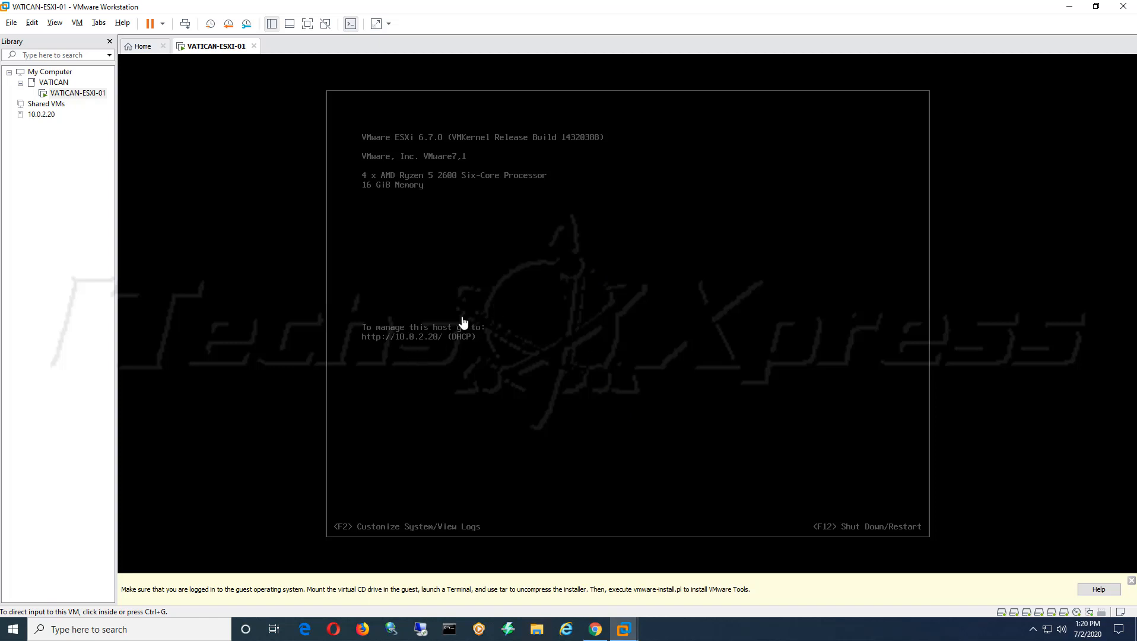
mouse_move(504, 415)
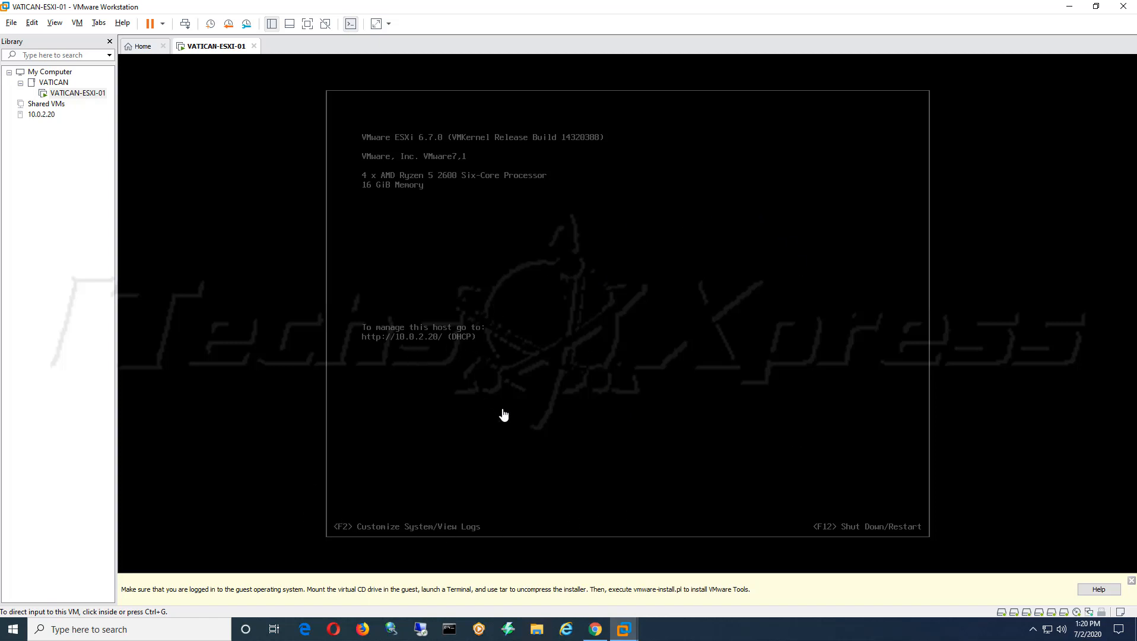
mouse_move(568, 239)
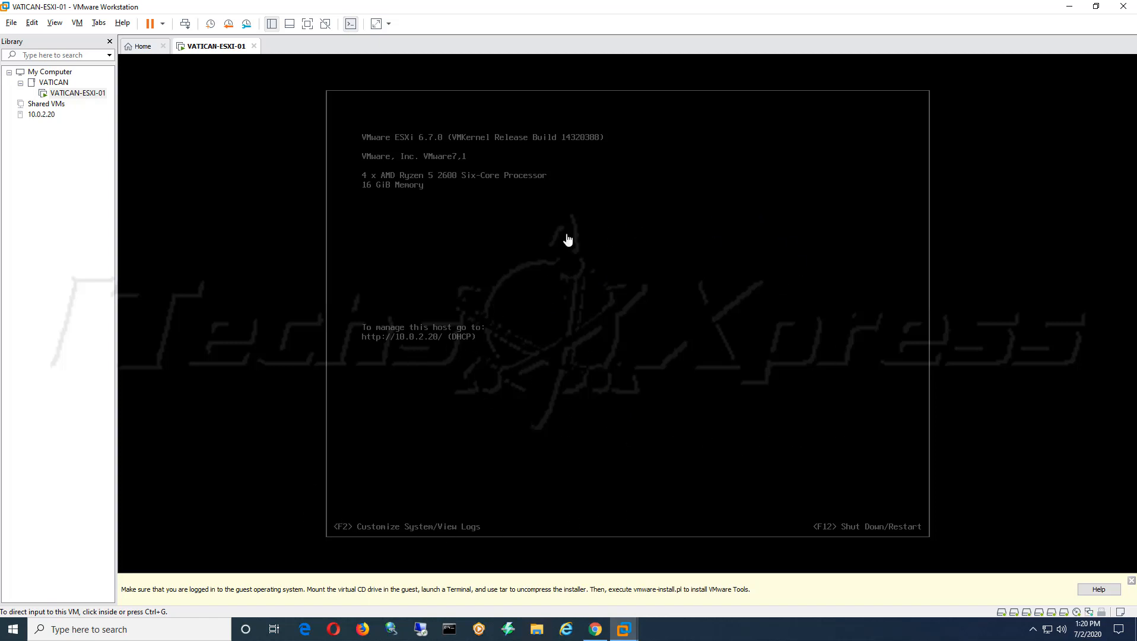
mouse_move(562, 292)
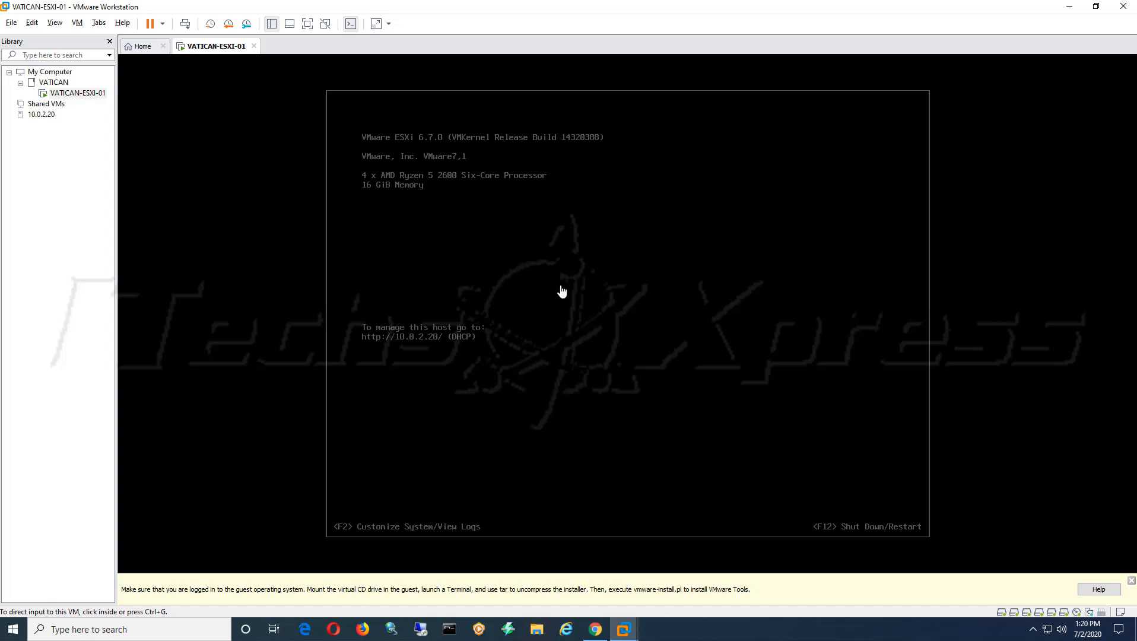
mouse_move(434, 511)
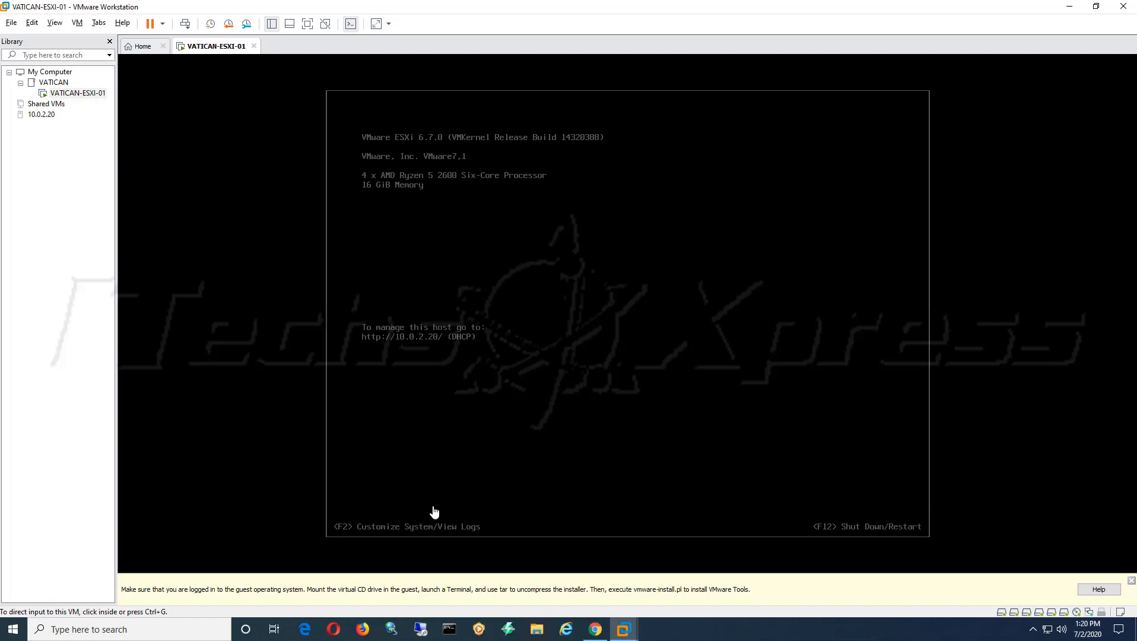
mouse_move(138, 602)
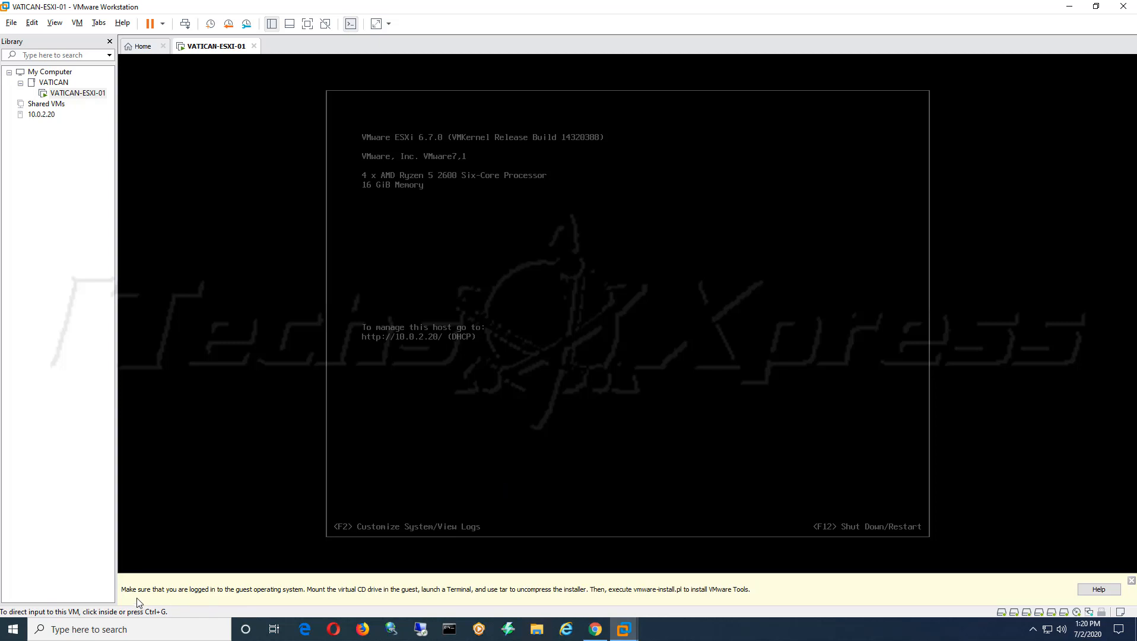
mouse_move(147, 599)
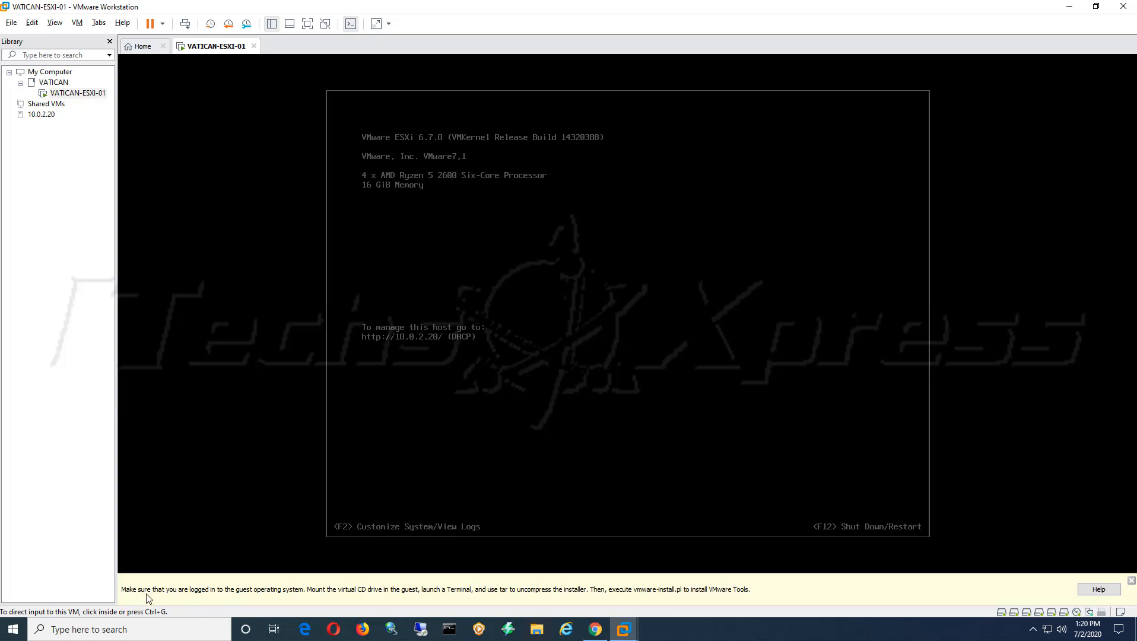
mouse_move(225, 601)
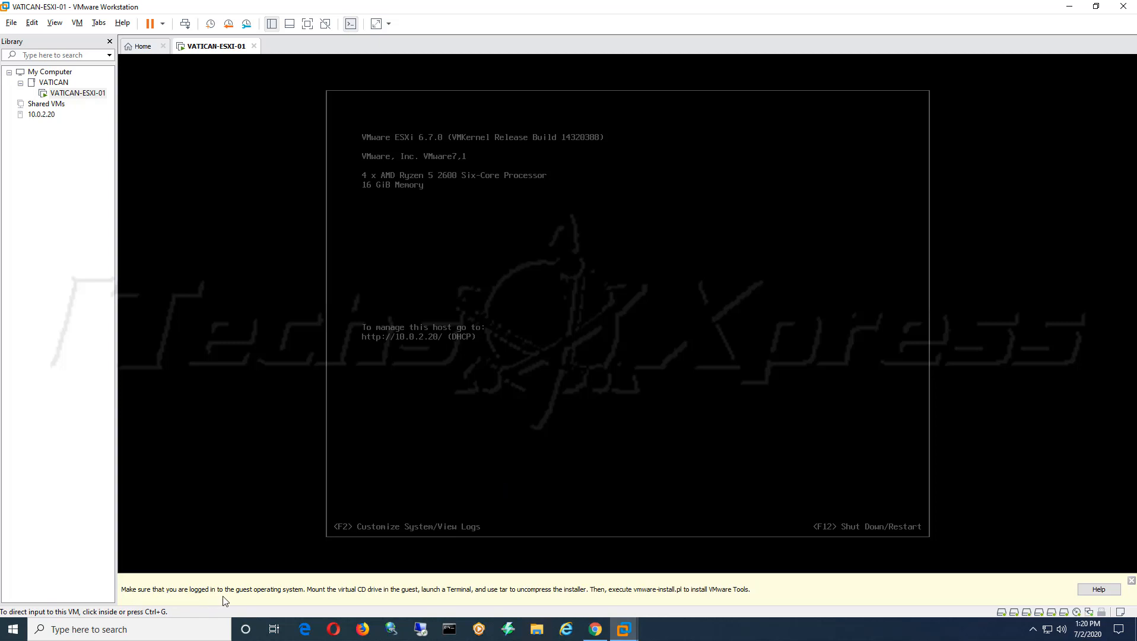
mouse_move(317, 601)
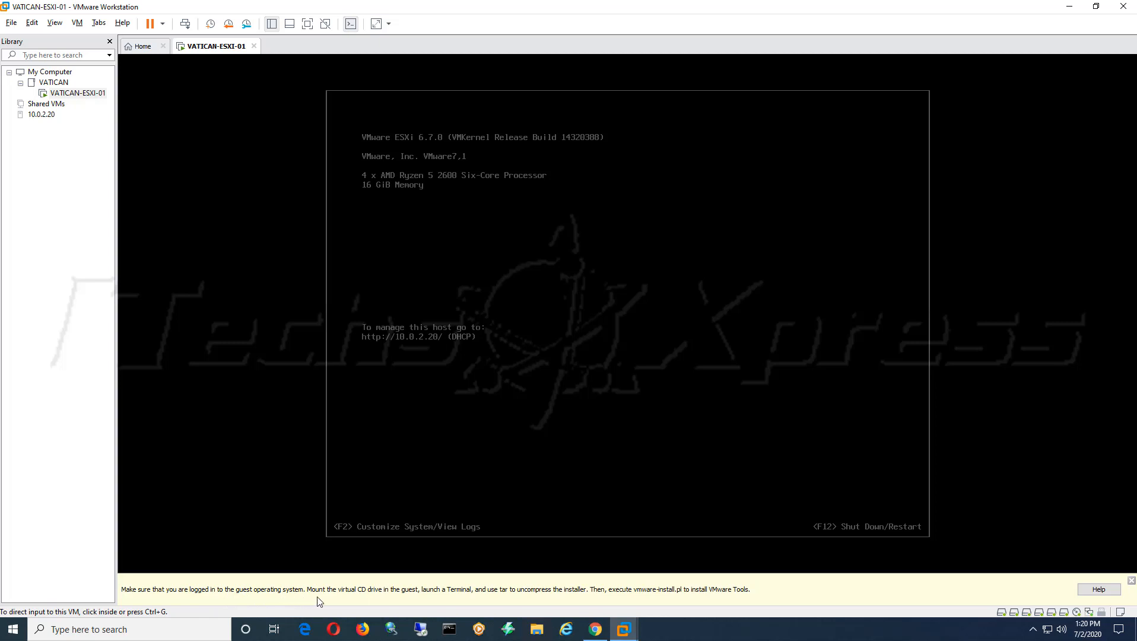
mouse_move(362, 602)
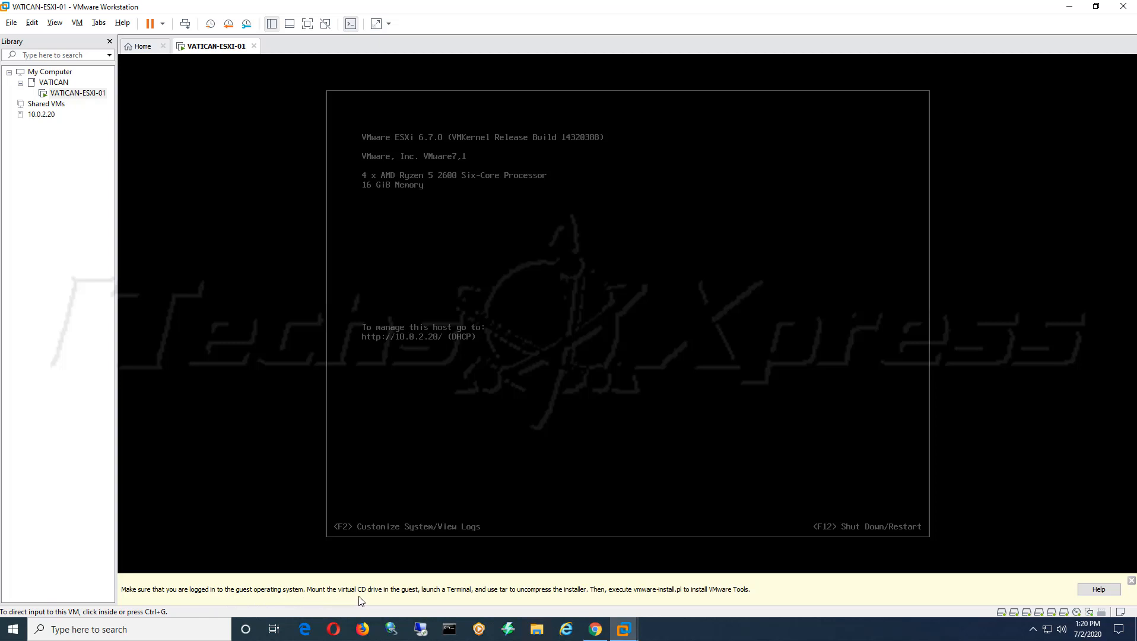
mouse_move(396, 601)
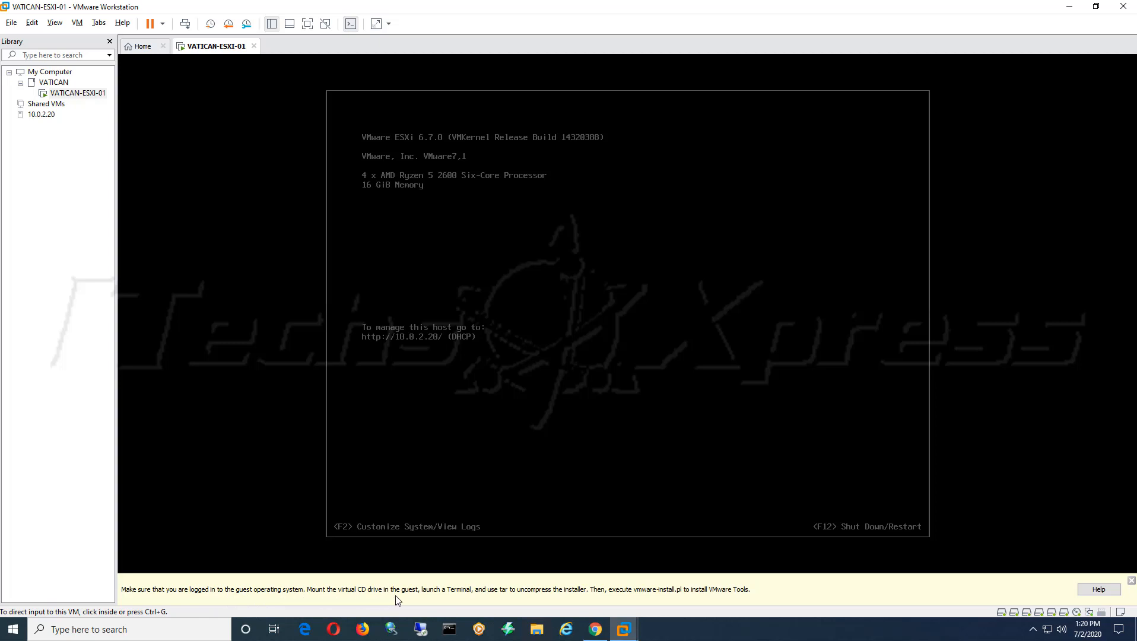
mouse_move(455, 602)
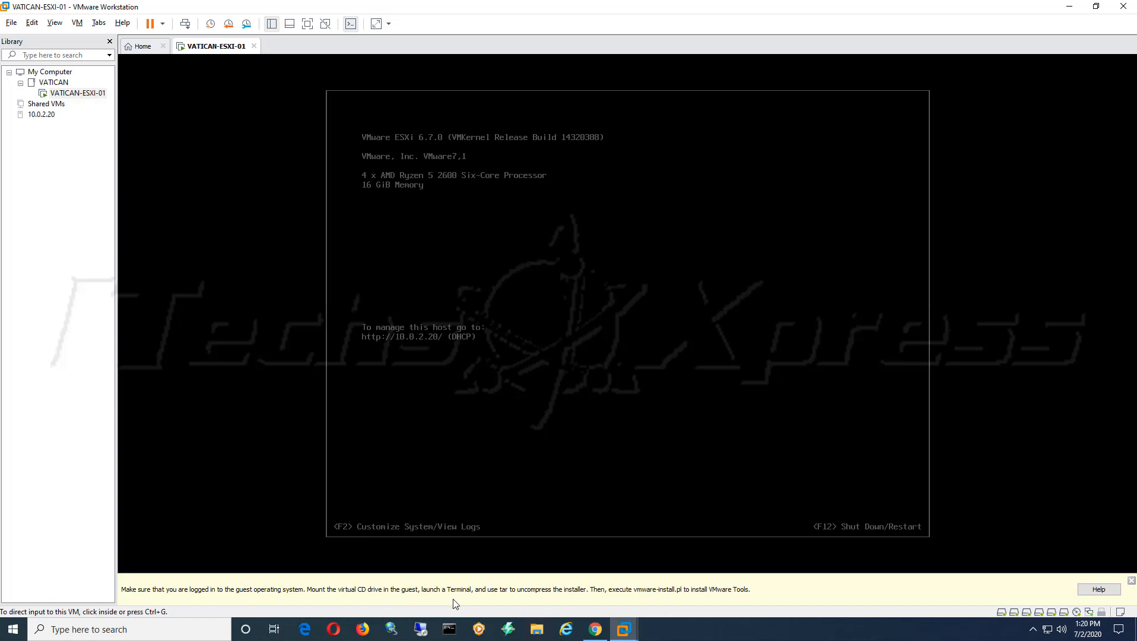
mouse_move(473, 605)
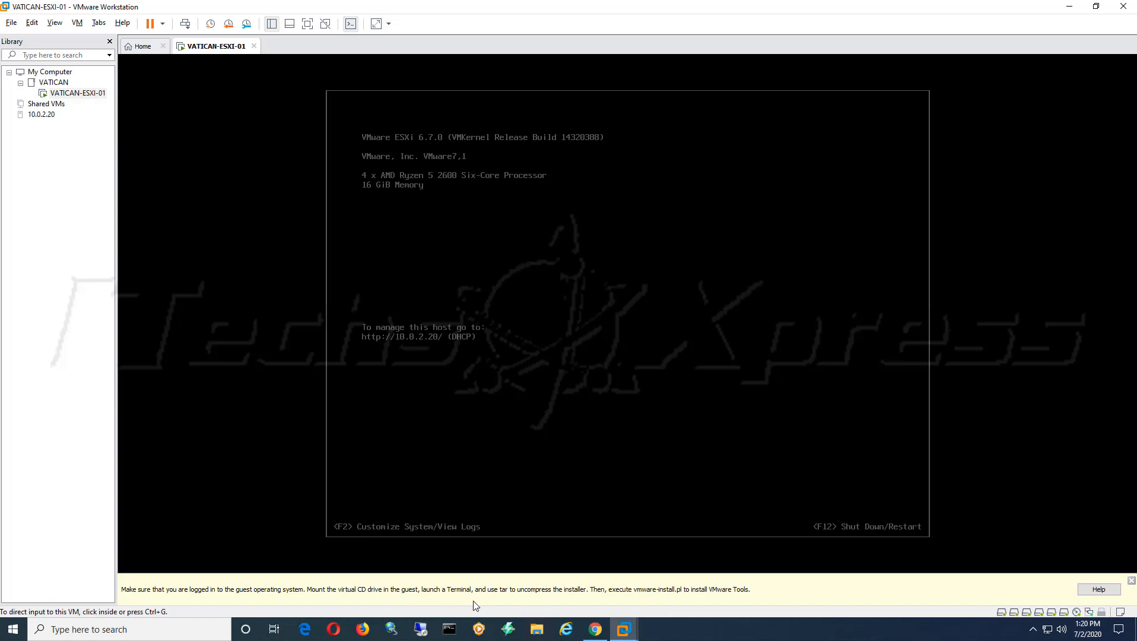
mouse_move(524, 603)
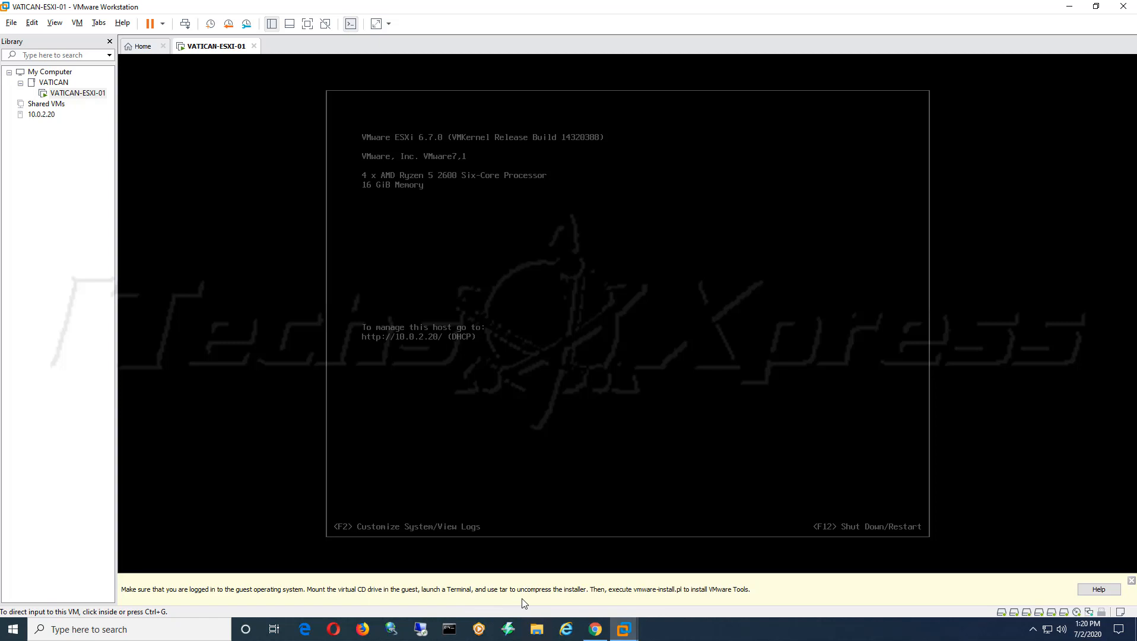
mouse_move(597, 604)
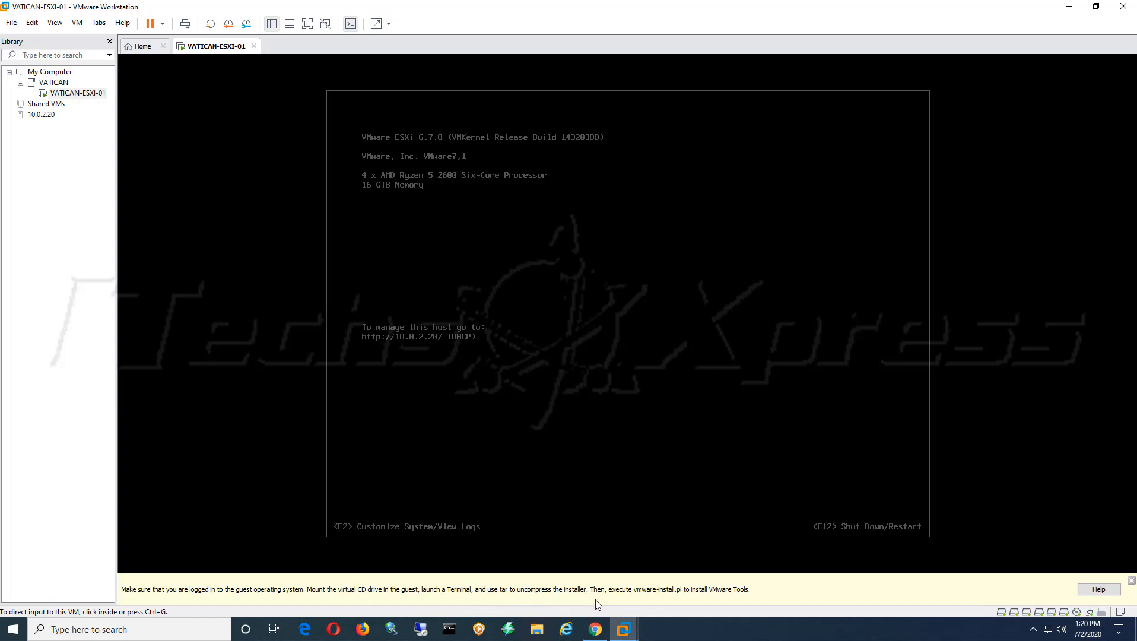
mouse_move(656, 603)
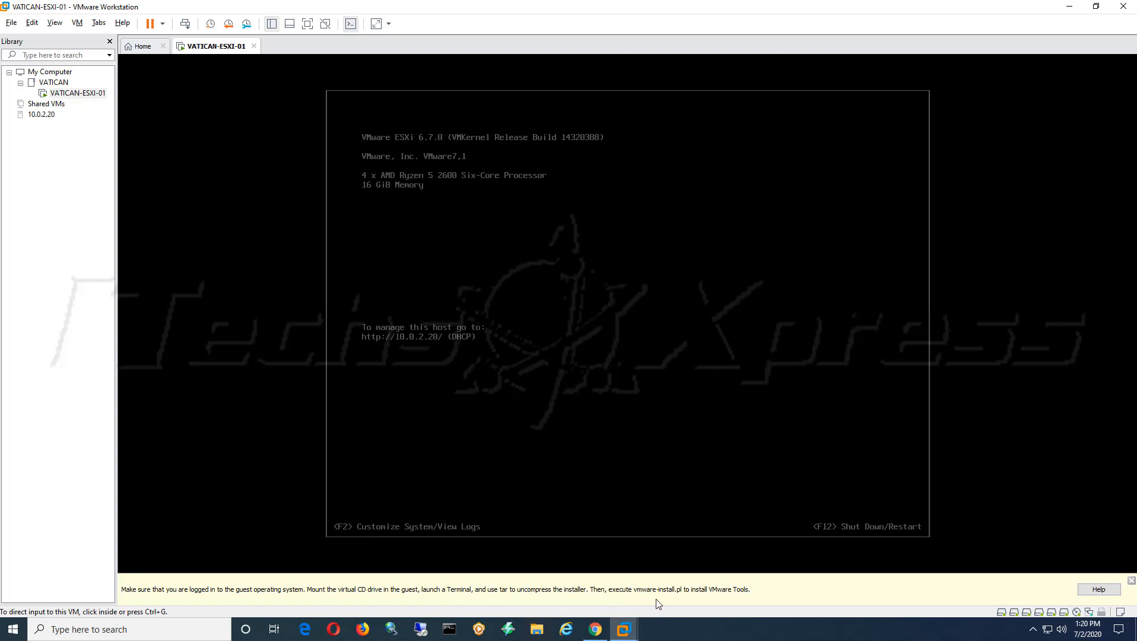
mouse_move(680, 603)
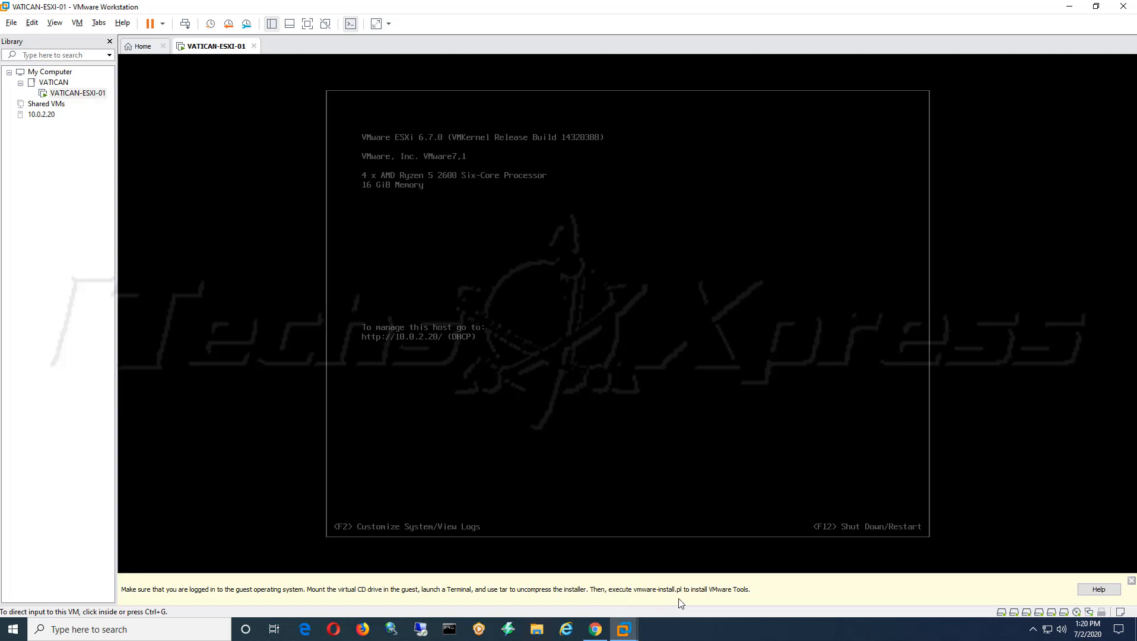
mouse_move(679, 602)
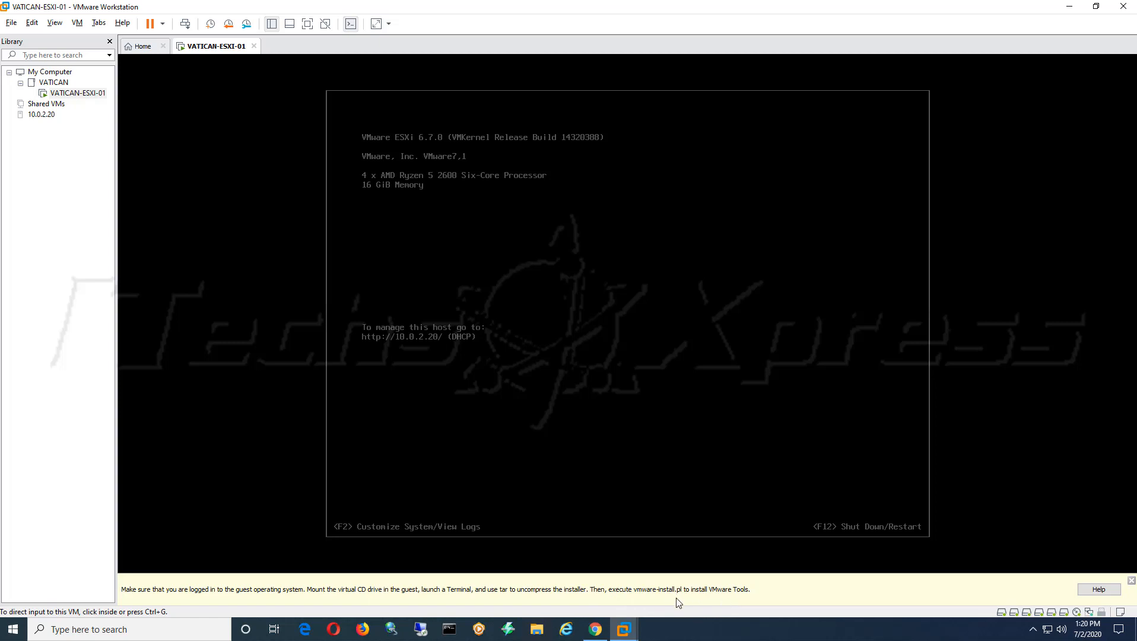
mouse_move(592, 599)
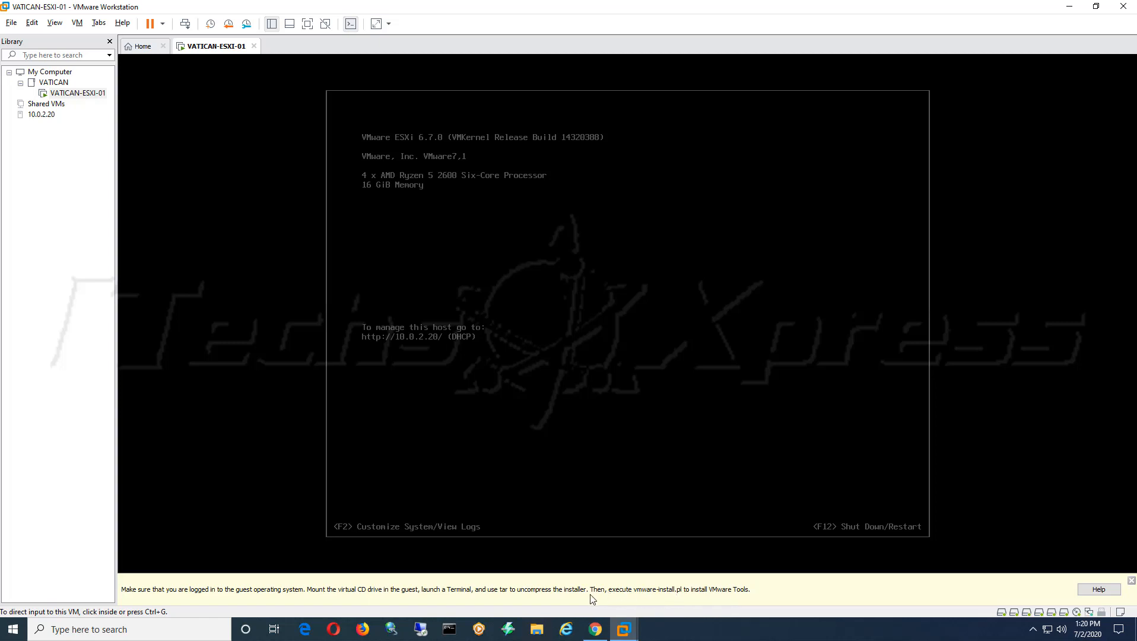
mouse_move(376, 594)
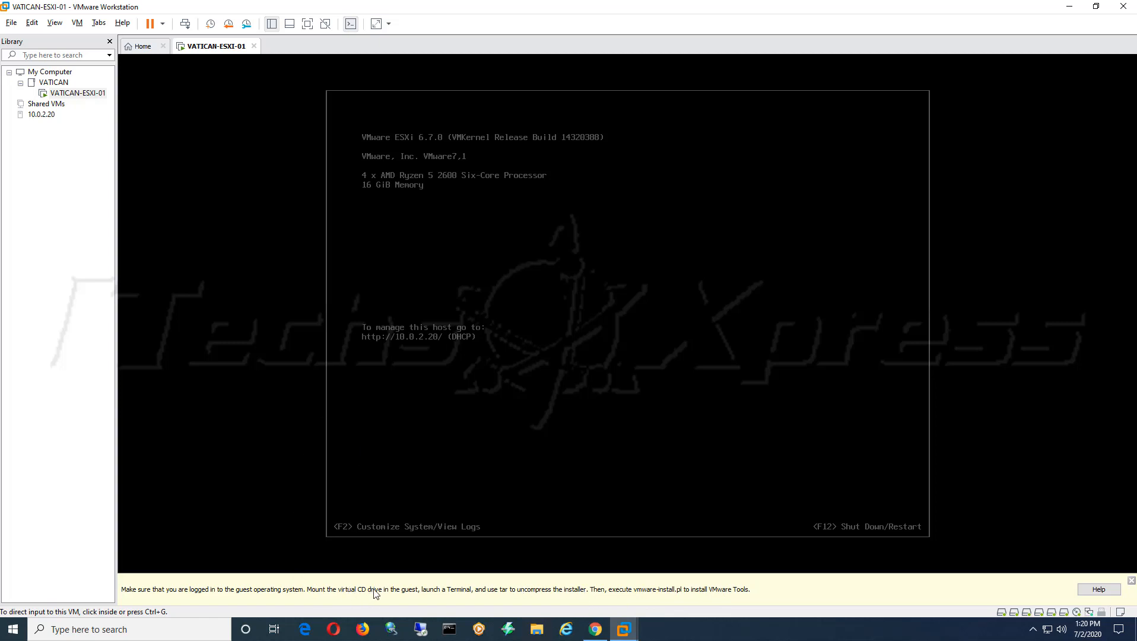
mouse_move(404, 592)
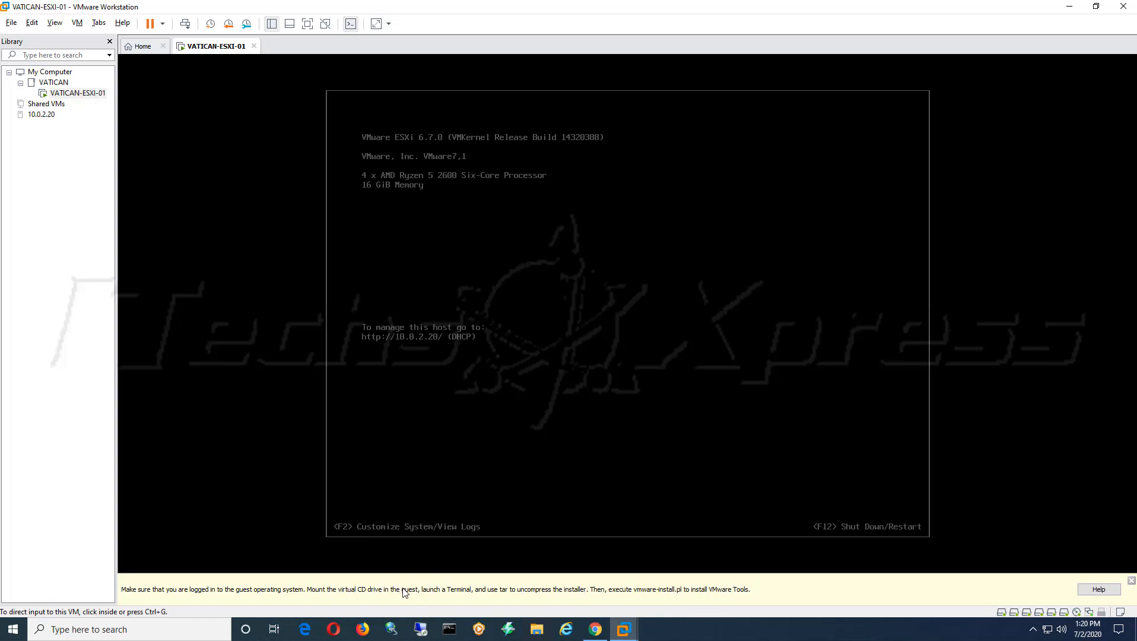
right_click(211, 46)
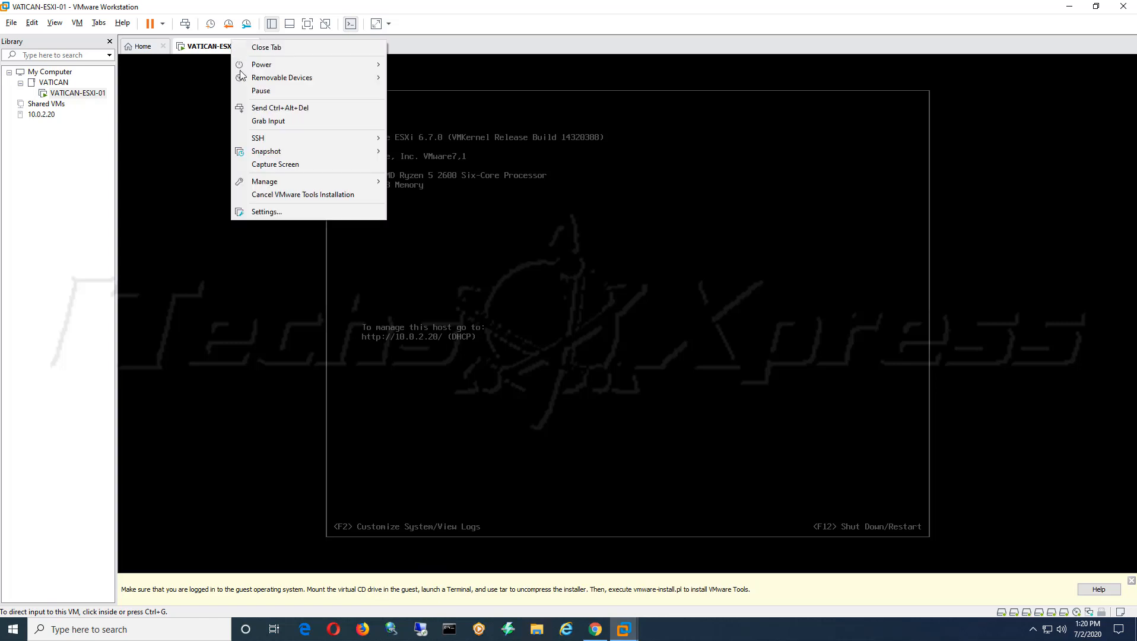
mouse_move(258, 138)
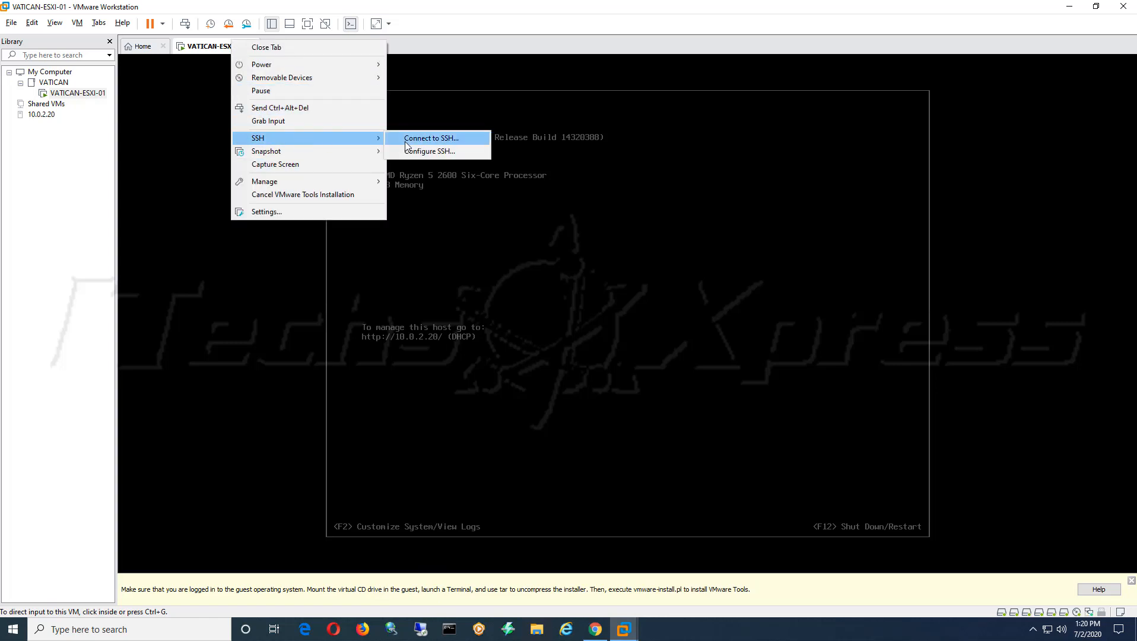
mouse_move(472, 173)
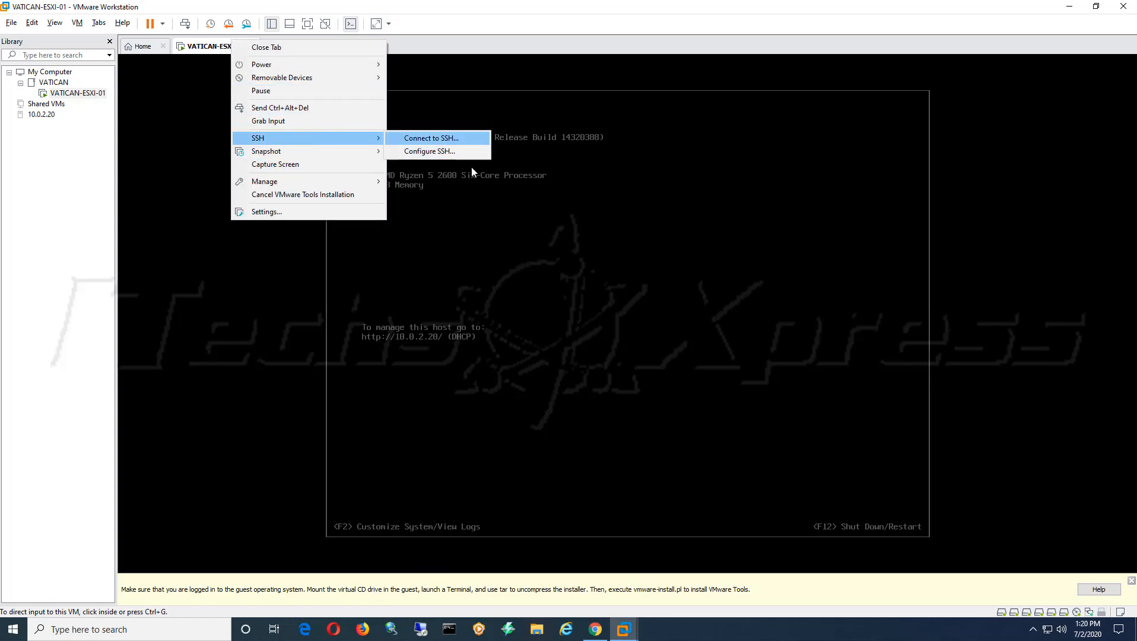
mouse_move(389, 585)
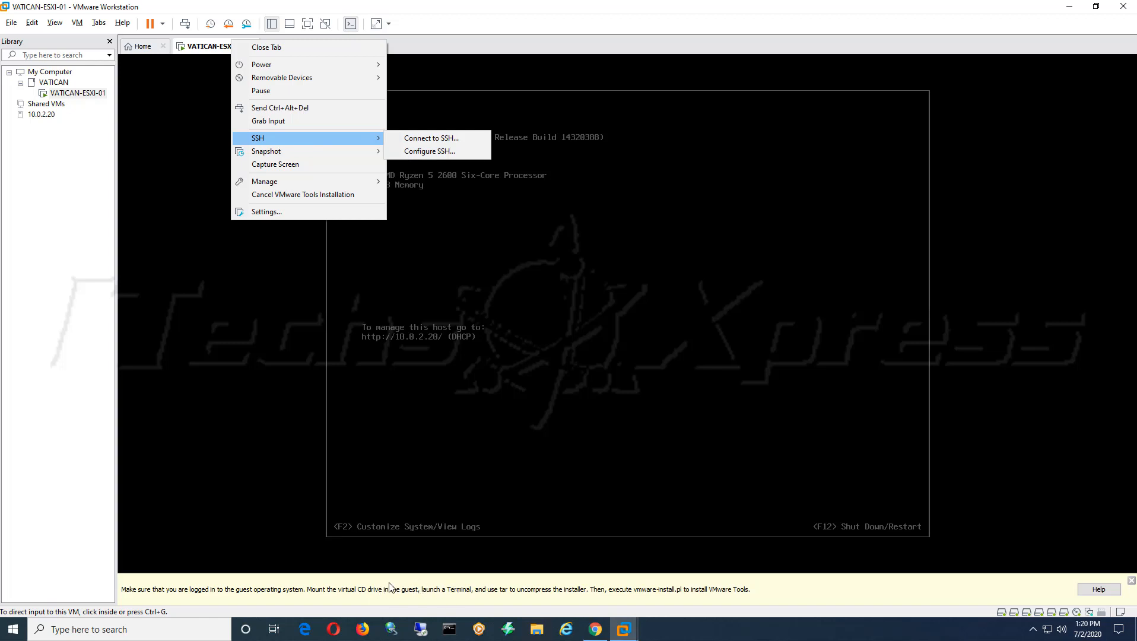
mouse_move(513, 174)
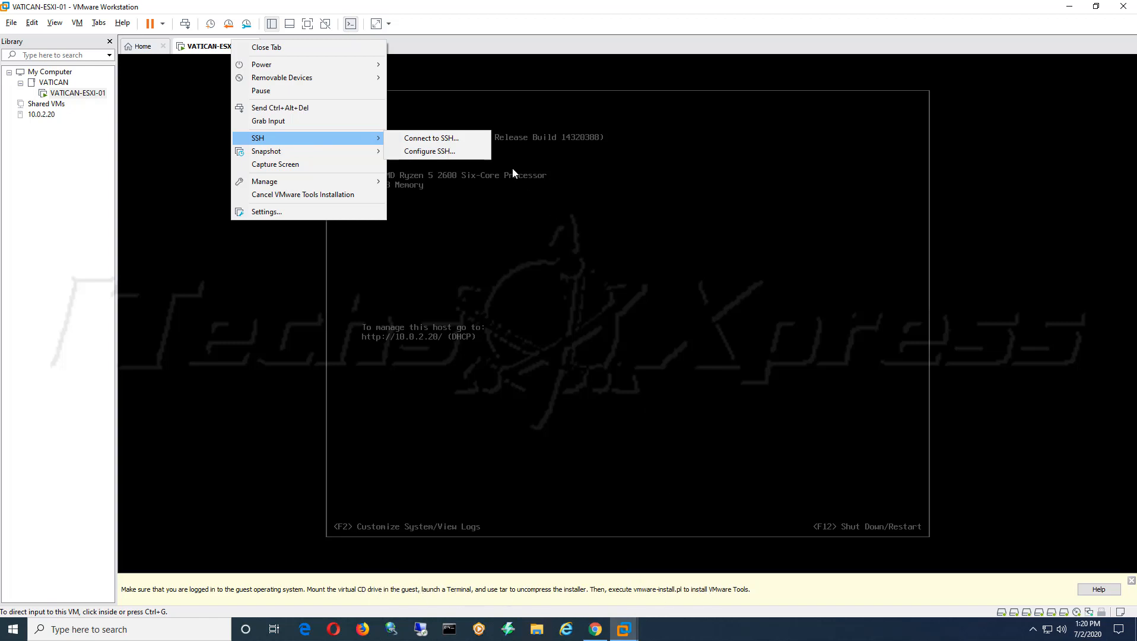
mouse_move(758, 600)
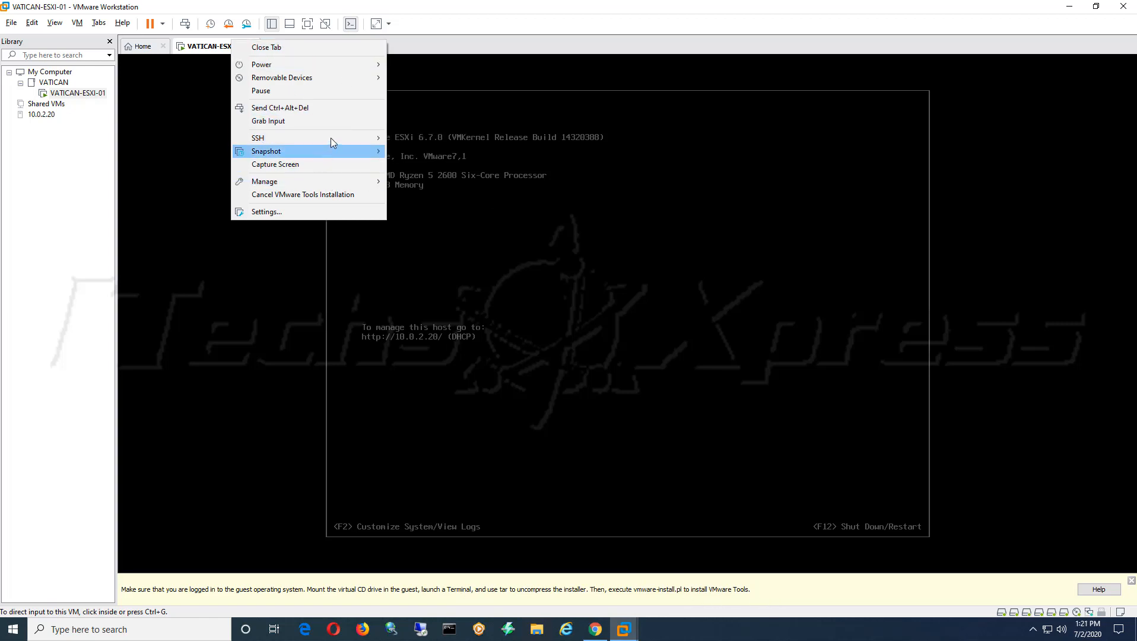
mouse_move(291, 137)
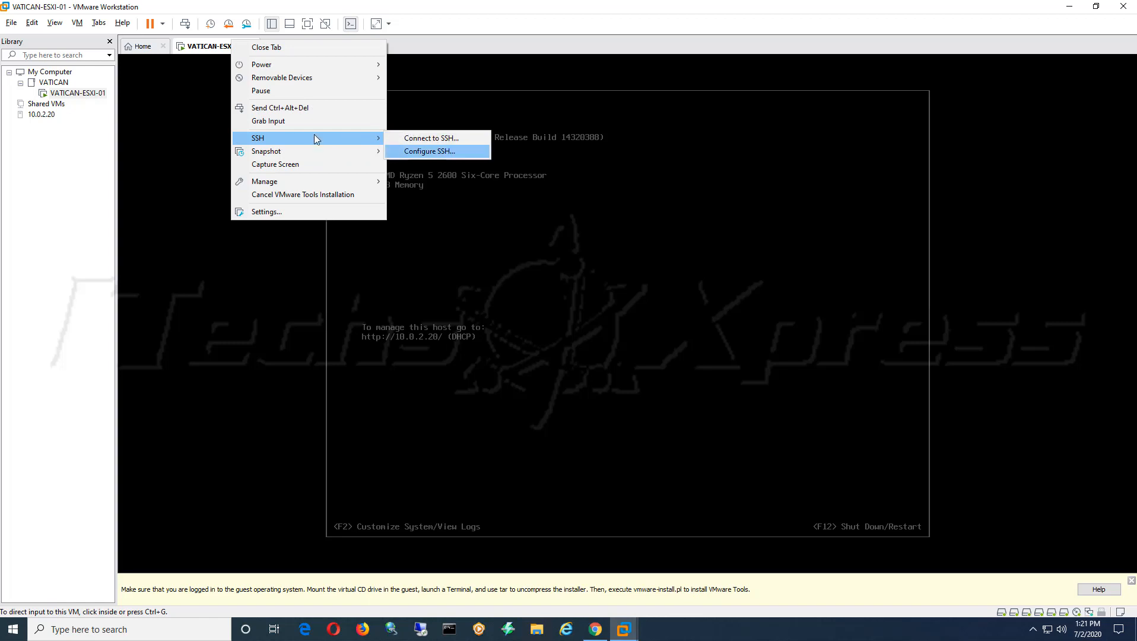
mouse_move(229, 62)
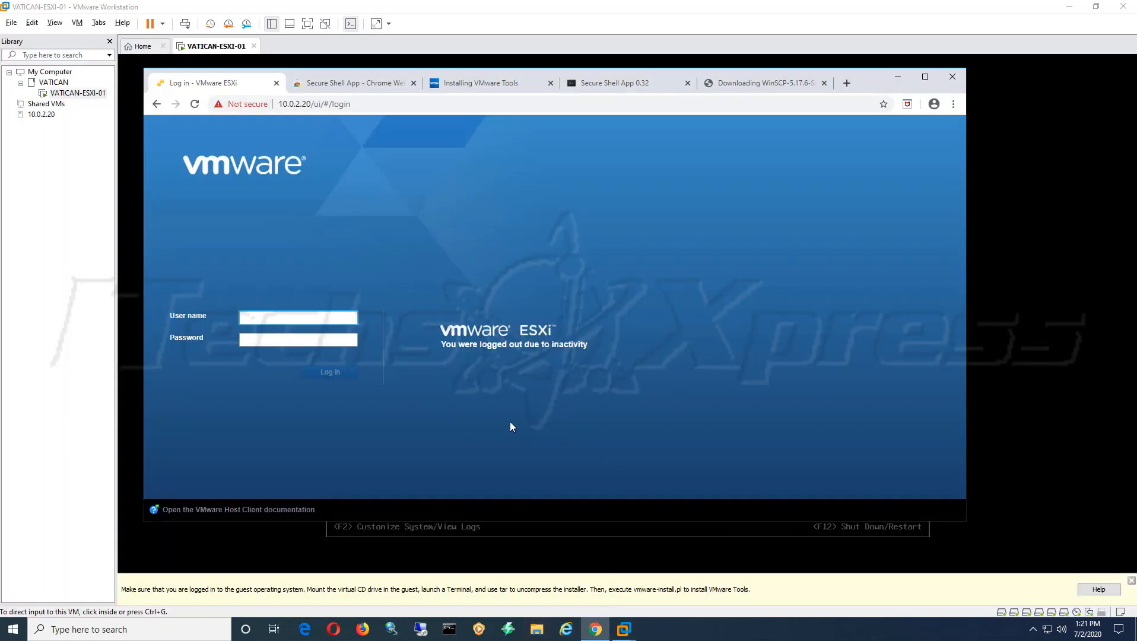
- Click into the timed-out Host Client login form for 10.0.2.20
click(298, 340)
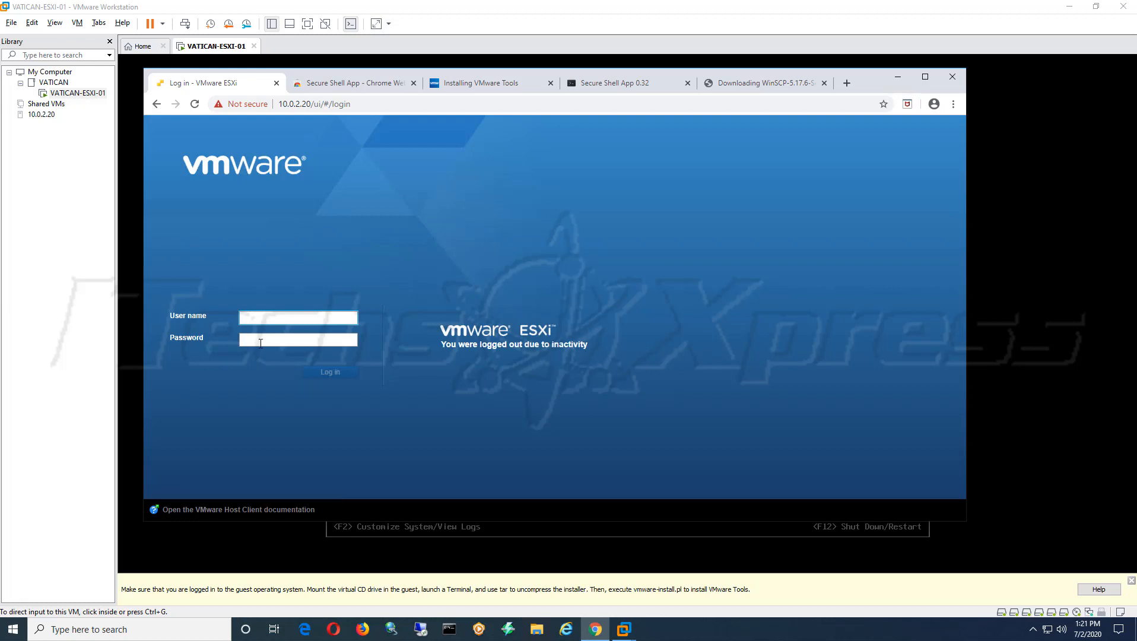
mouse_move(576, 335)
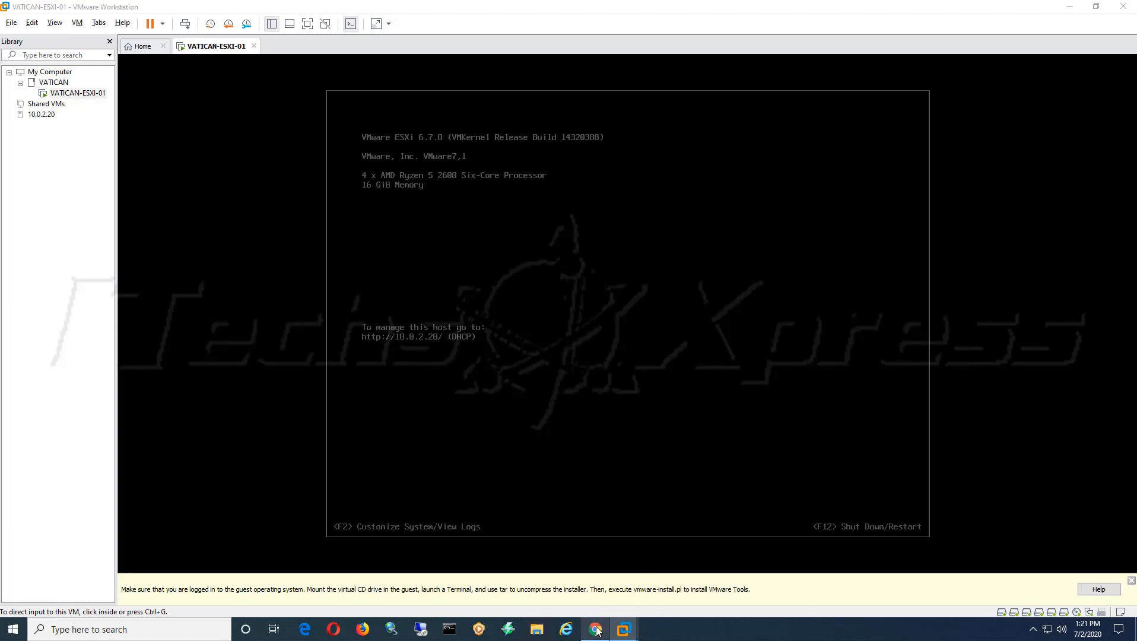
- Open a Chrome incognito window and browse to my.vmware.com
right_click(595, 629)
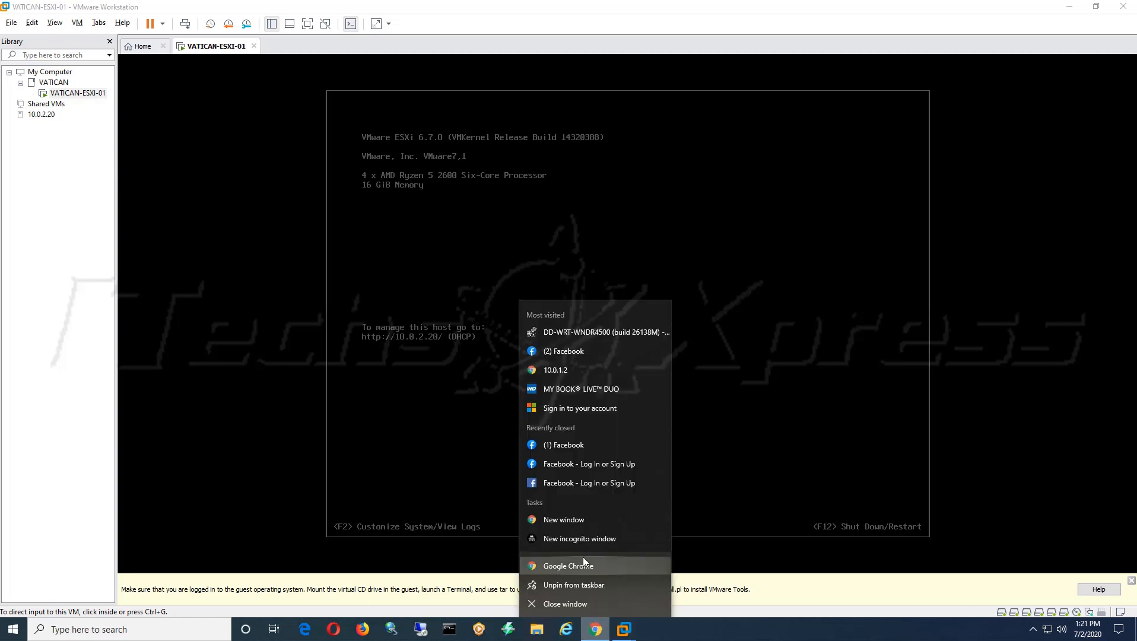
mouse_move(578, 539)
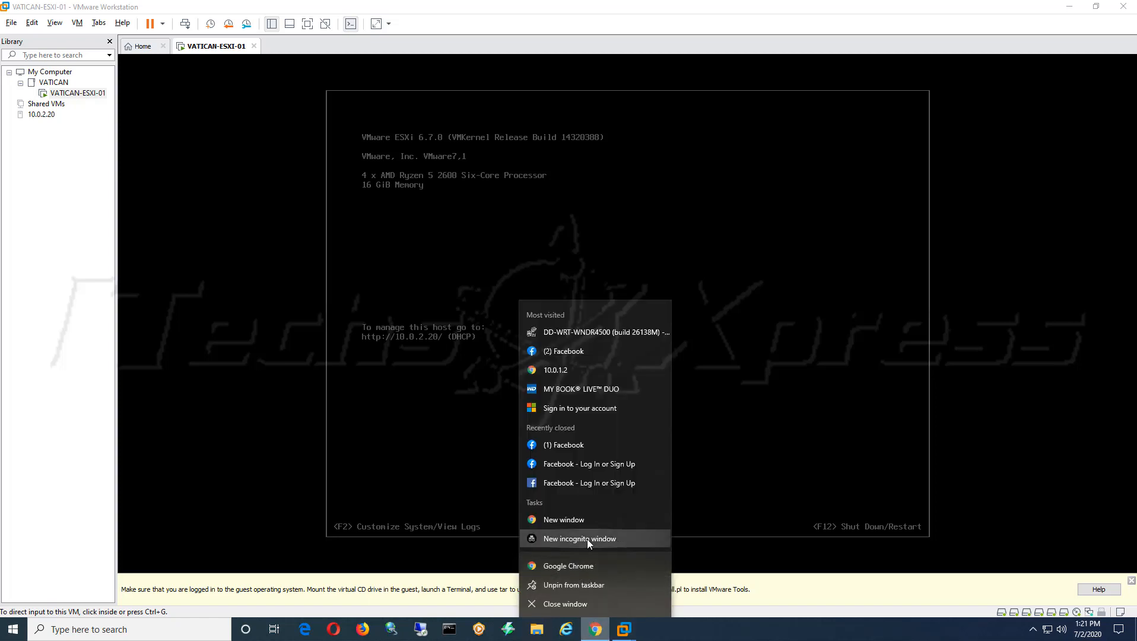
click(578, 539)
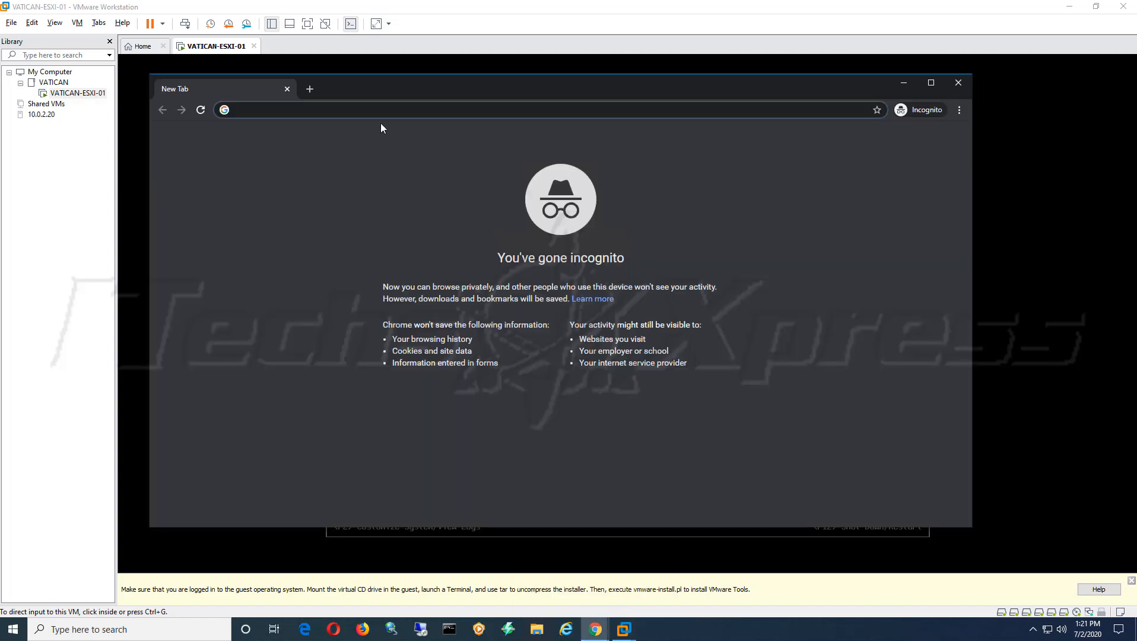
text(m)
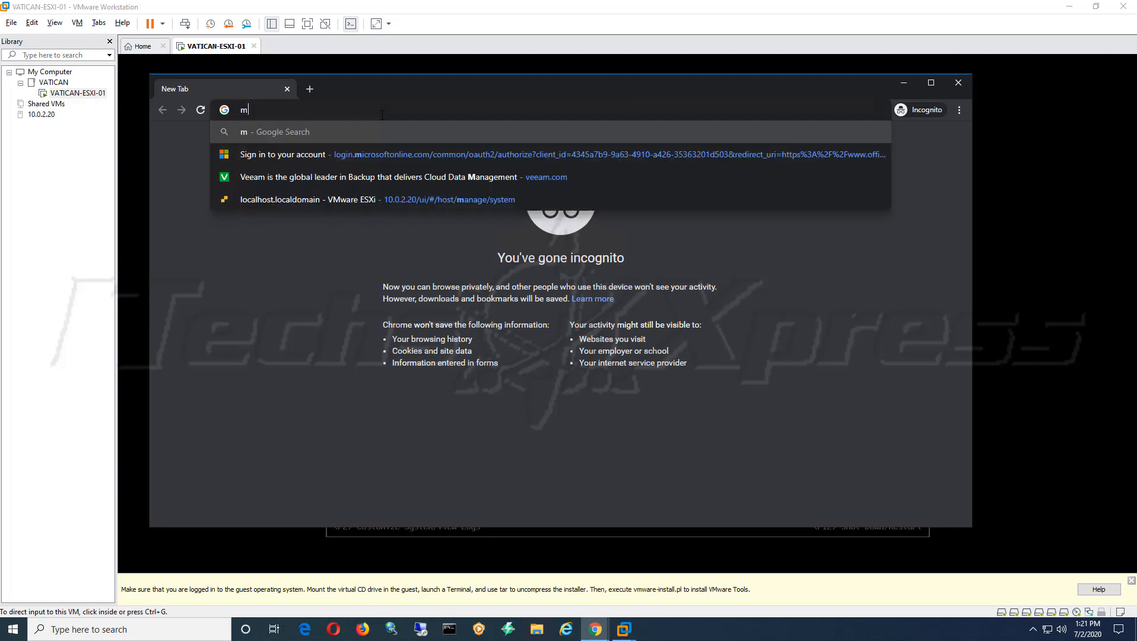
text(y.vmare.com)
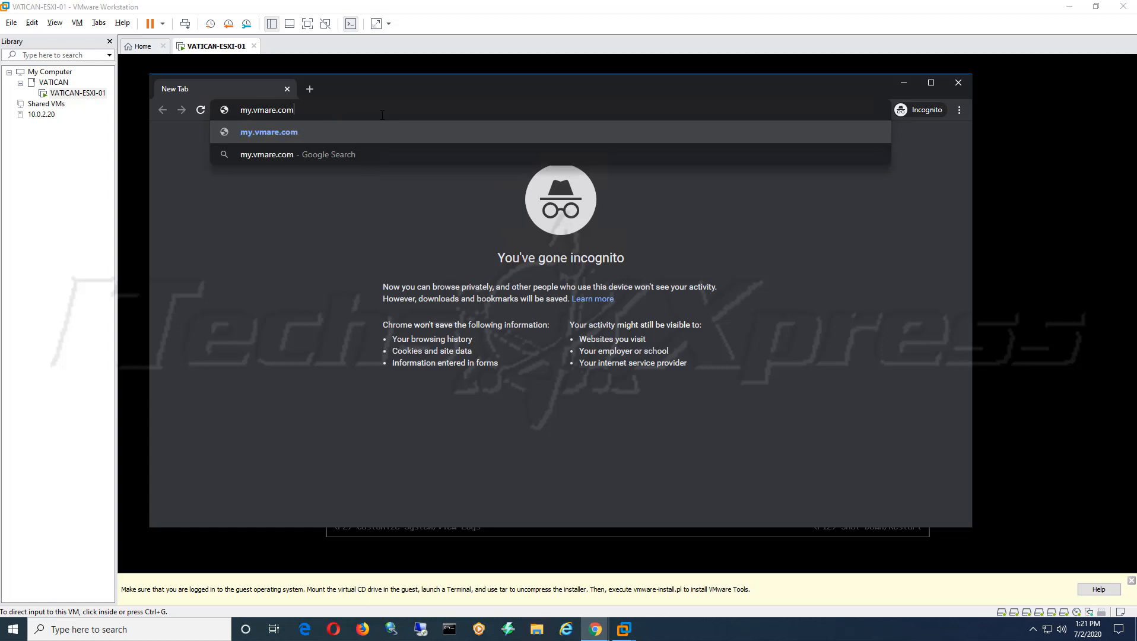
key(BackSpace)
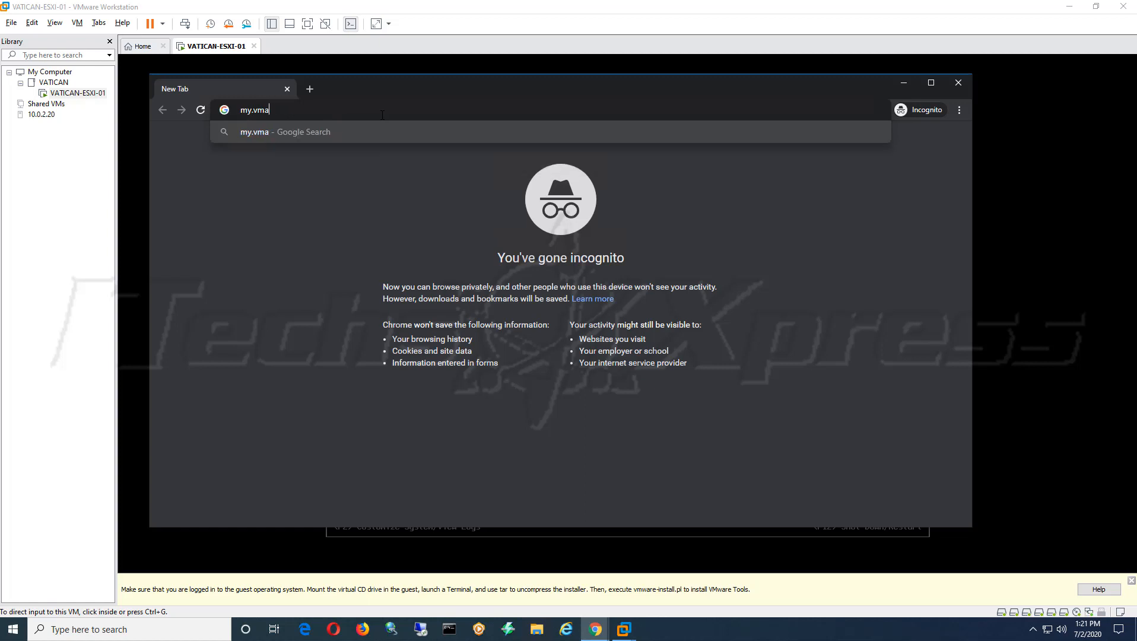
key(enter)
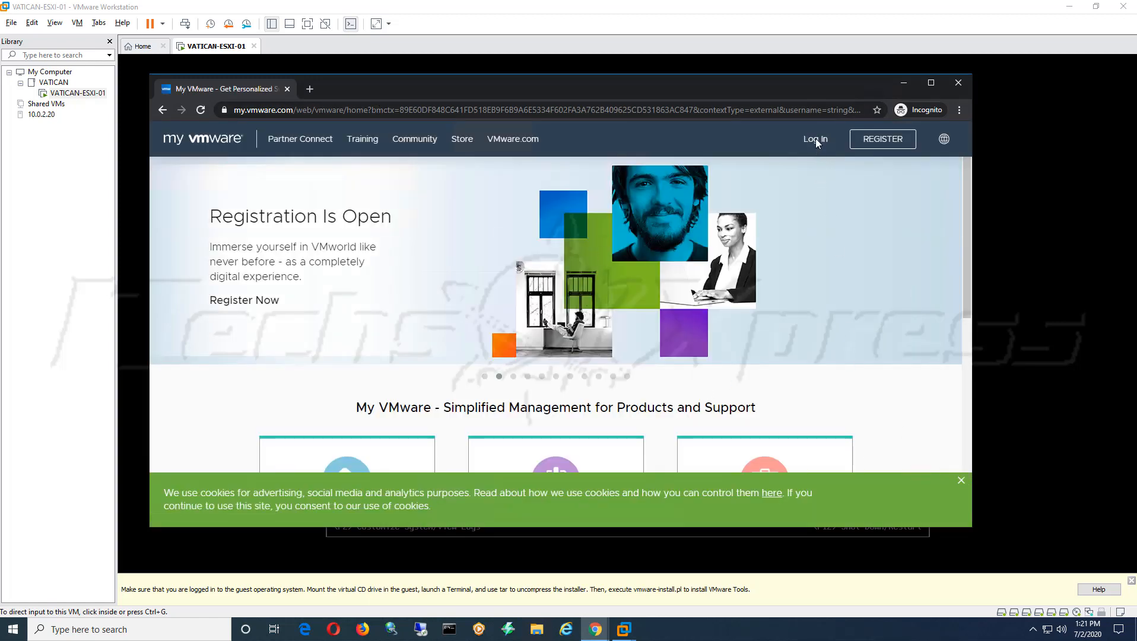
click(814, 138)
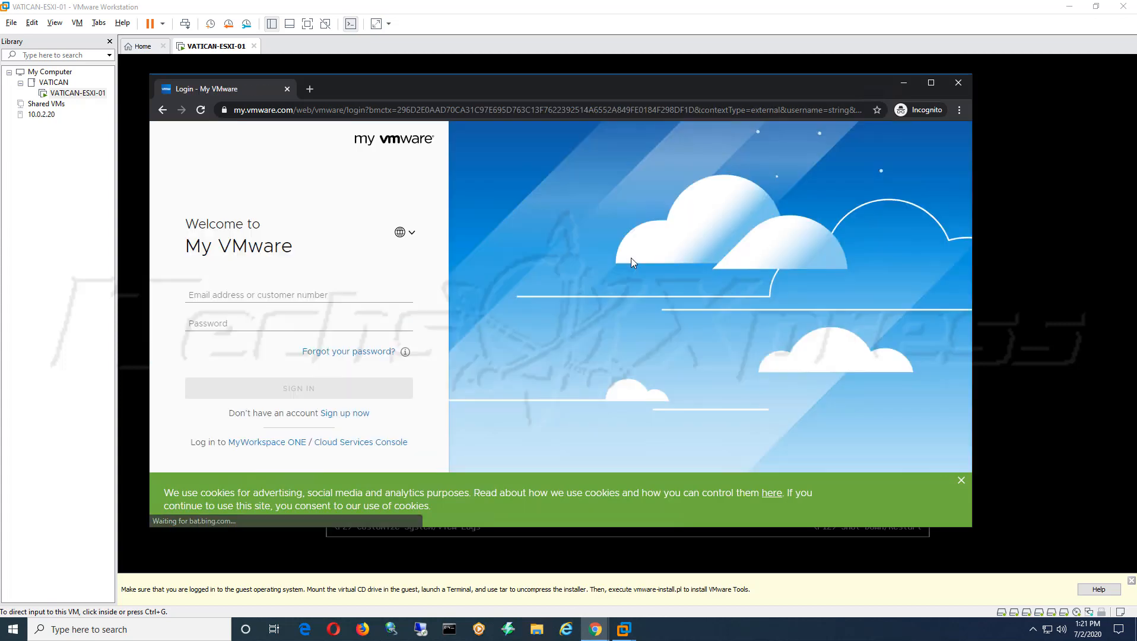
click(297, 294)
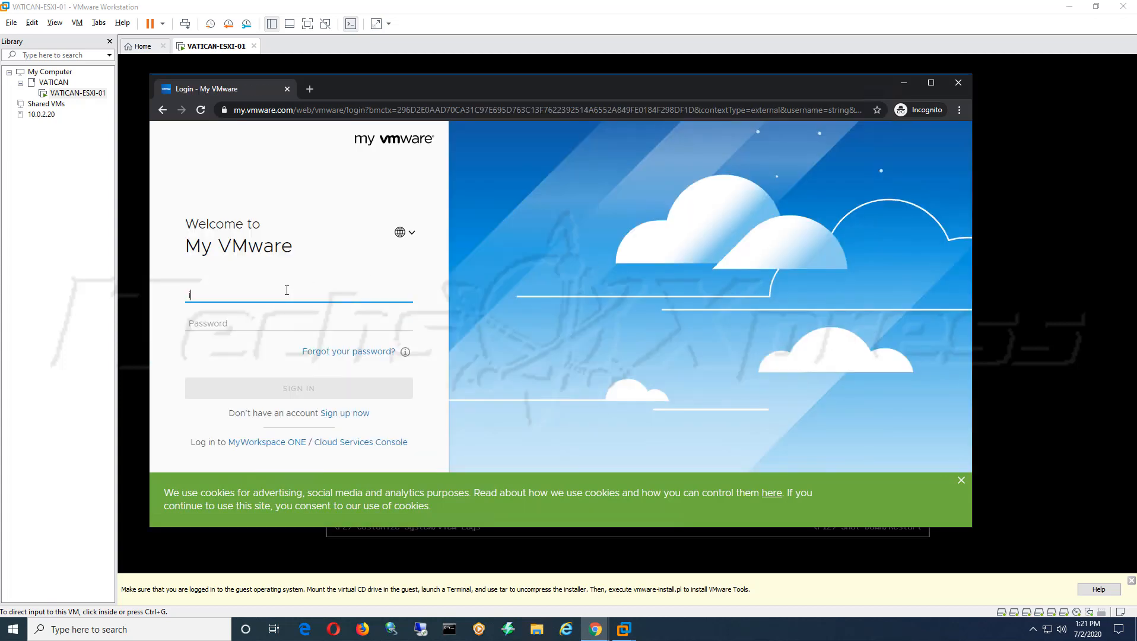
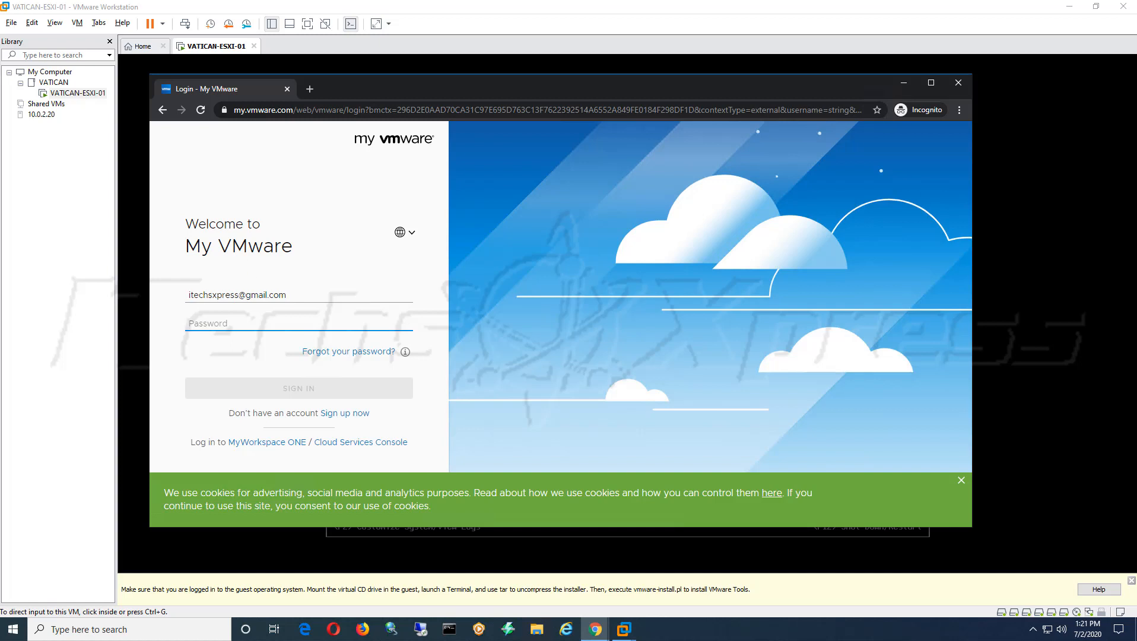
click(297, 323)
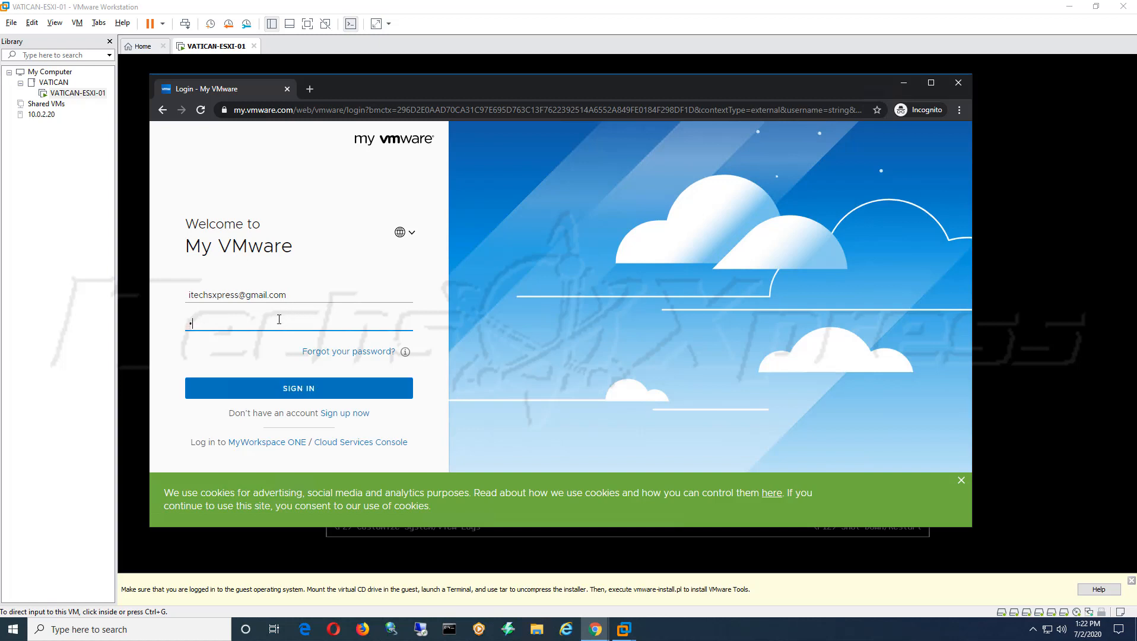
text(password)
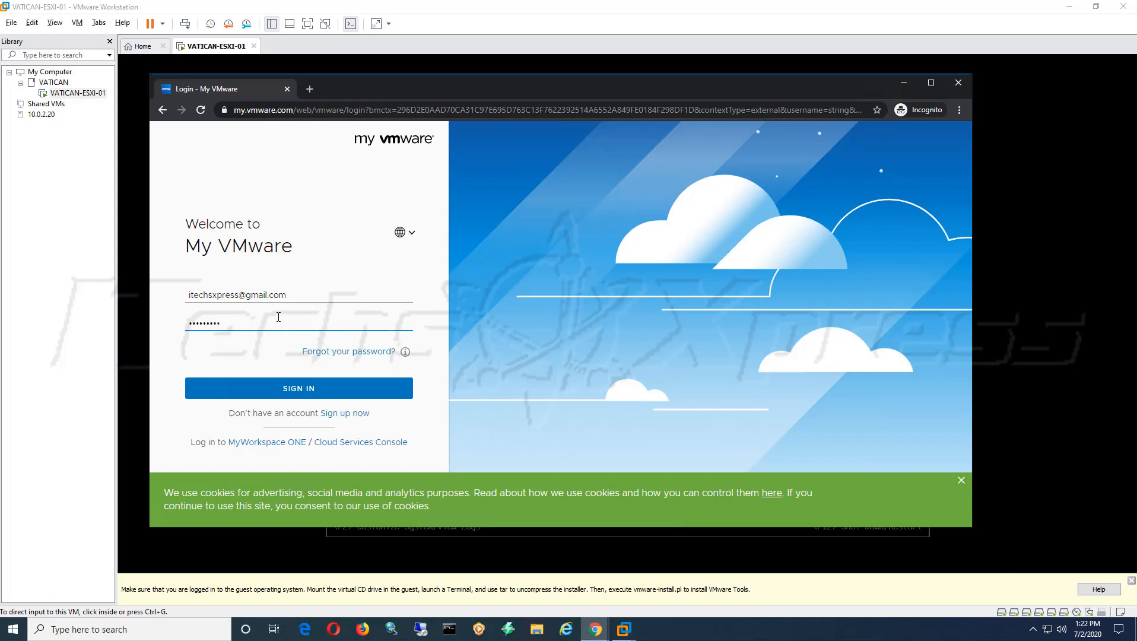
click(297, 388)
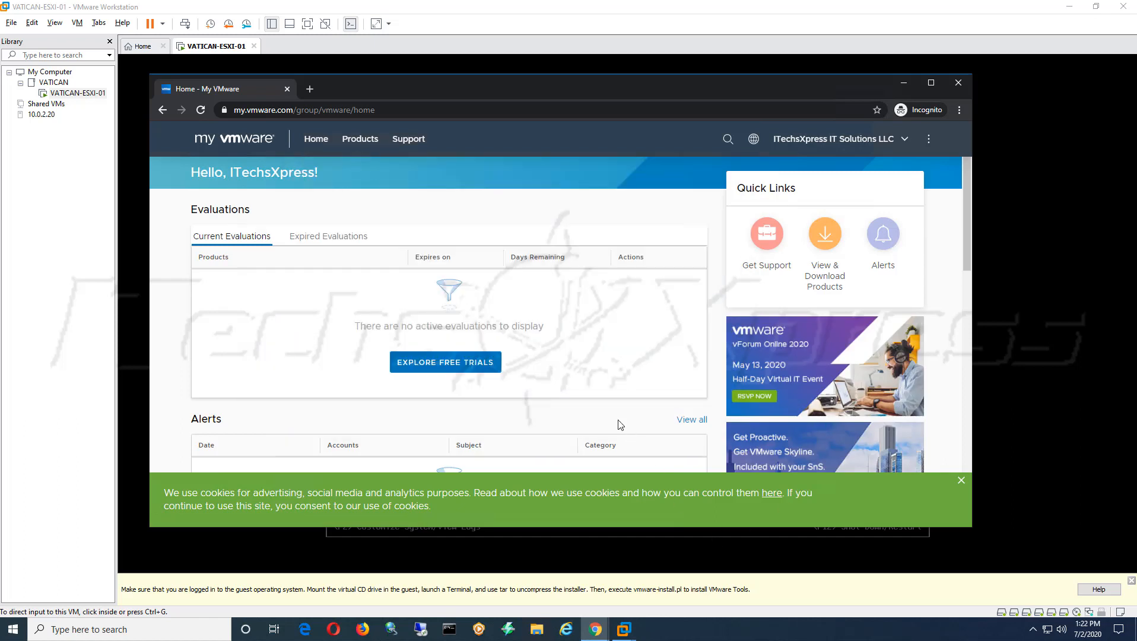
mouse_move(725, 273)
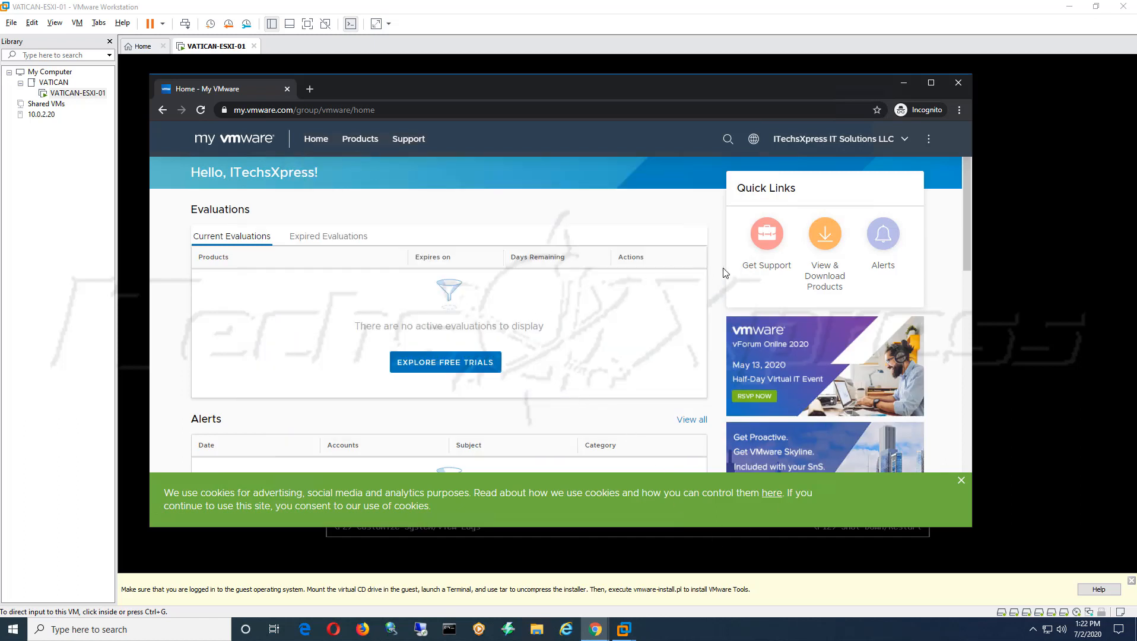
- Open the My VMware site search and begin typing 'e'
click(728, 139)
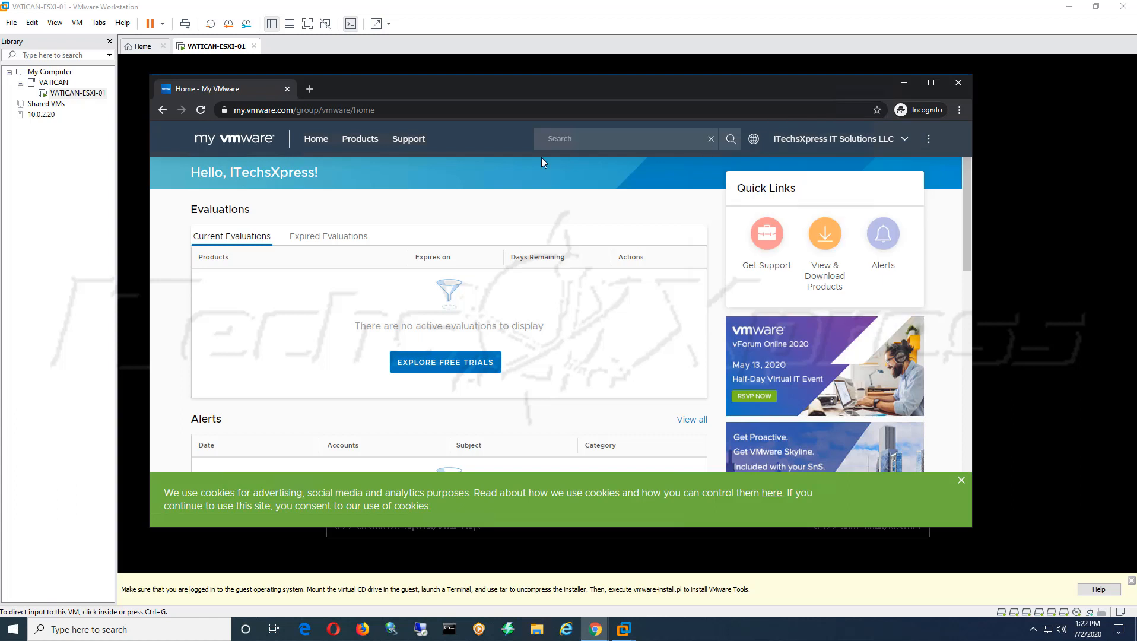
text(e)
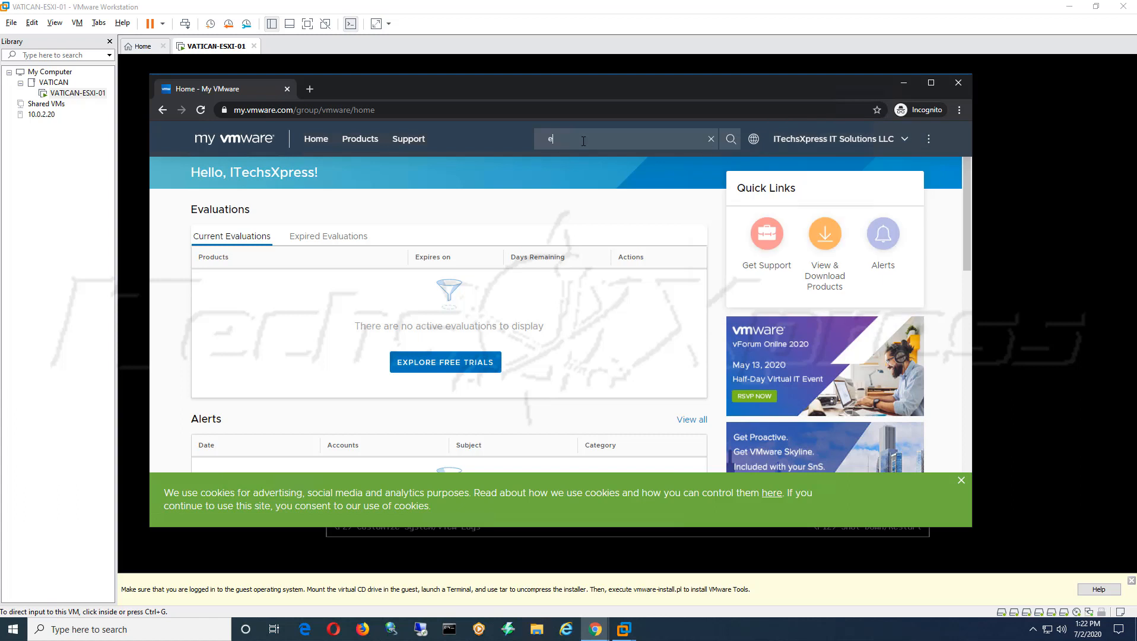
- Finish the 'esxi' search query and bring the ESXi 6.7.0 console back into view
text(sxi)
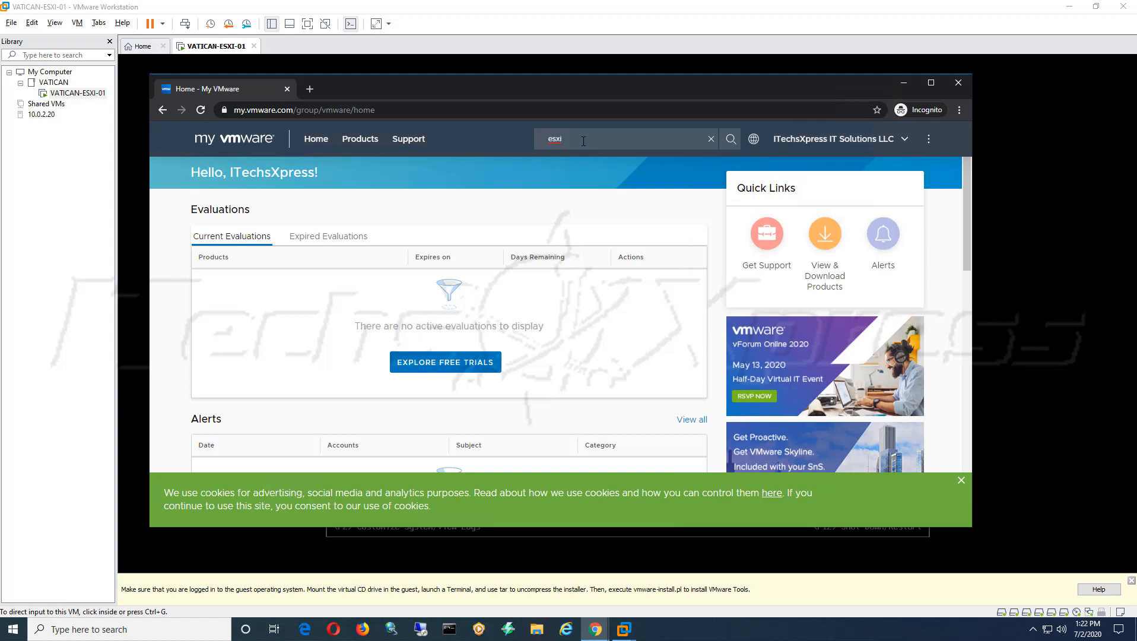
click(729, 138)
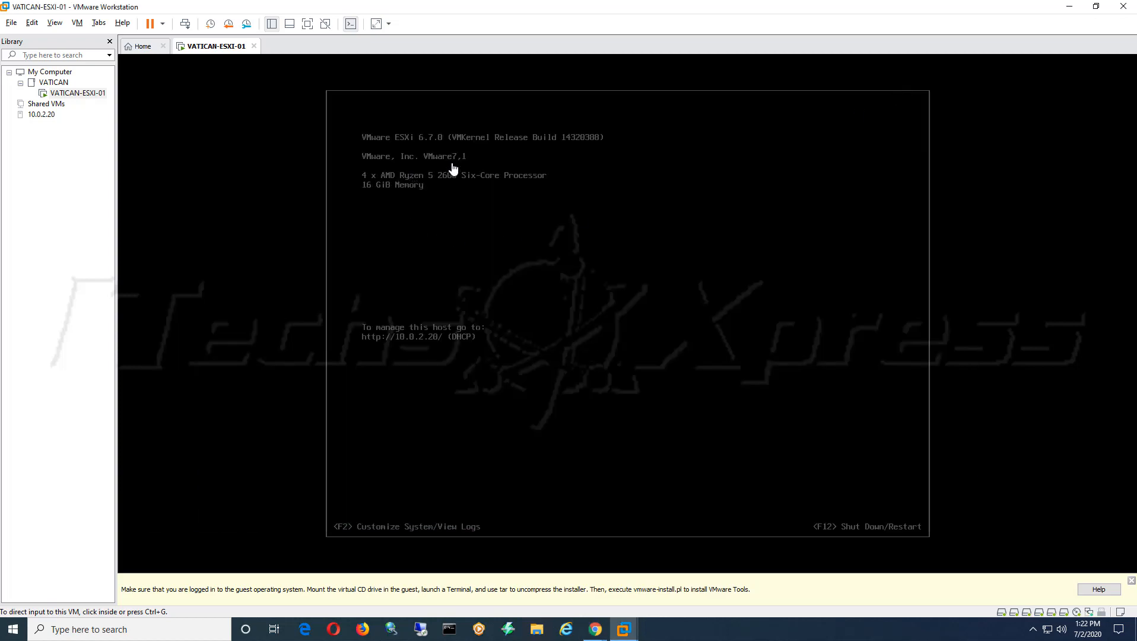
mouse_move(430, 151)
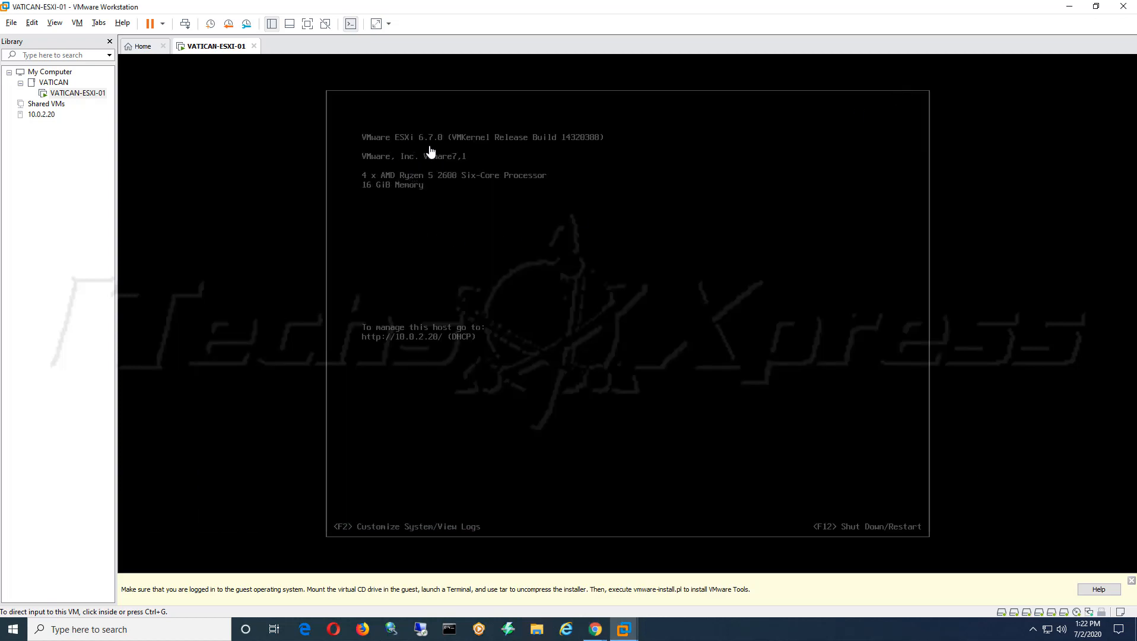
mouse_move(538, 481)
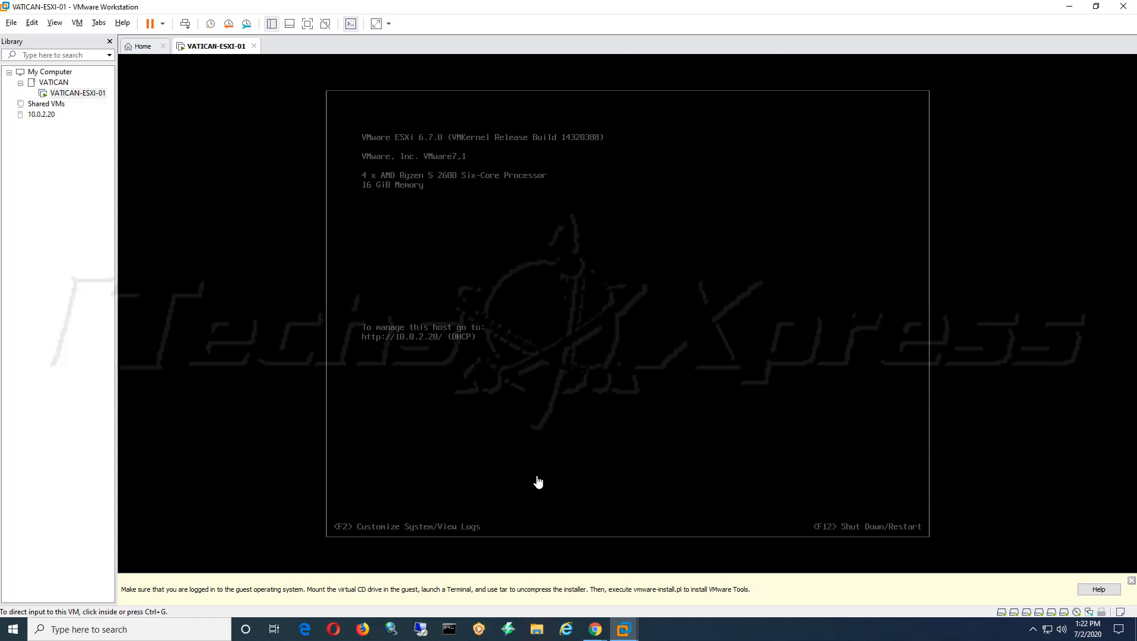
mouse_move(458, 205)
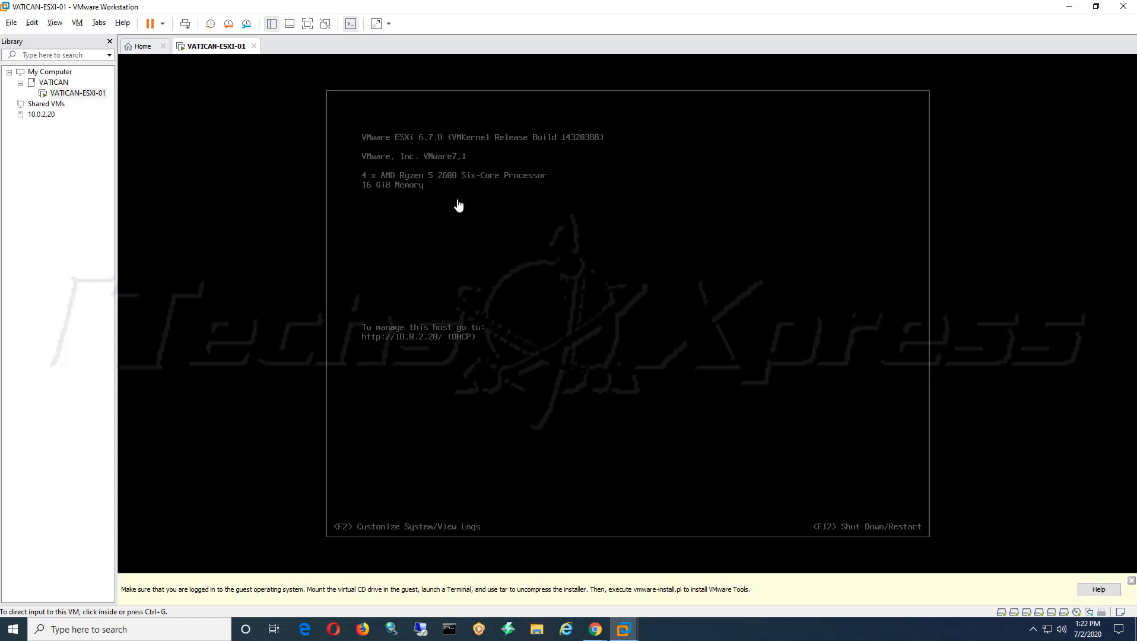
mouse_move(444, 155)
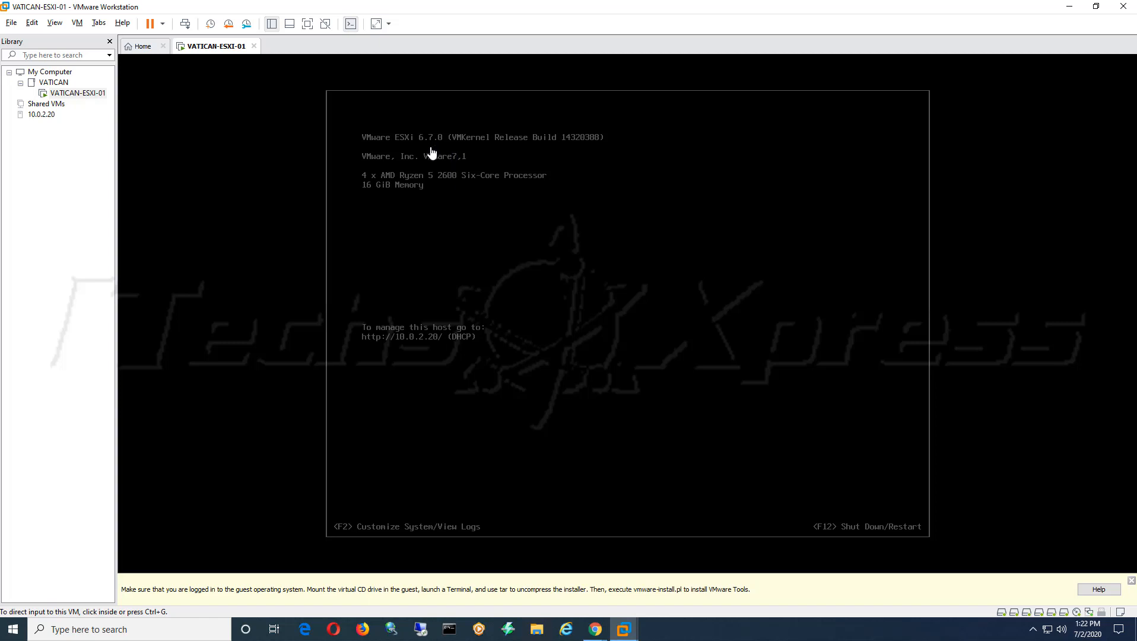
mouse_move(435, 150)
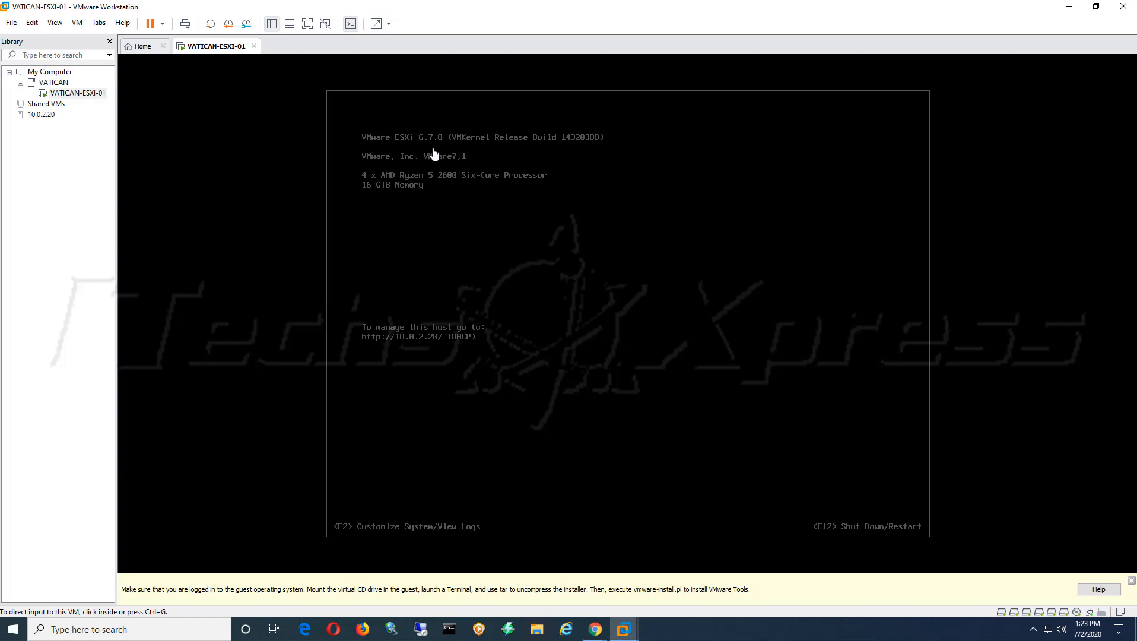
mouse_move(529, 268)
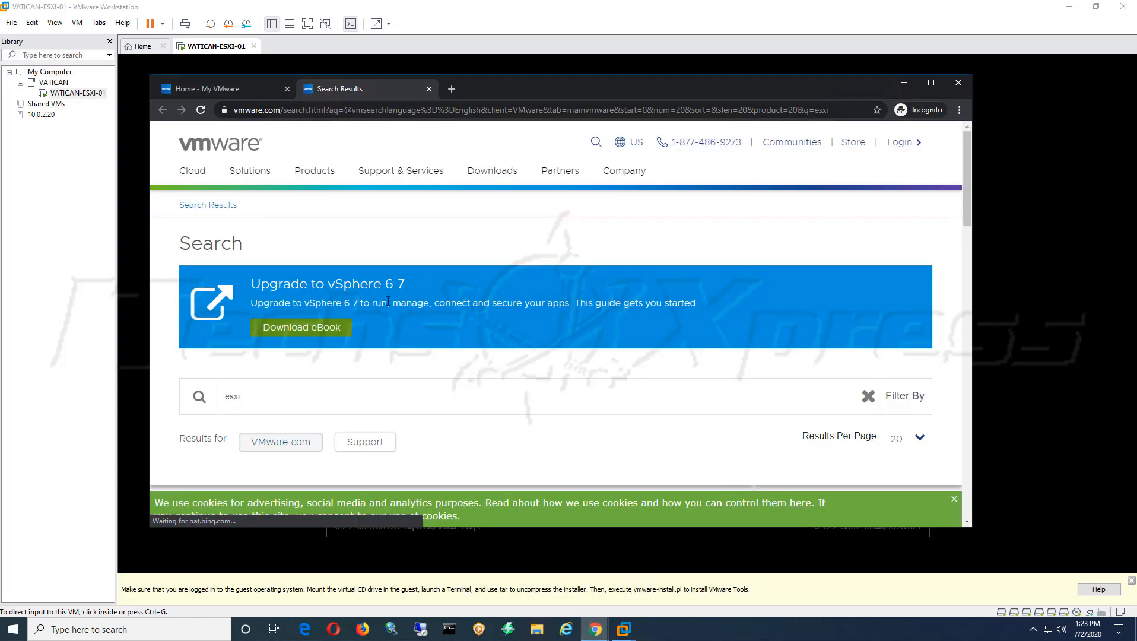
- Scroll the esxi search results and open the ESXi product result
scroll(down, 3)
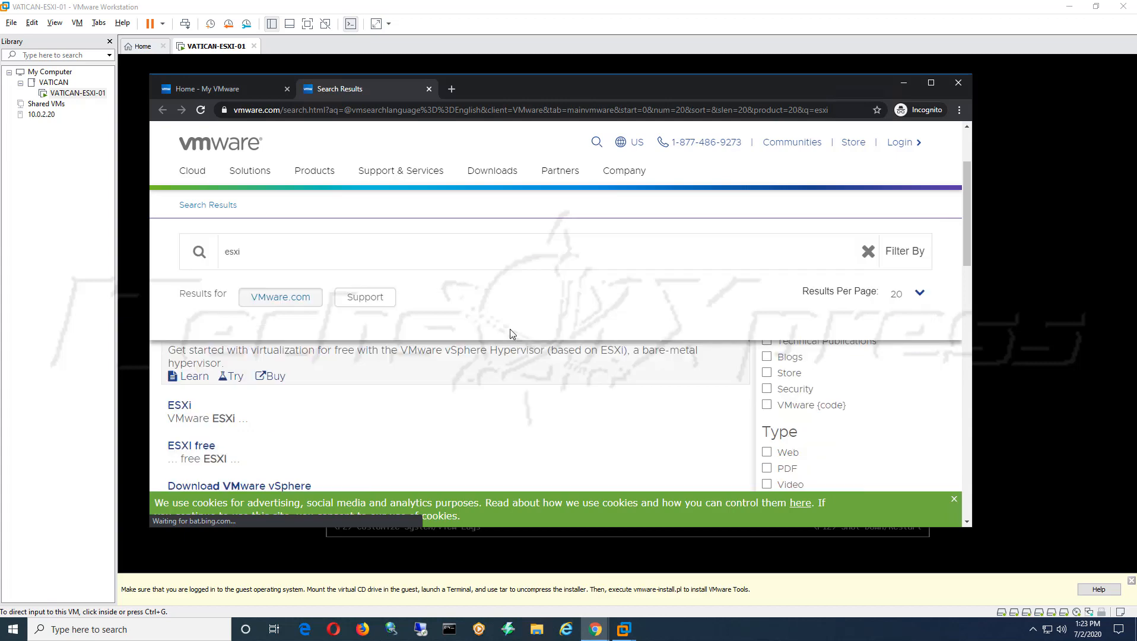
scroll(down, 3)
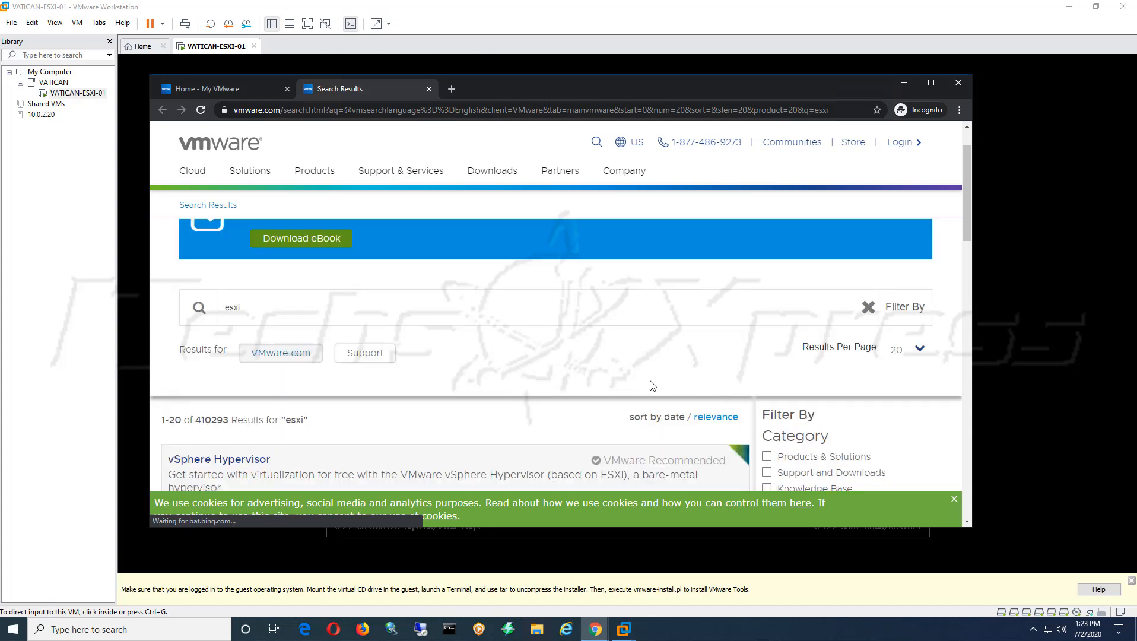
mouse_move(846, 258)
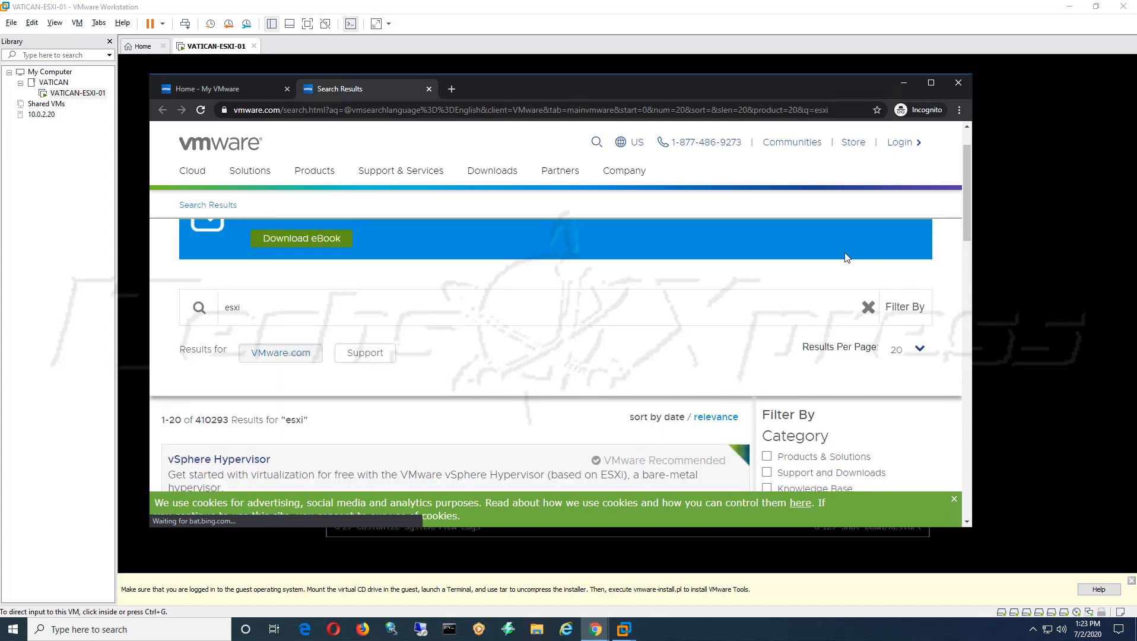
scroll(down, 3)
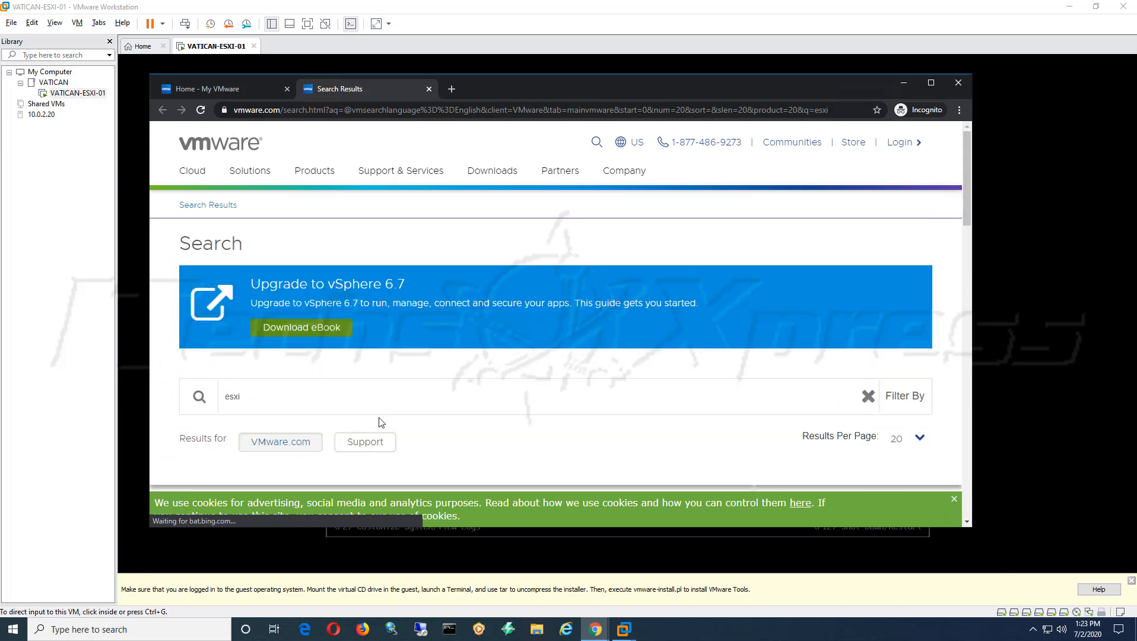
mouse_move(598, 409)
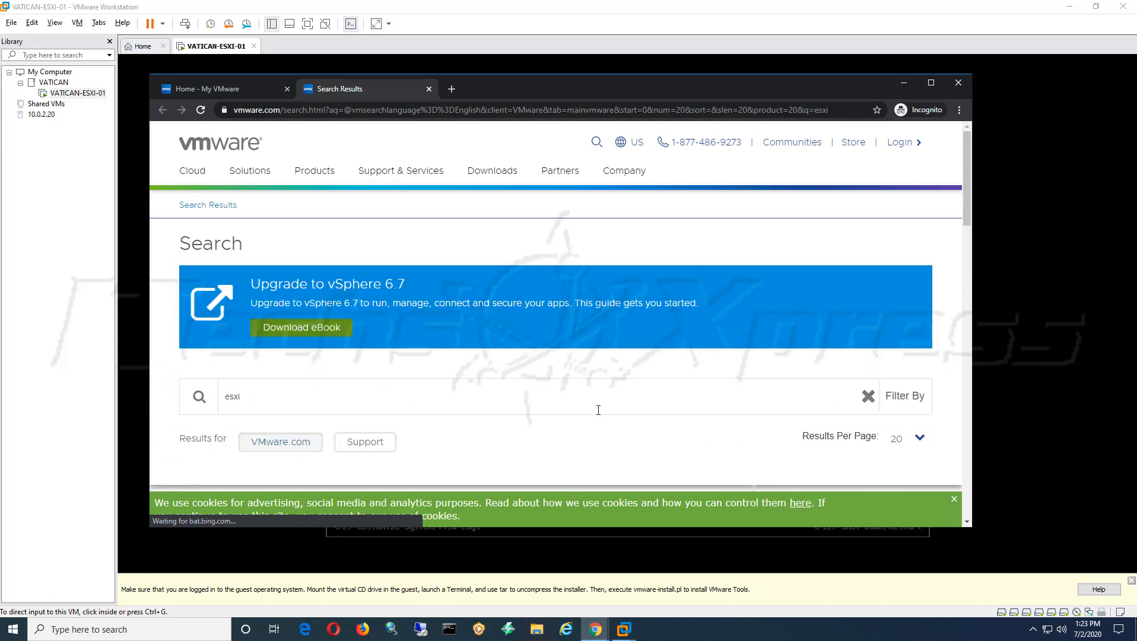
scroll(down, 3)
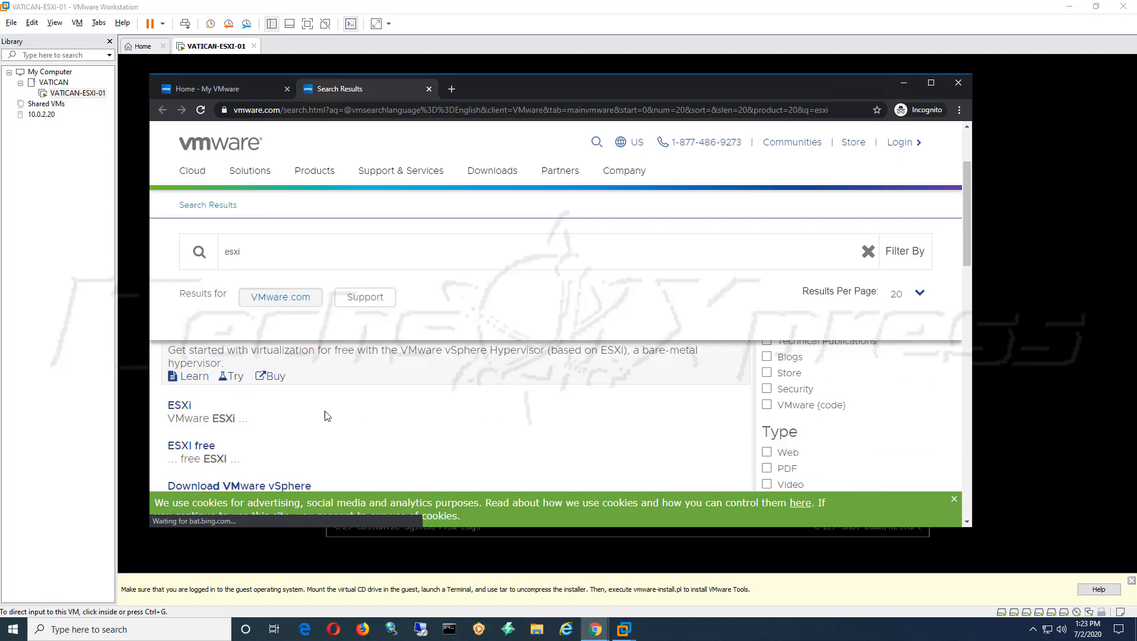
click(179, 405)
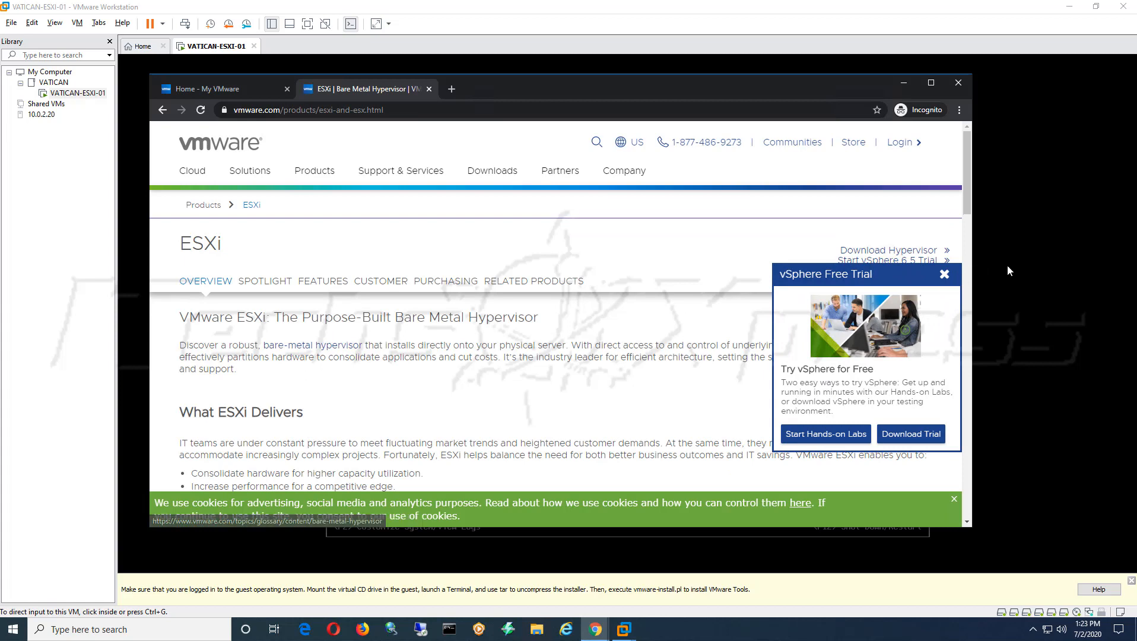
- Close the vSphere Free Trial pop-up and go to Download Hypervisor
click(945, 274)
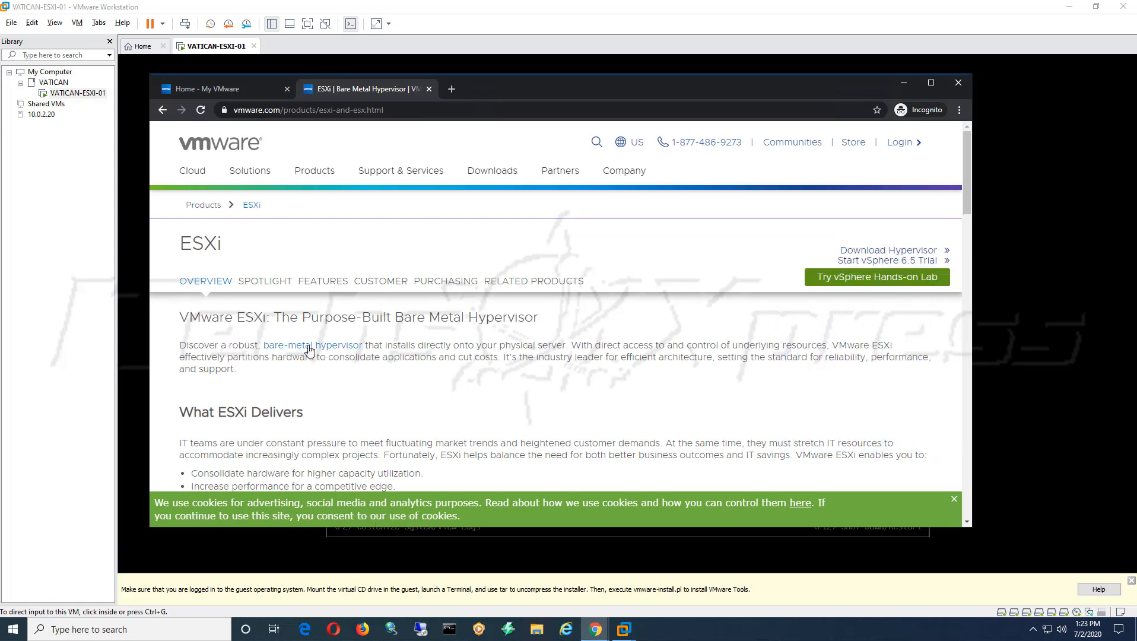
scroll(down, 3)
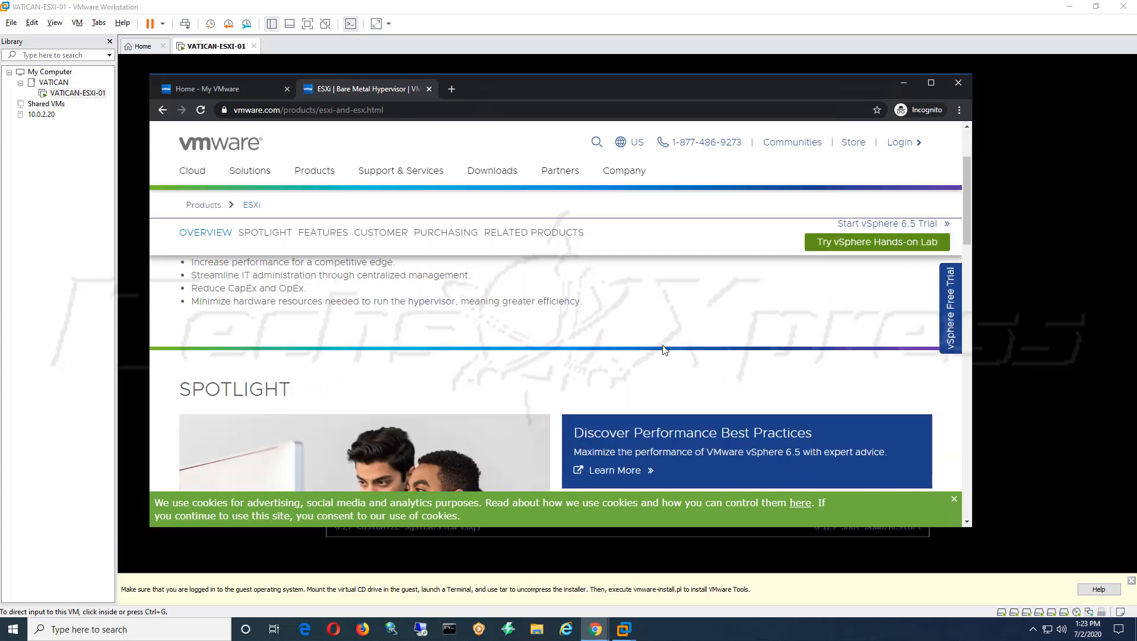
scroll(up, 3)
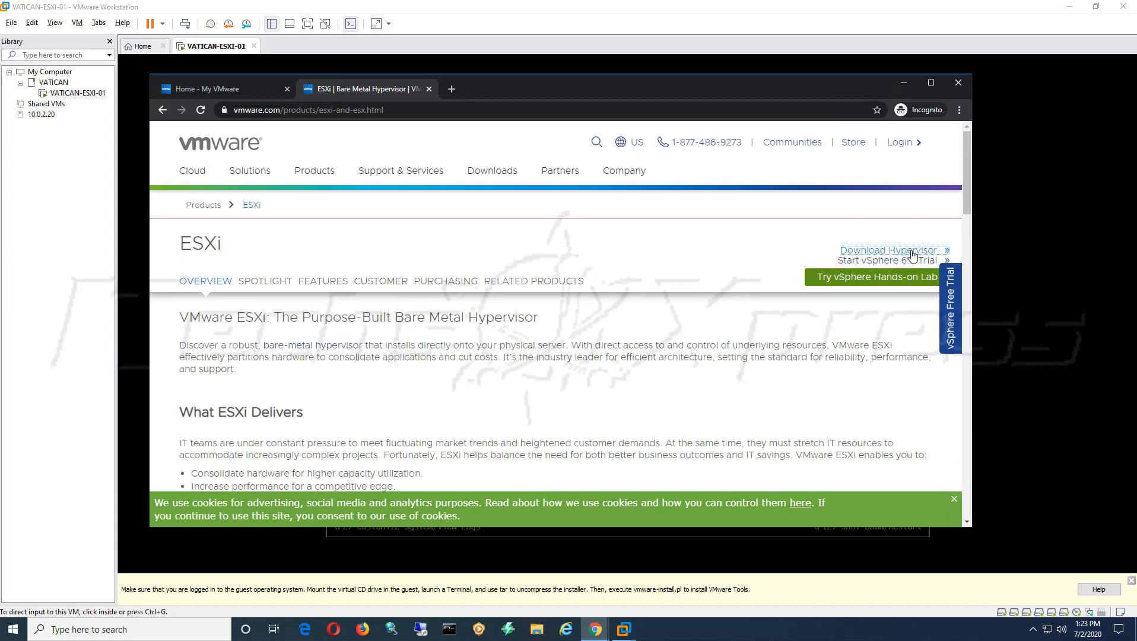
click(891, 250)
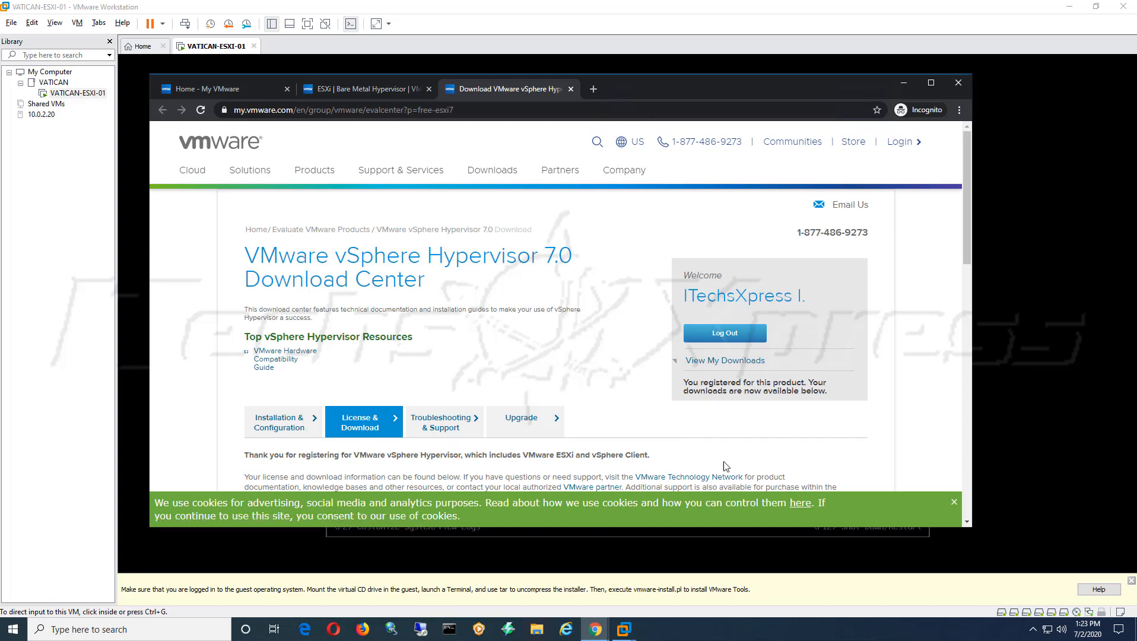
- Dismiss the cookie notice and scroll to the vSphere Hypervisor 7.0 download list
click(954, 501)
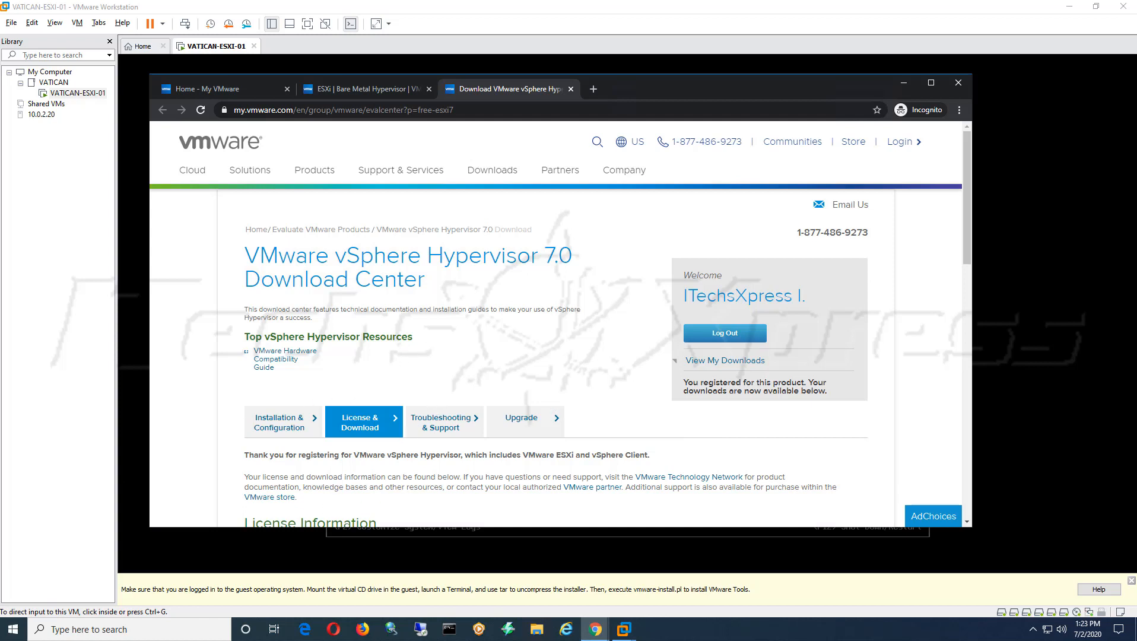
scroll(down, 3)
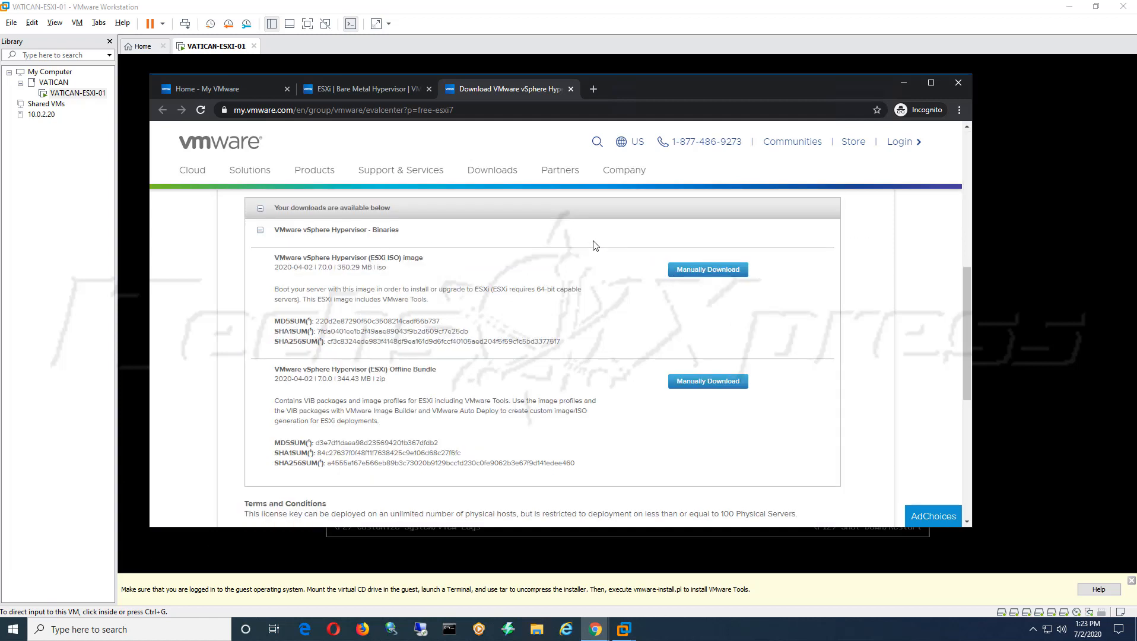
mouse_move(328, 254)
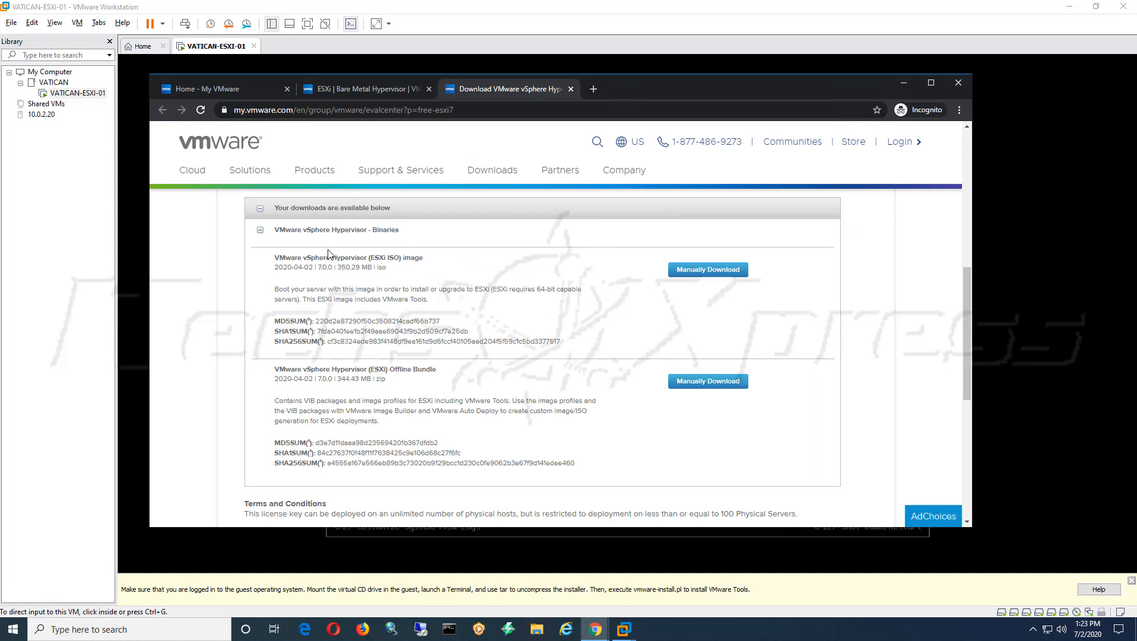
mouse_move(410, 277)
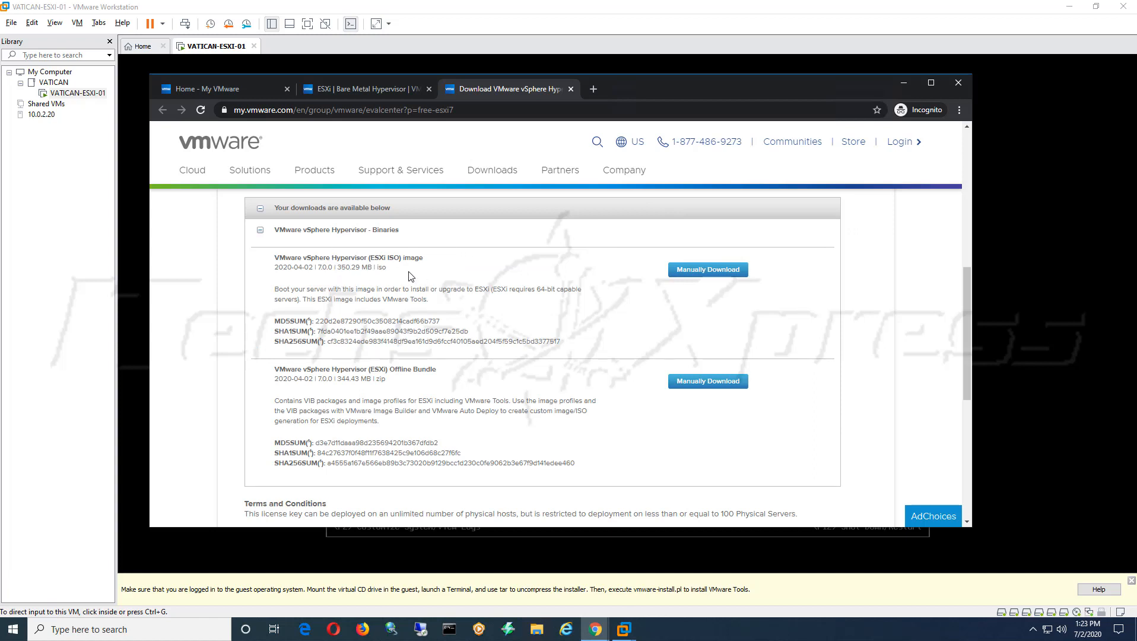
mouse_move(380, 268)
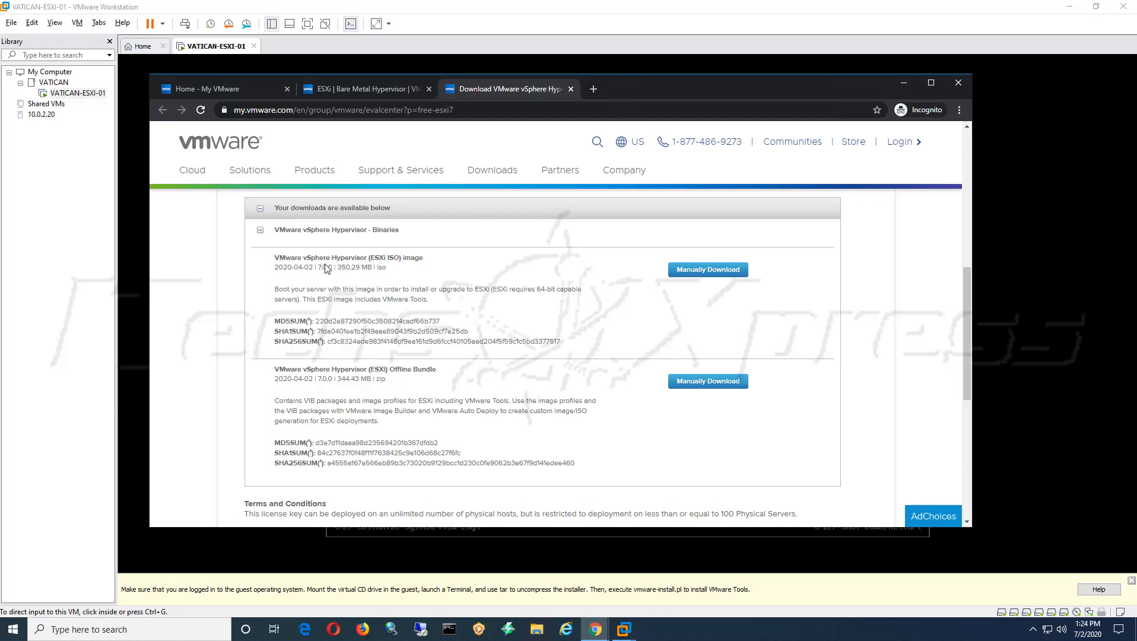
mouse_move(382, 268)
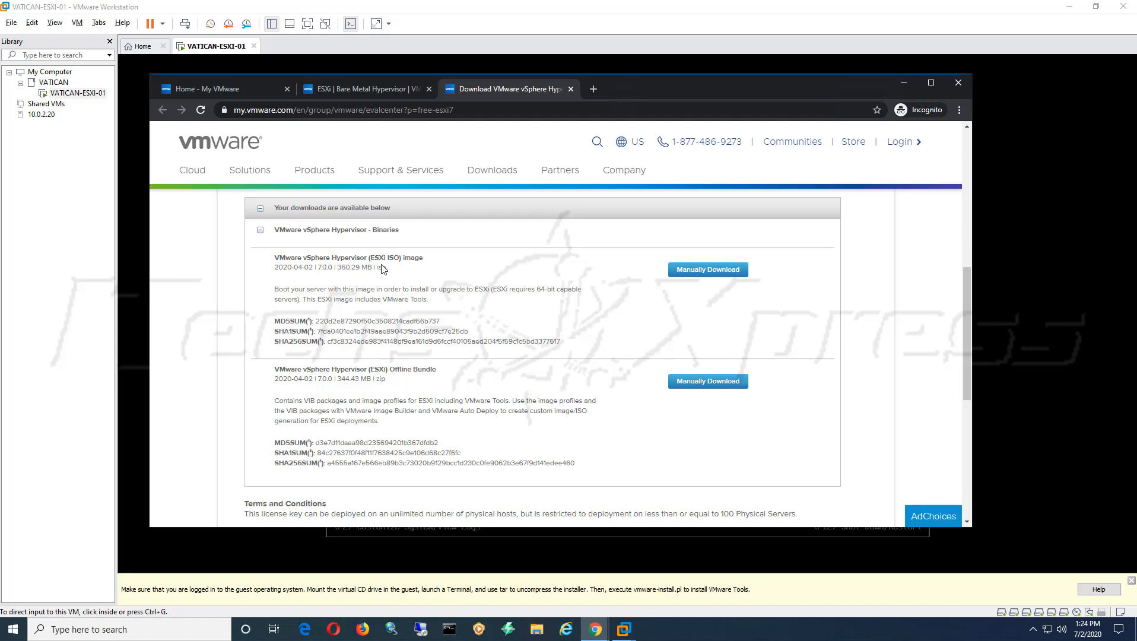
mouse_move(756, 279)
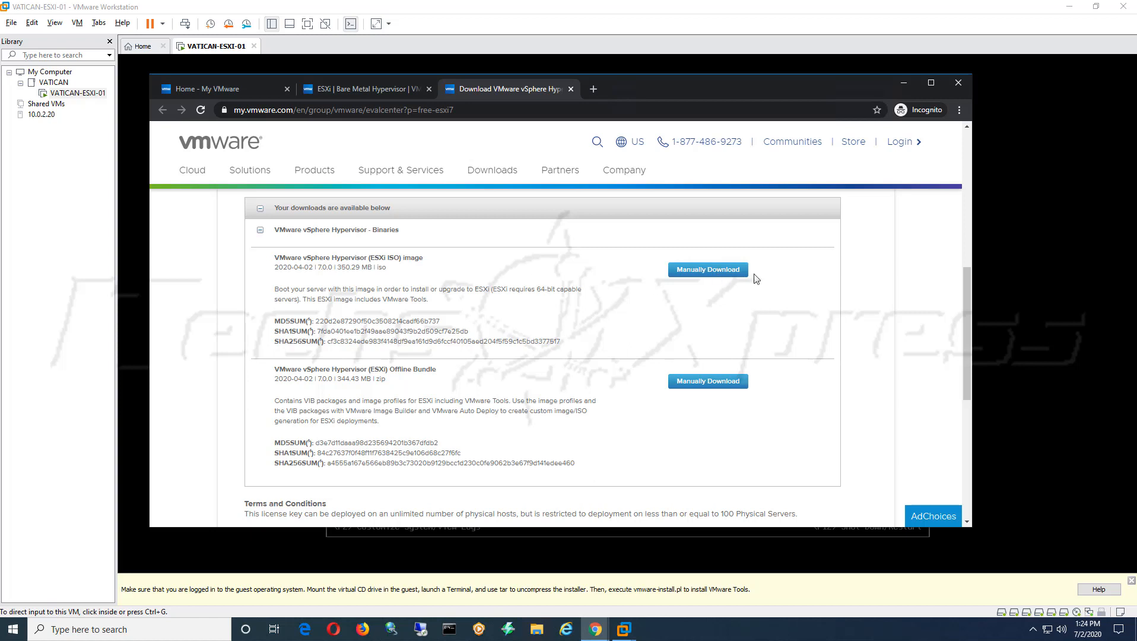
mouse_move(702, 275)
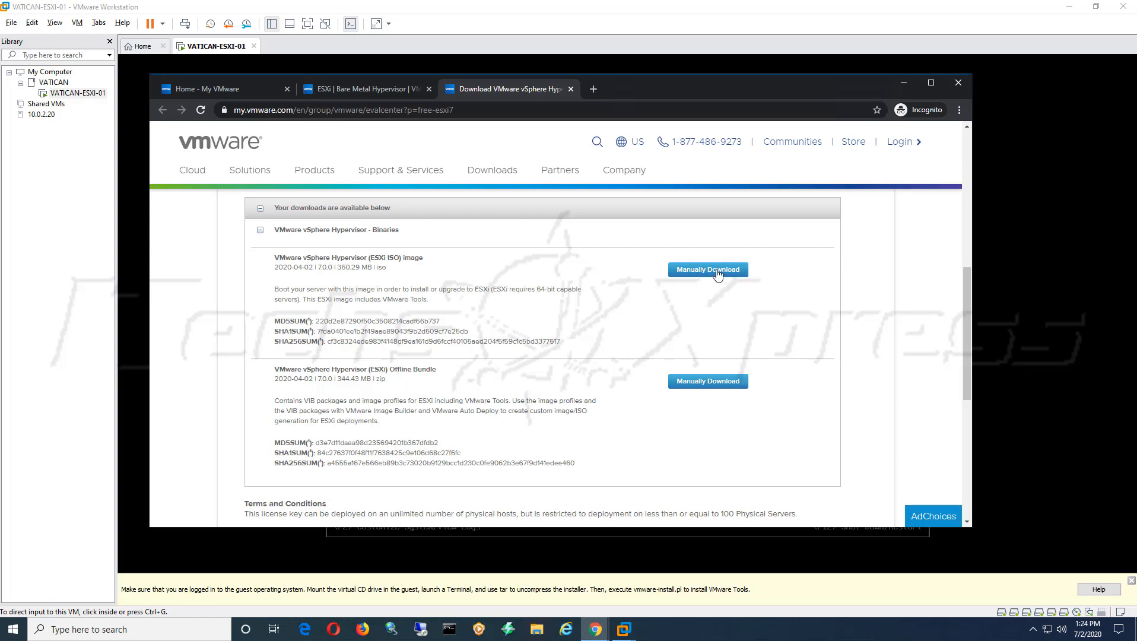
- Manually download the VMware vSphere Hypervisor 7.0 ESXi ISO image
click(706, 269)
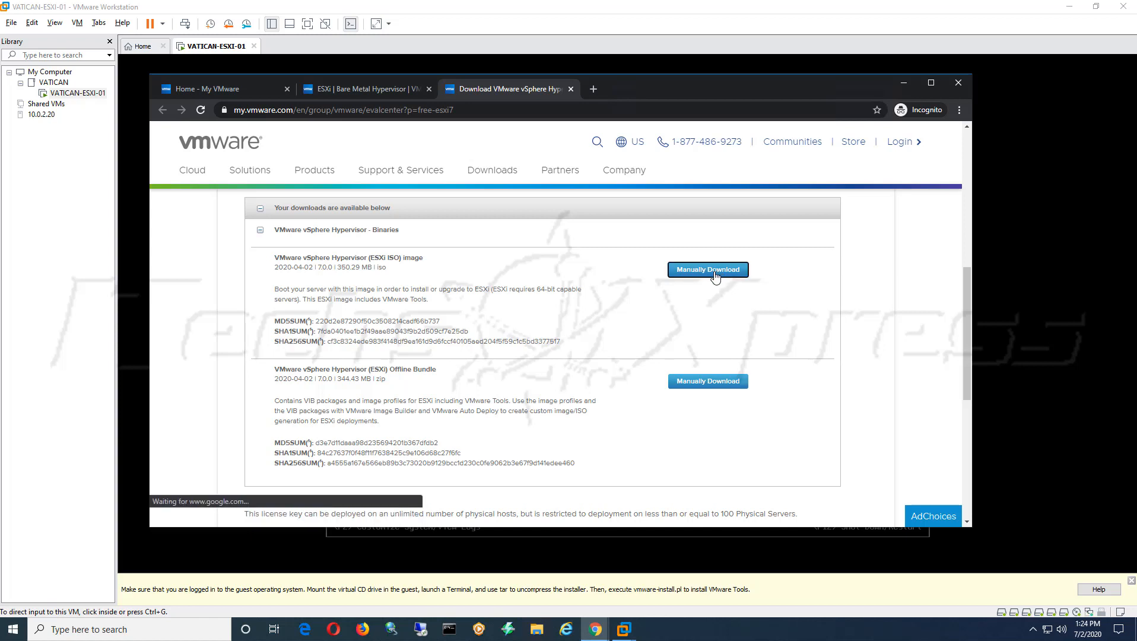
click(707, 269)
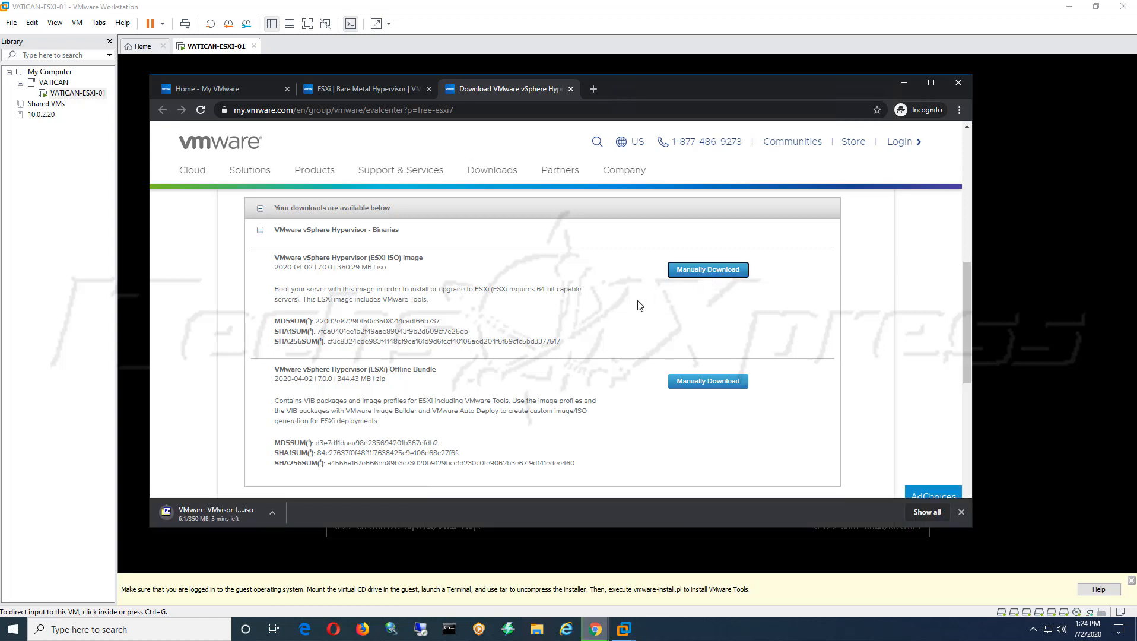
mouse_move(530, 311)
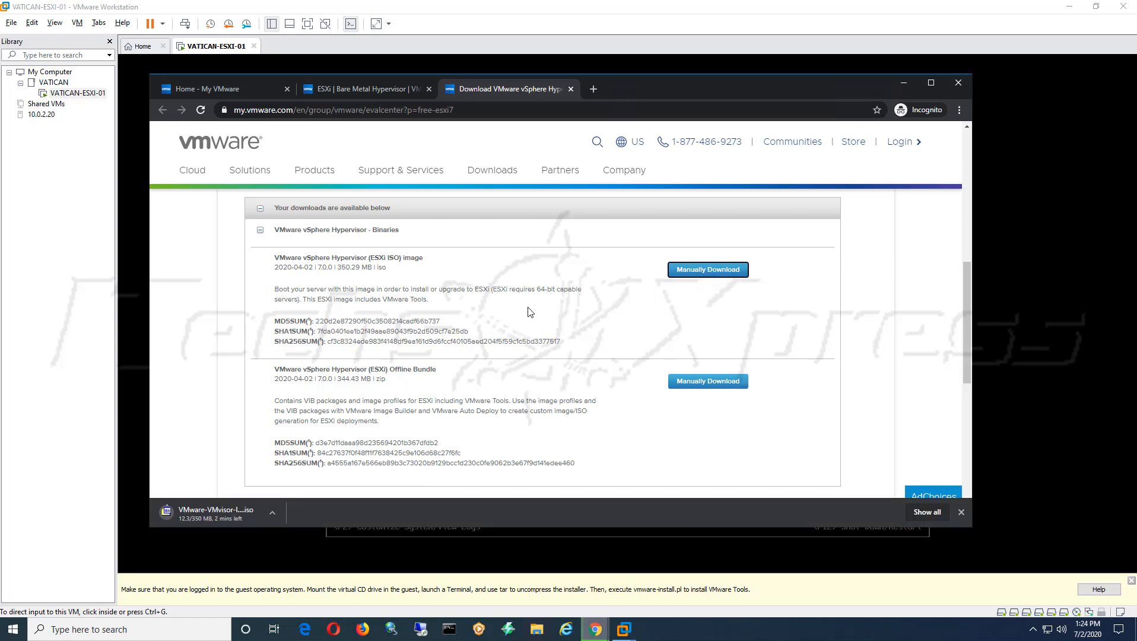
mouse_move(460, 421)
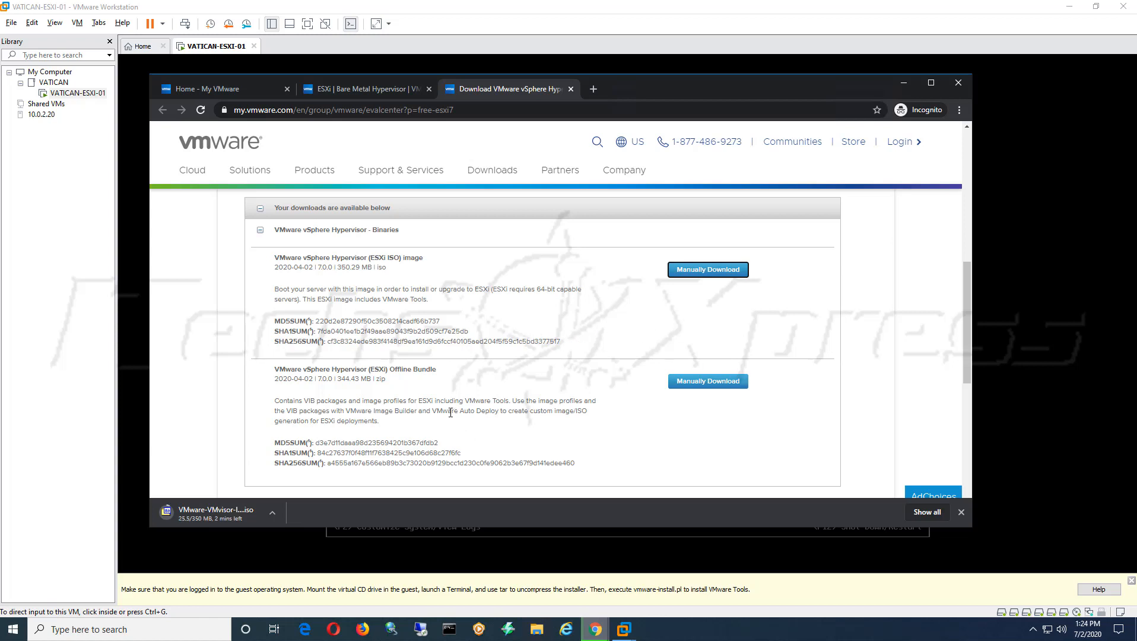
mouse_move(225, 531)
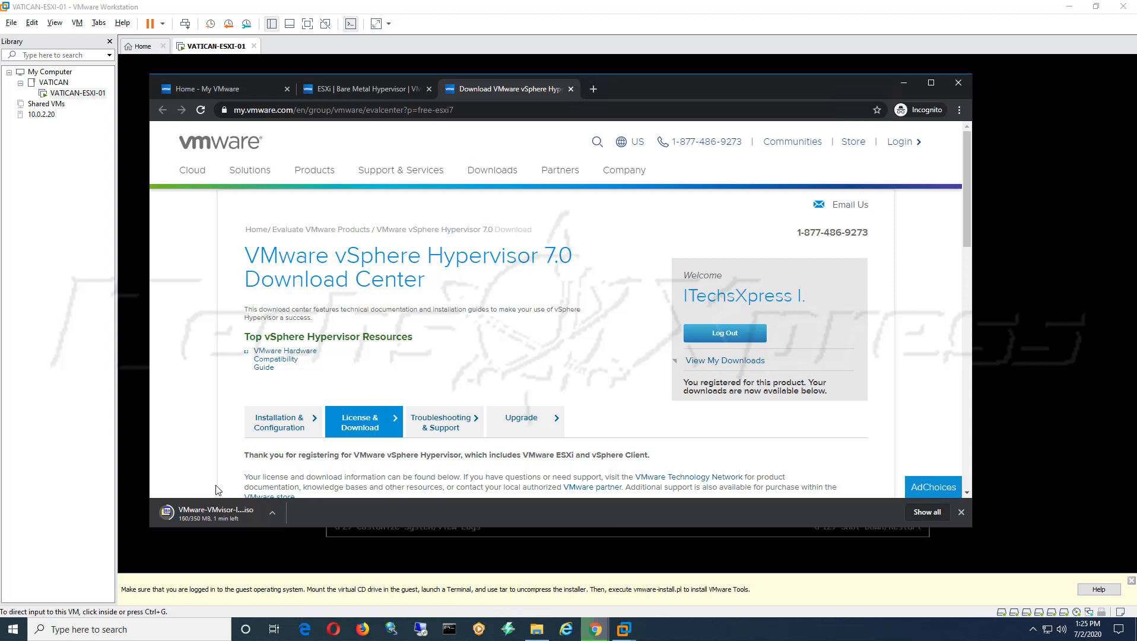
mouse_move(314, 262)
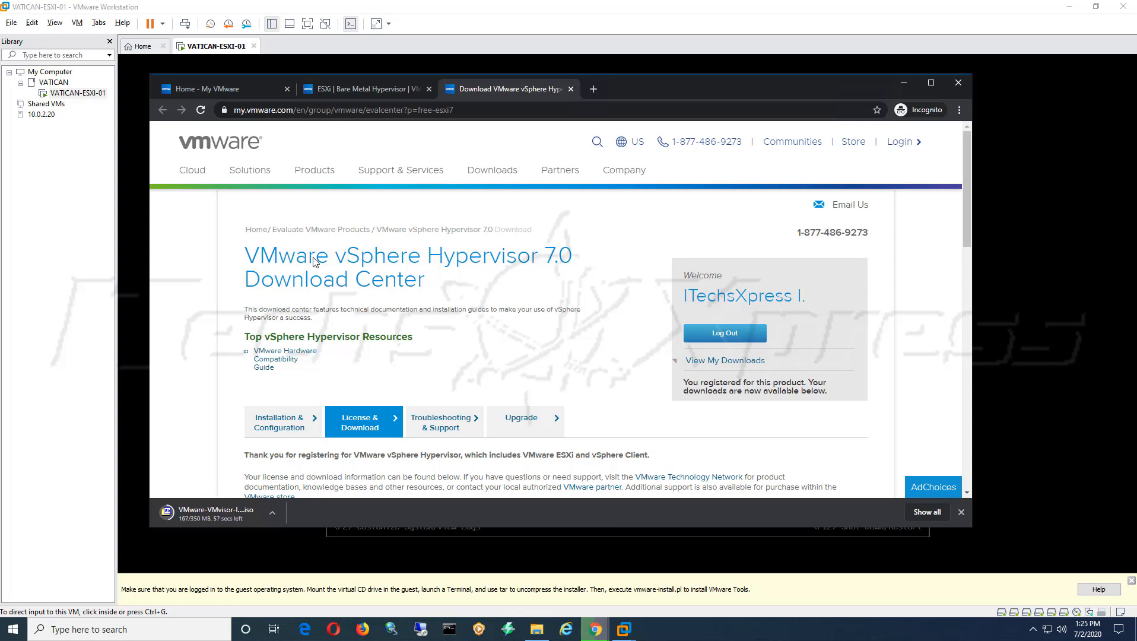
mouse_move(257, 267)
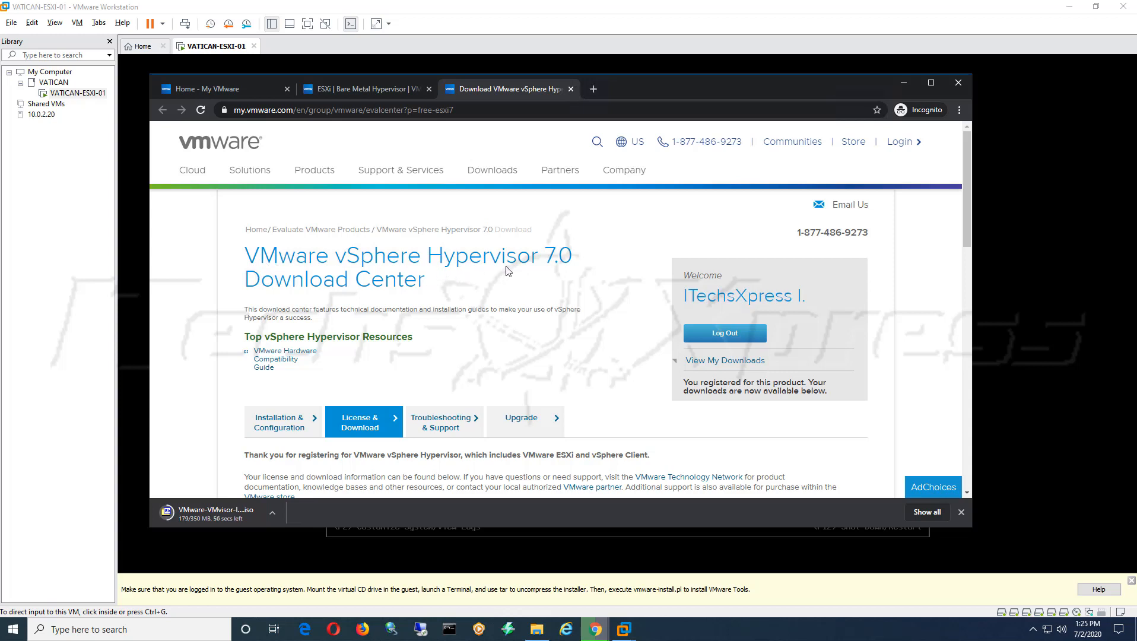
mouse_move(555, 270)
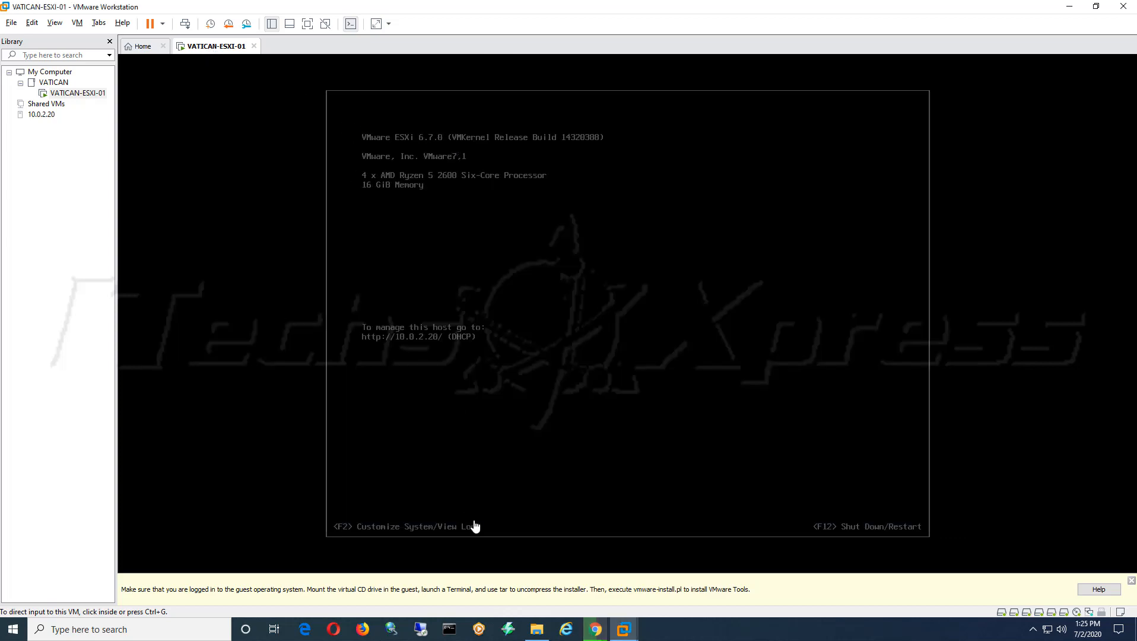
mouse_move(594, 628)
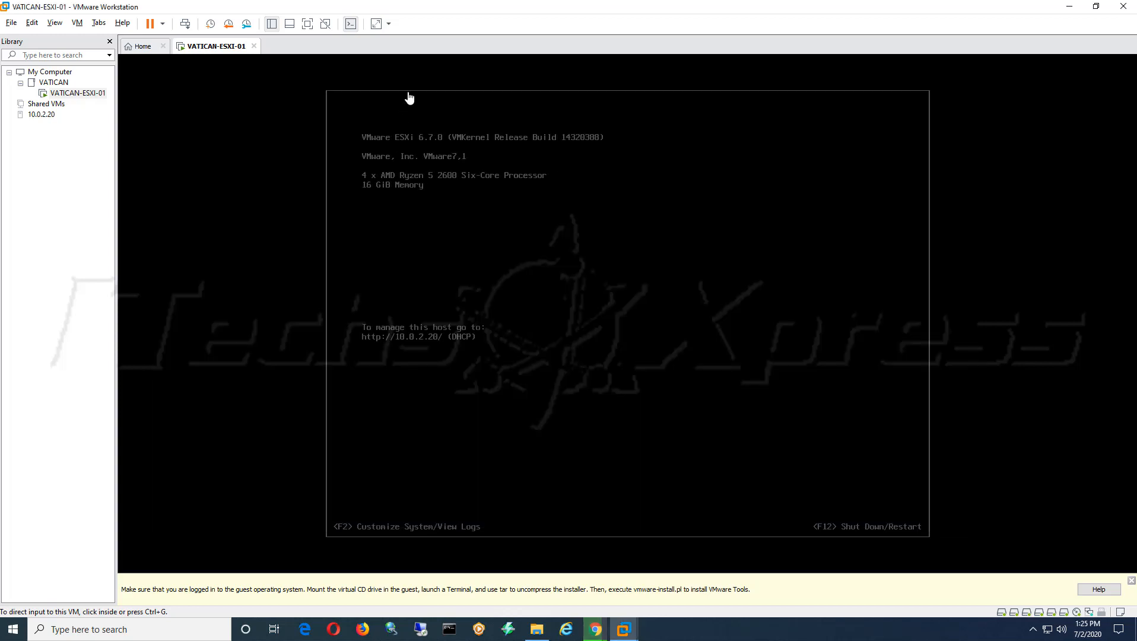
mouse_move(219, 46)
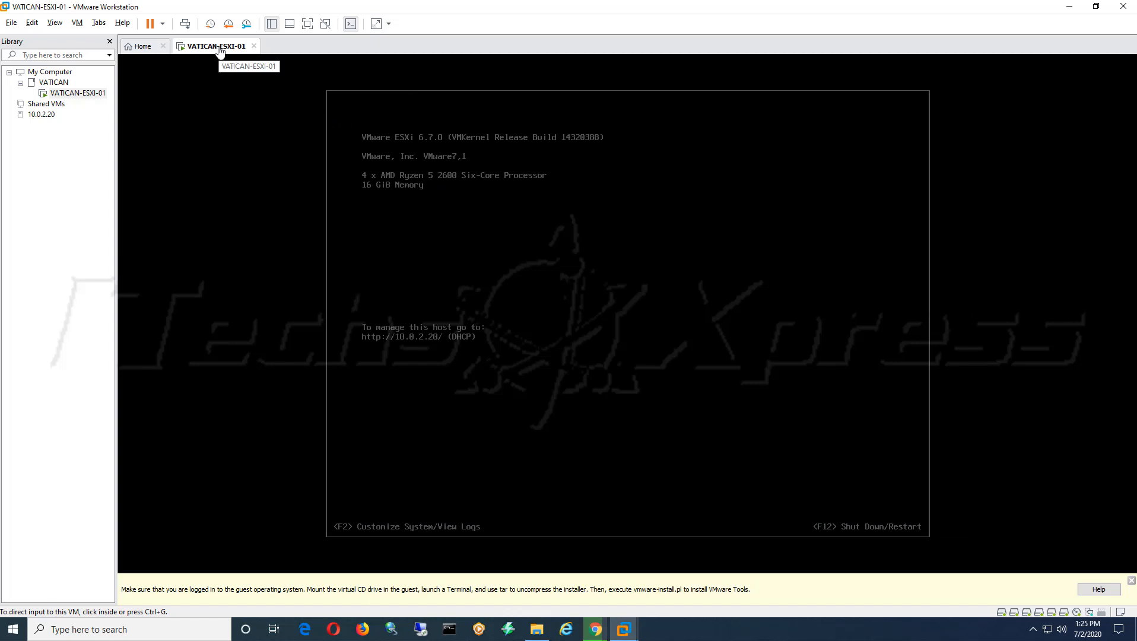
right_click(216, 45)
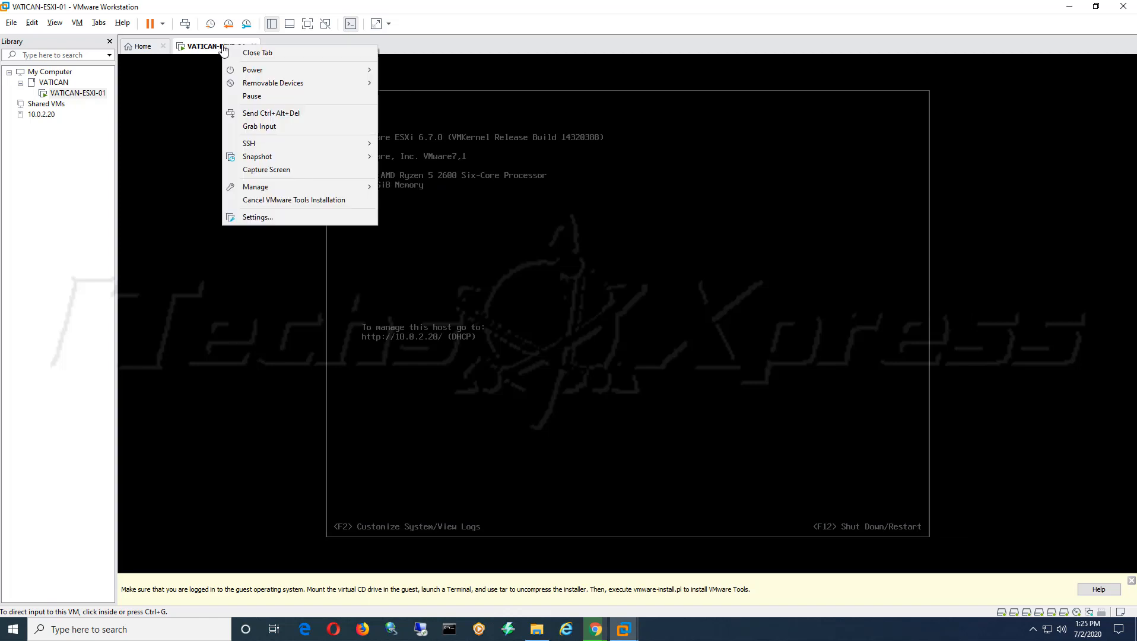
mouse_move(274, 165)
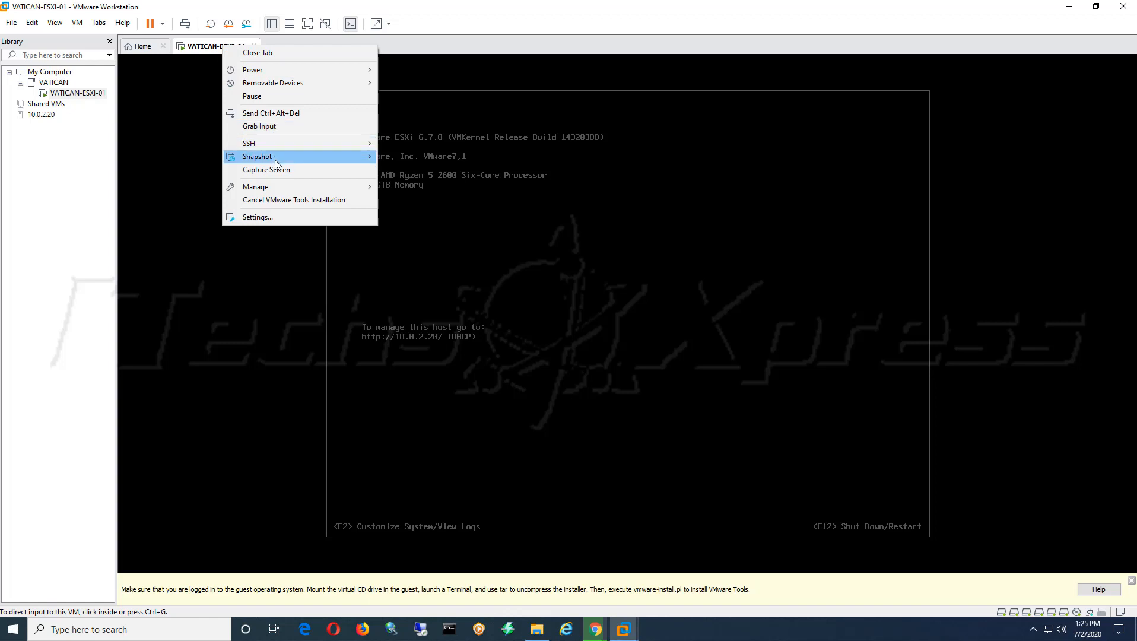
mouse_move(258, 156)
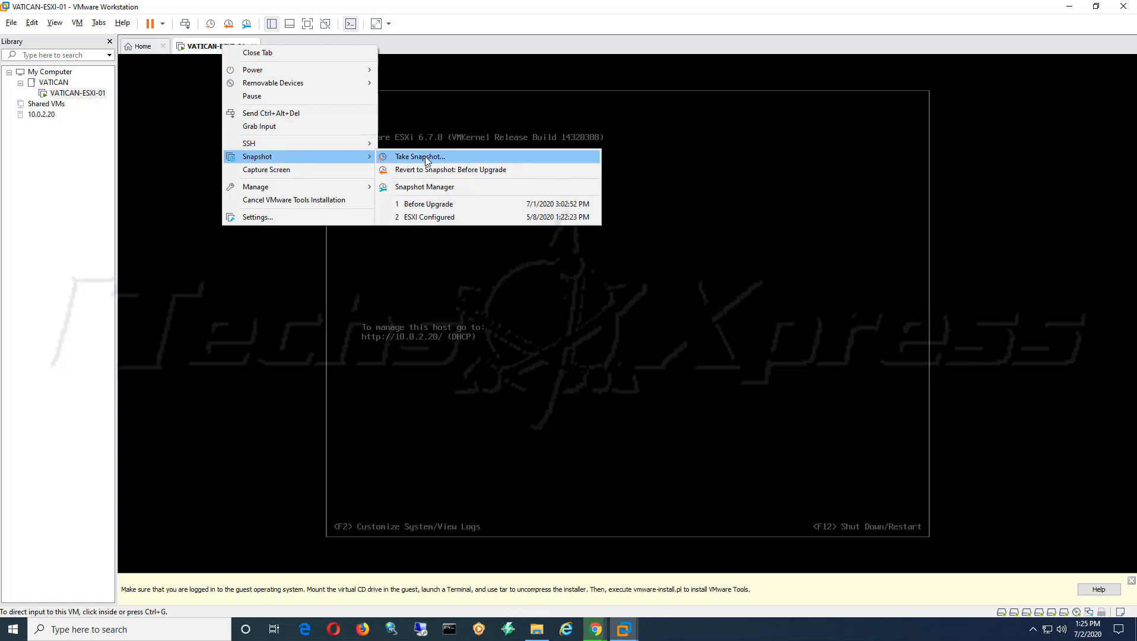
mouse_move(428, 169)
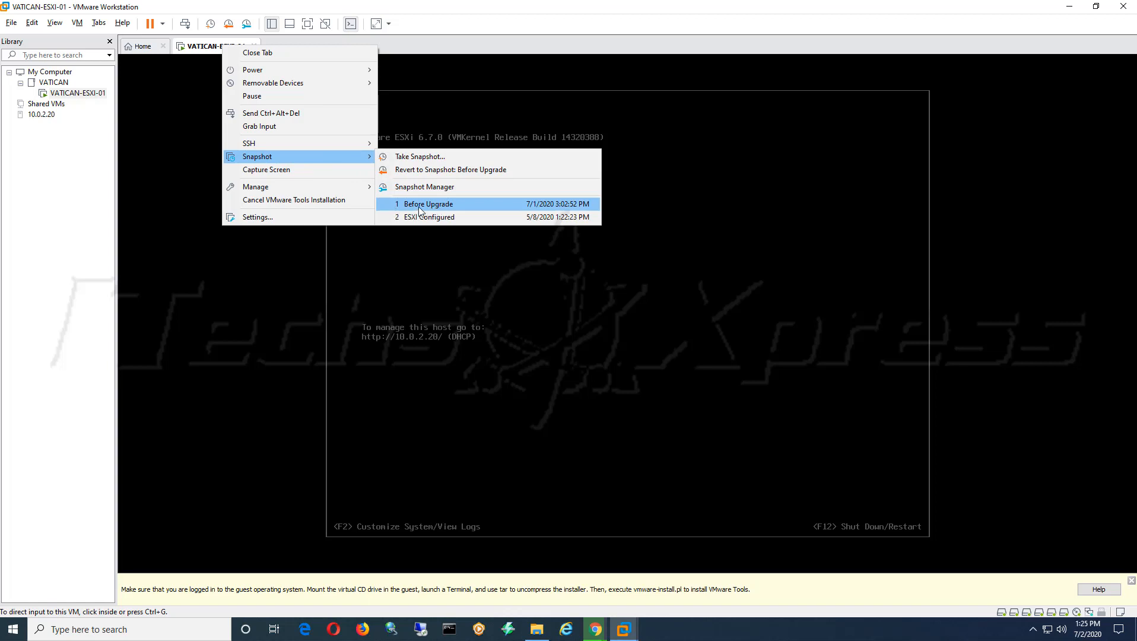
mouse_move(439, 157)
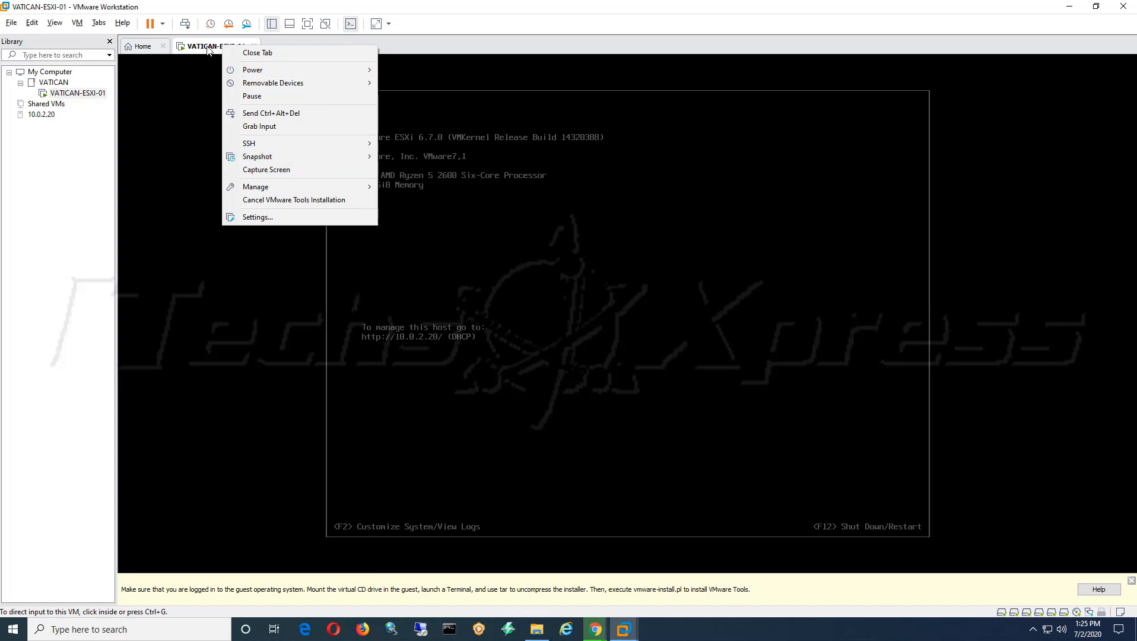
click(435, 325)
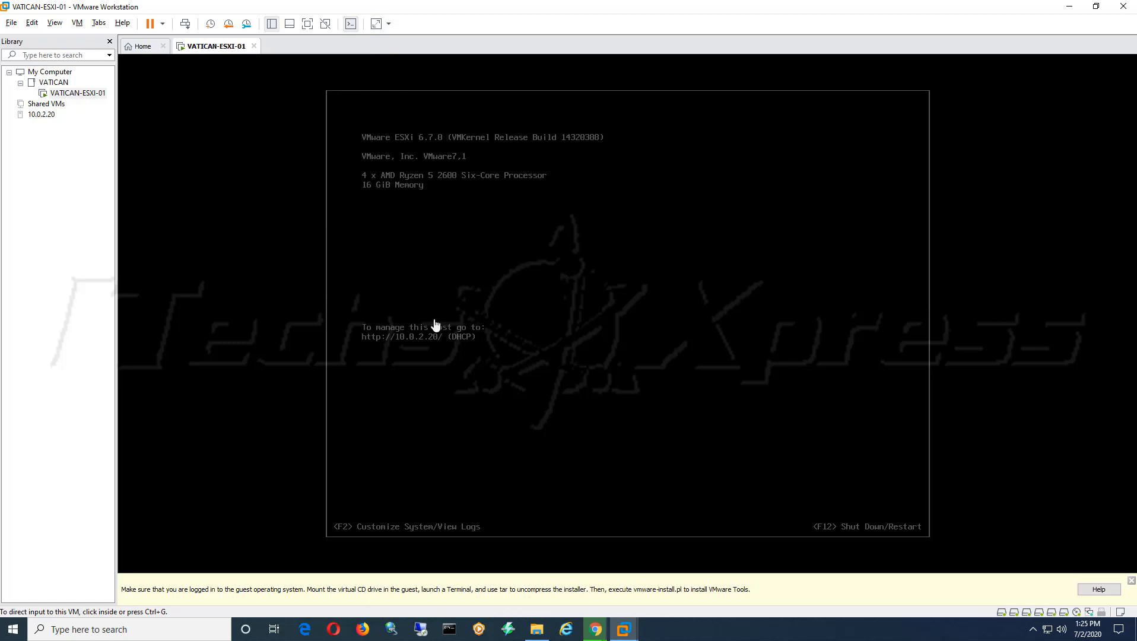
mouse_move(426, 436)
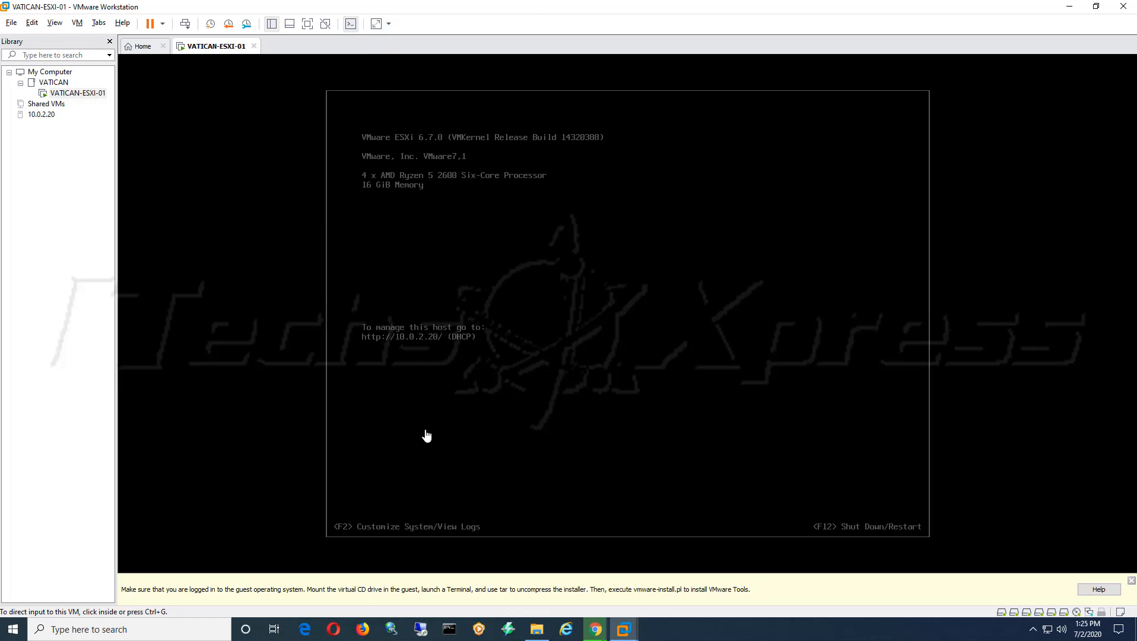
mouse_move(454, 181)
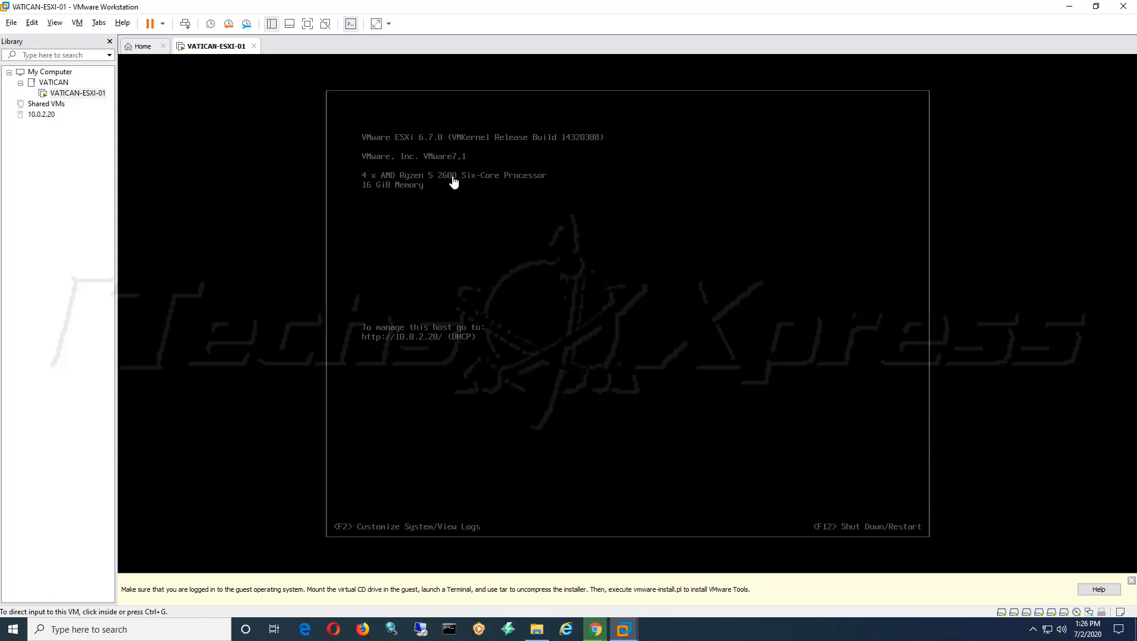
mouse_move(353, 308)
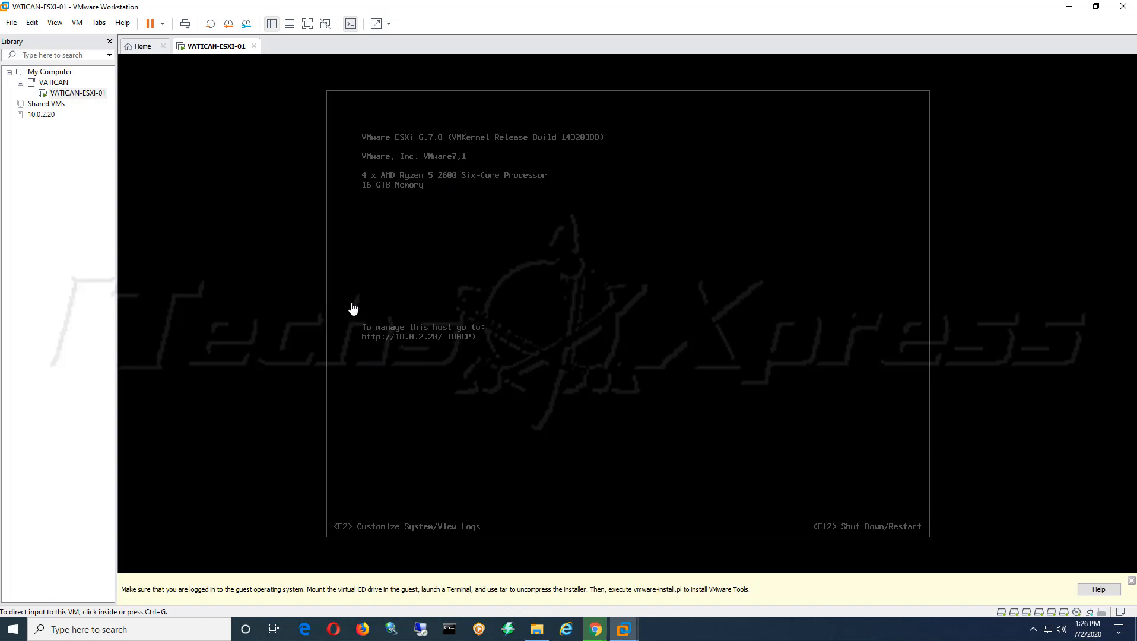
mouse_move(450, 229)
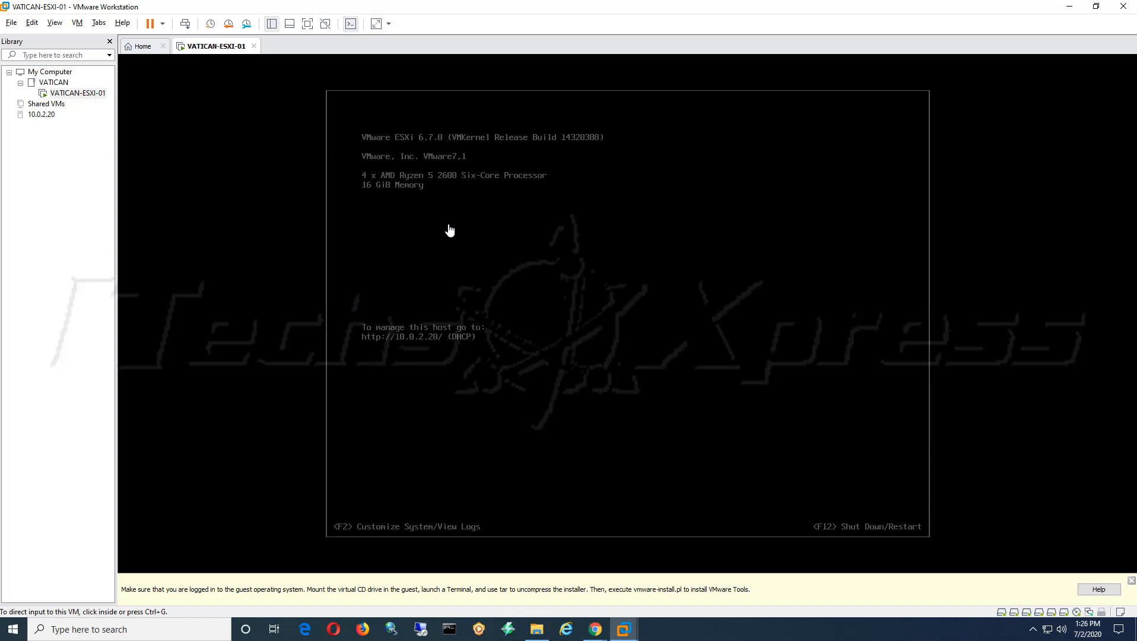
mouse_move(381, 281)
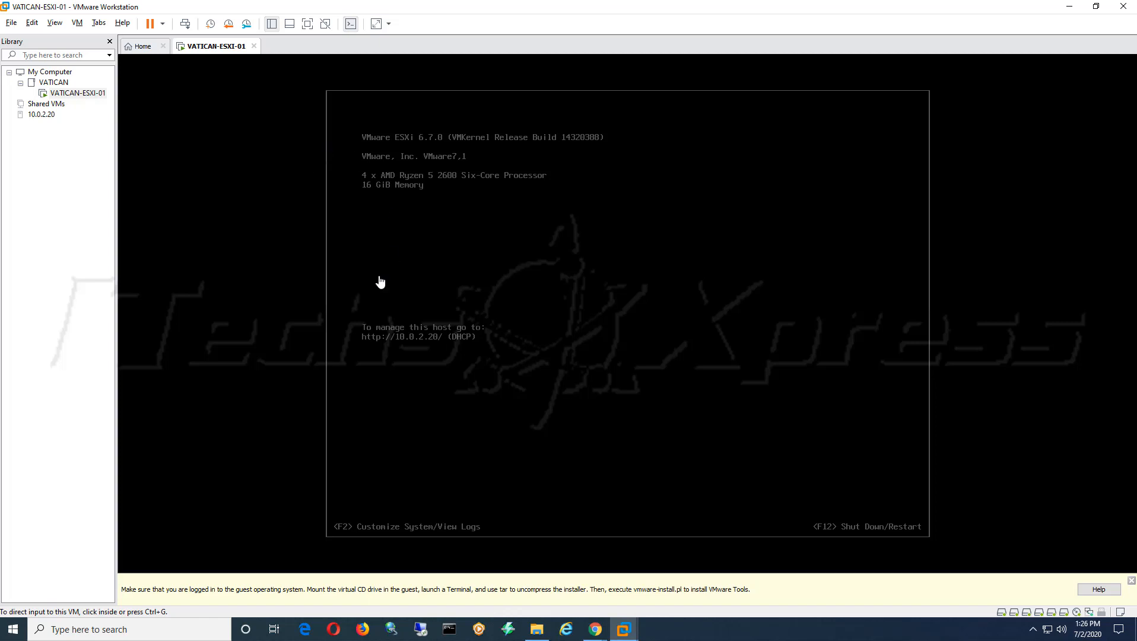
mouse_move(280, 122)
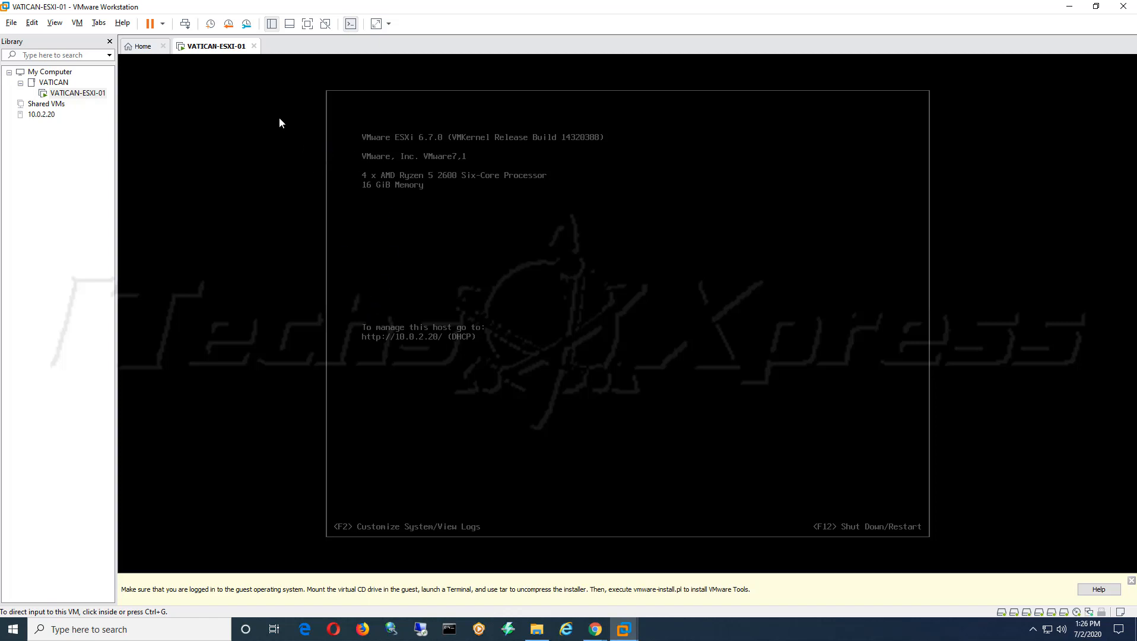
mouse_move(218, 46)
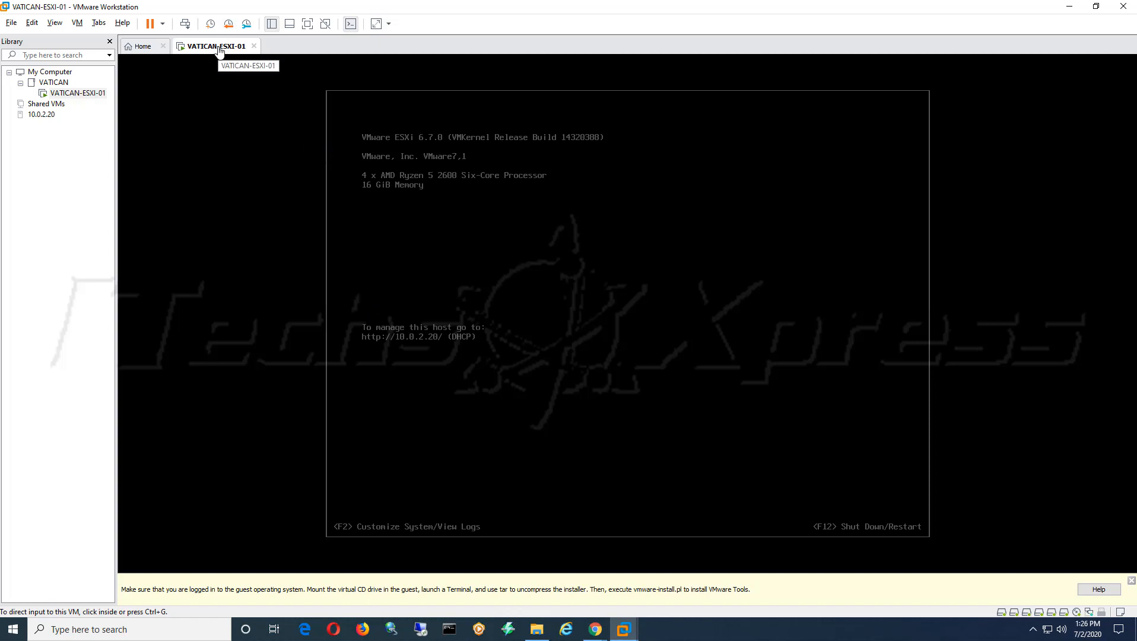
- Set CD/DVD (IDE) to connect at power on with the VMware-VMvisor-Installer-7.0.0-15843807 ISO
right_click(214, 45)
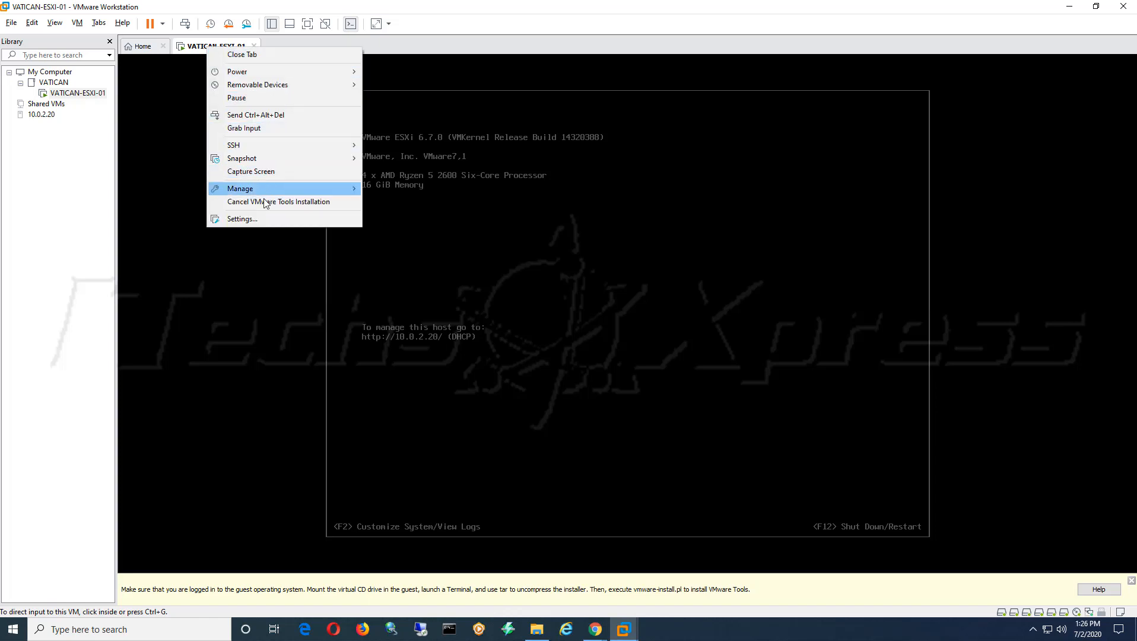
click(666, 319)
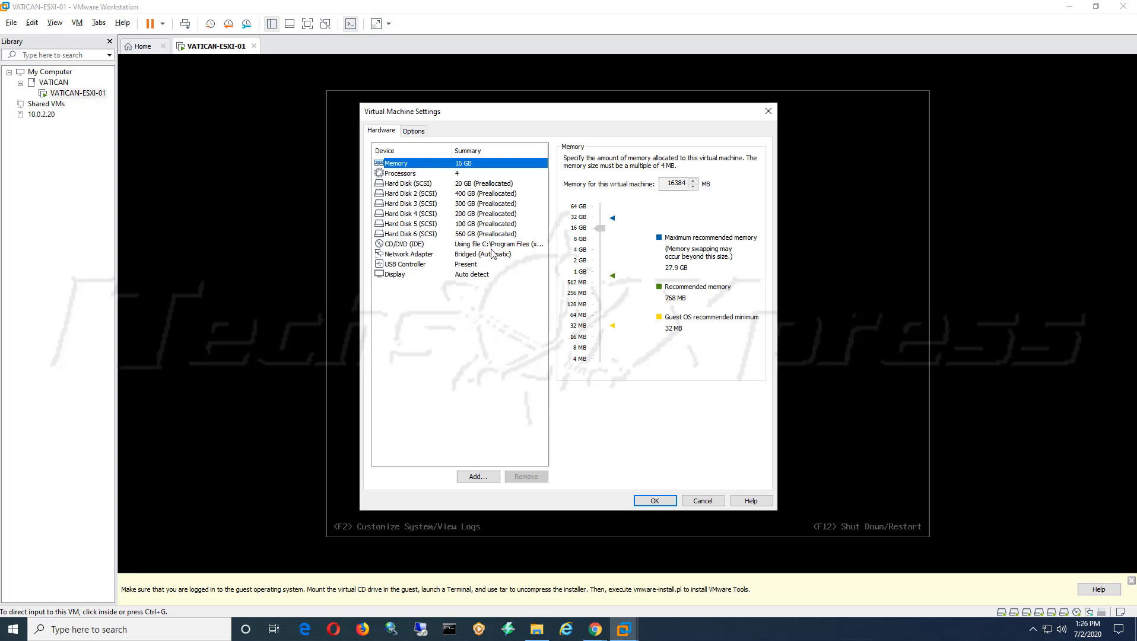
mouse_move(409, 252)
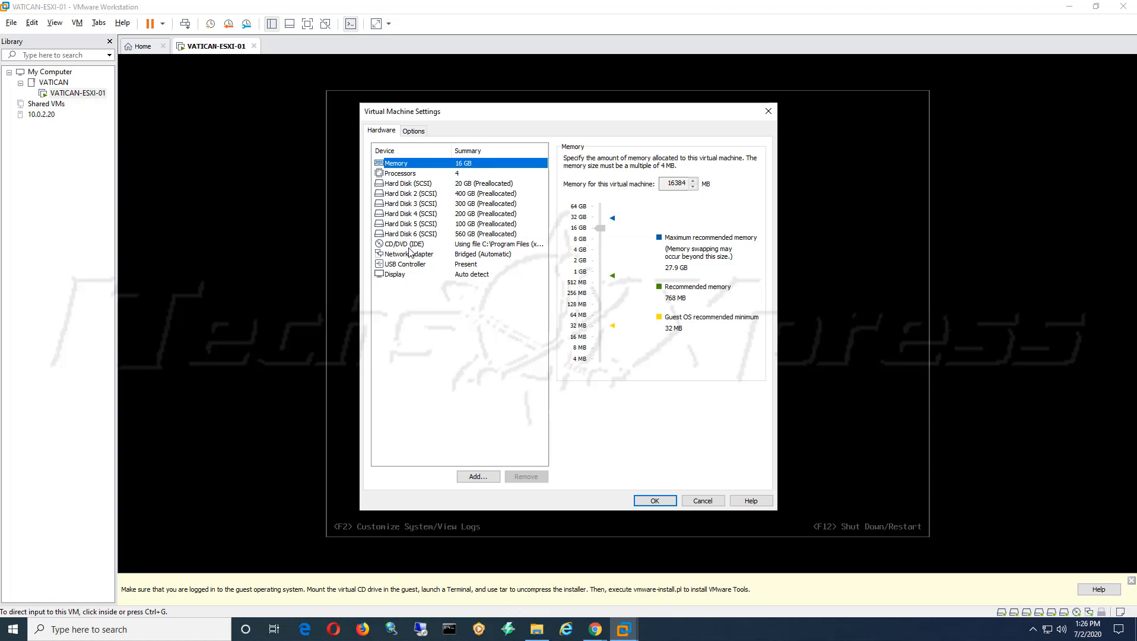
click(402, 244)
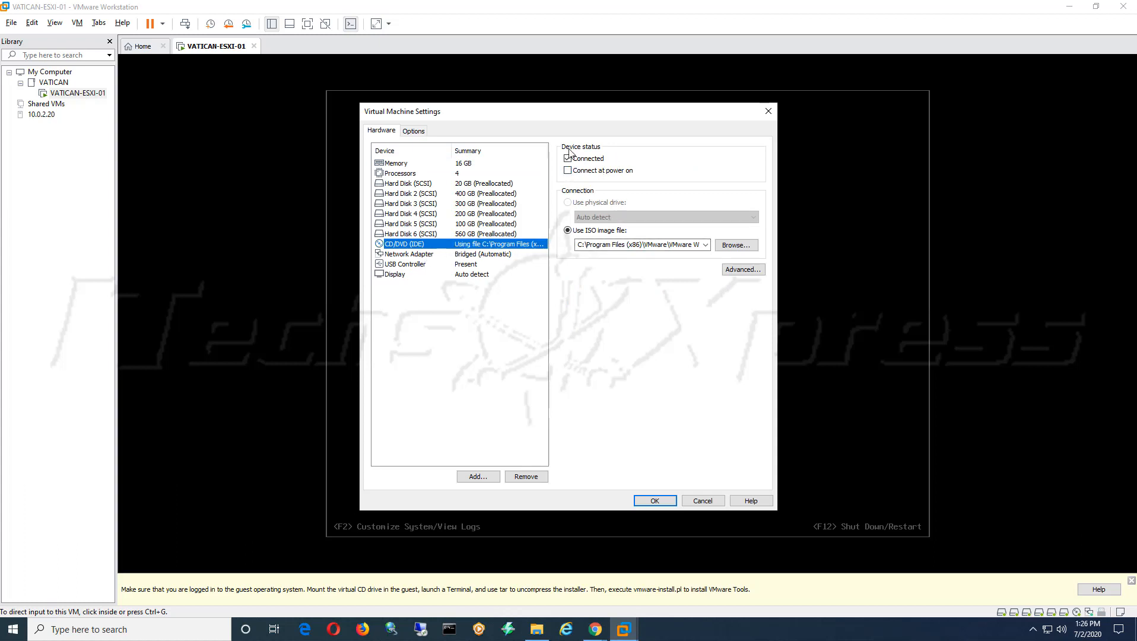
click(567, 170)
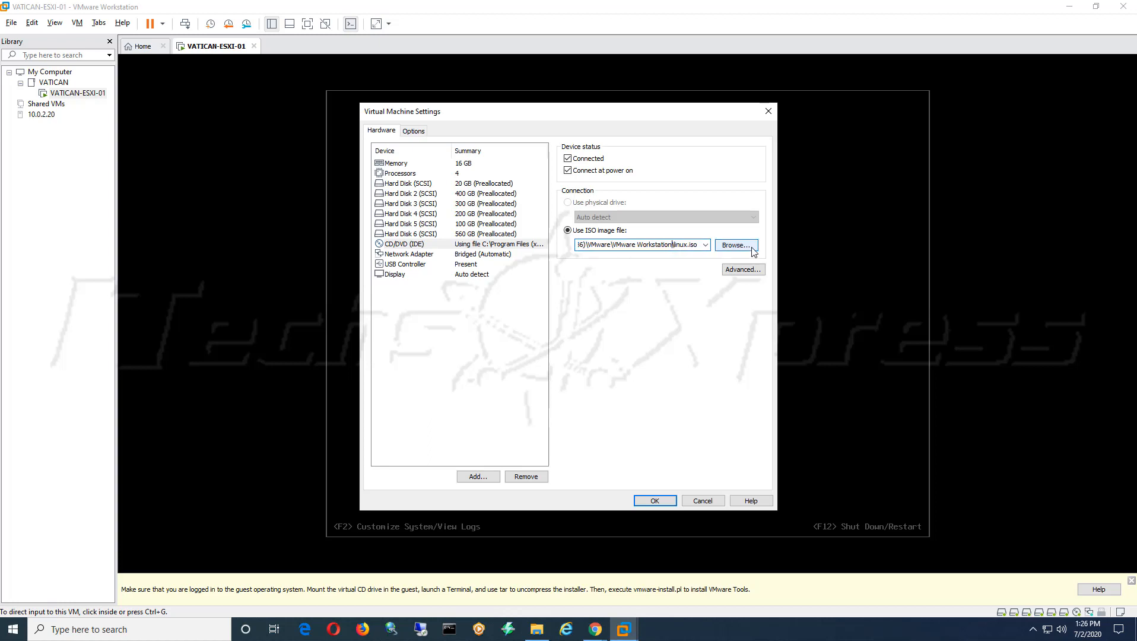
click(735, 244)
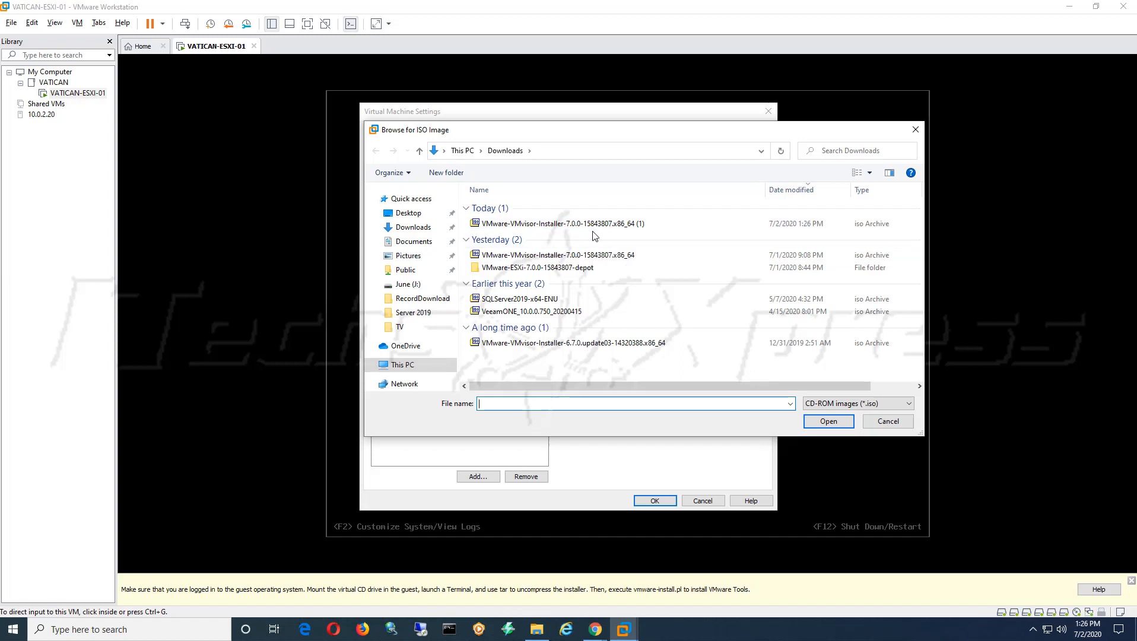
click(559, 223)
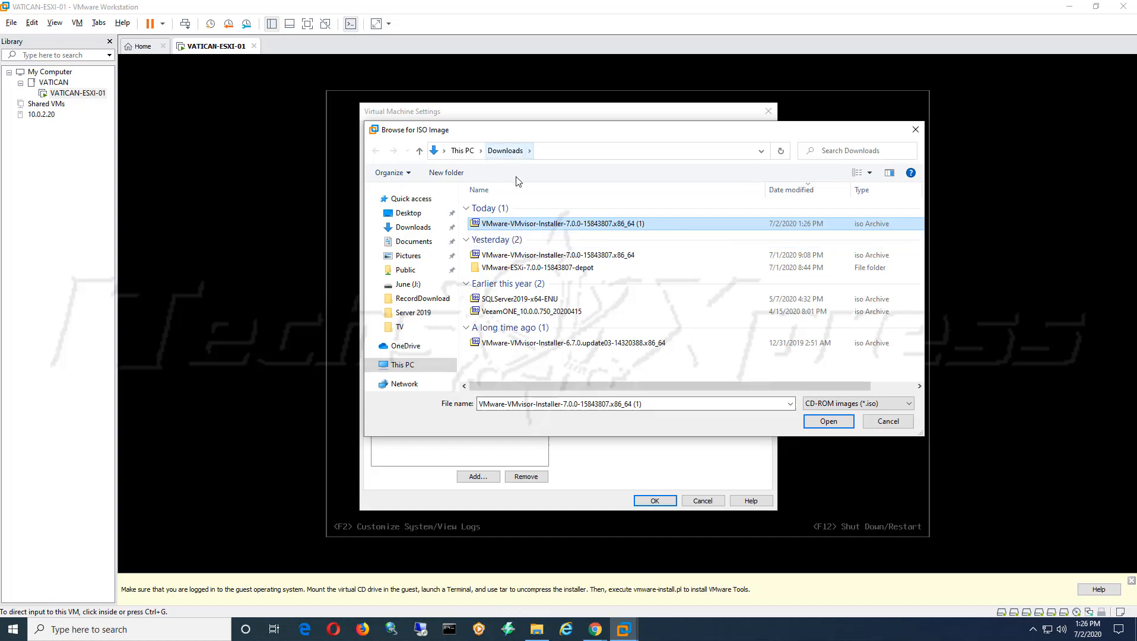
mouse_move(621, 226)
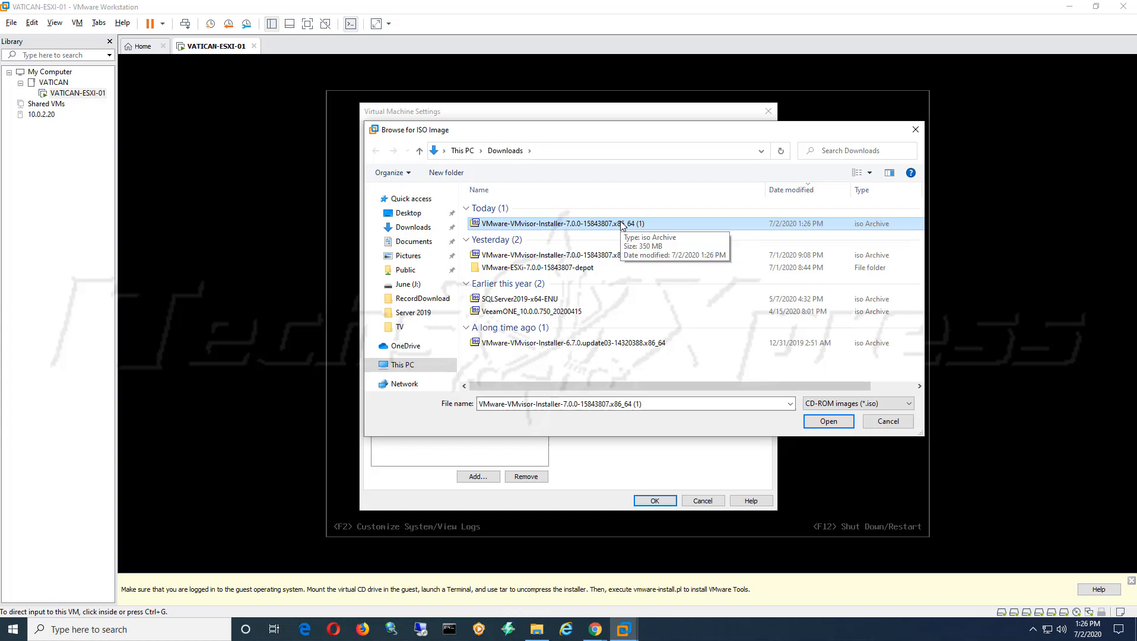
mouse_move(696, 226)
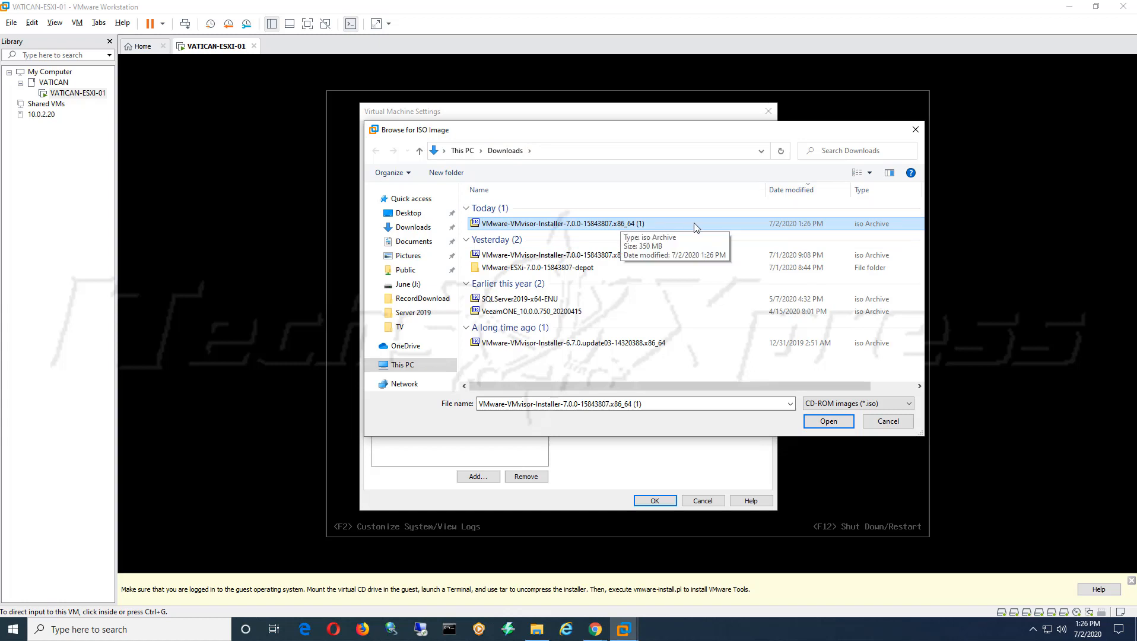
click(827, 421)
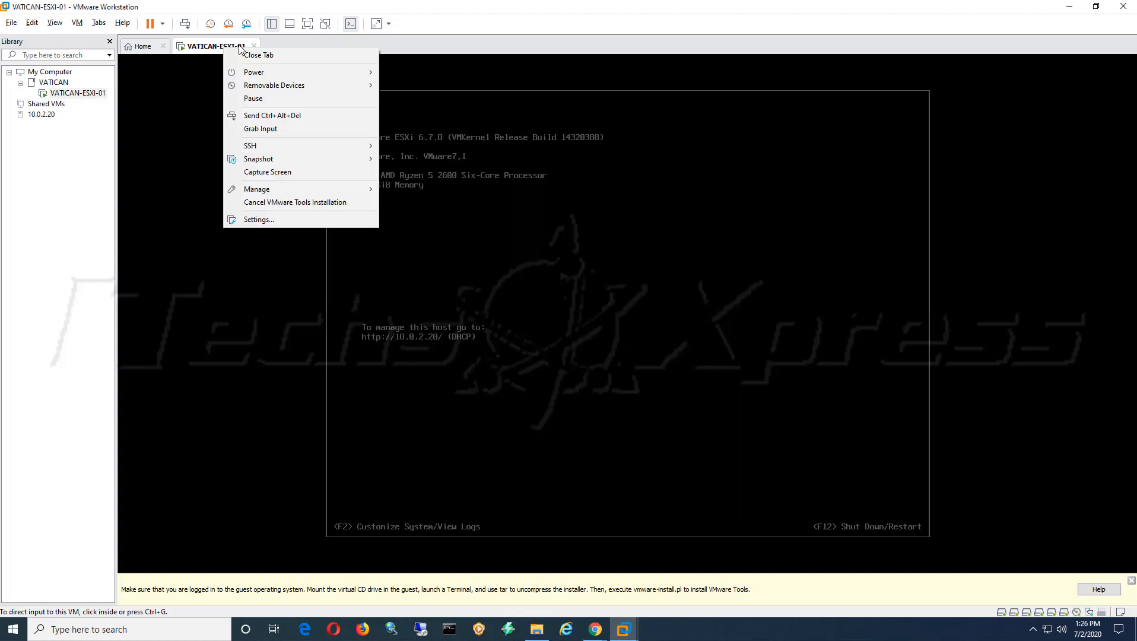
mouse_move(254, 72)
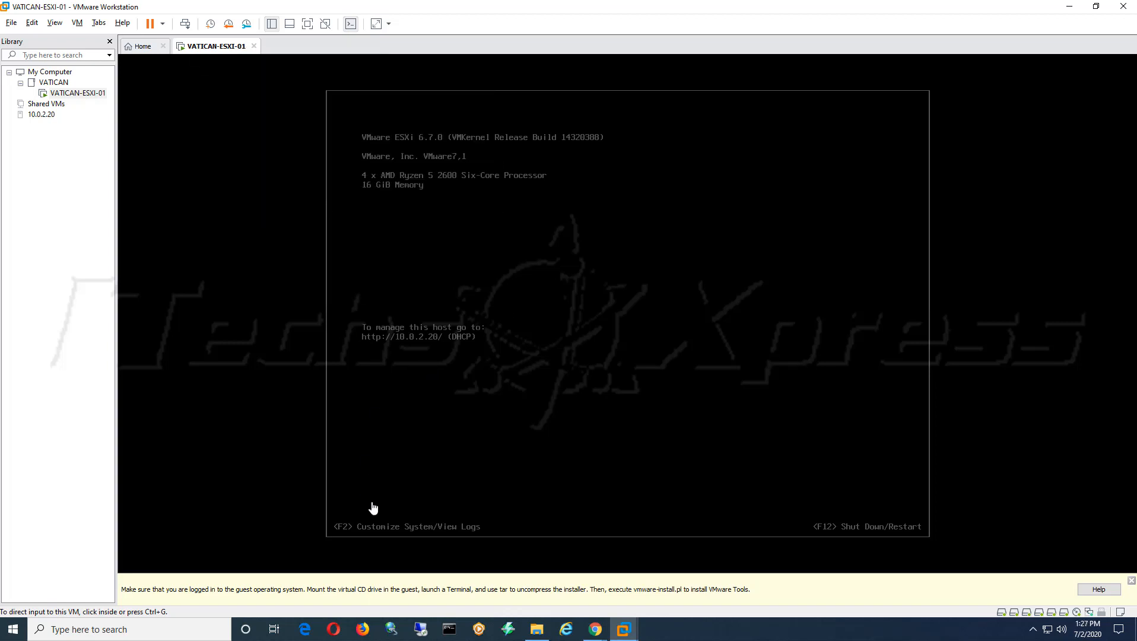
mouse_move(231, 51)
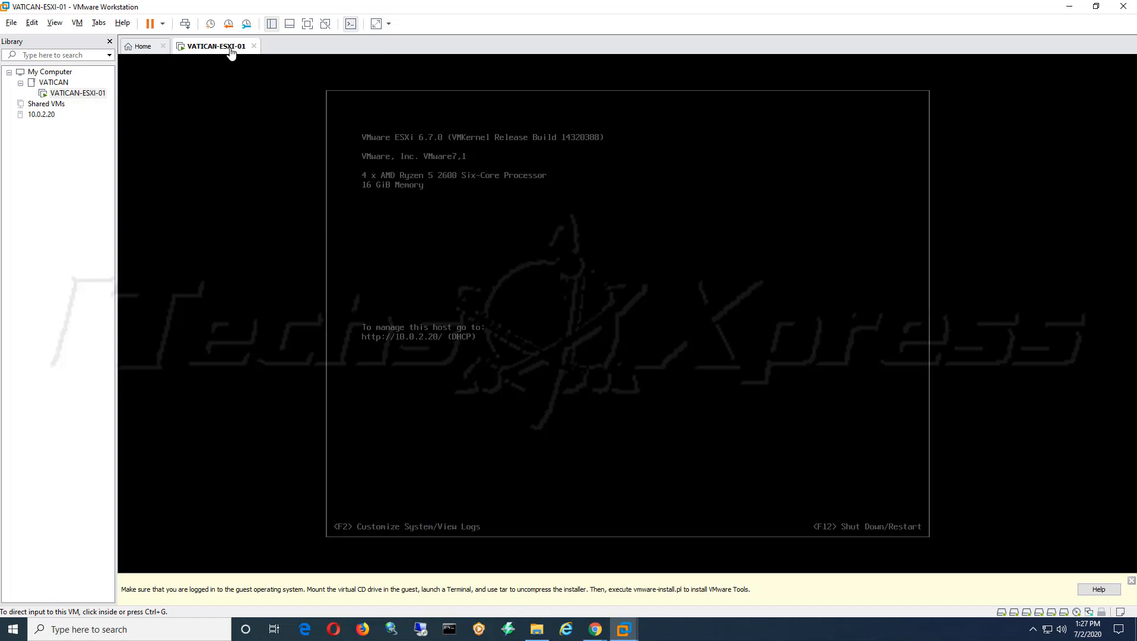
- Shut down the VATICAN-ESXI-01 guest from its power menu
right_click(212, 46)
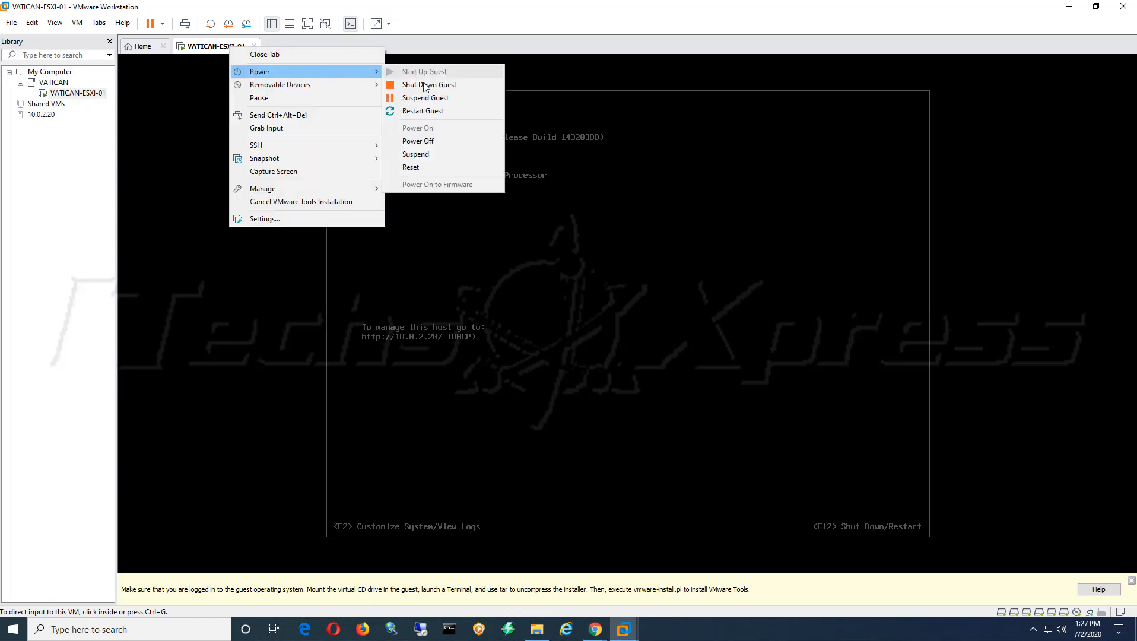
mouse_move(444, 140)
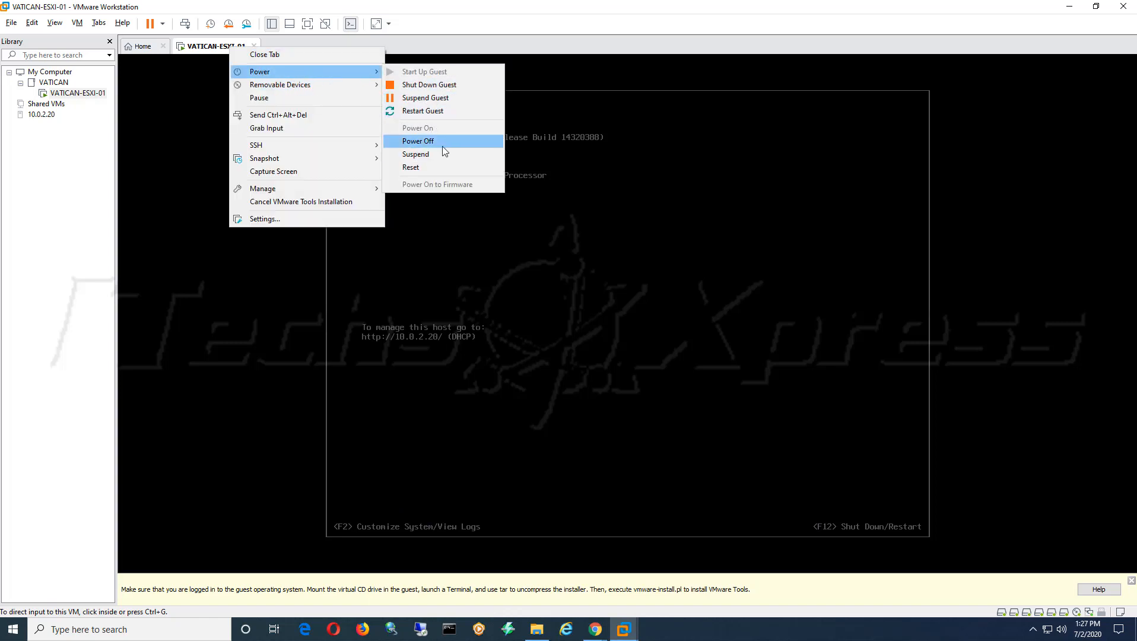
mouse_move(435, 84)
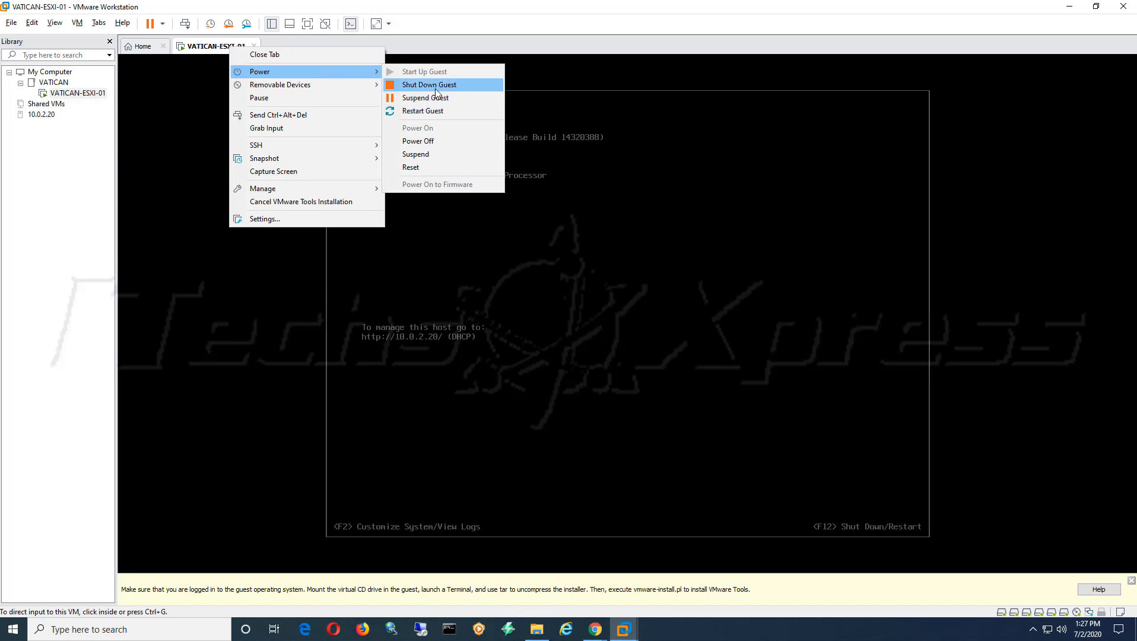
click(331, 282)
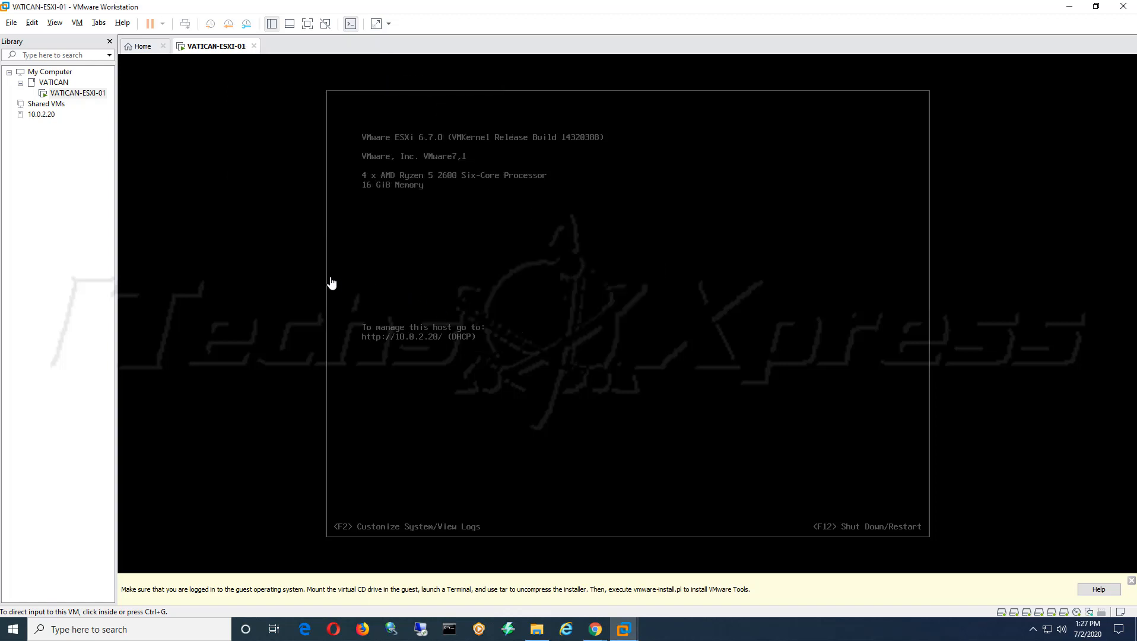
mouse_move(261, 276)
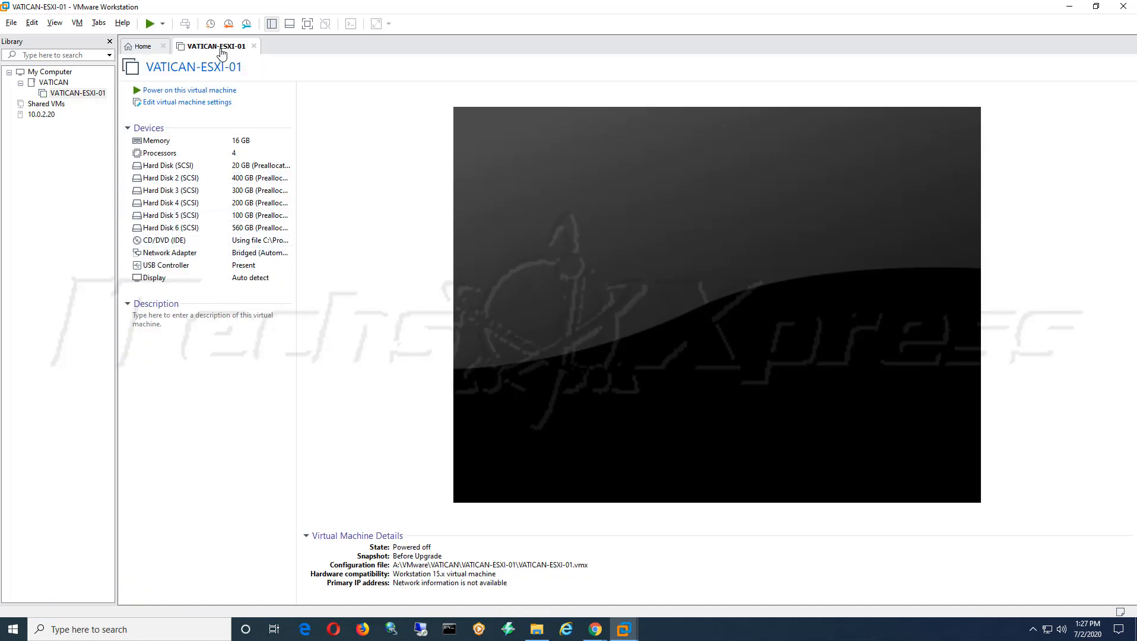
- Power the VM on to firmware and move through the Boot Manager device list
right_click(214, 46)
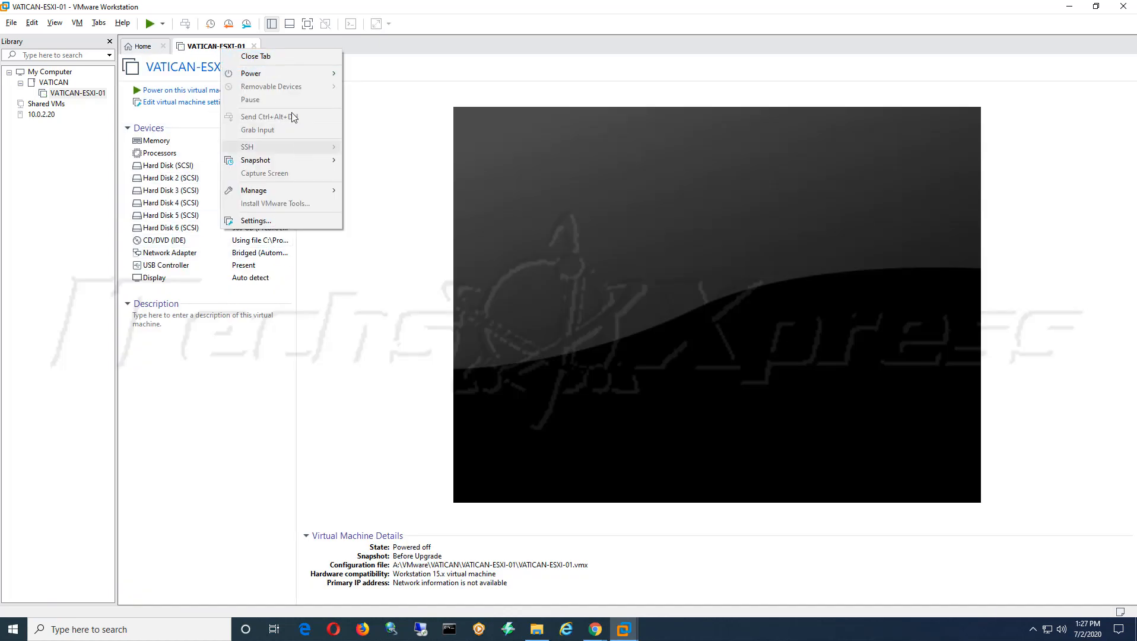
mouse_move(251, 72)
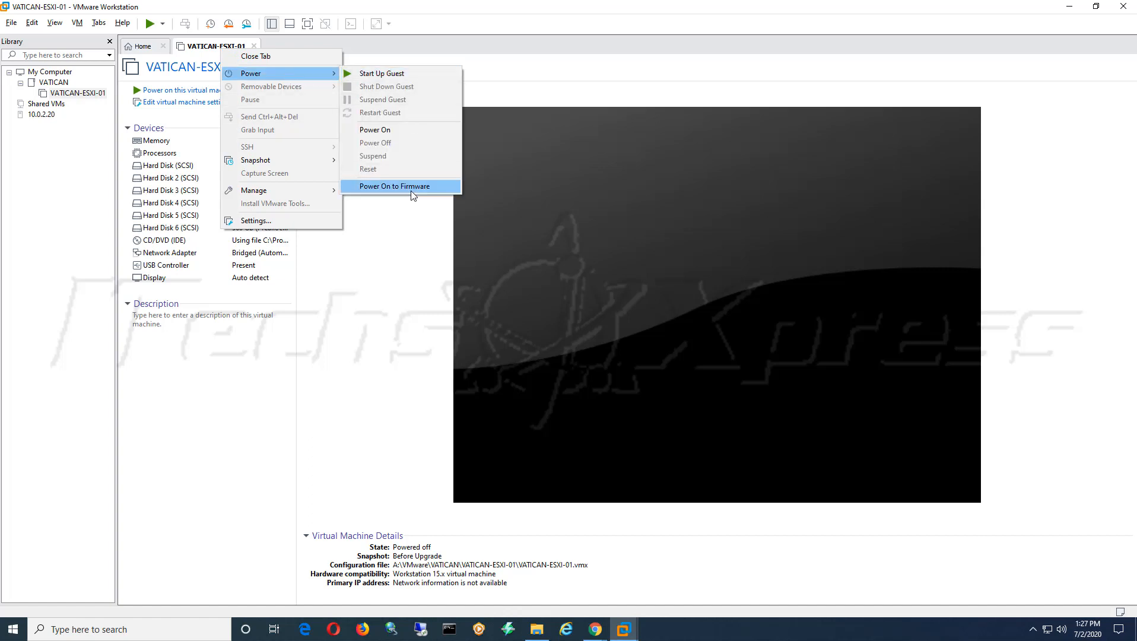
click(395, 186)
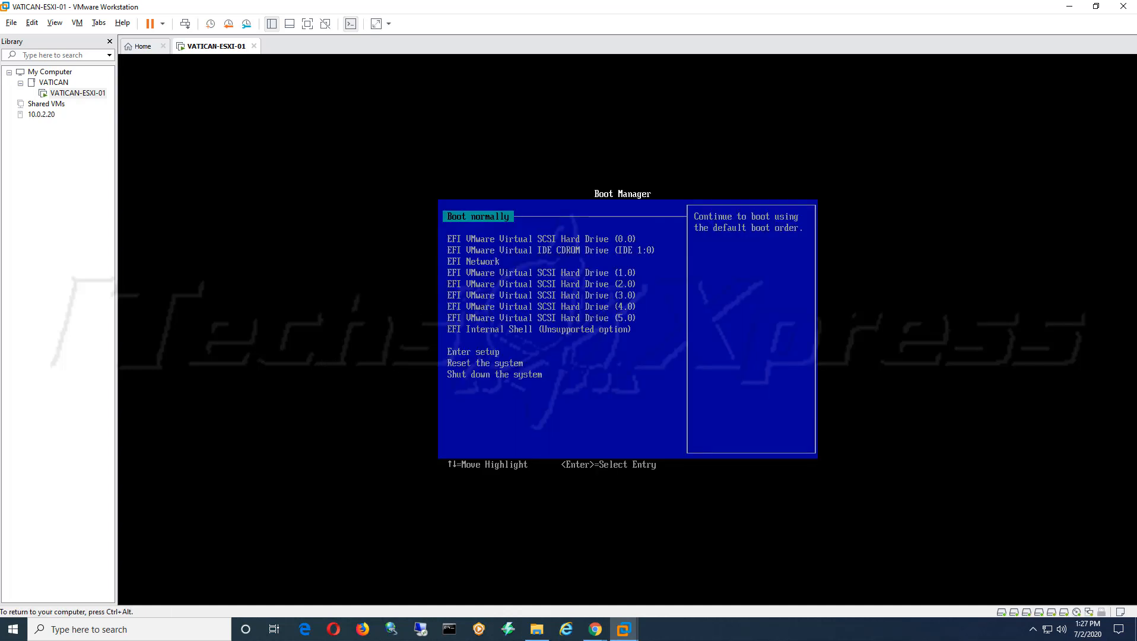
key(Down)
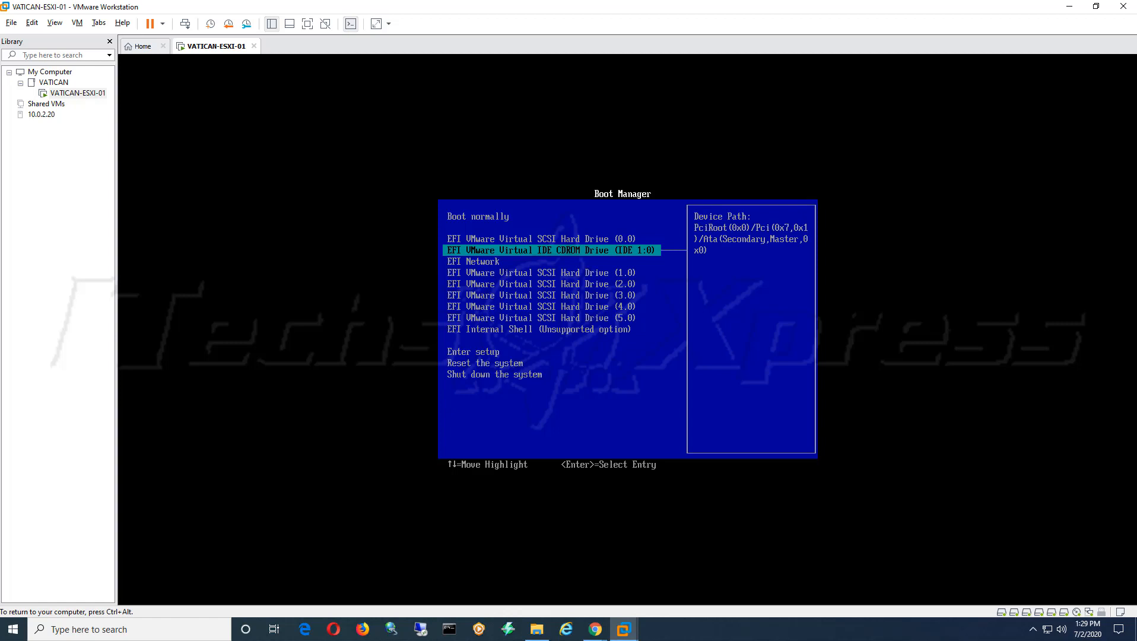
- Pick a boot entry in the Boot Manager, leaving the console blank
key(up)
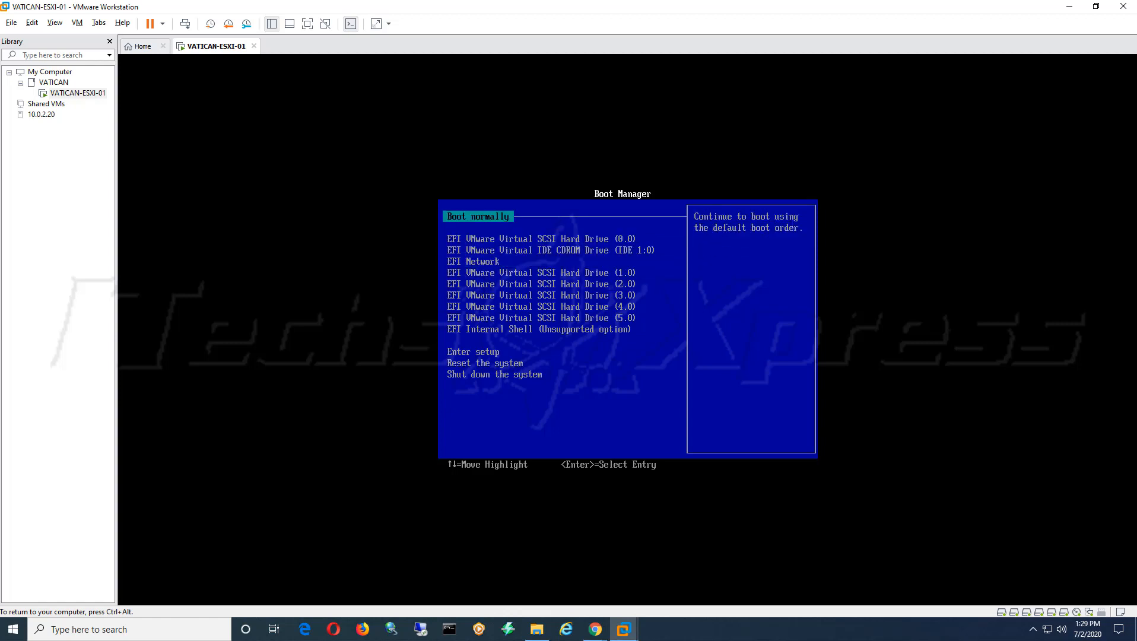
key(Down)
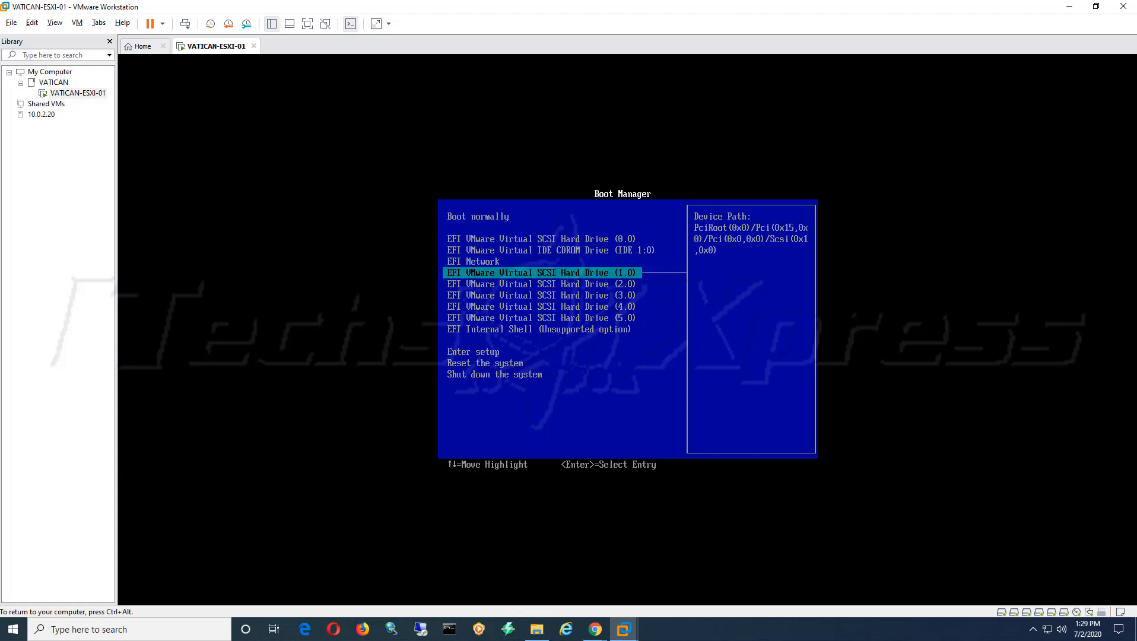
key(Enter)
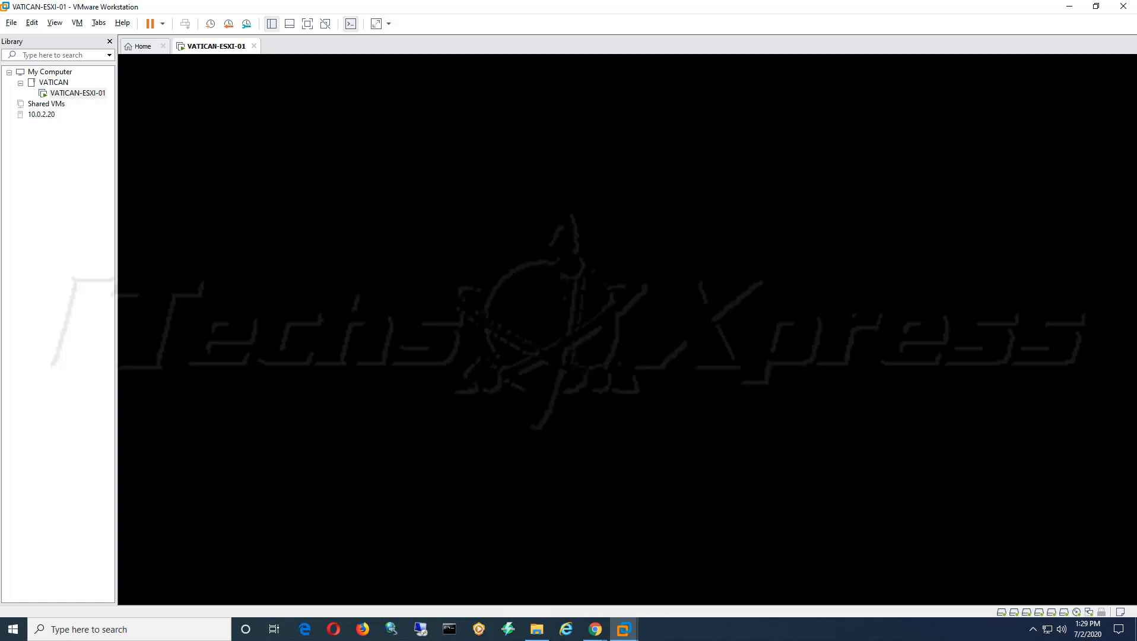
- Power VATICAN-ESXI-01 on to firmware again from the Library
click(75, 93)
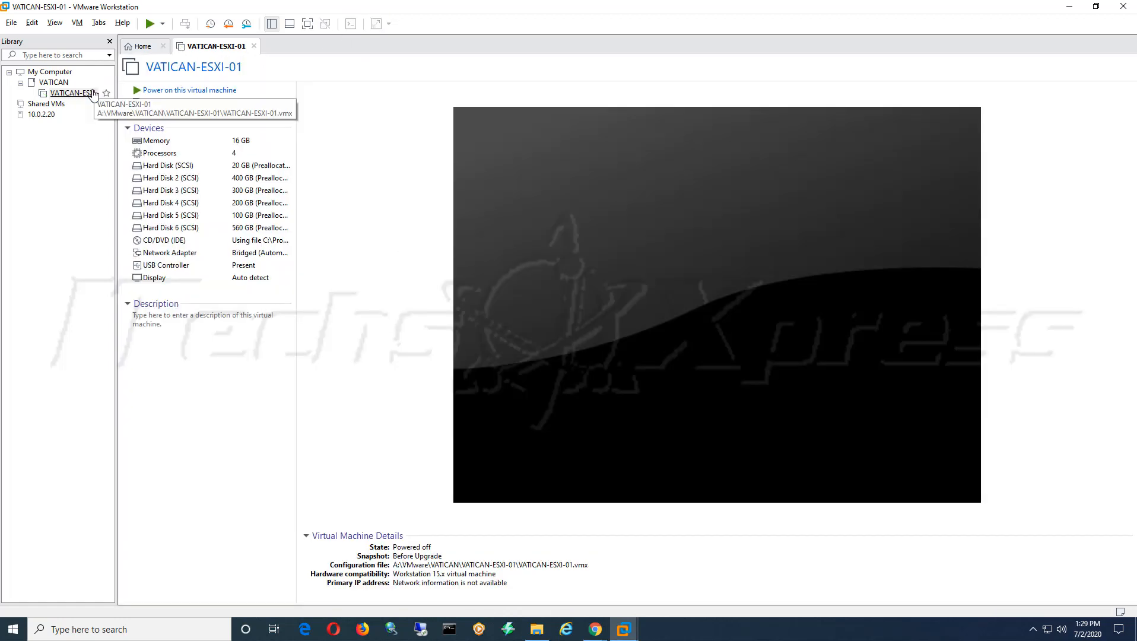
right_click(69, 93)
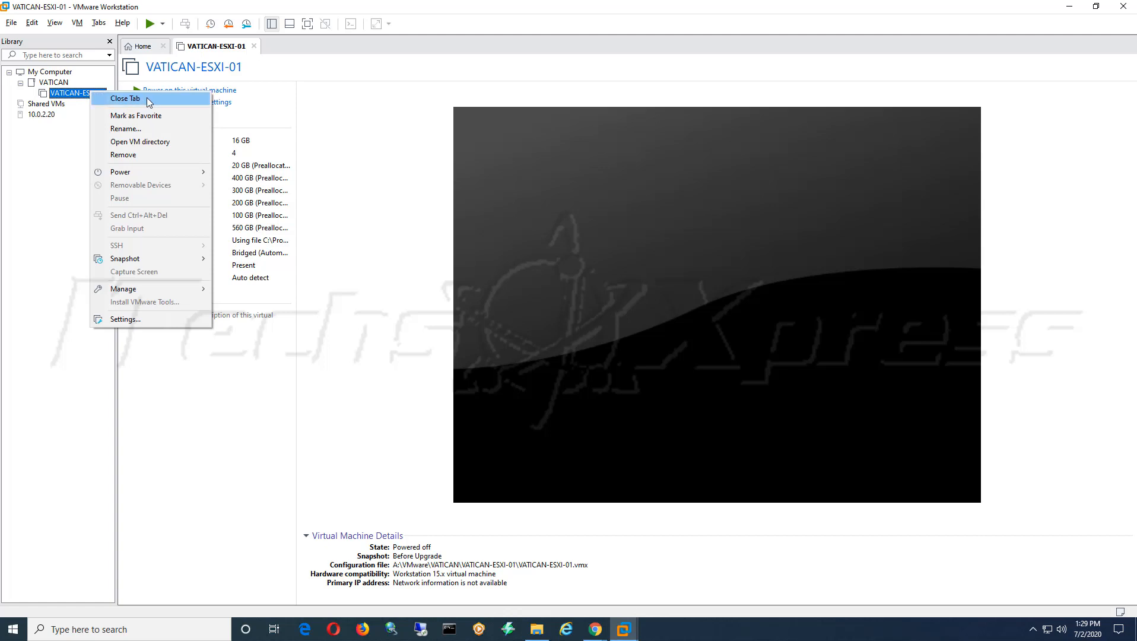
mouse_move(121, 172)
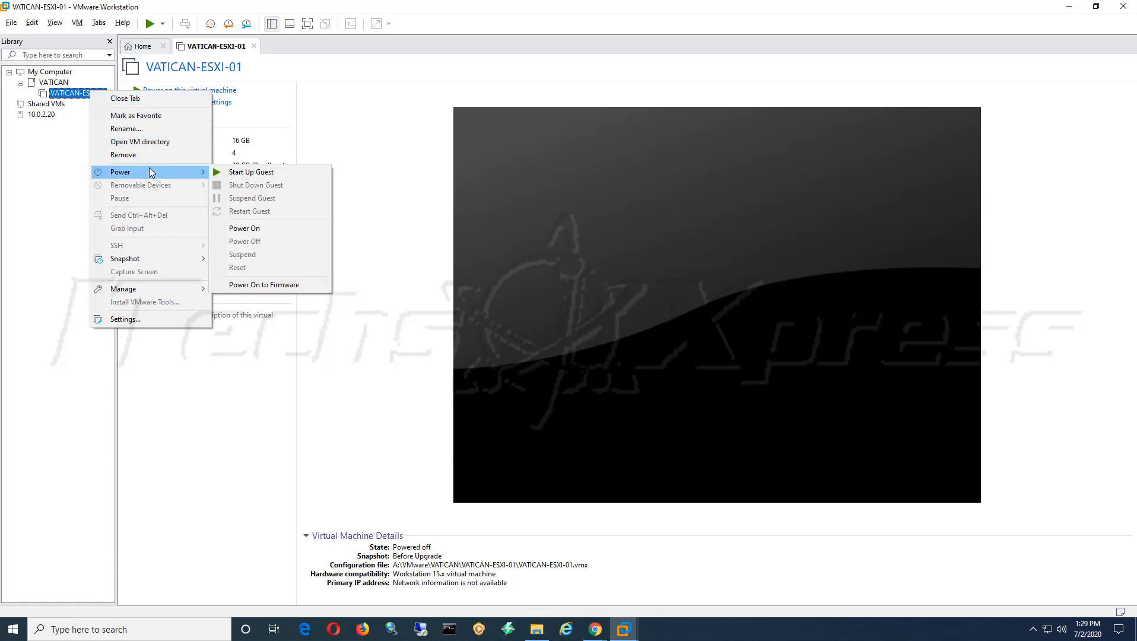
click(244, 227)
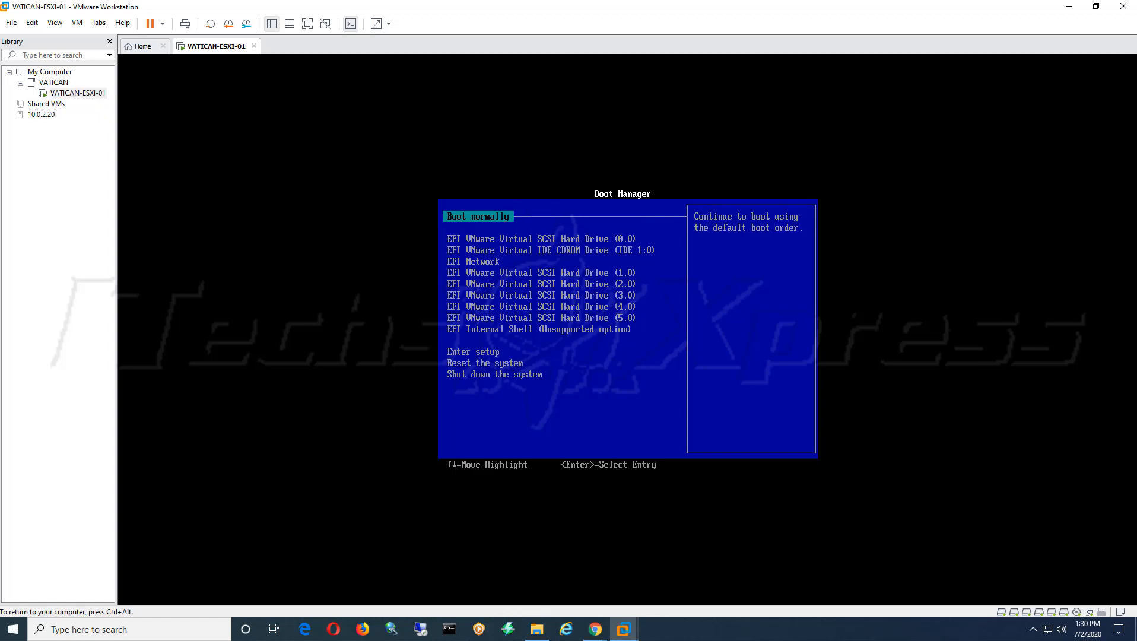
- Arrow down to the CD-ROM boot entry, then bring up the VM's actions in the Library
key(Down)
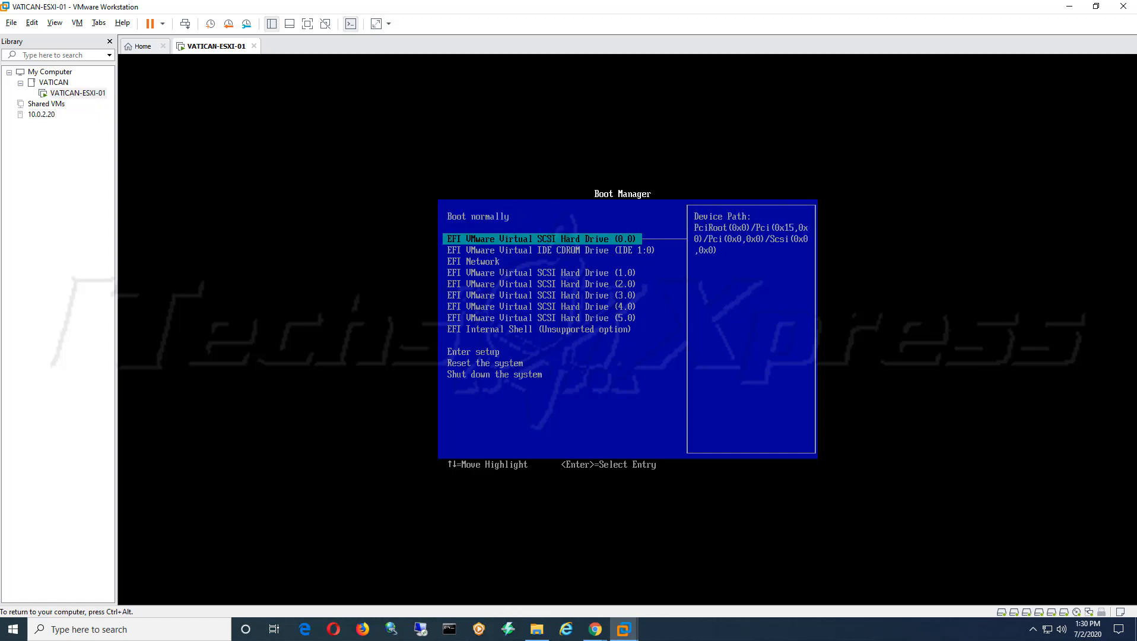
key(Down)
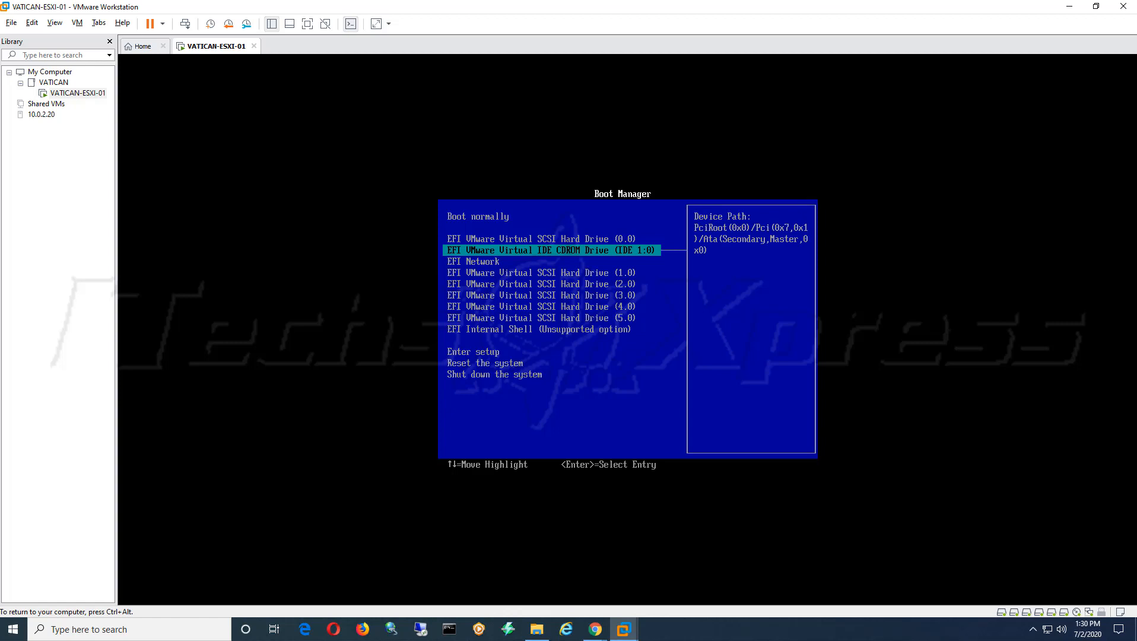
key(Down)
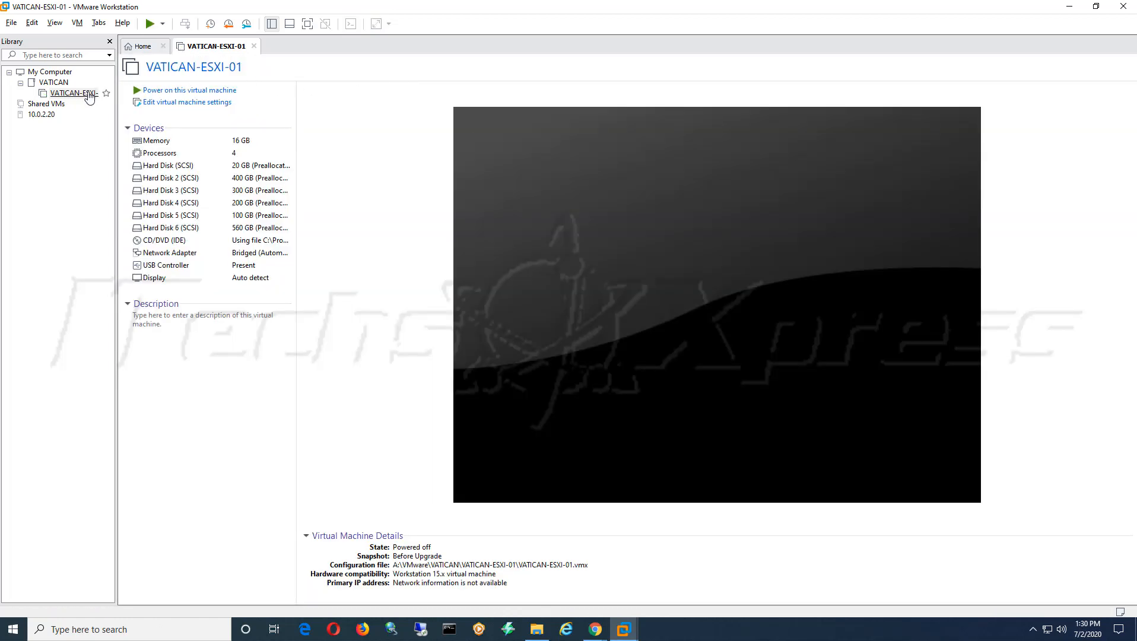
right_click(71, 93)
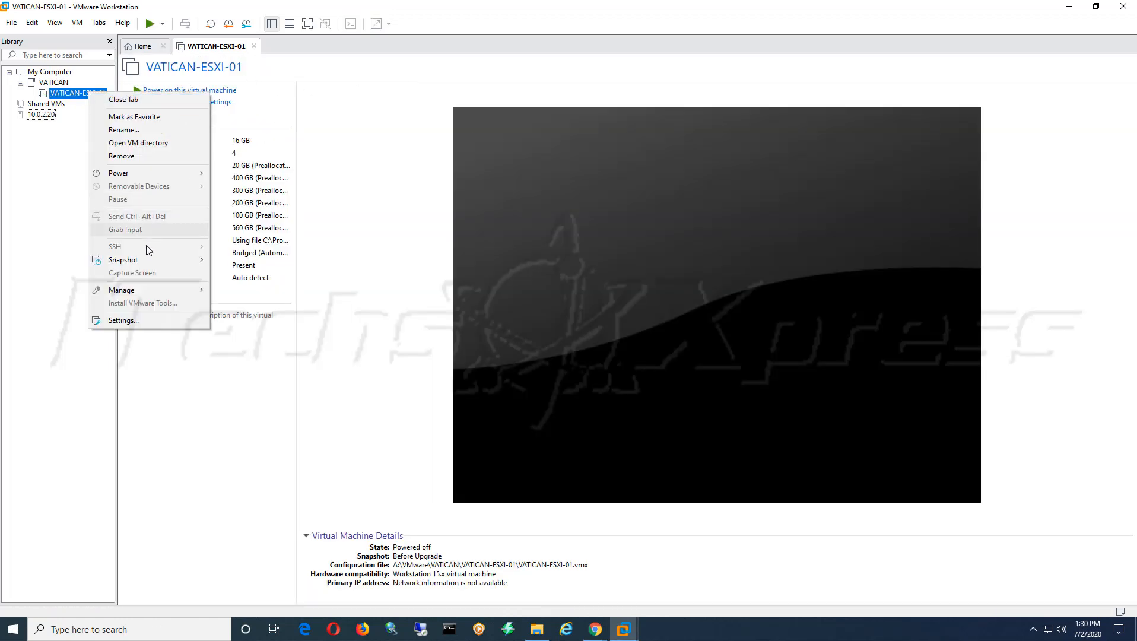
mouse_move(137, 320)
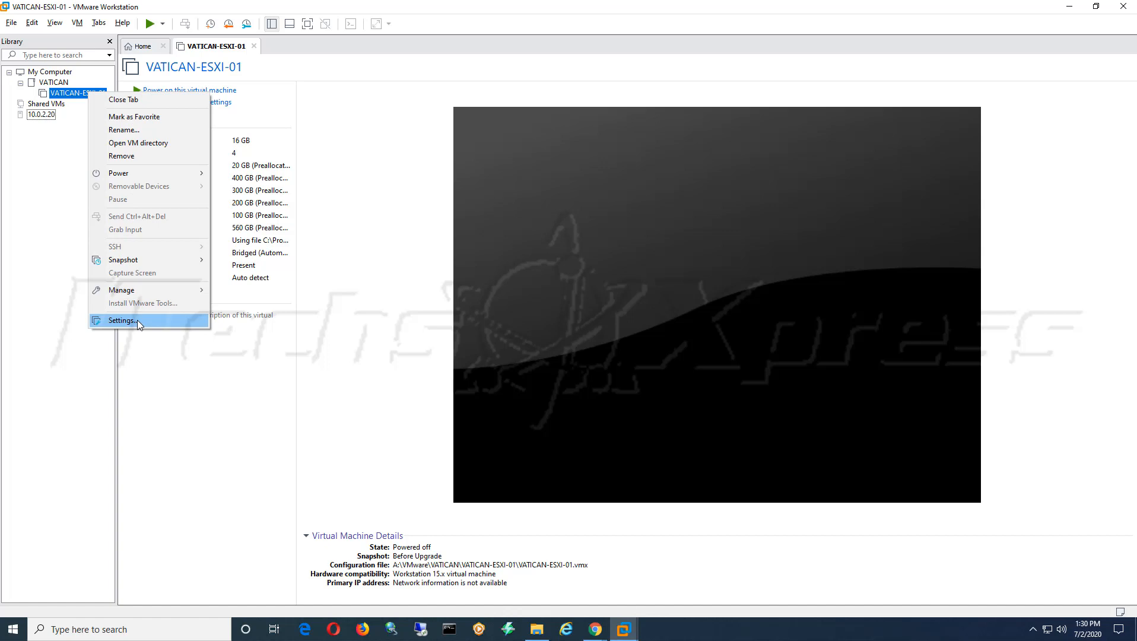
- Point the CD/DVD (IDE) drive at the VMware-VMvisor-Installer-7.0.0-15843807 ISO
click(121, 320)
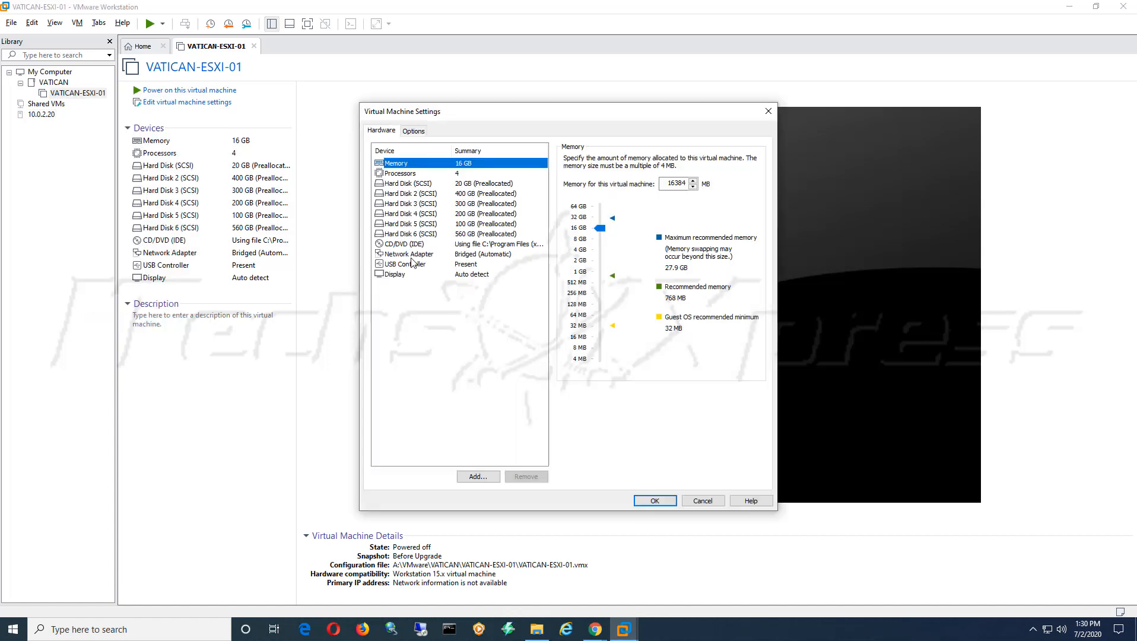
click(400, 244)
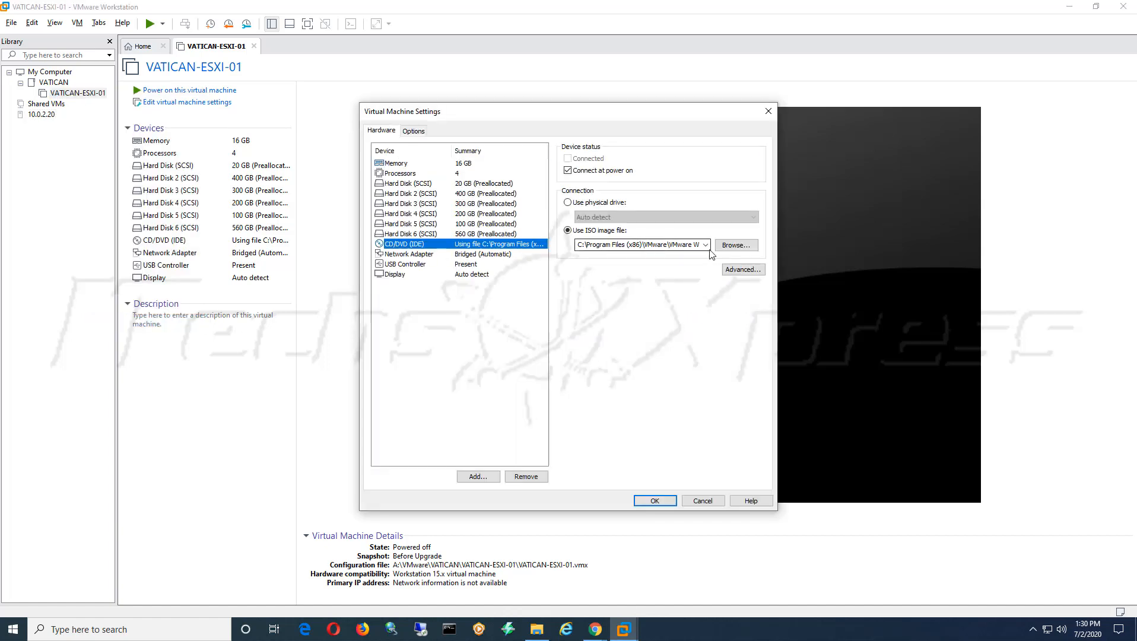
click(735, 245)
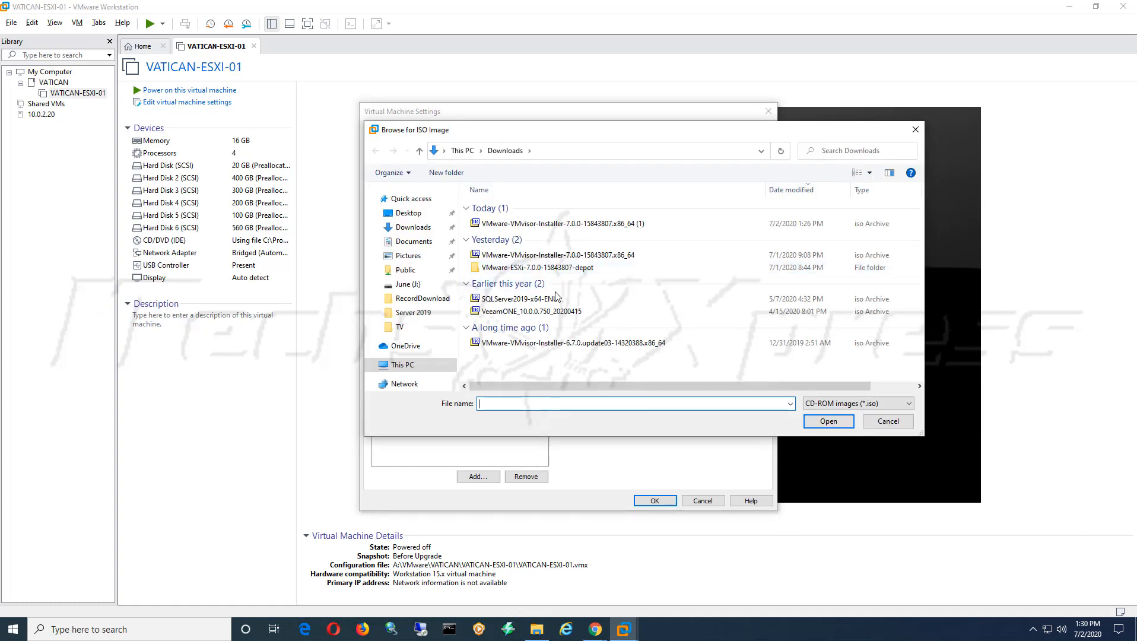
click(557, 223)
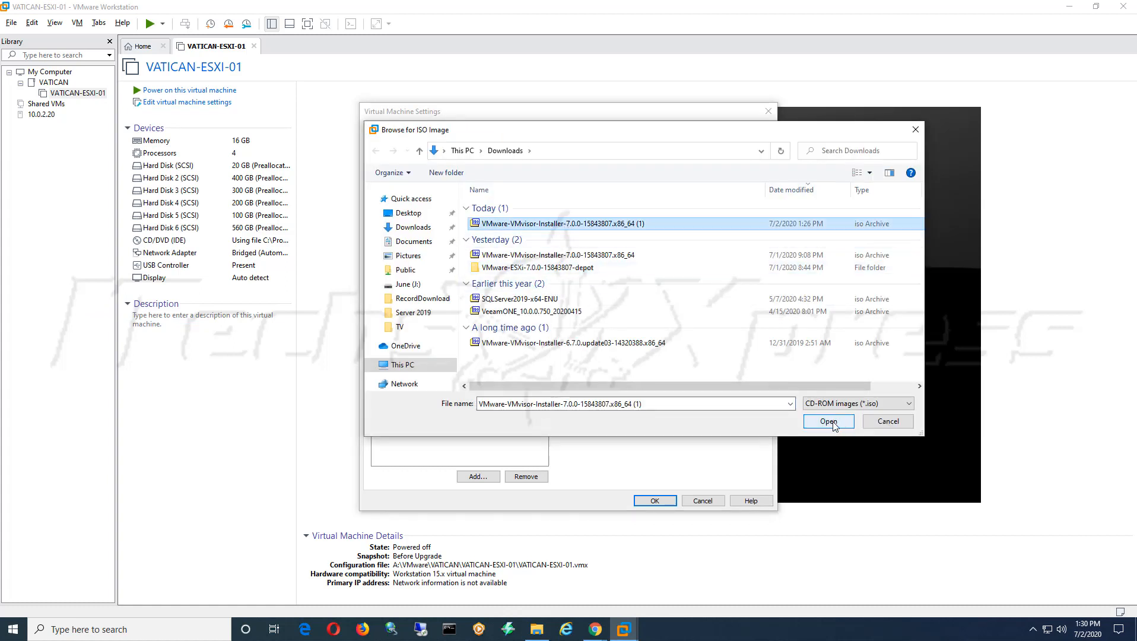
click(828, 421)
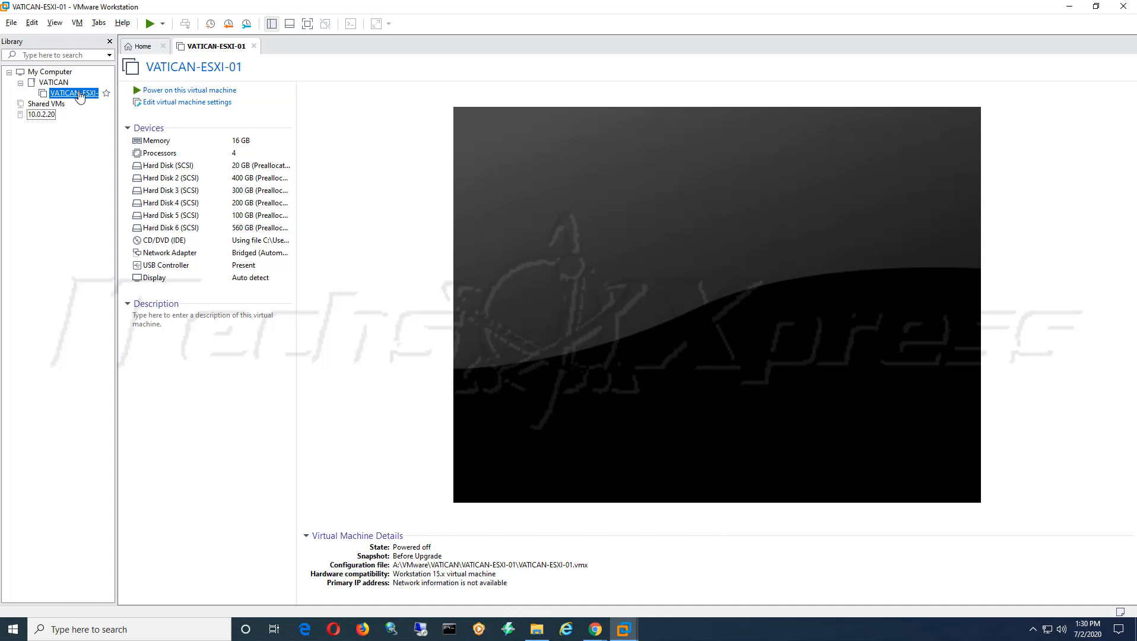
- Power on VATICAN-ESXI-01 so it boots the ESXi 7.0.0 installer
right_click(71, 93)
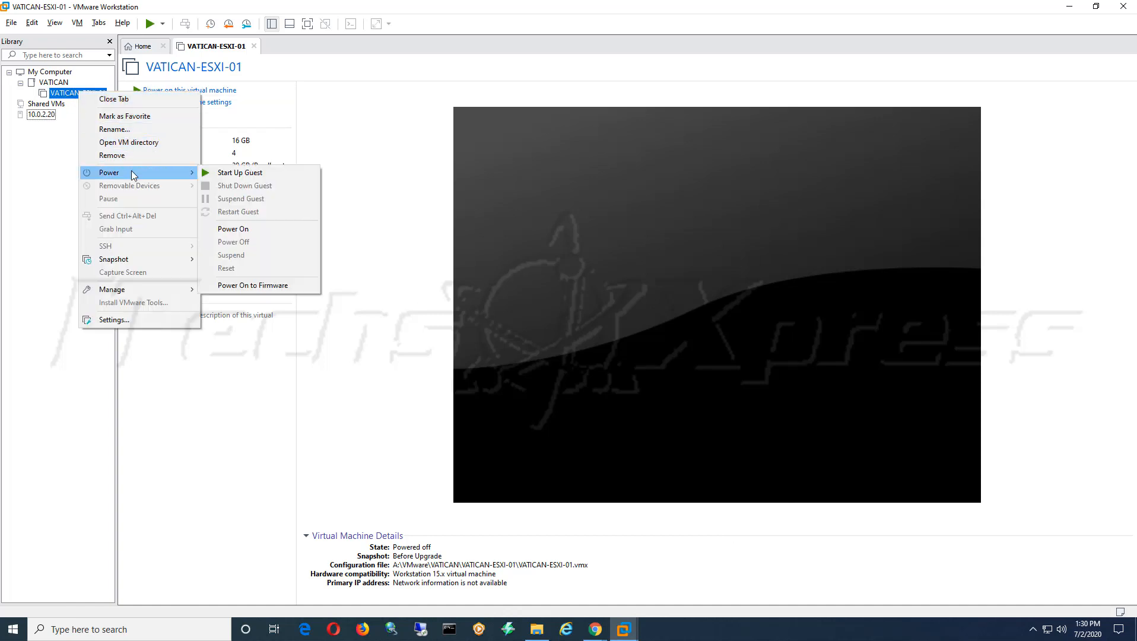
click(233, 228)
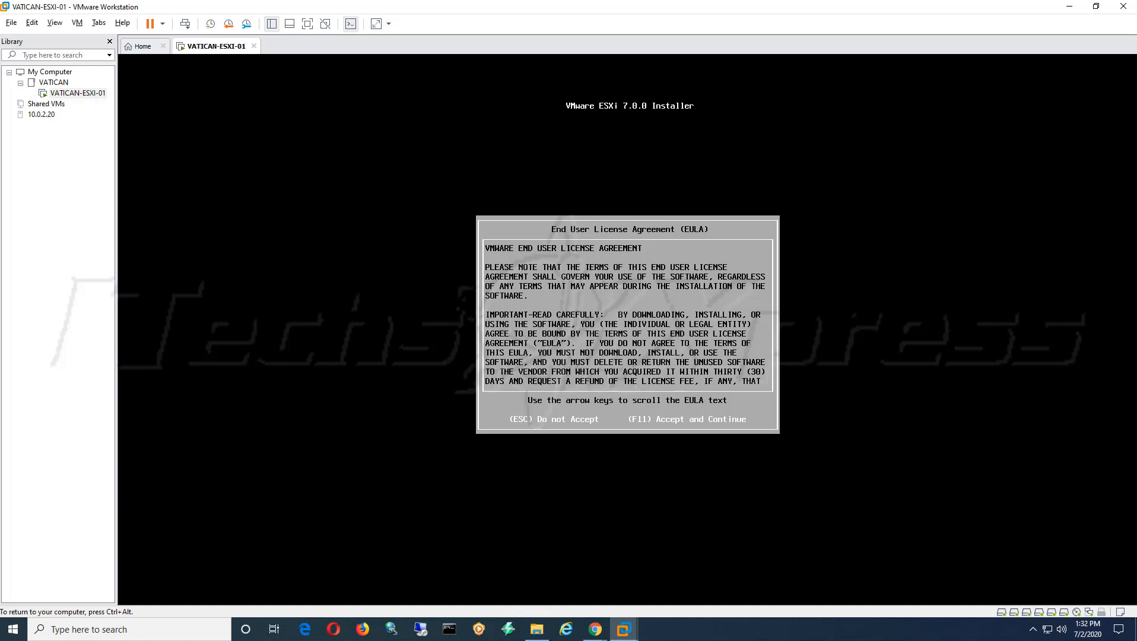
- Accept the EULA with F11 and select the 20 GiB disk
key(f11)
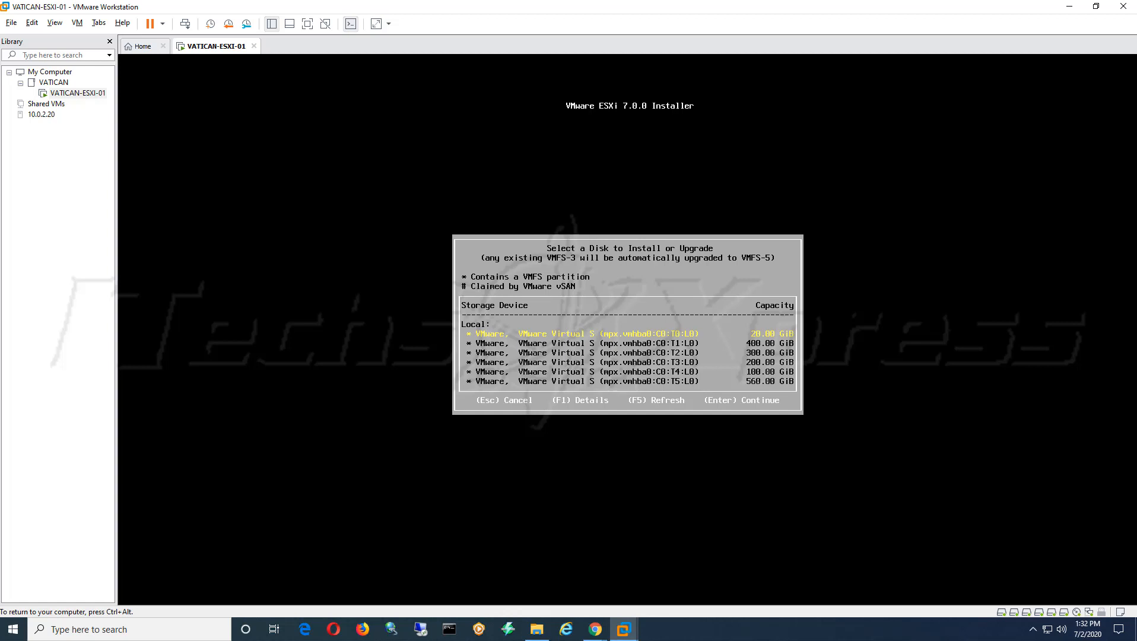
key(Enter)
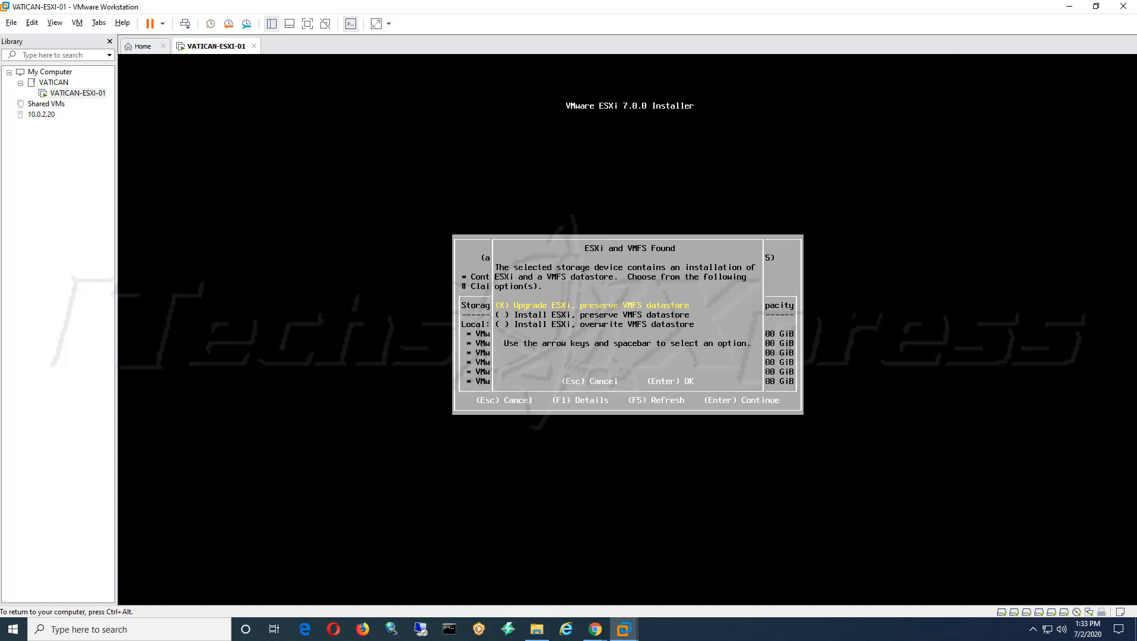
- Choose upgrade while preserving the VMFS datastore to reach Confirm Upgrade
key(enter)
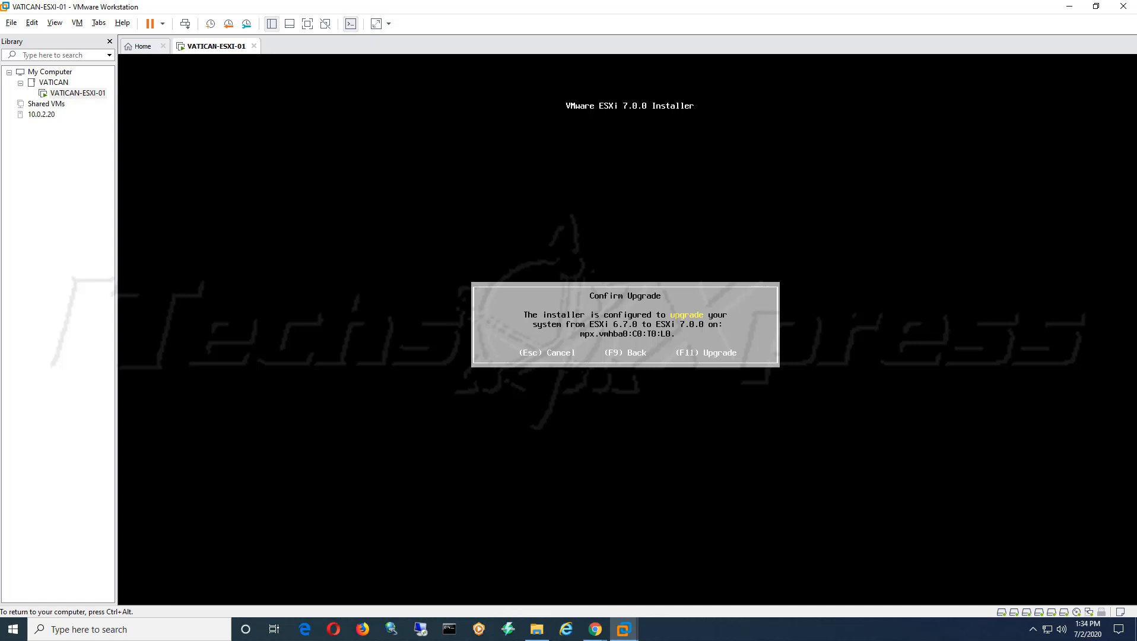
- Confirm the ESXi 6.7.0 to 7.0.0 upgrade with F11
key(f11)
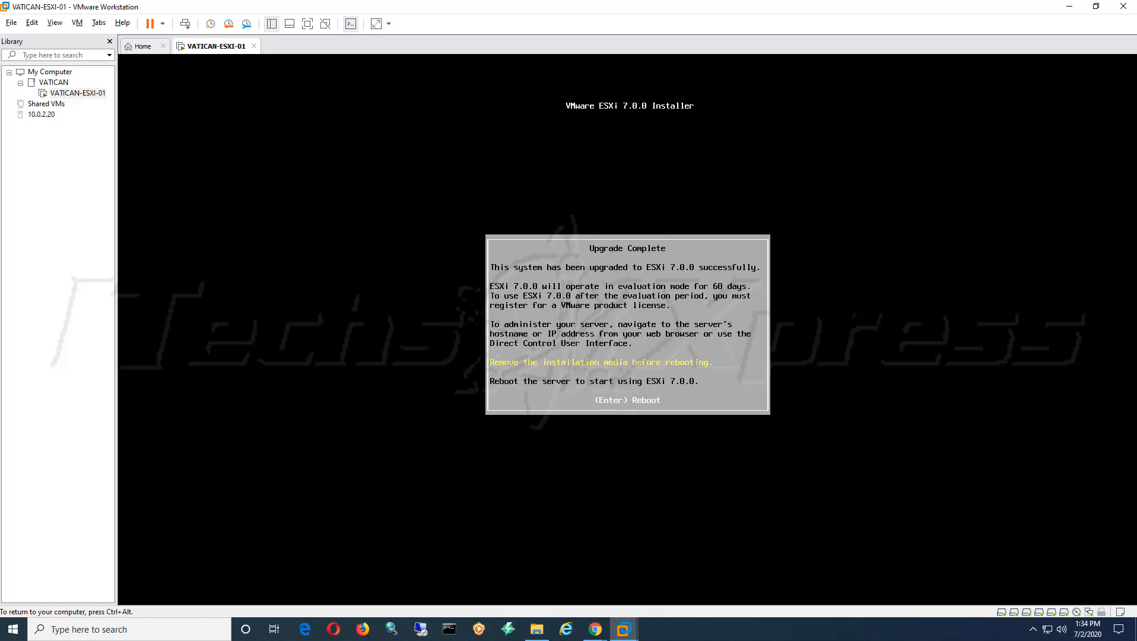
mouse_move(749, 111)
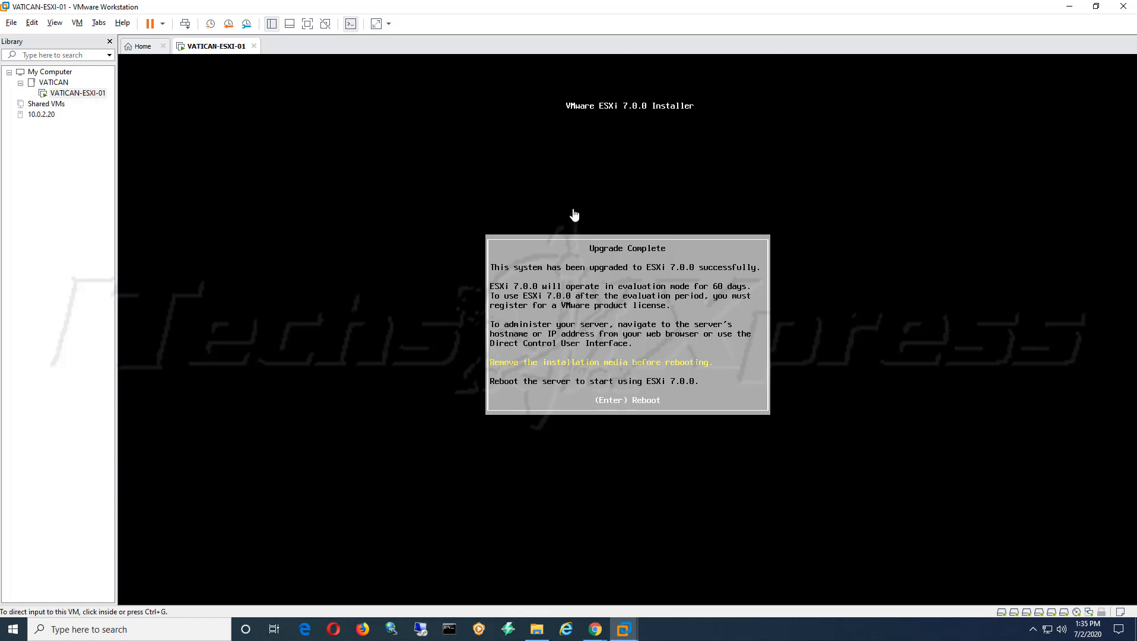
mouse_move(575, 245)
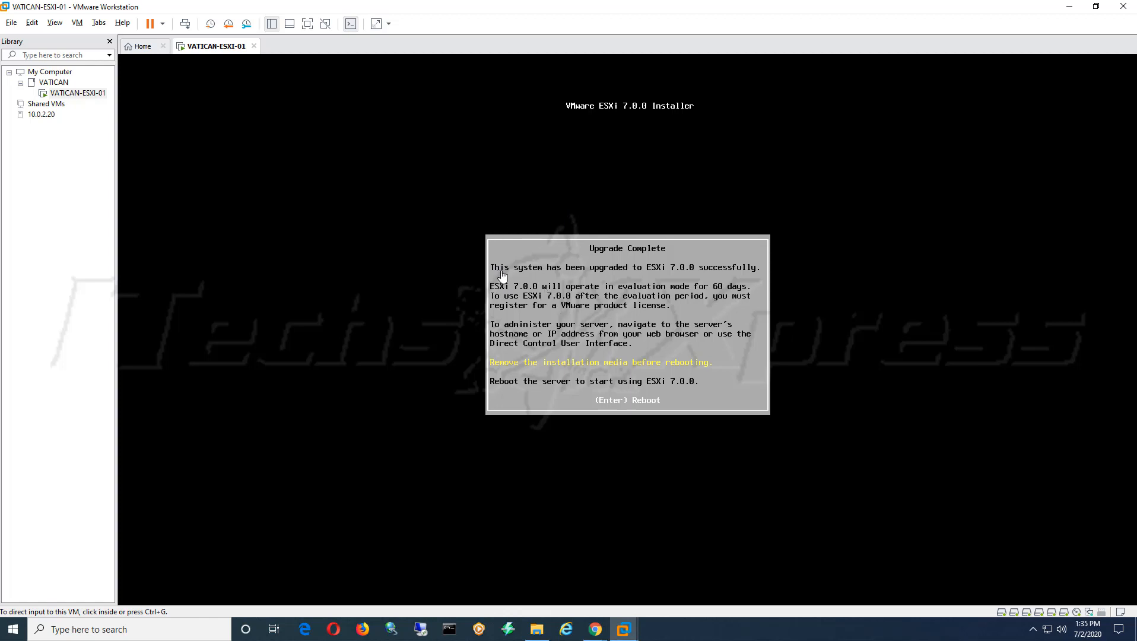
- Disconnect the installer ISO from the VM's CD/DVD (IDE) drive, including at power on
right_click(210, 46)
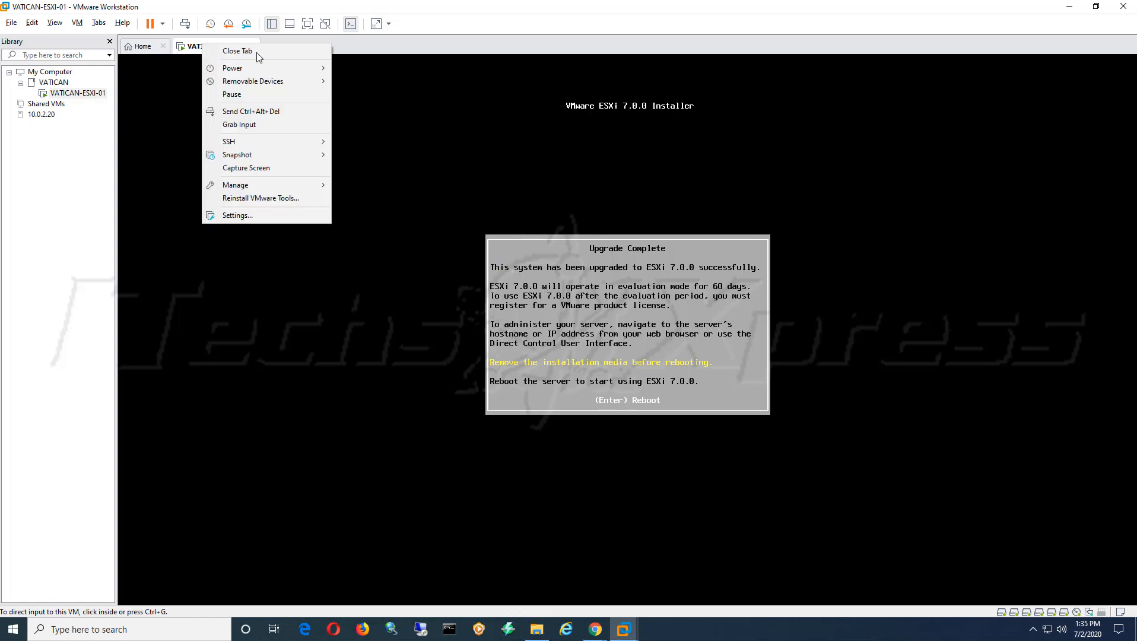
click(624, 305)
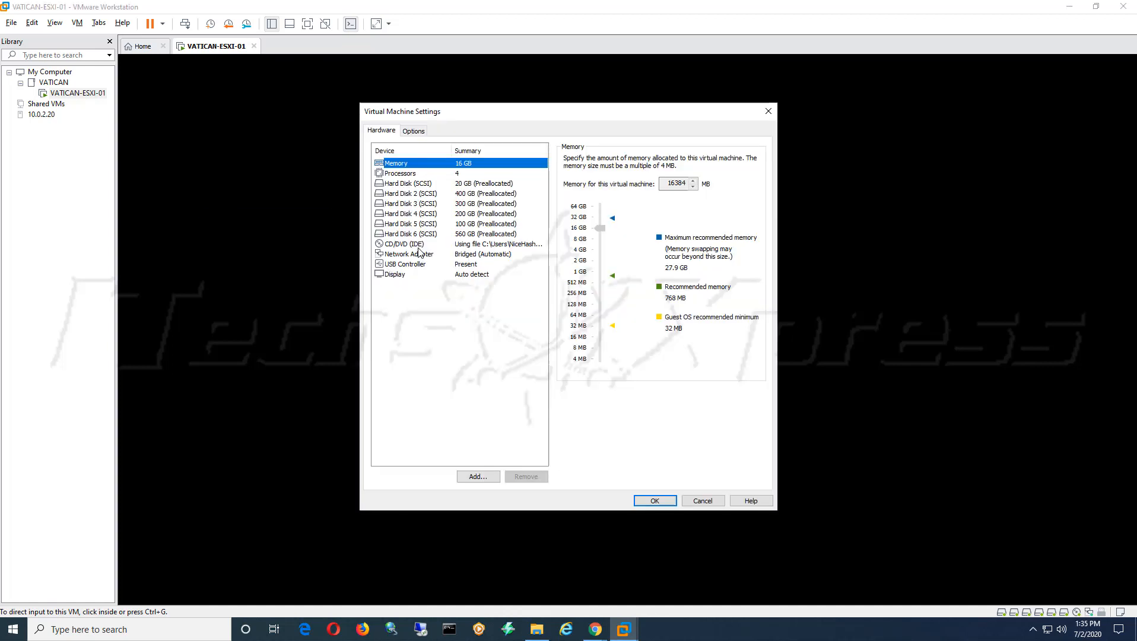
click(402, 244)
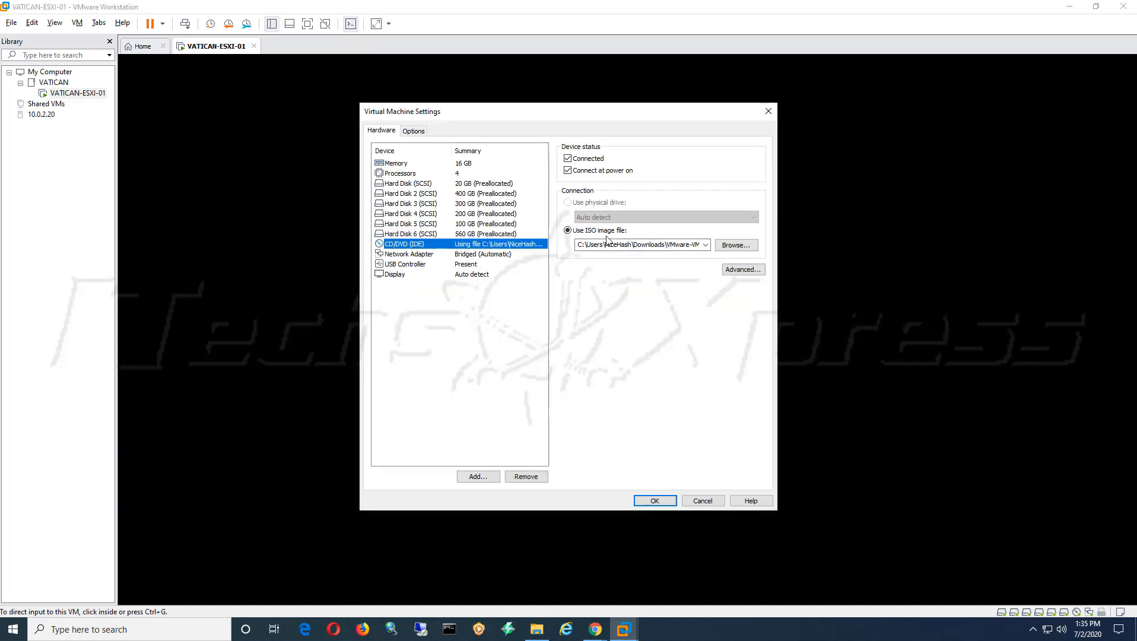
click(568, 158)
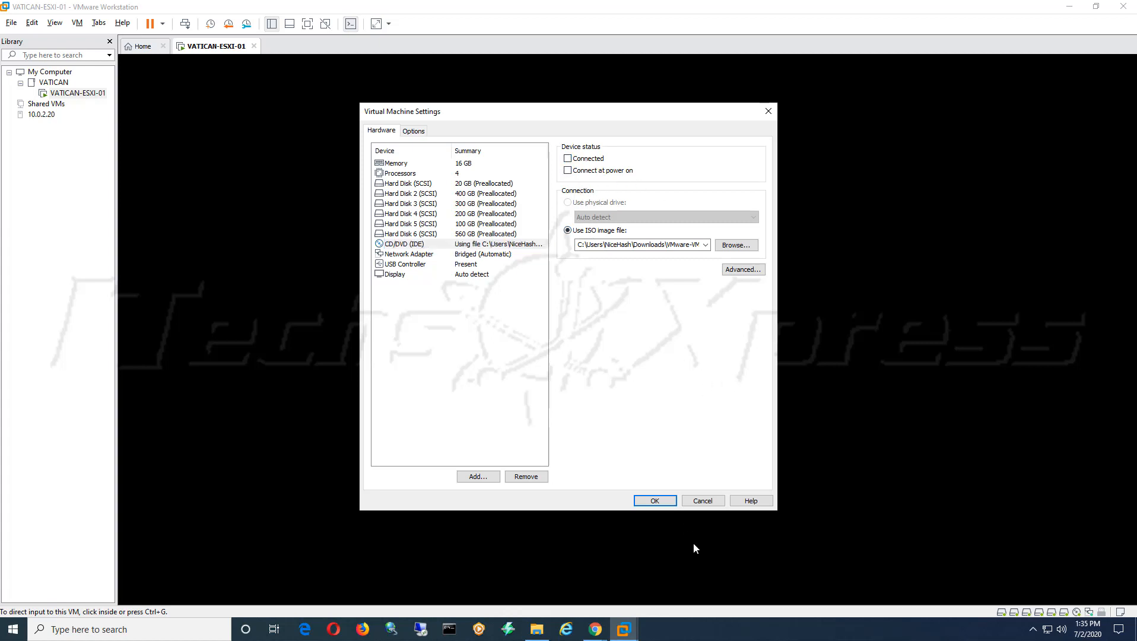
click(654, 500)
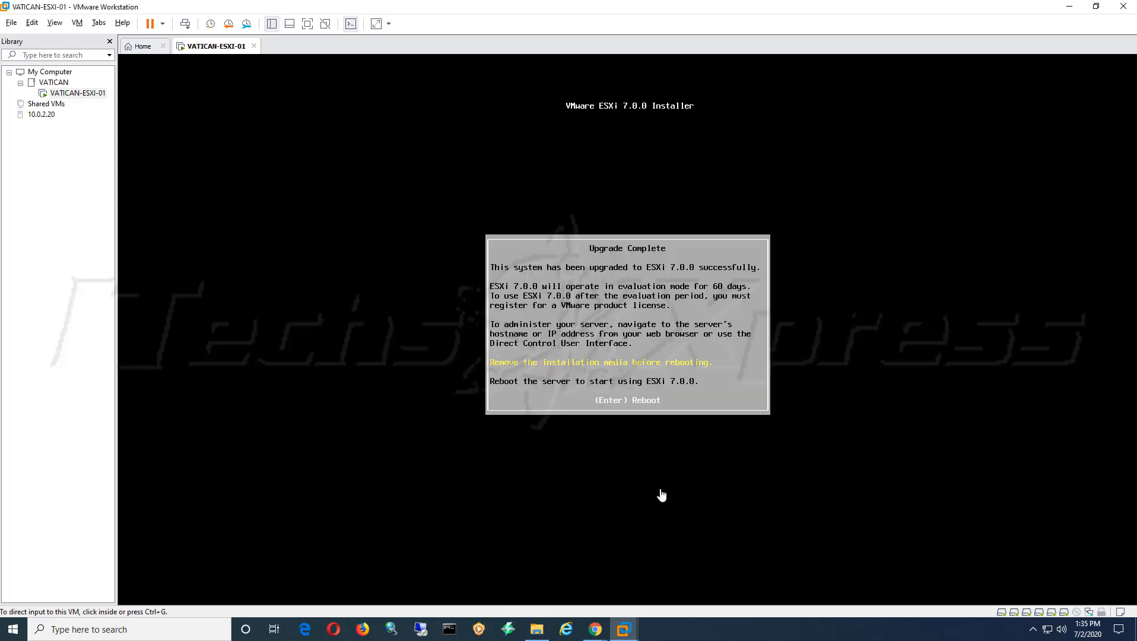
mouse_move(671, 303)
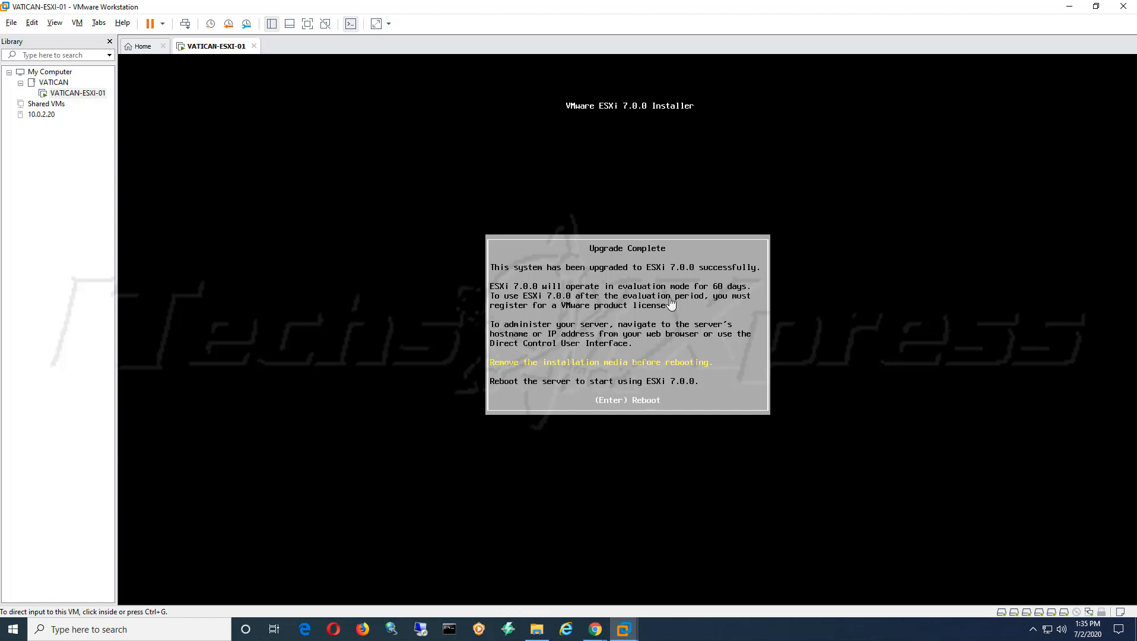
- Reboot the nested host into ESXi 7.0.0, then bring the Chrome login page forward
click(671, 304)
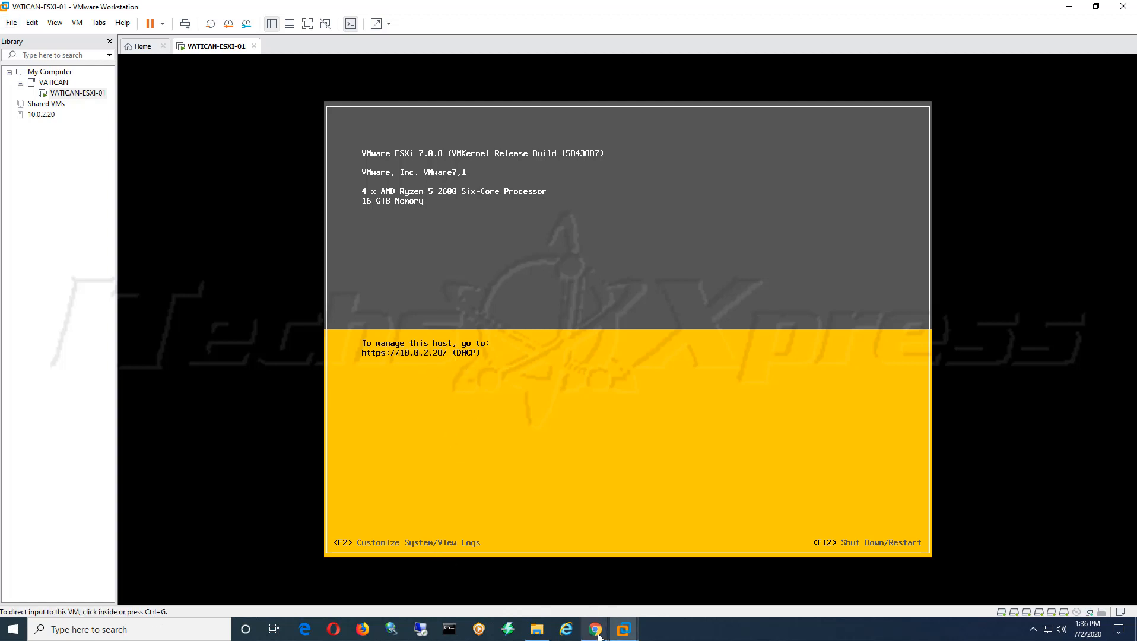
click(594, 629)
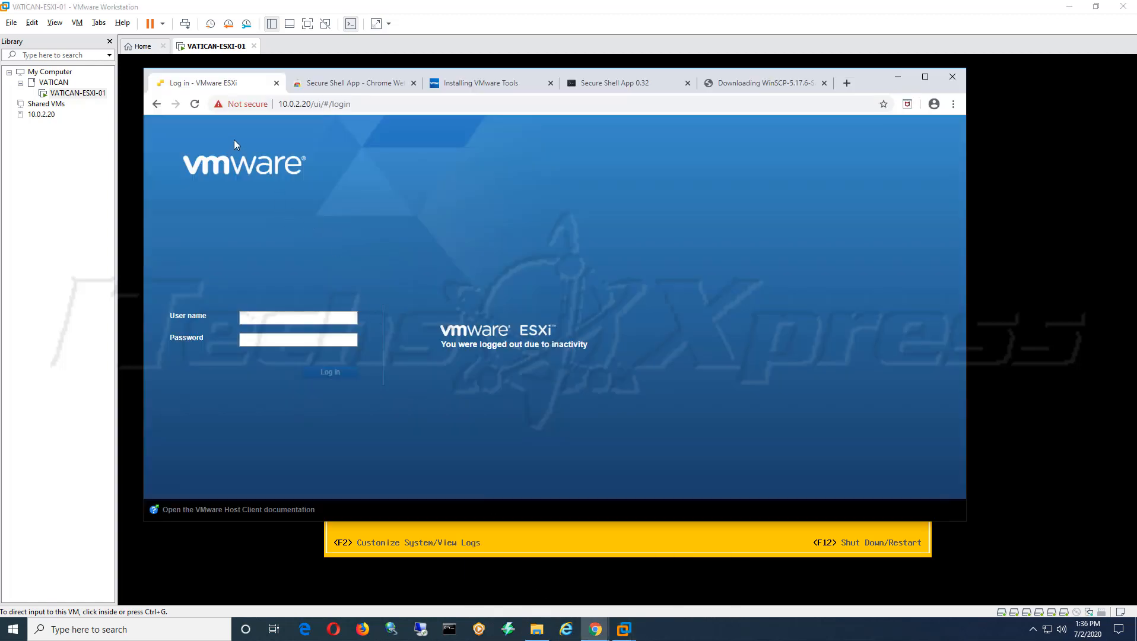
- Log in to the 10.0.2.20 Host Client as root and confirm version 7.0.0 build 15843807
click(311, 104)
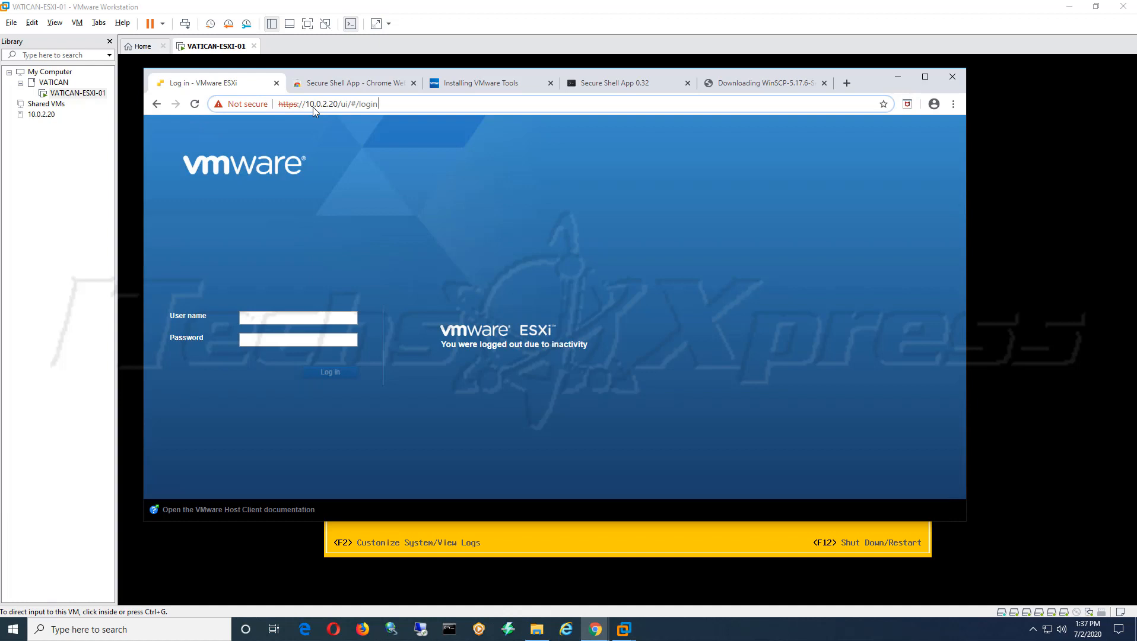
click(327, 104)
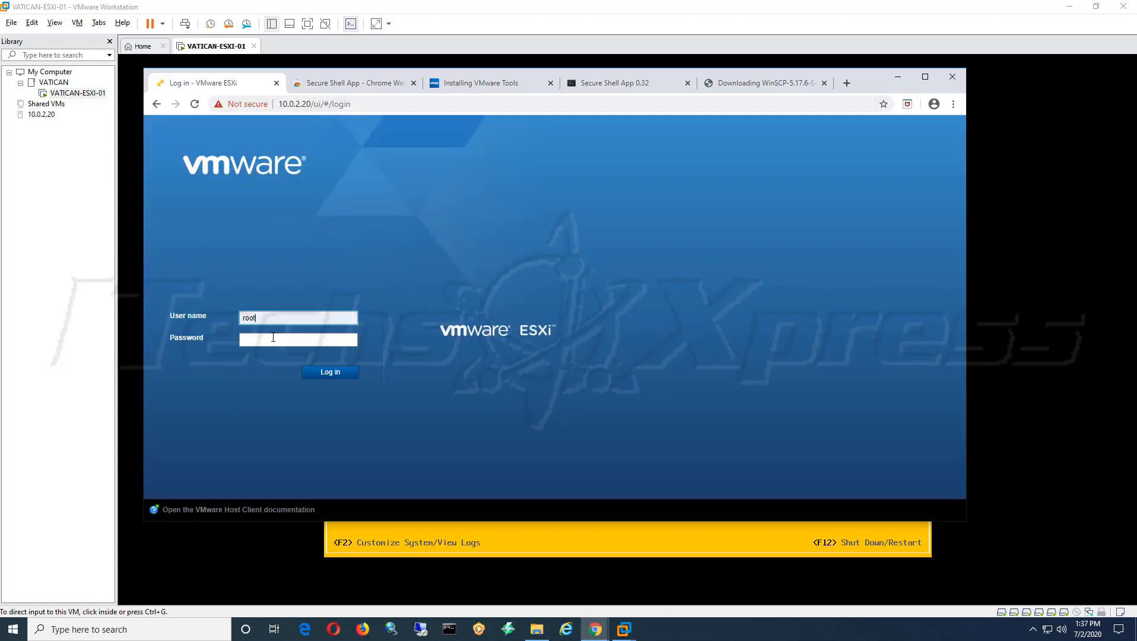
text(password)
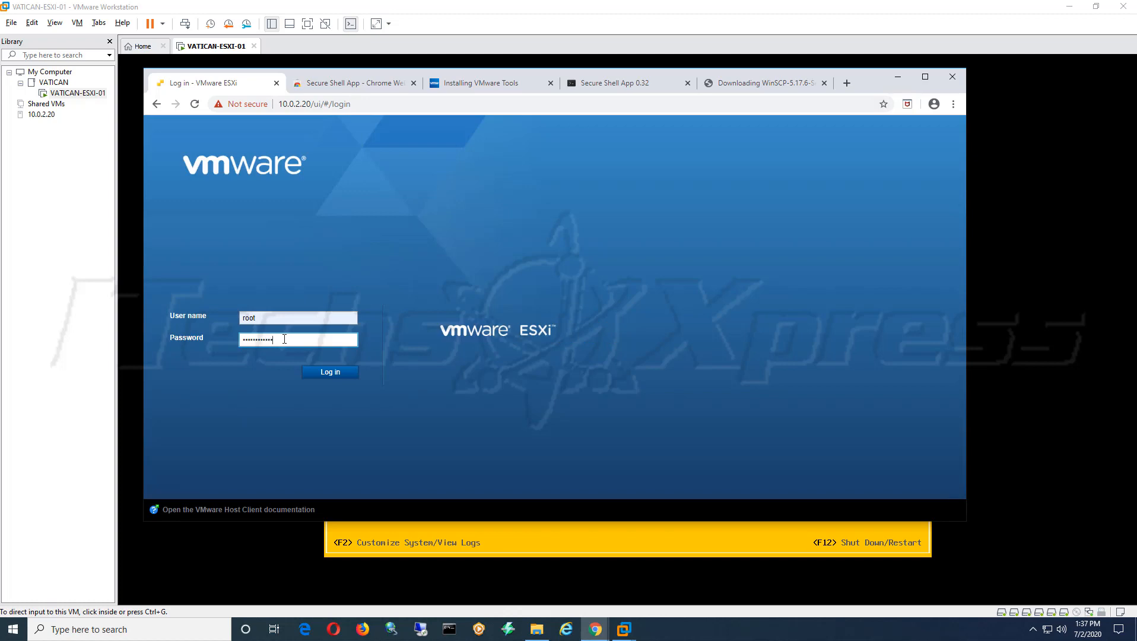
click(329, 371)
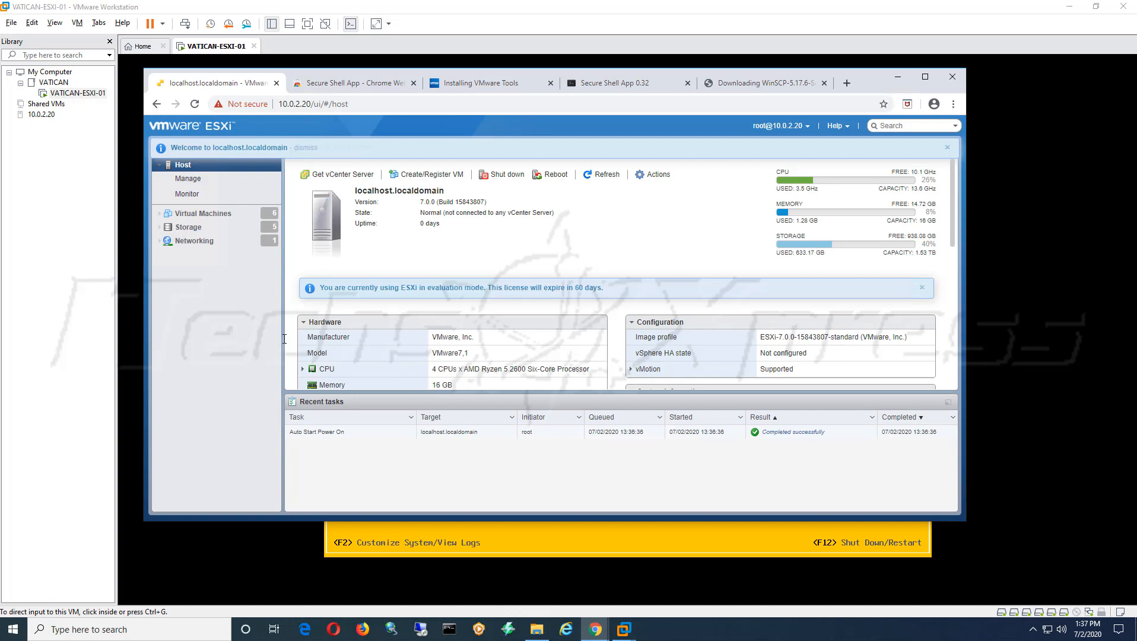
mouse_move(417, 222)
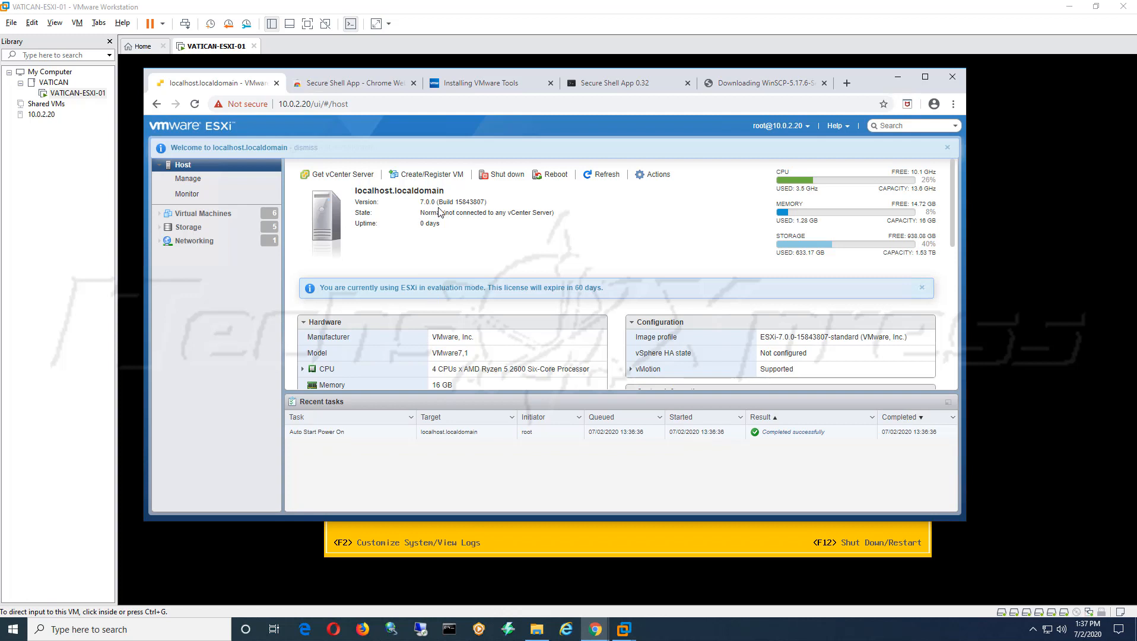
mouse_move(549, 211)
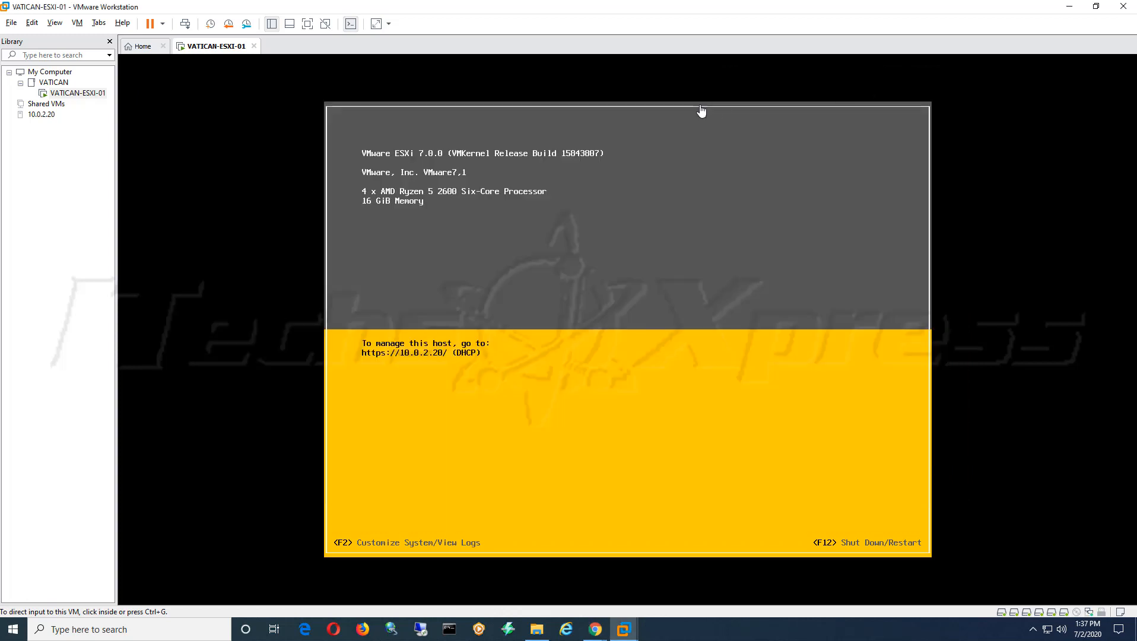
right_click(214, 45)
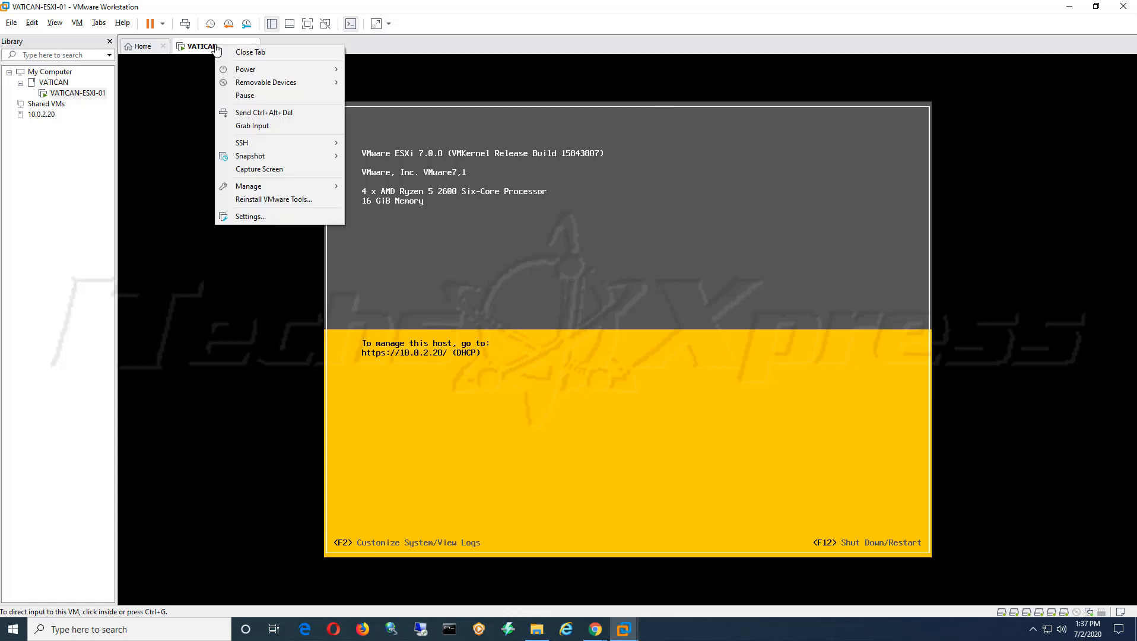
mouse_move(274, 199)
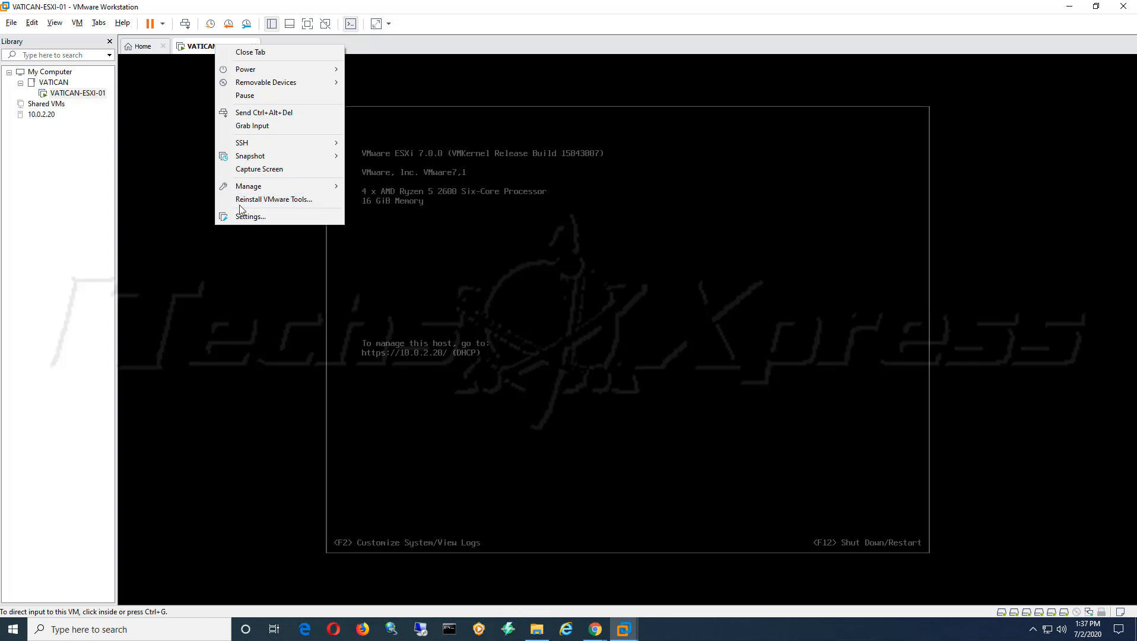
mouse_move(275, 199)
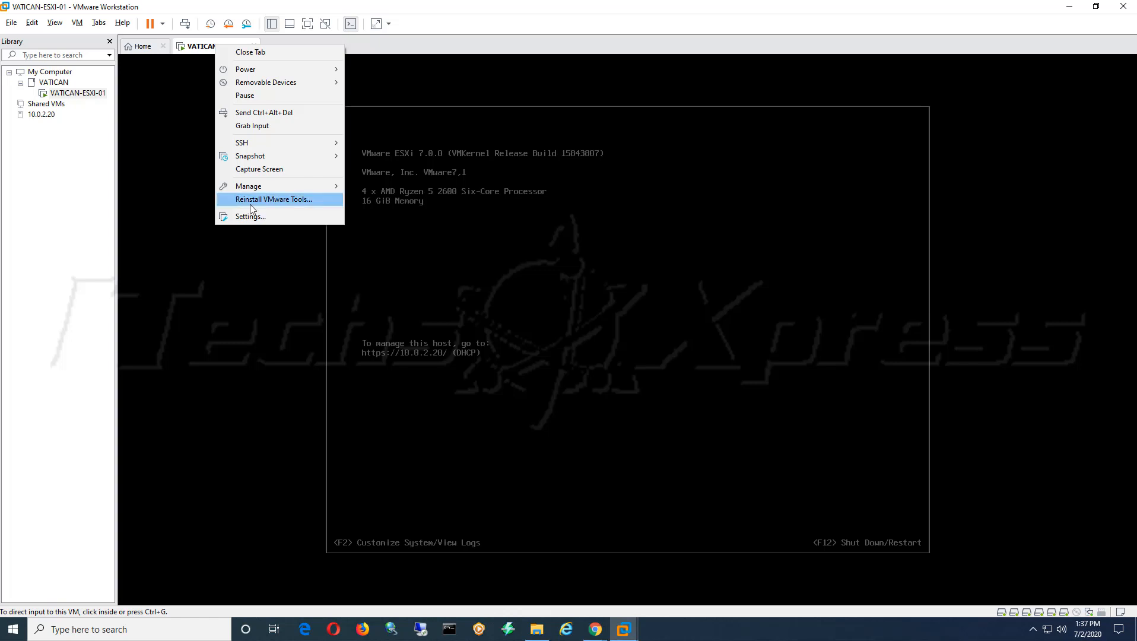
mouse_move(267, 216)
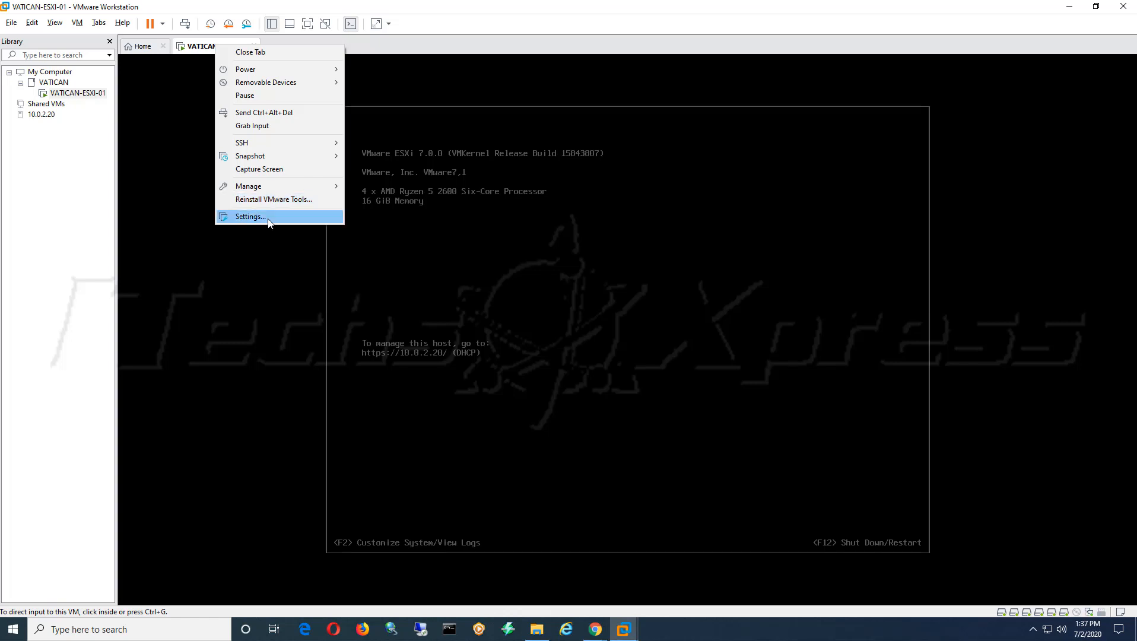
mouse_move(202, 65)
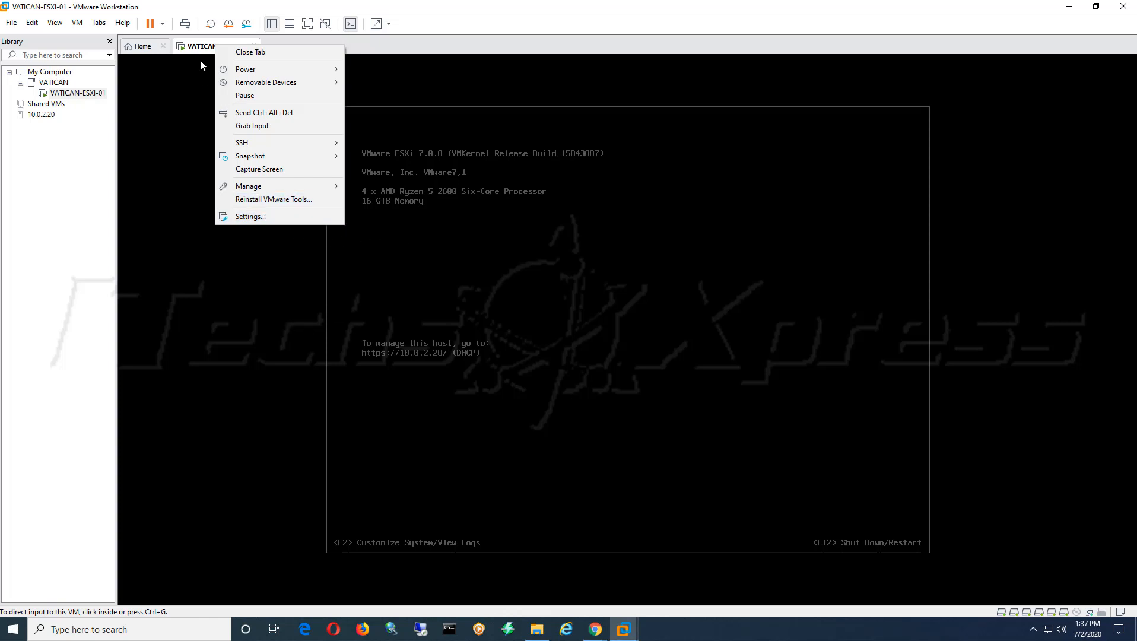
click(305, 374)
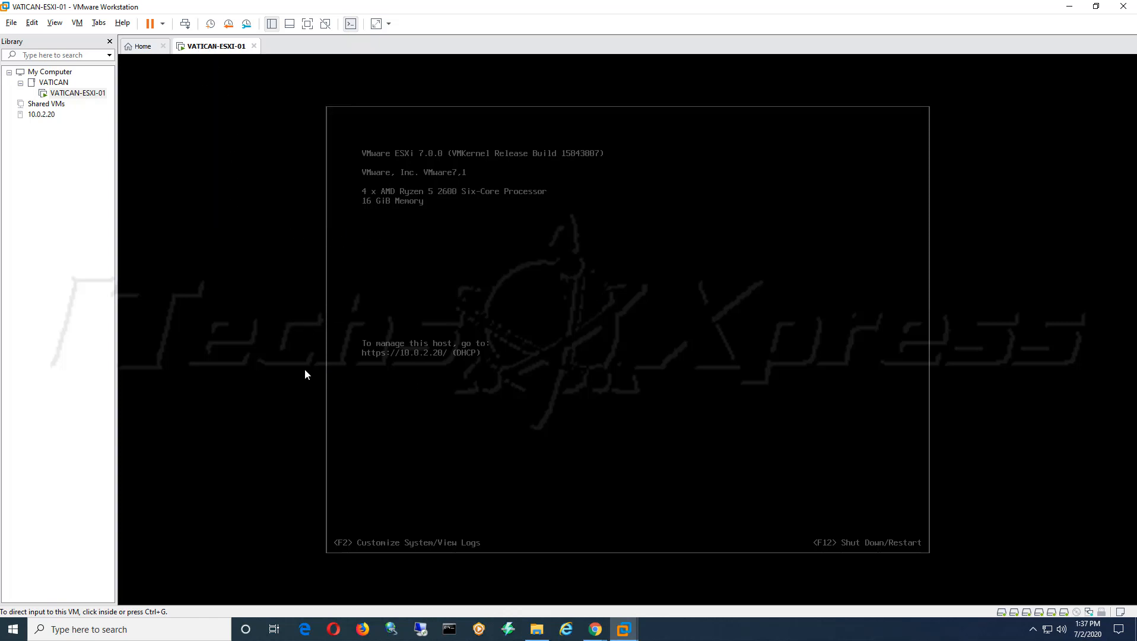
mouse_move(330, 347)
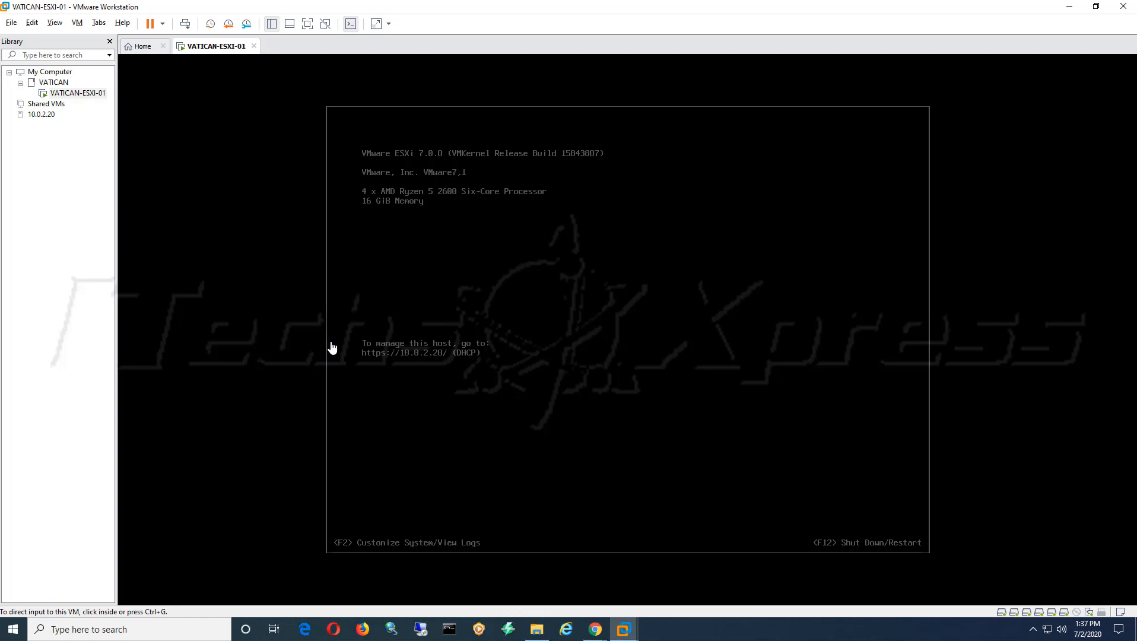
mouse_move(451, 406)
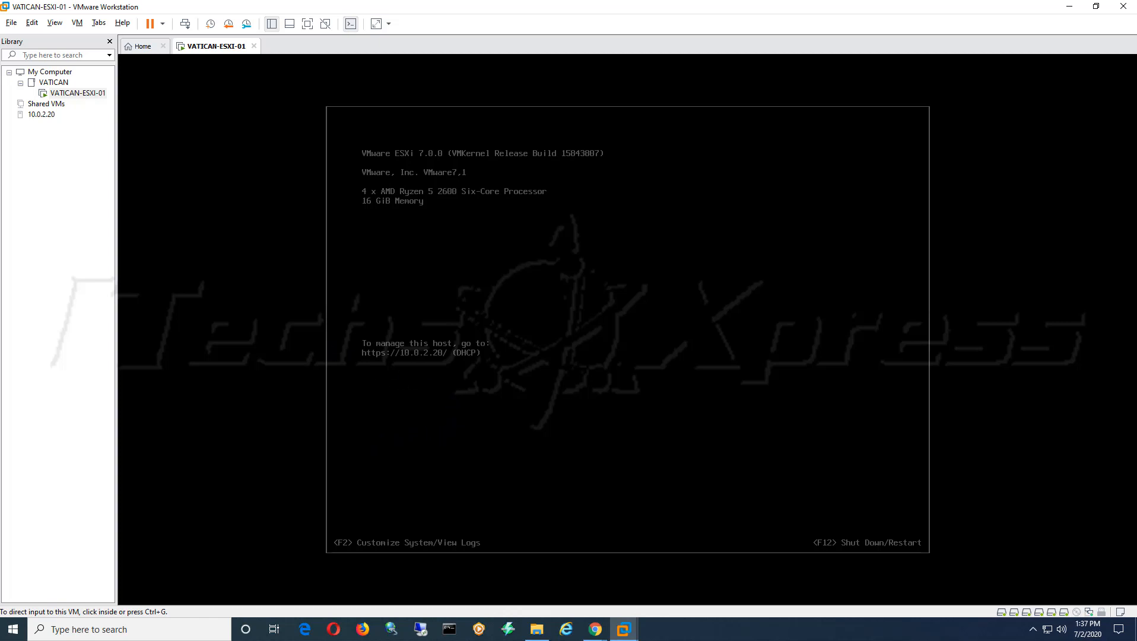
mouse_move(337, 558)
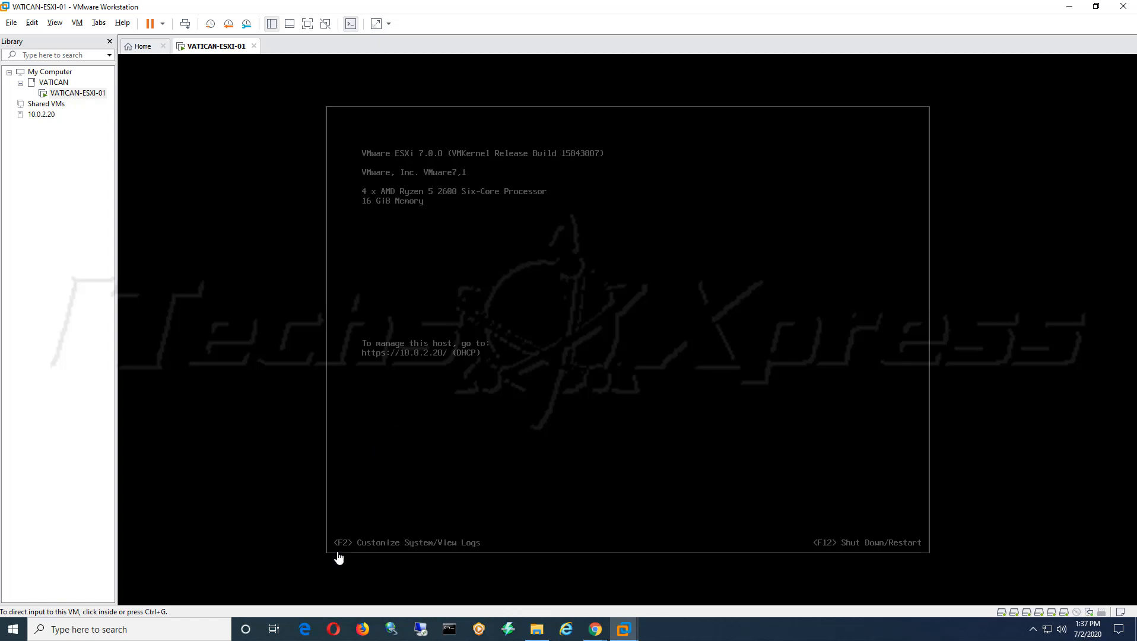
mouse_move(342, 578)
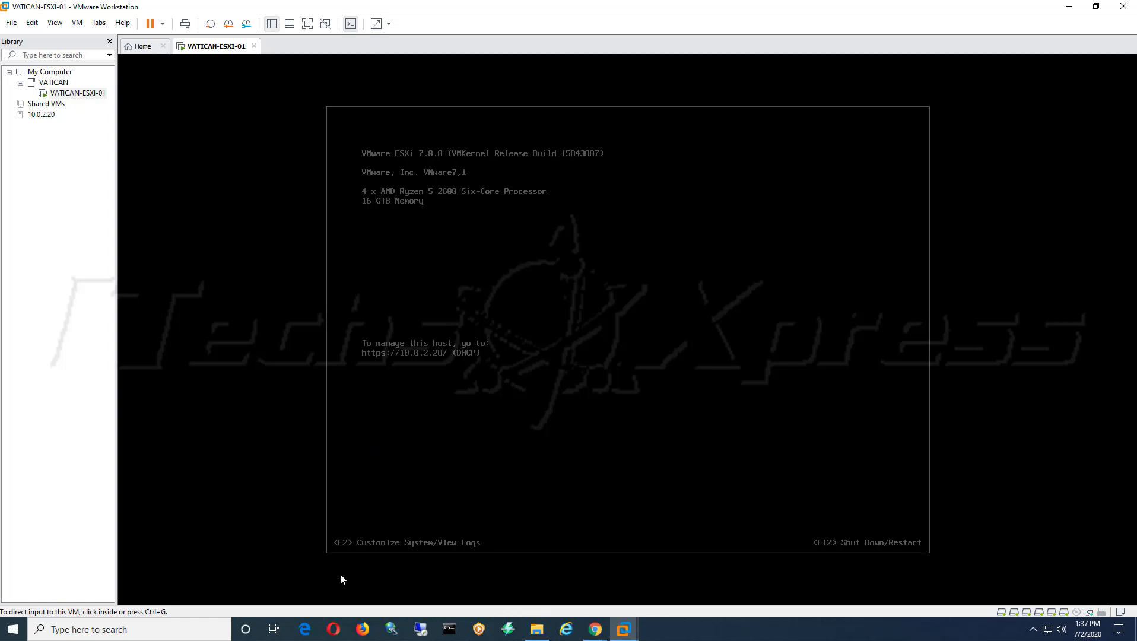
mouse_move(48, 282)
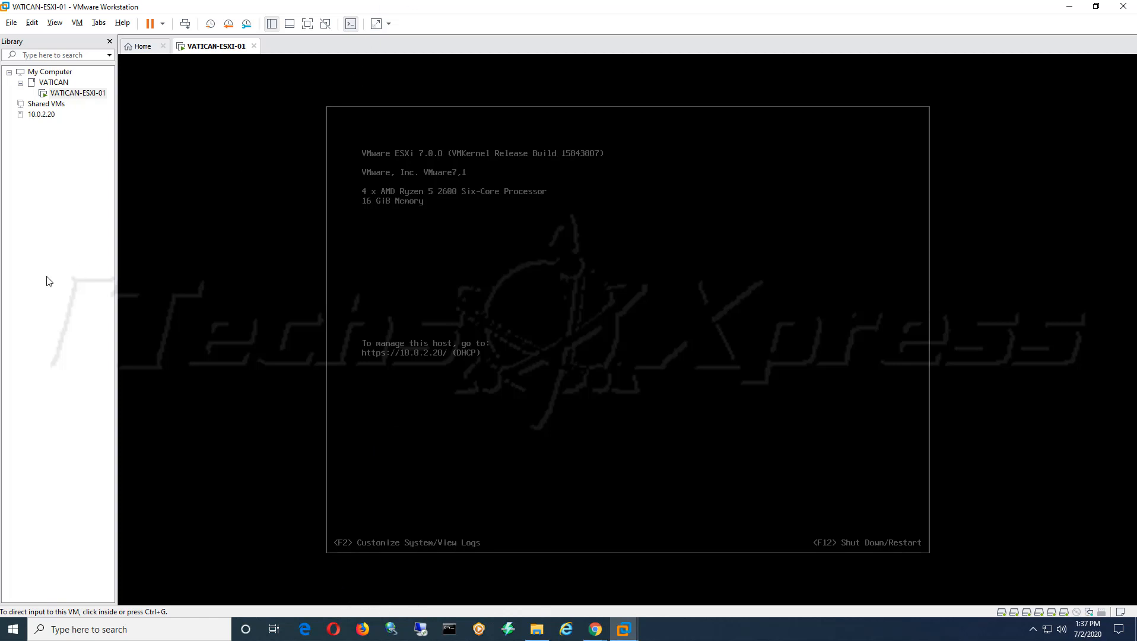